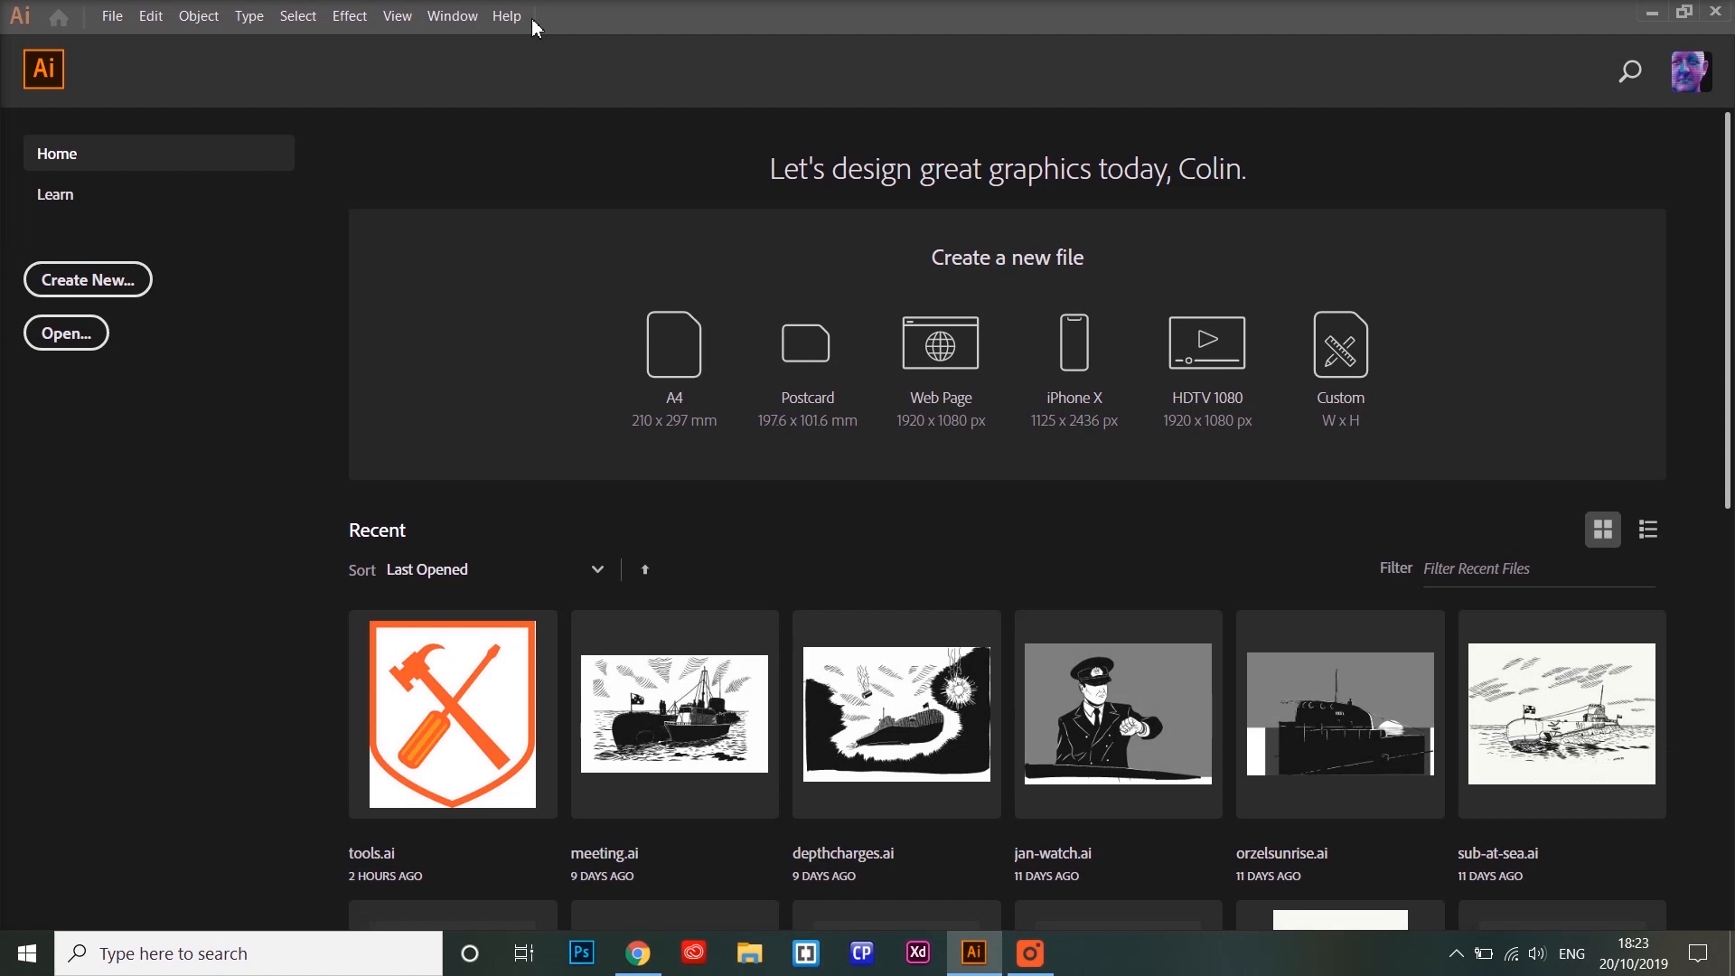
pyautogui.moveTo(854, 364)
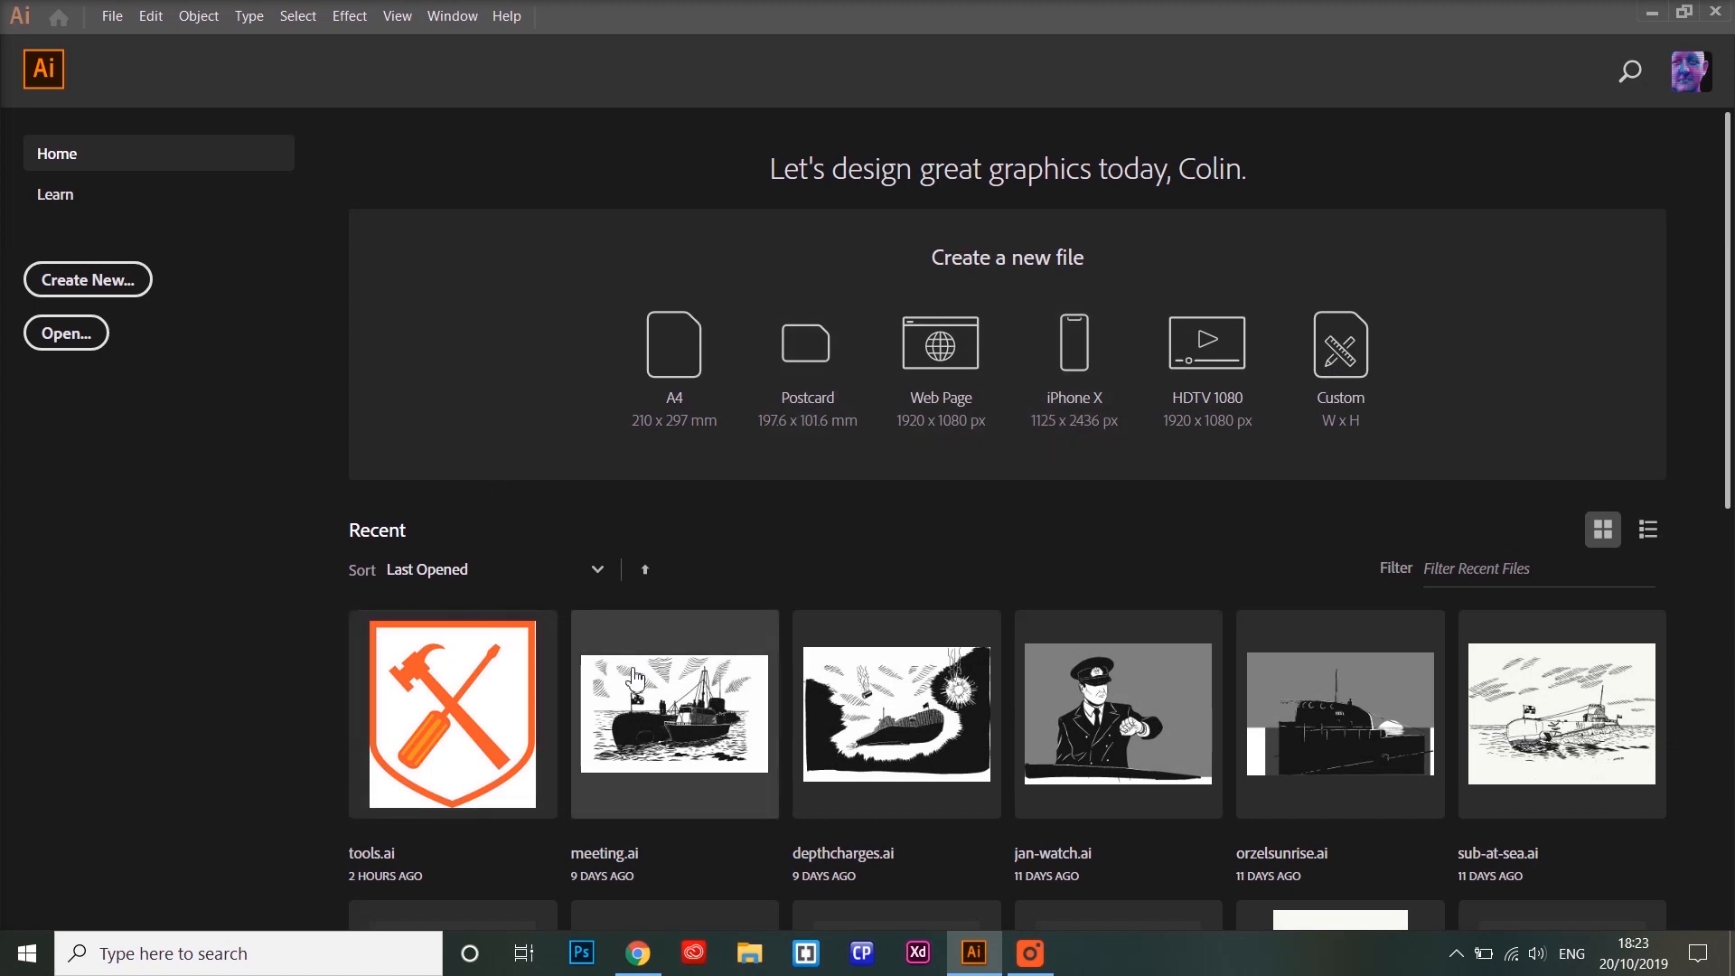
pyautogui.moveTo(1480, 700)
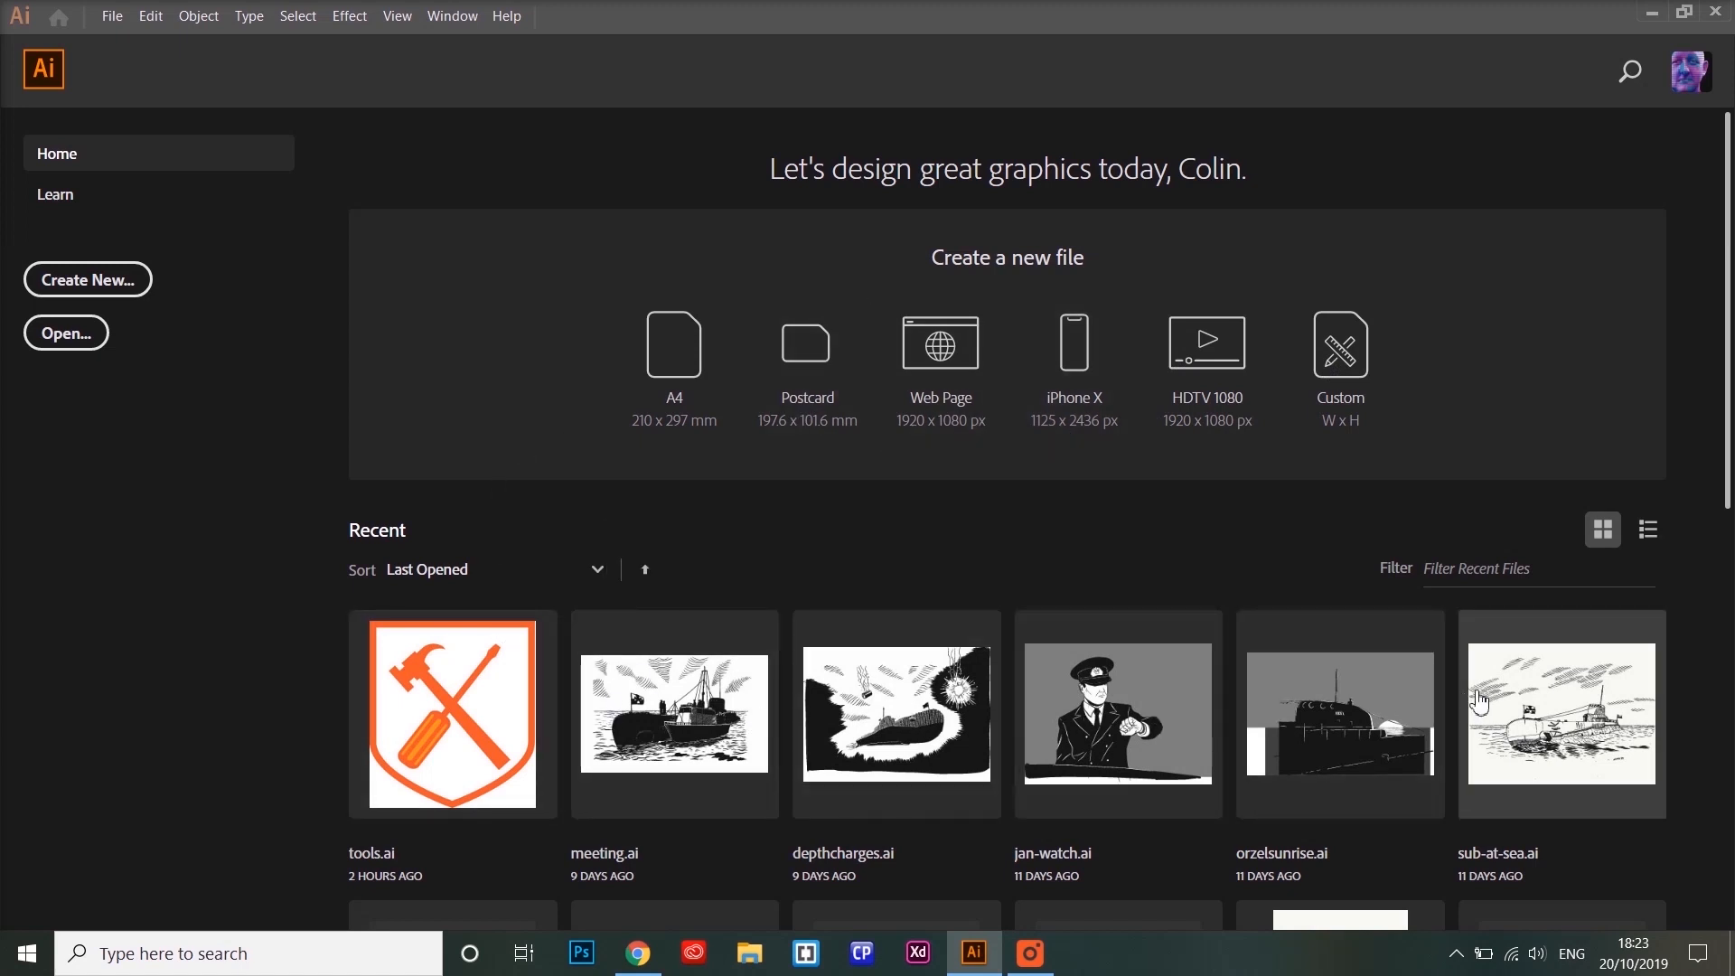
pyautogui.moveTo(233, 482)
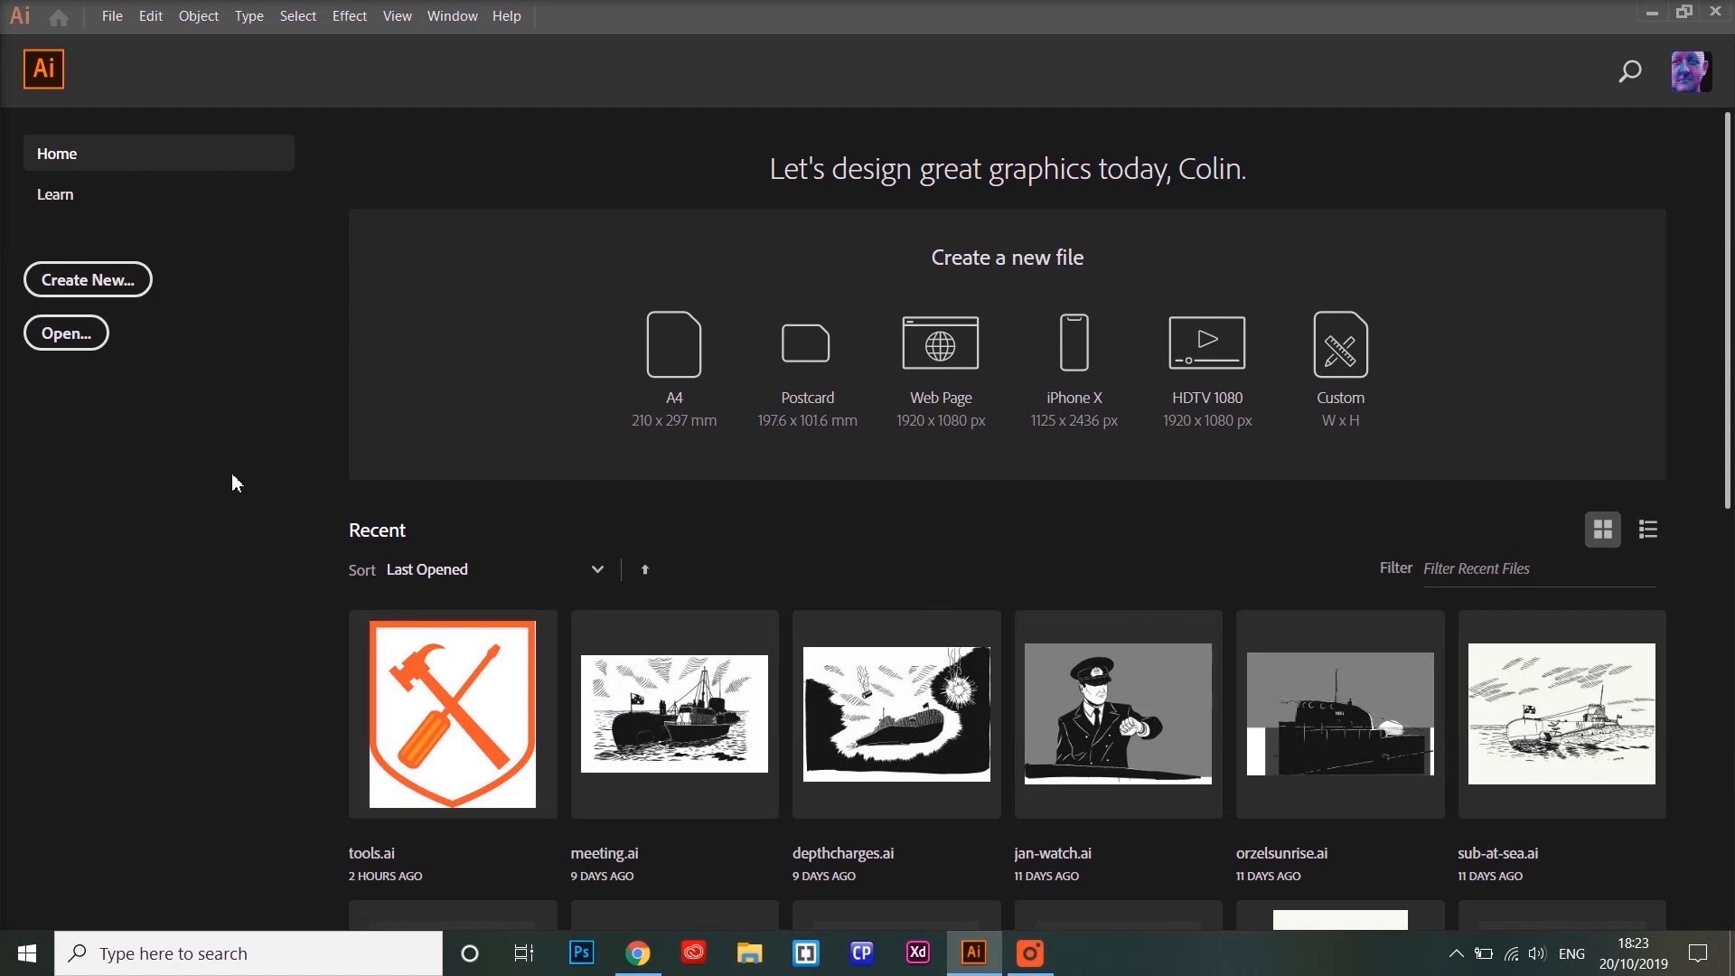
pyautogui.moveTo(184, 364)
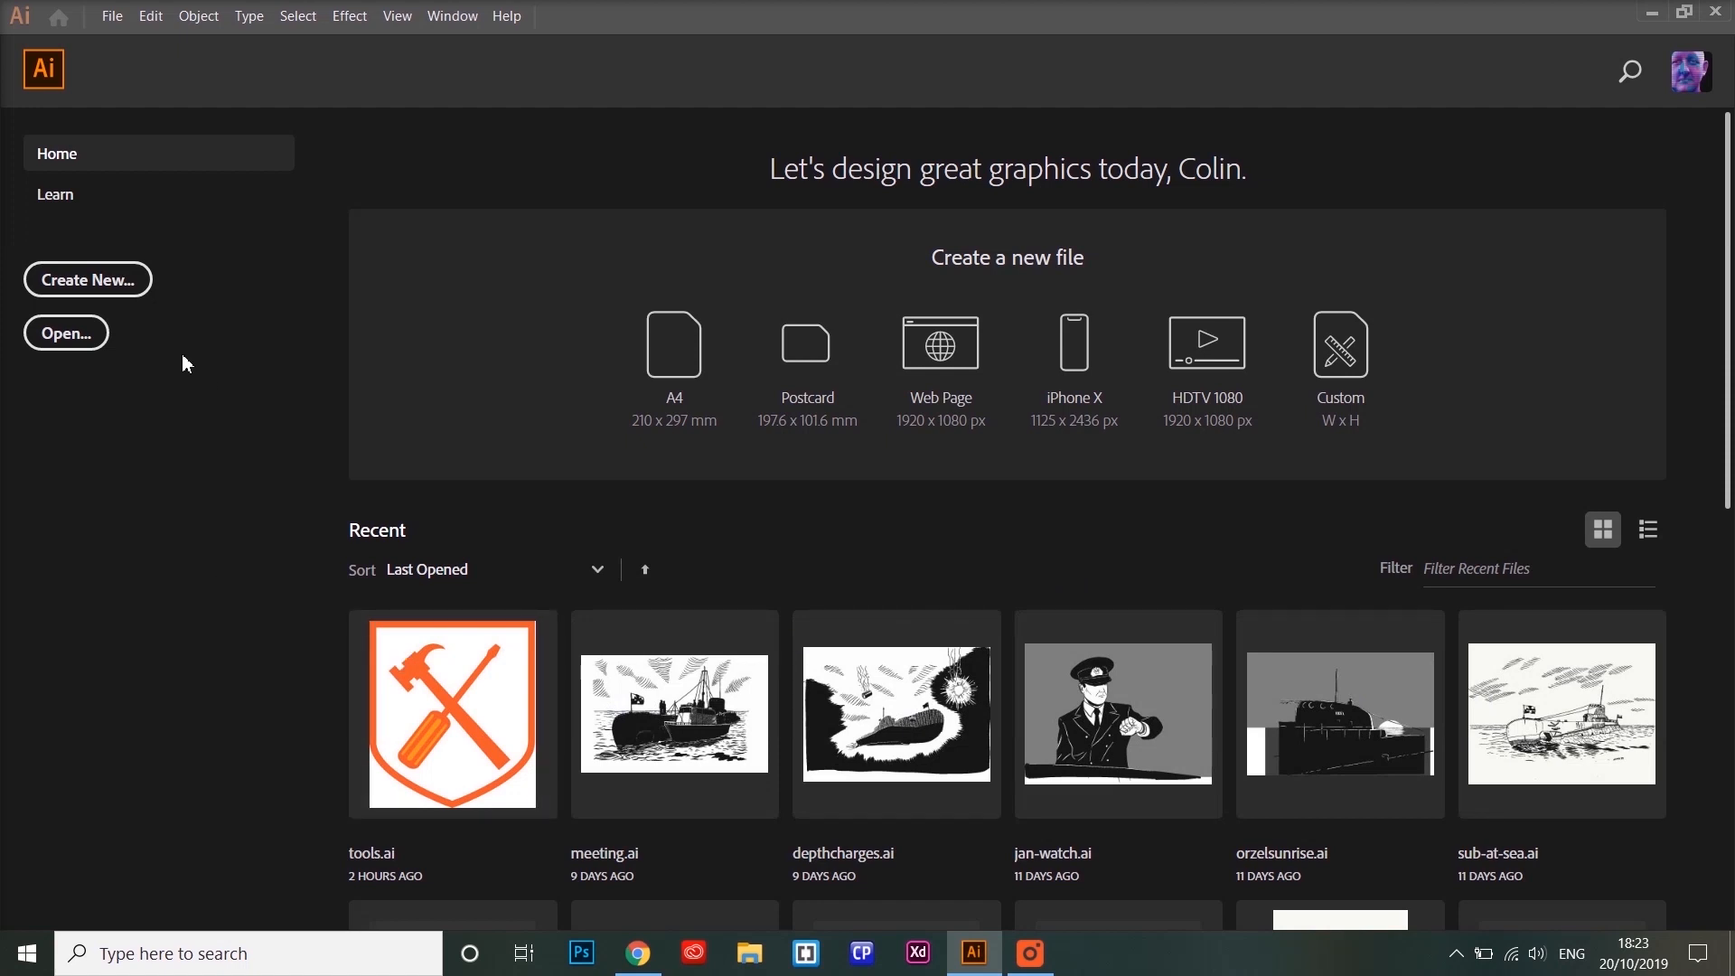
pyautogui.moveTo(107, 292)
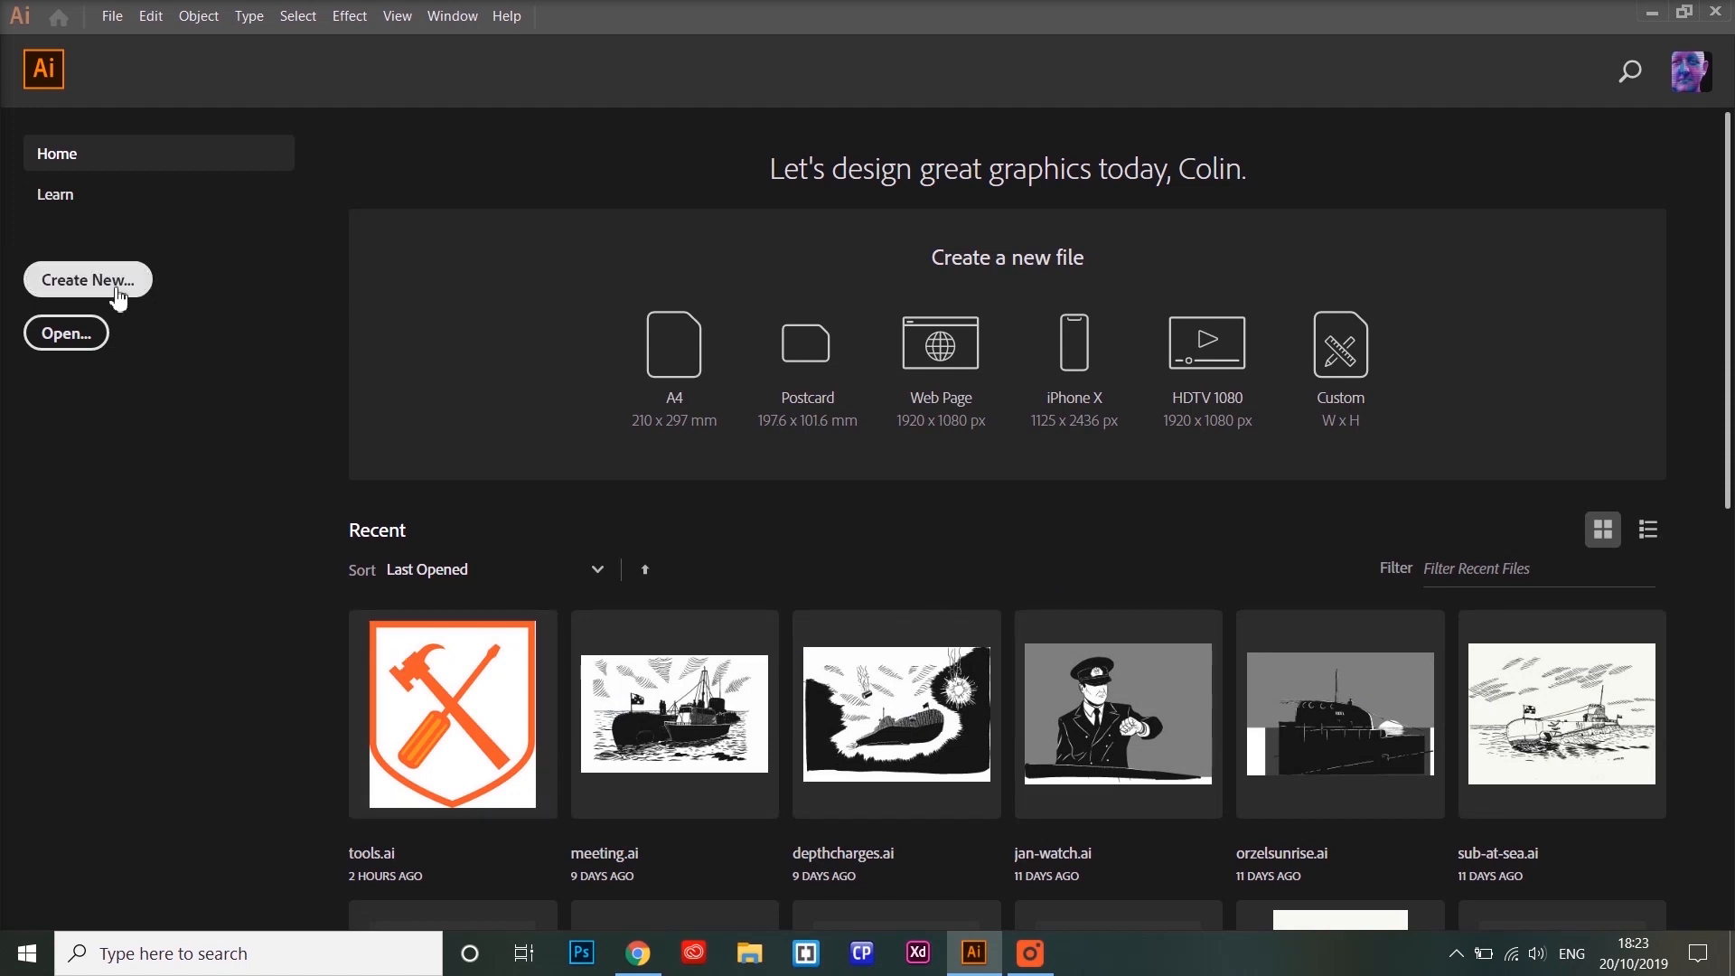
# Choose the A4 print preset (210 × 297 mm, portrait) for the new document.
pyautogui.click(87, 279)
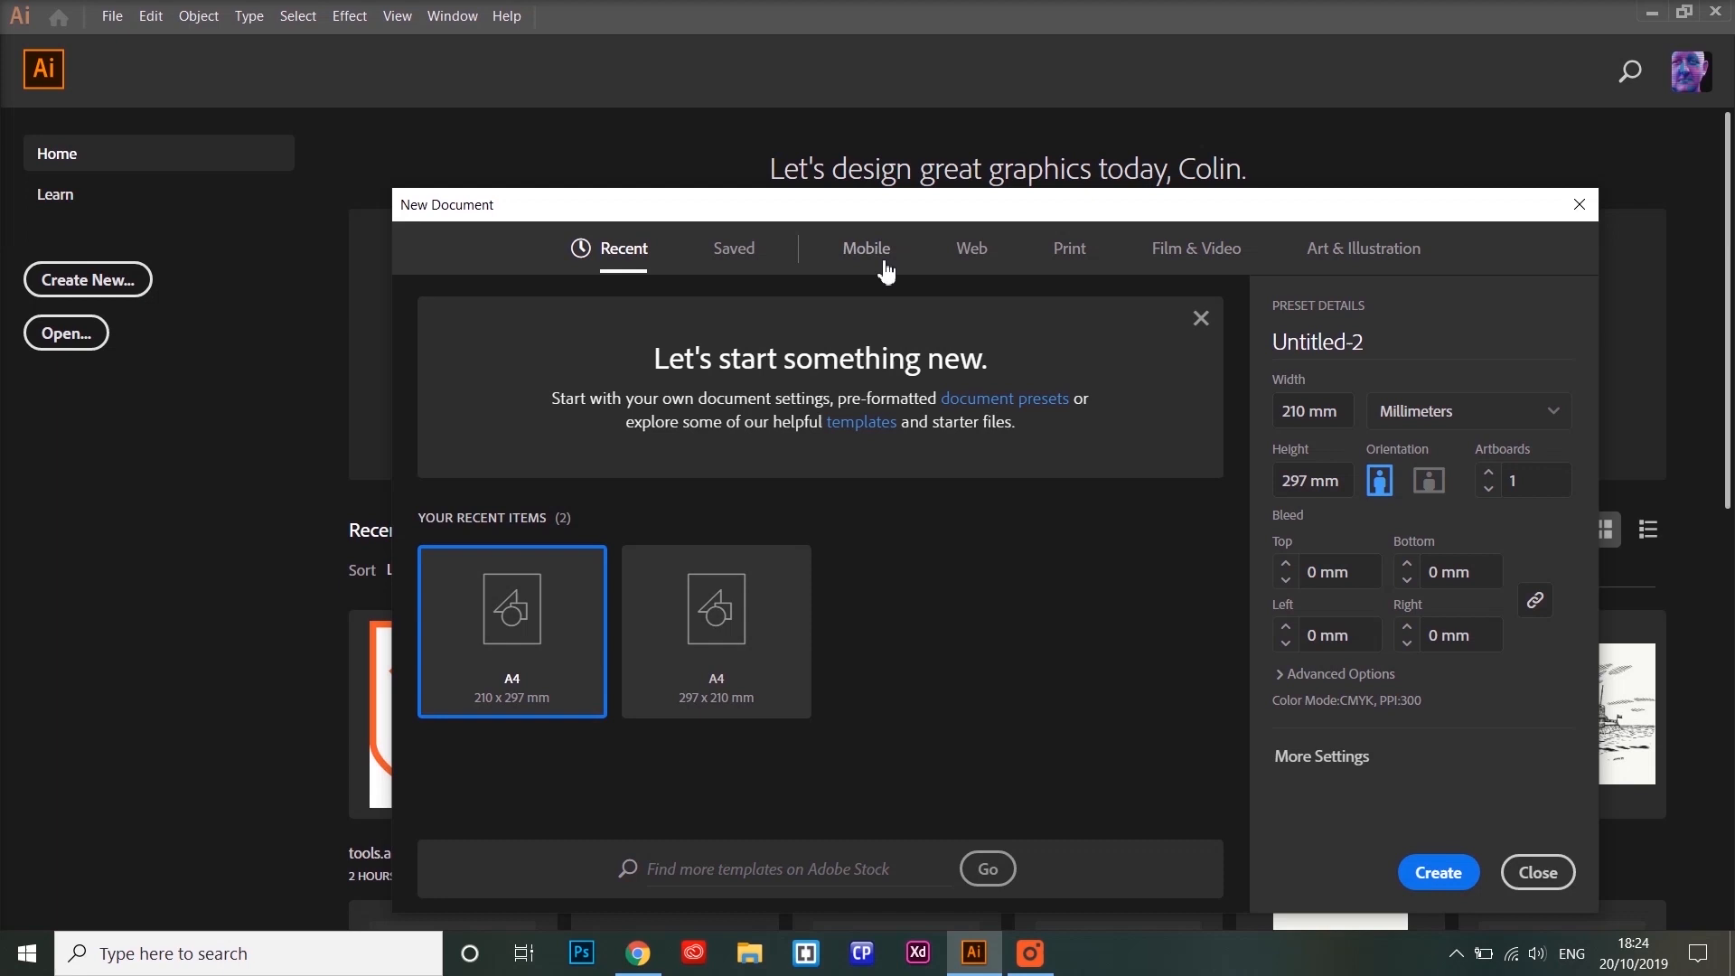
pyautogui.click(867, 247)
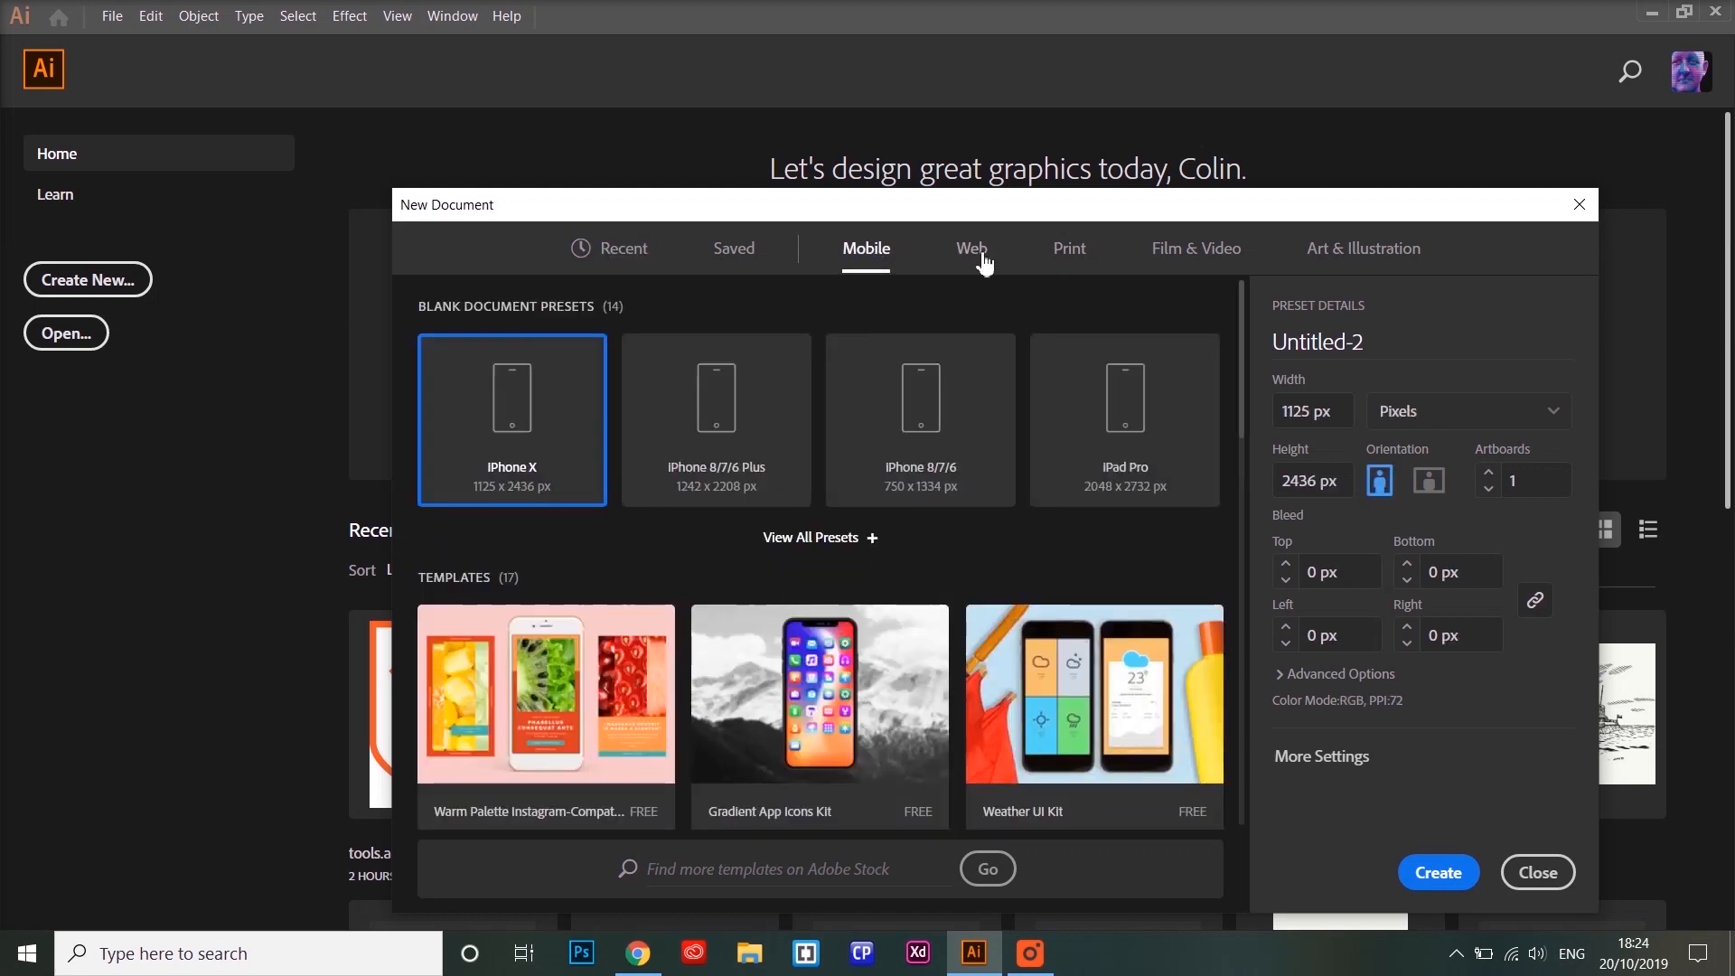
pyautogui.click(1068, 247)
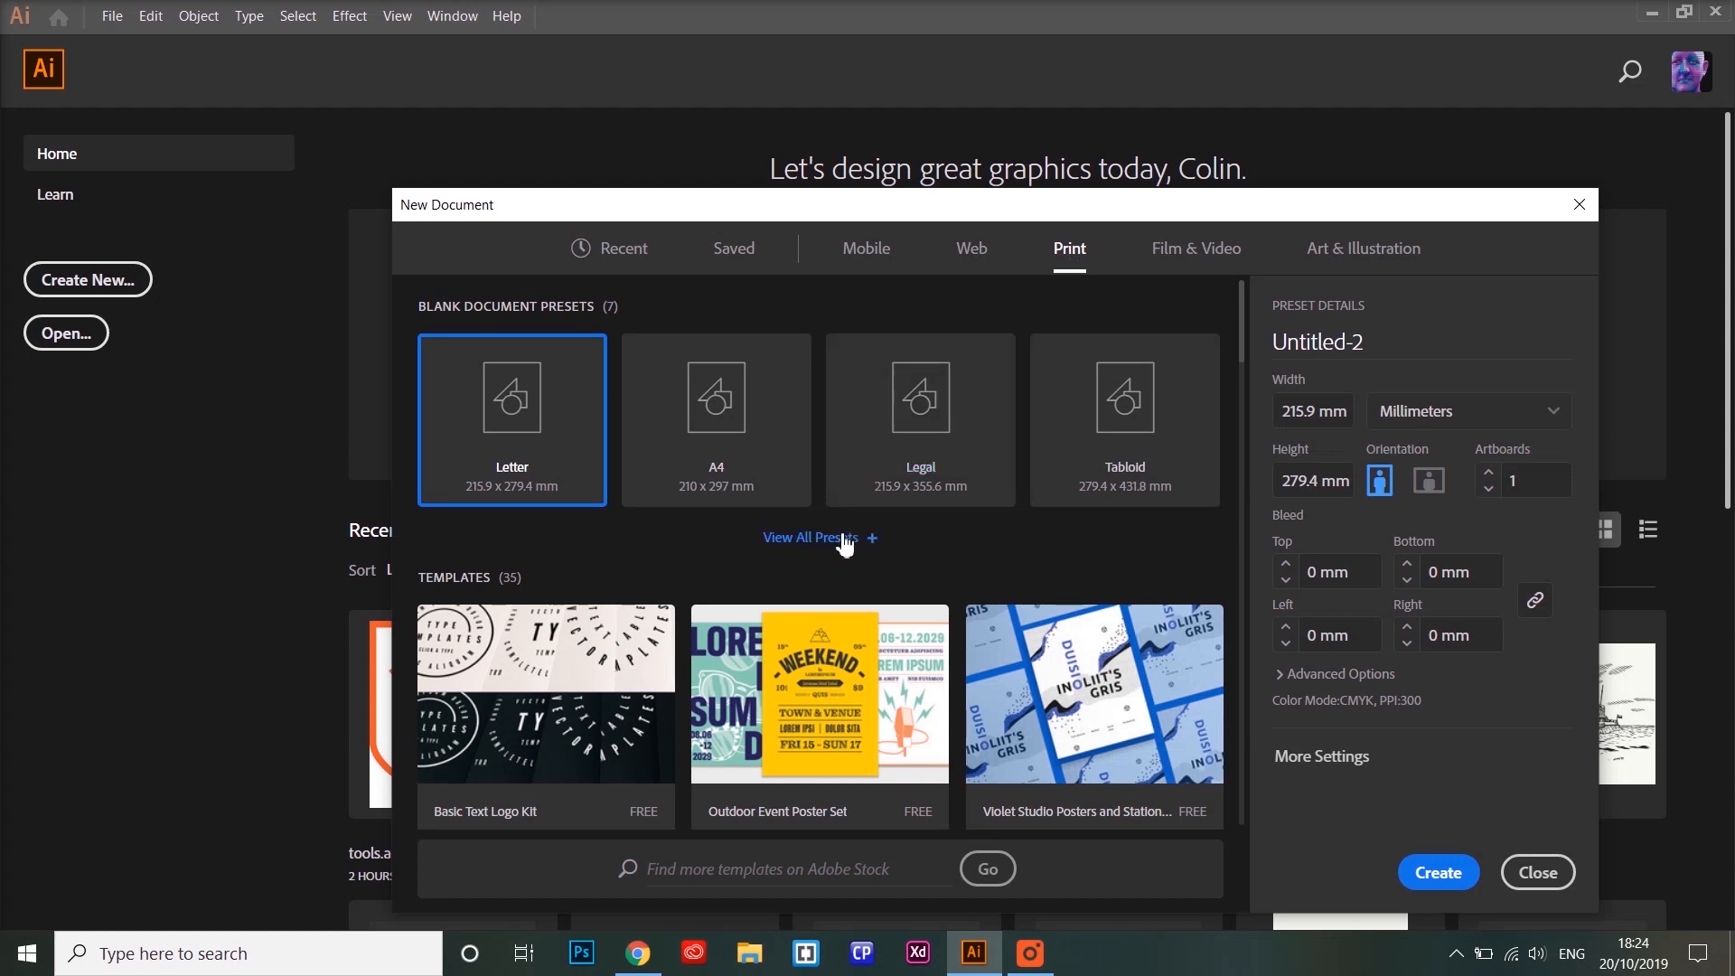
pyautogui.moveTo(736, 429)
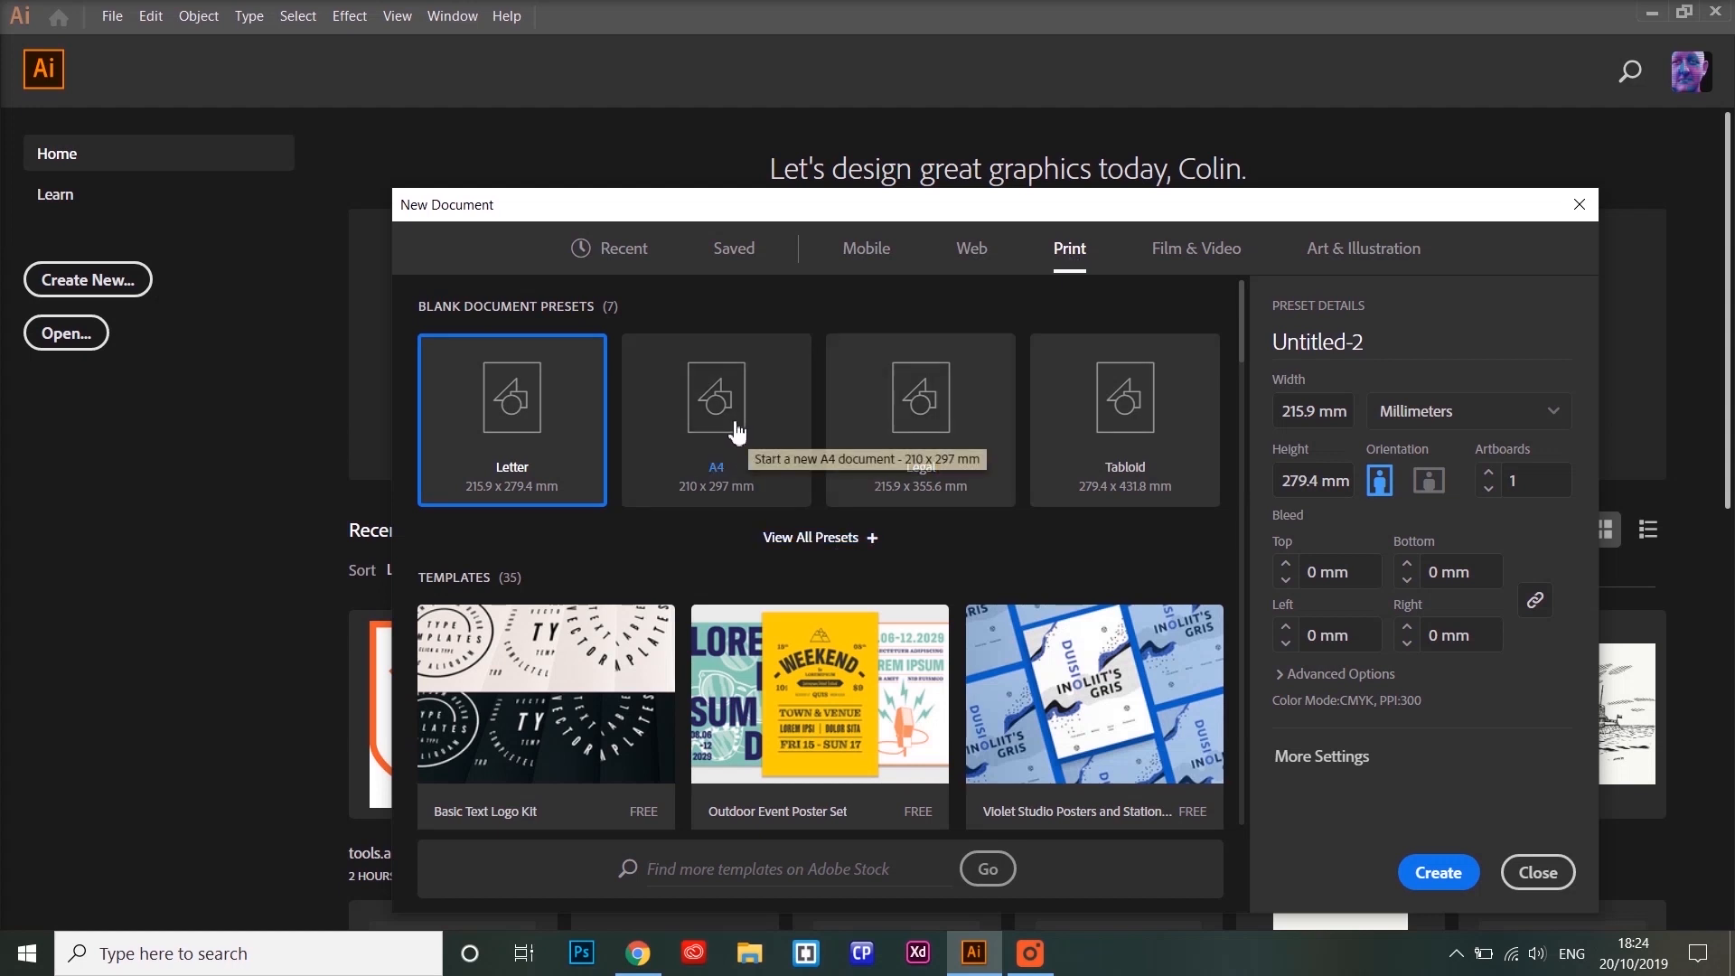
pyautogui.click(714, 419)
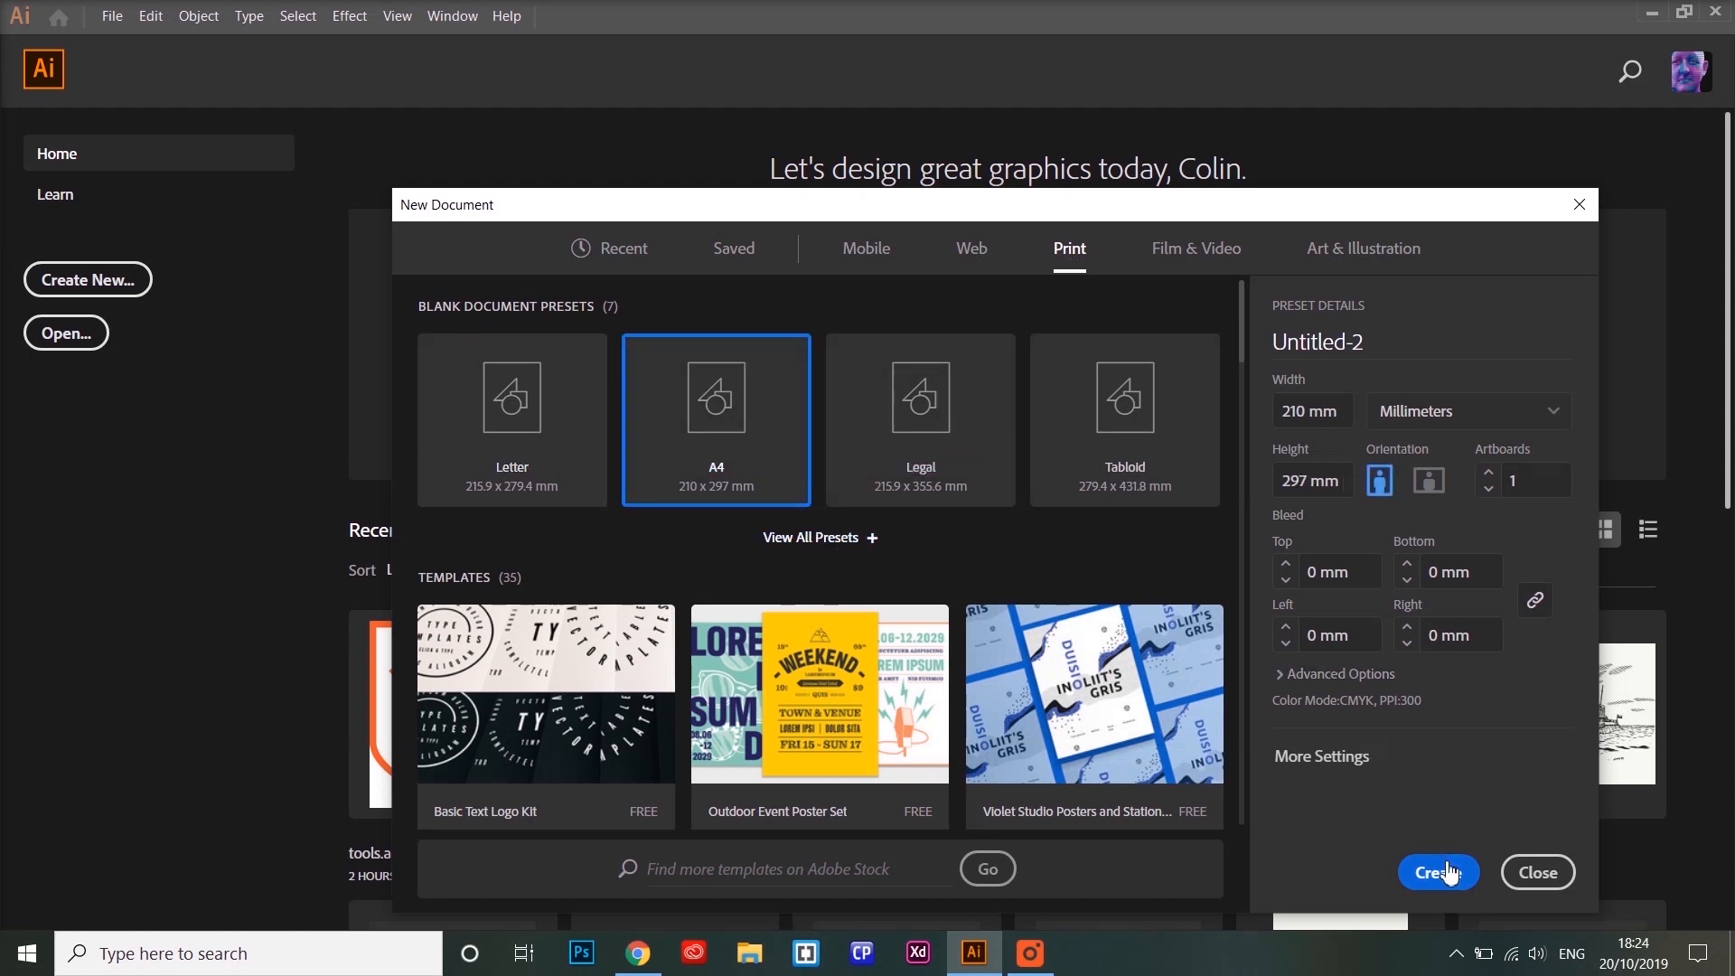
# Create the blank A4 document and try the Direct Selection and Paintbrush tools.
pyautogui.click(1537, 872)
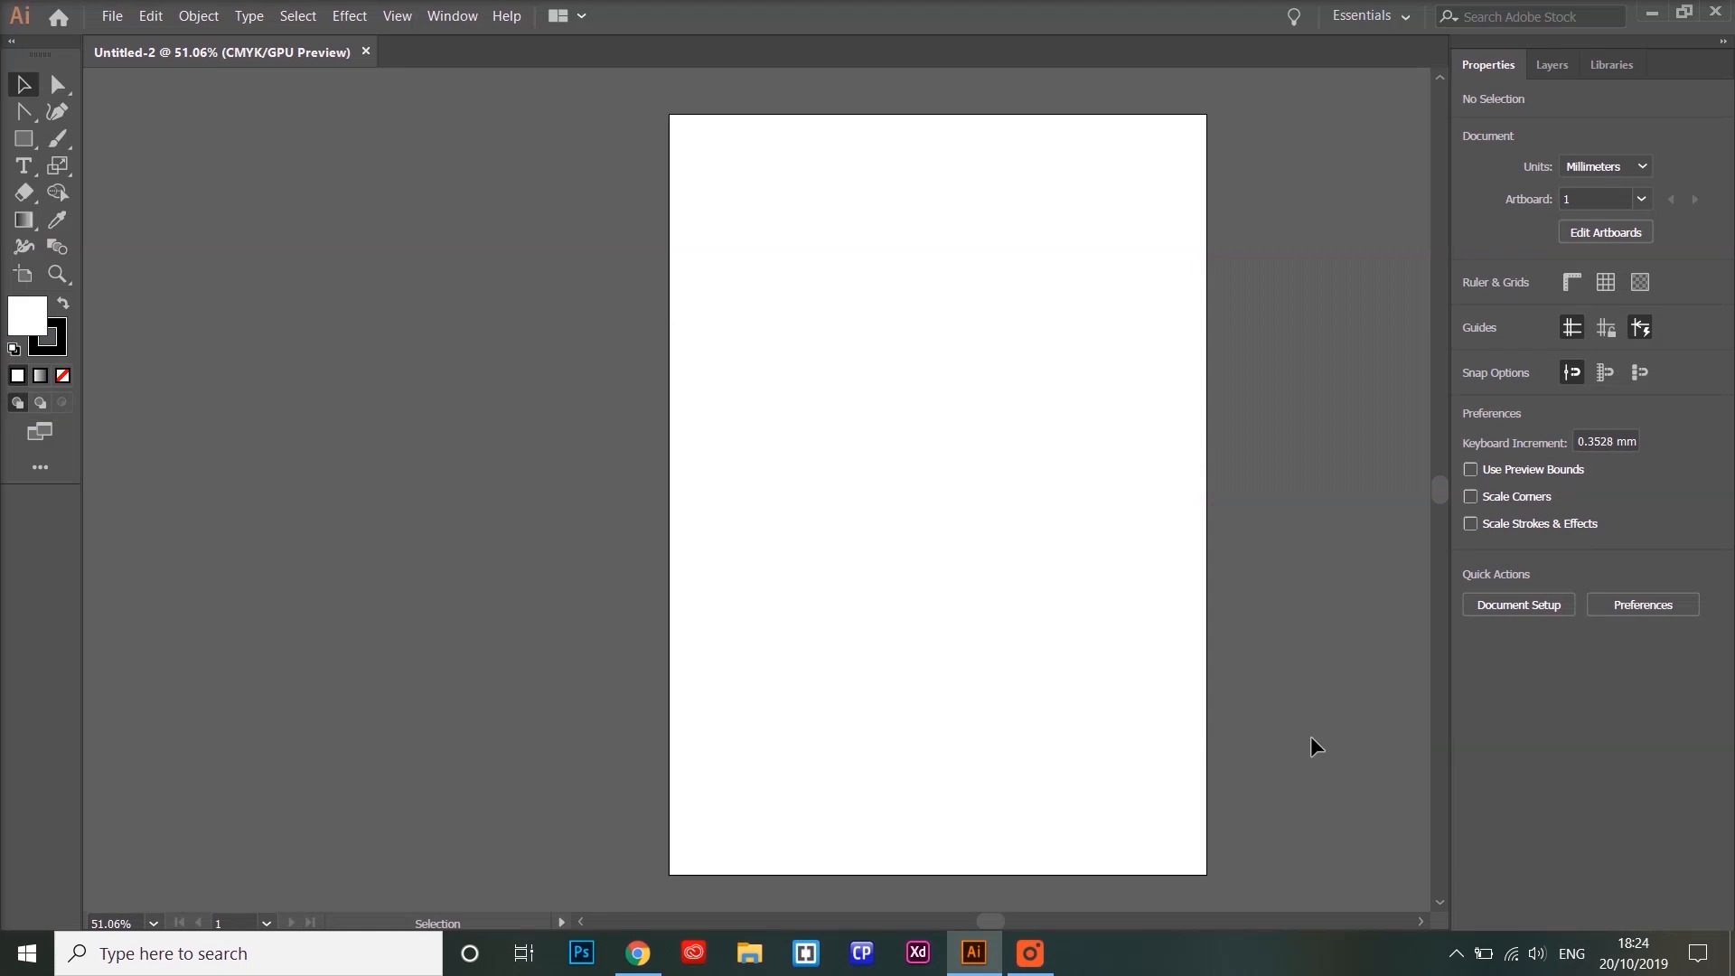
pyautogui.moveTo(858, 216)
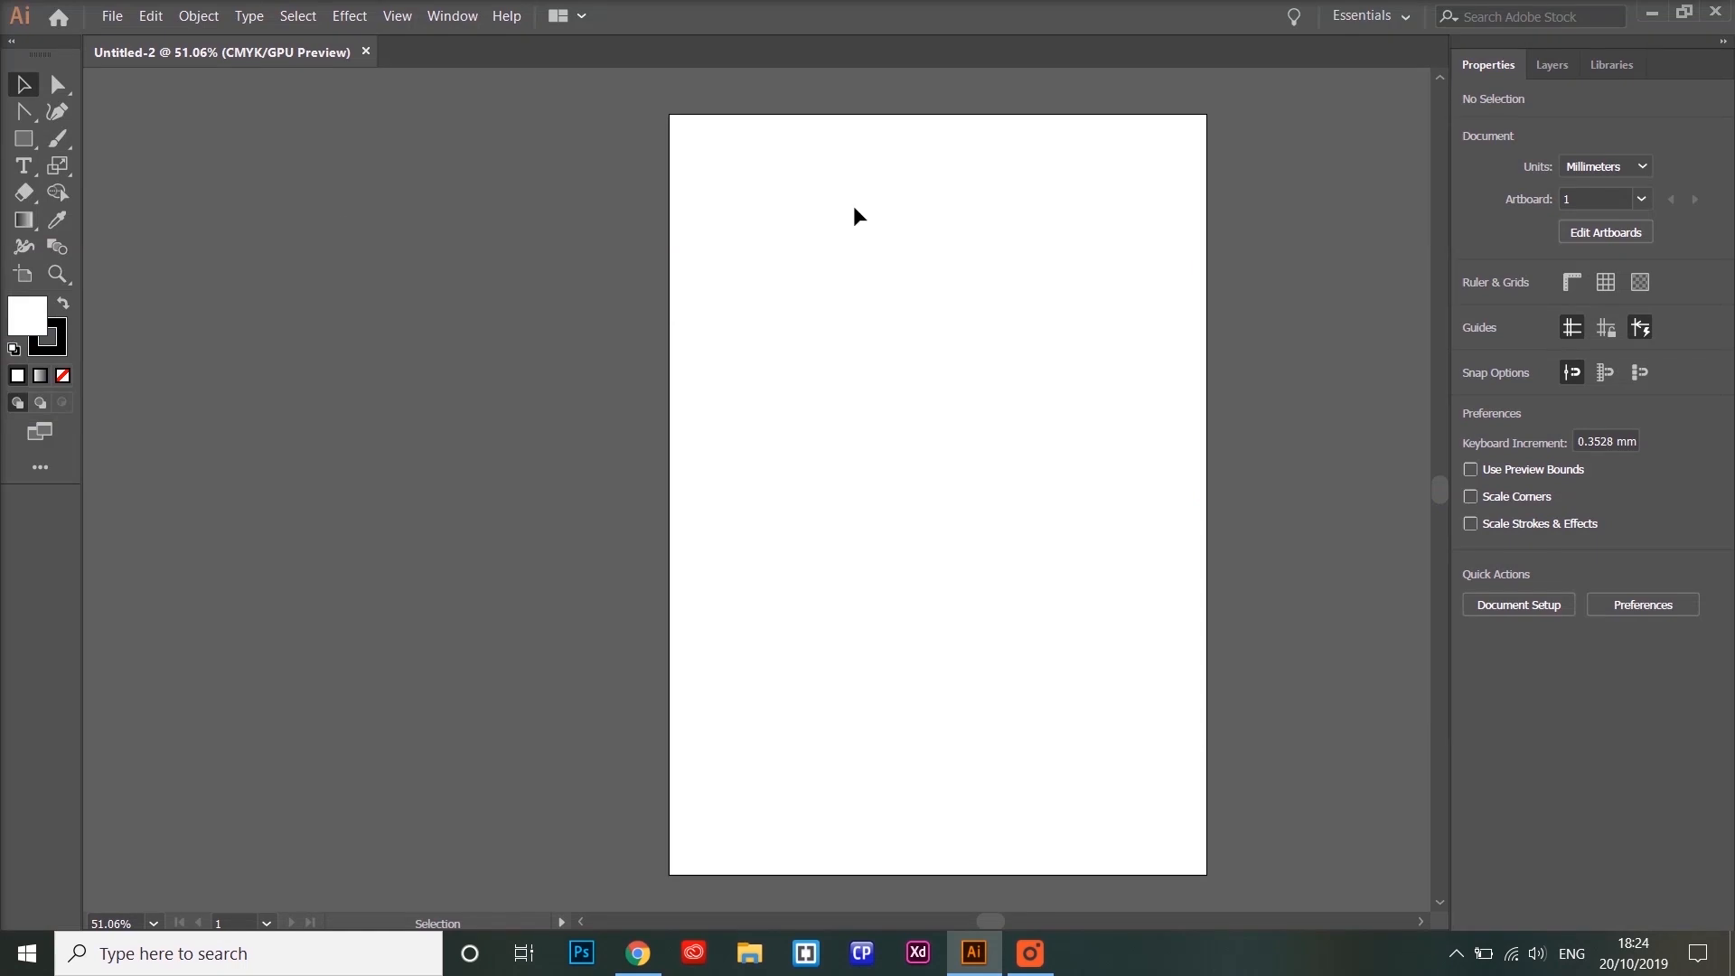
pyautogui.click(57, 87)
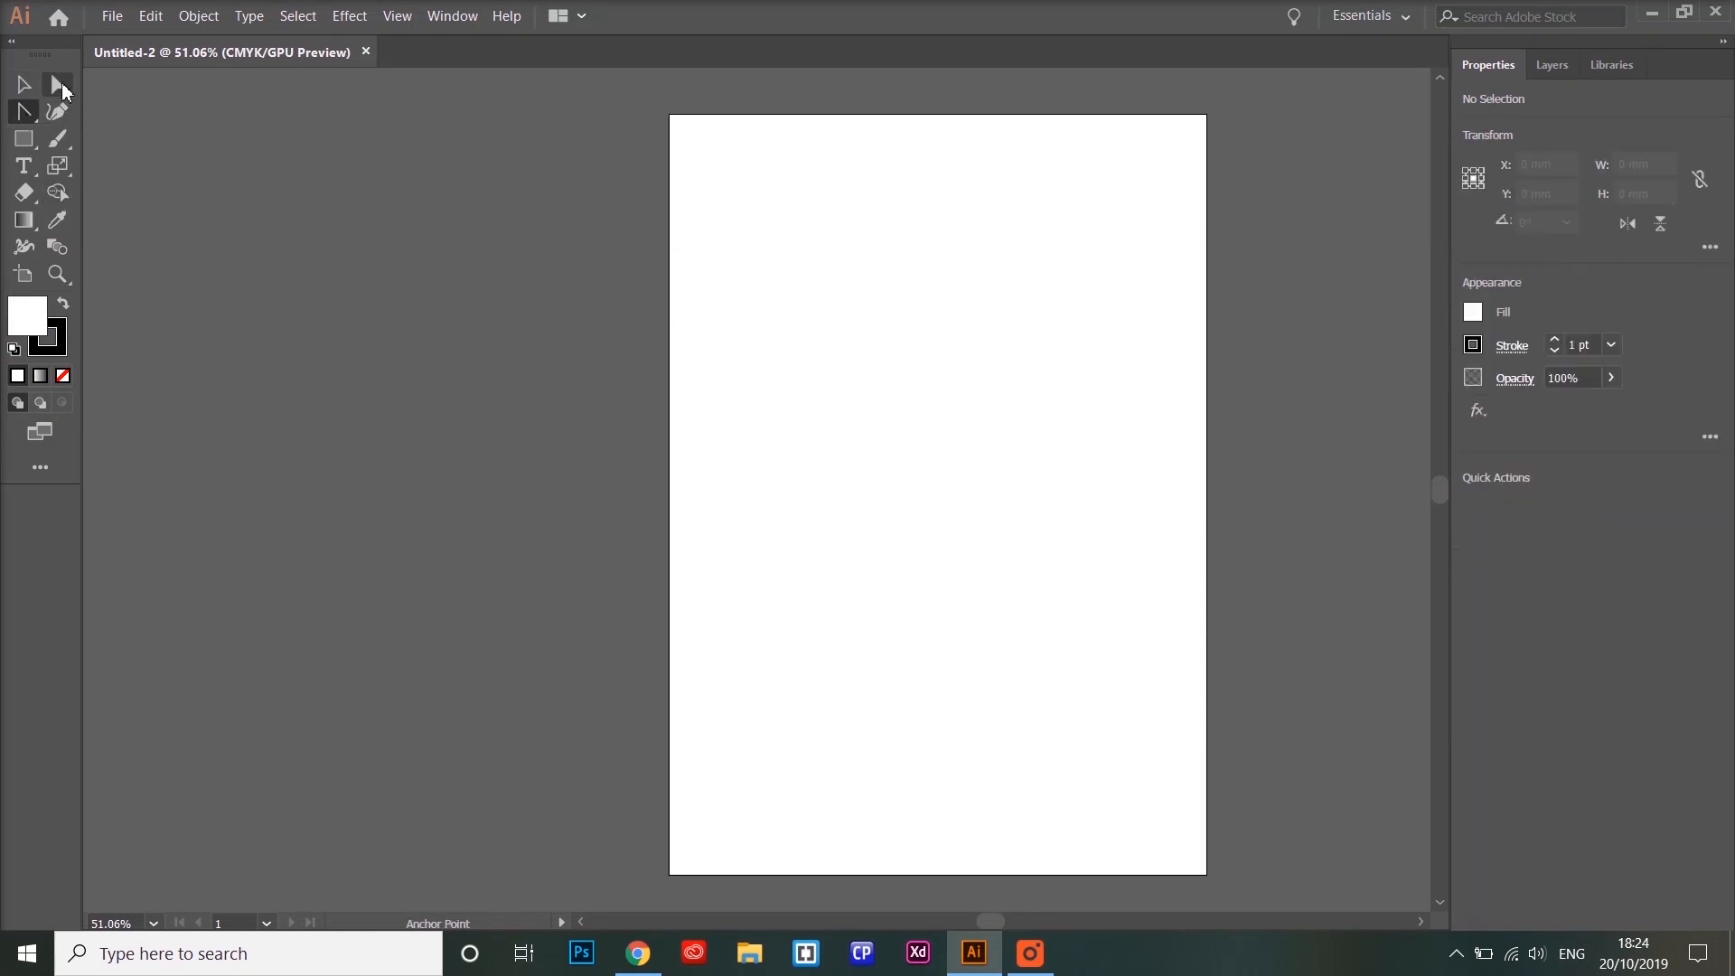
pyautogui.click(58, 138)
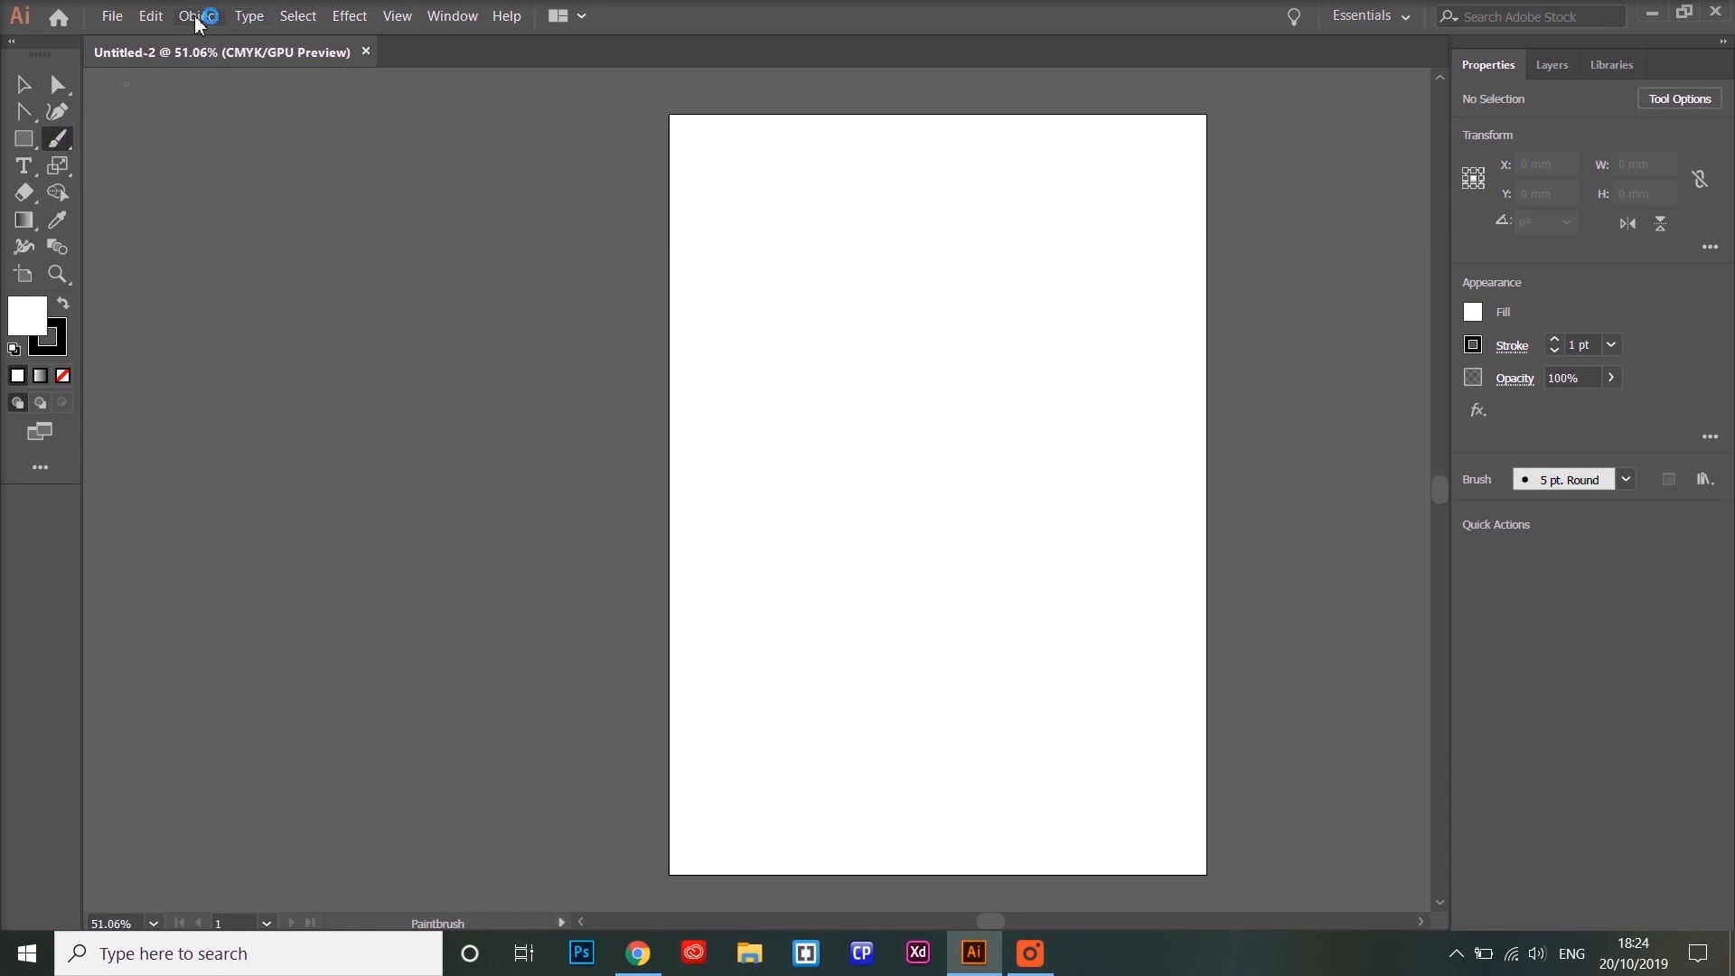
# Browse the Object and View menus and switch between the Layers and Properties panels.
pyautogui.click(349, 15)
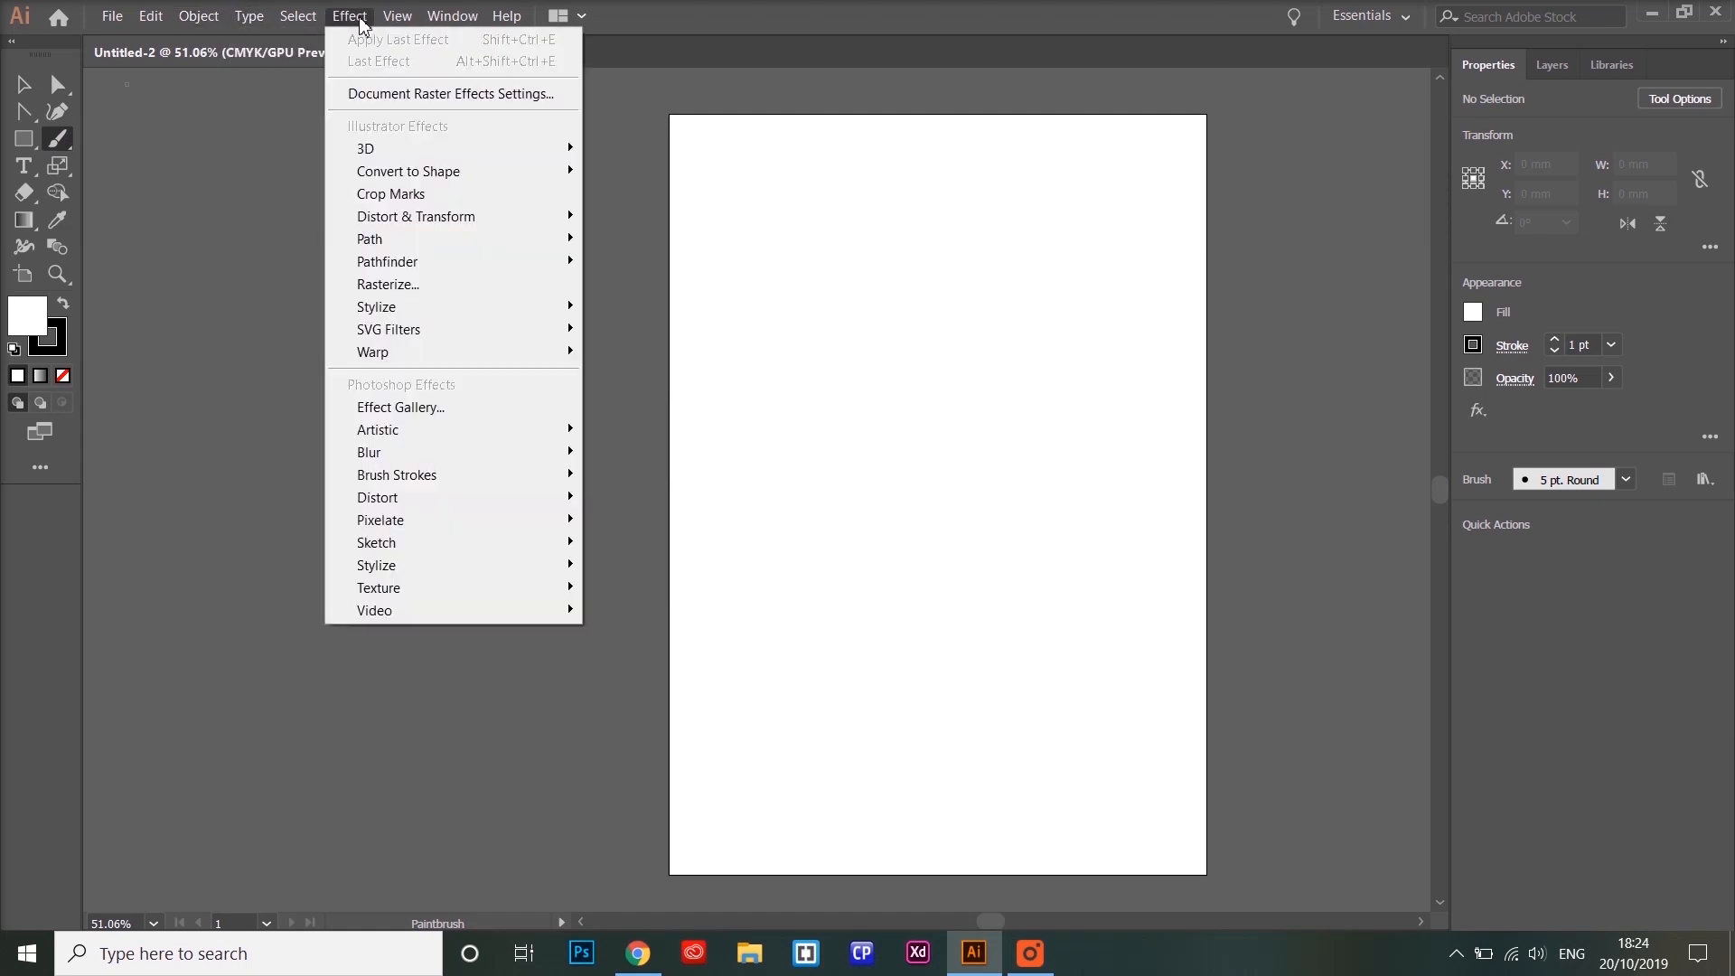
pyautogui.click(396, 16)
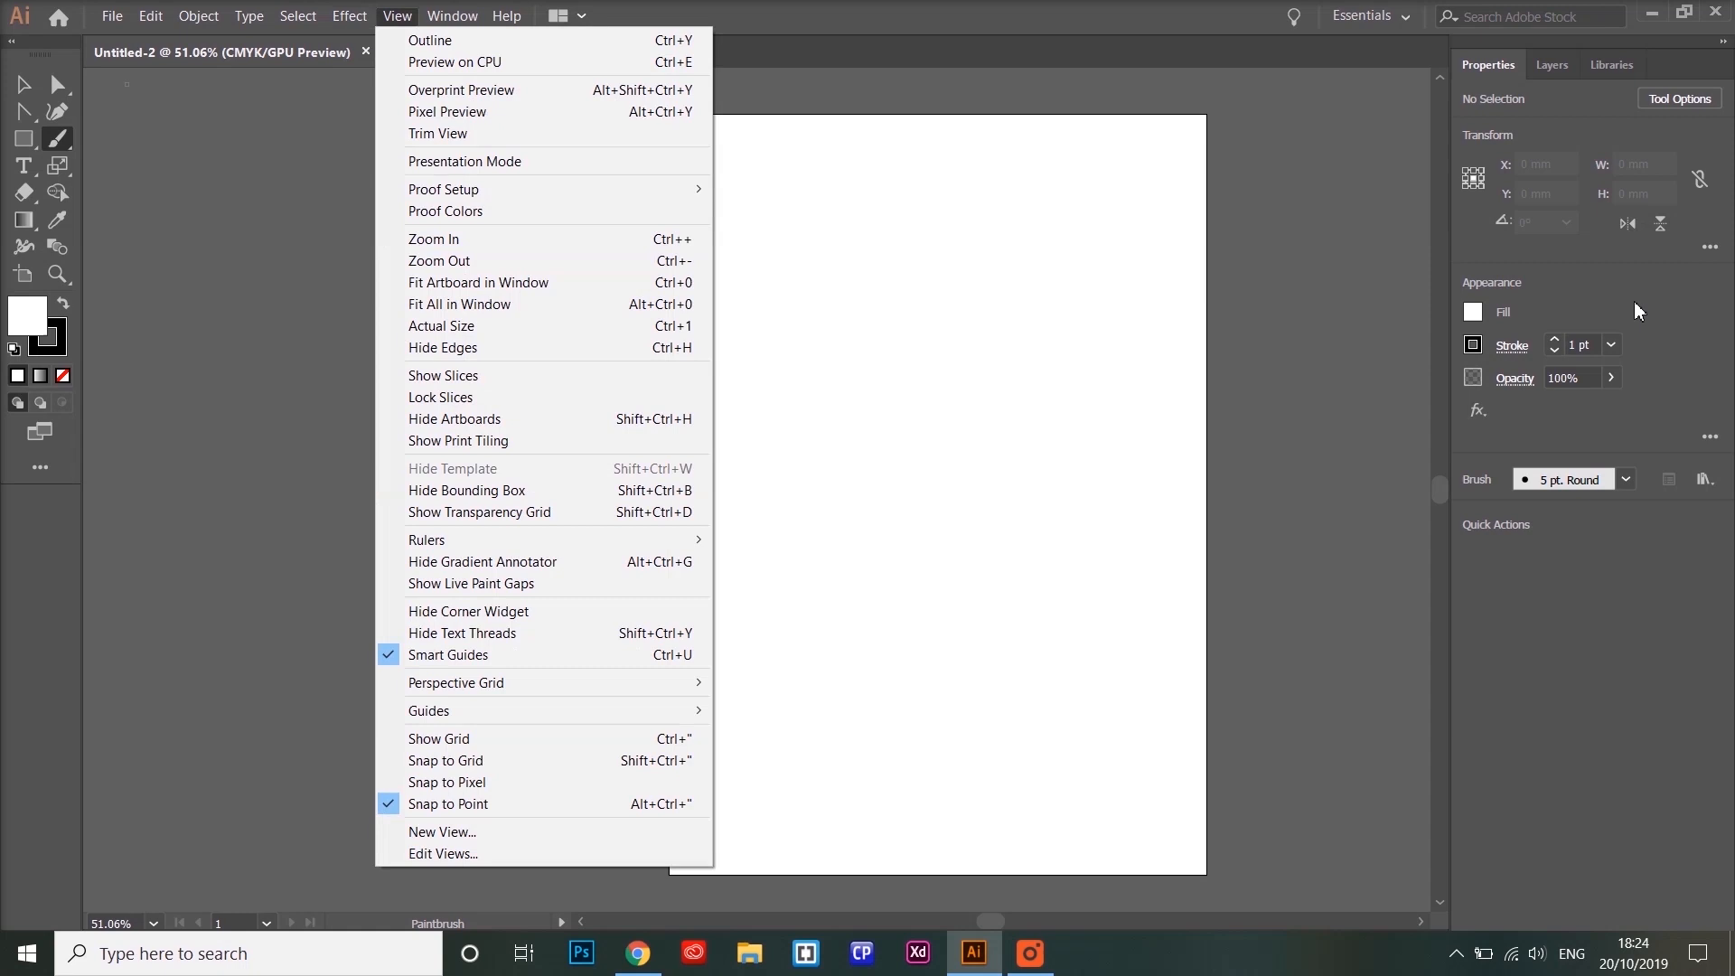
pyautogui.moveTo(1497, 80)
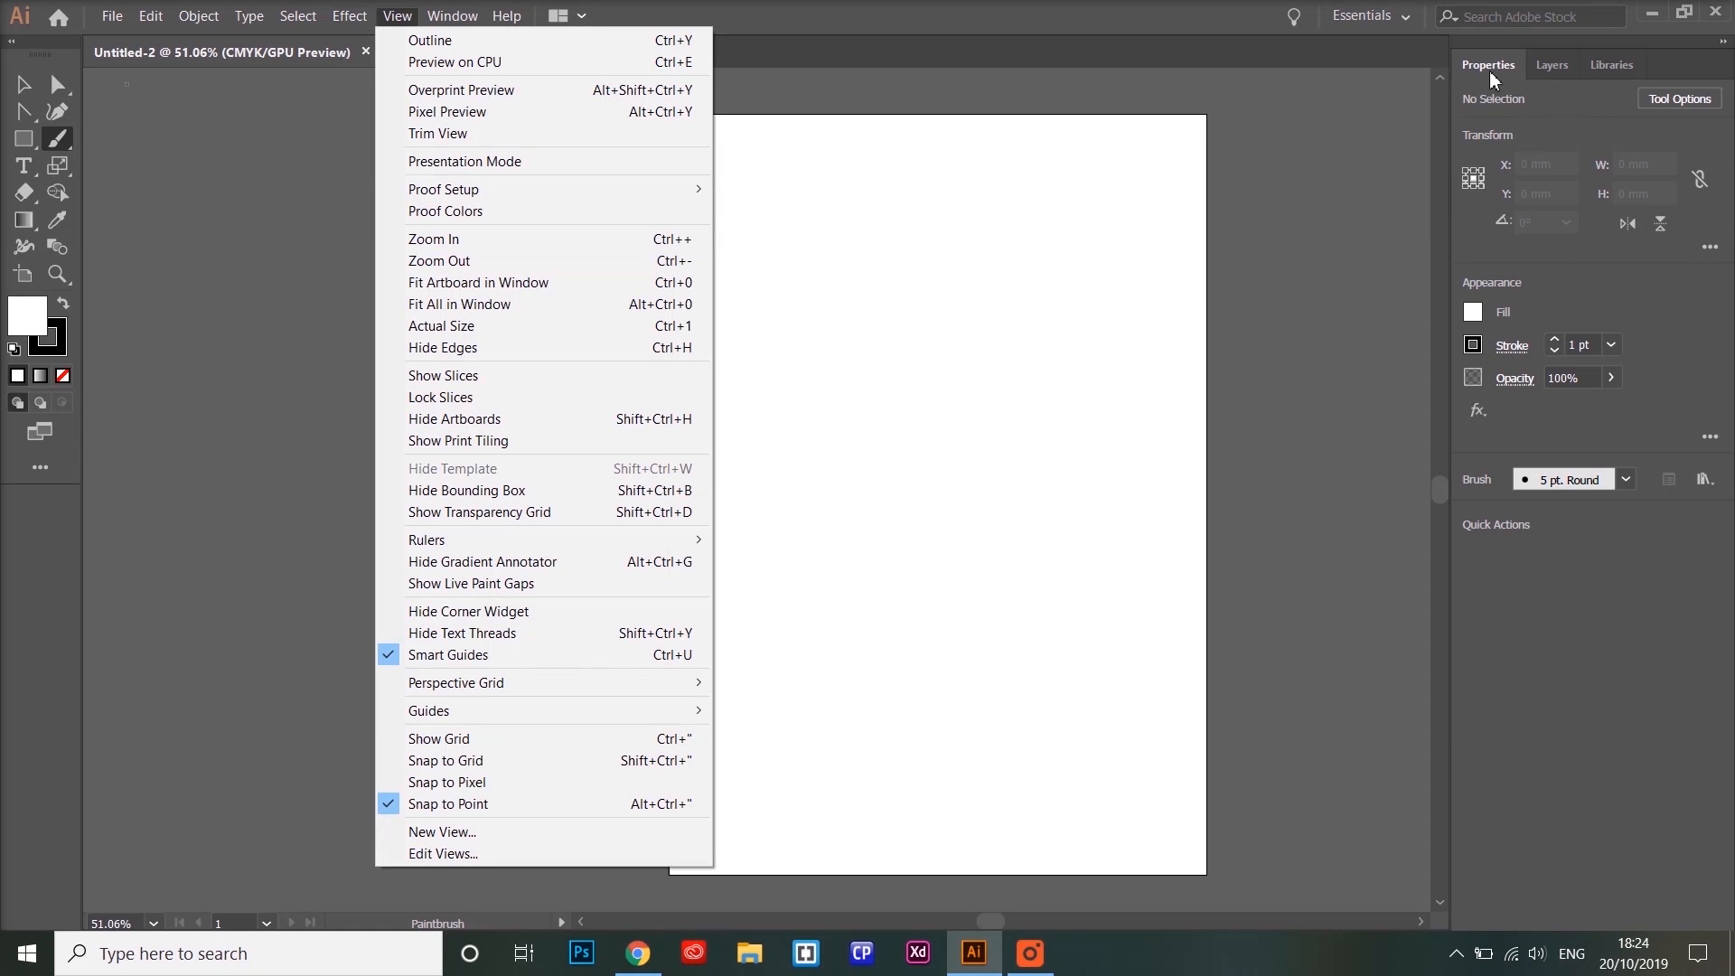
pyautogui.click(1551, 64)
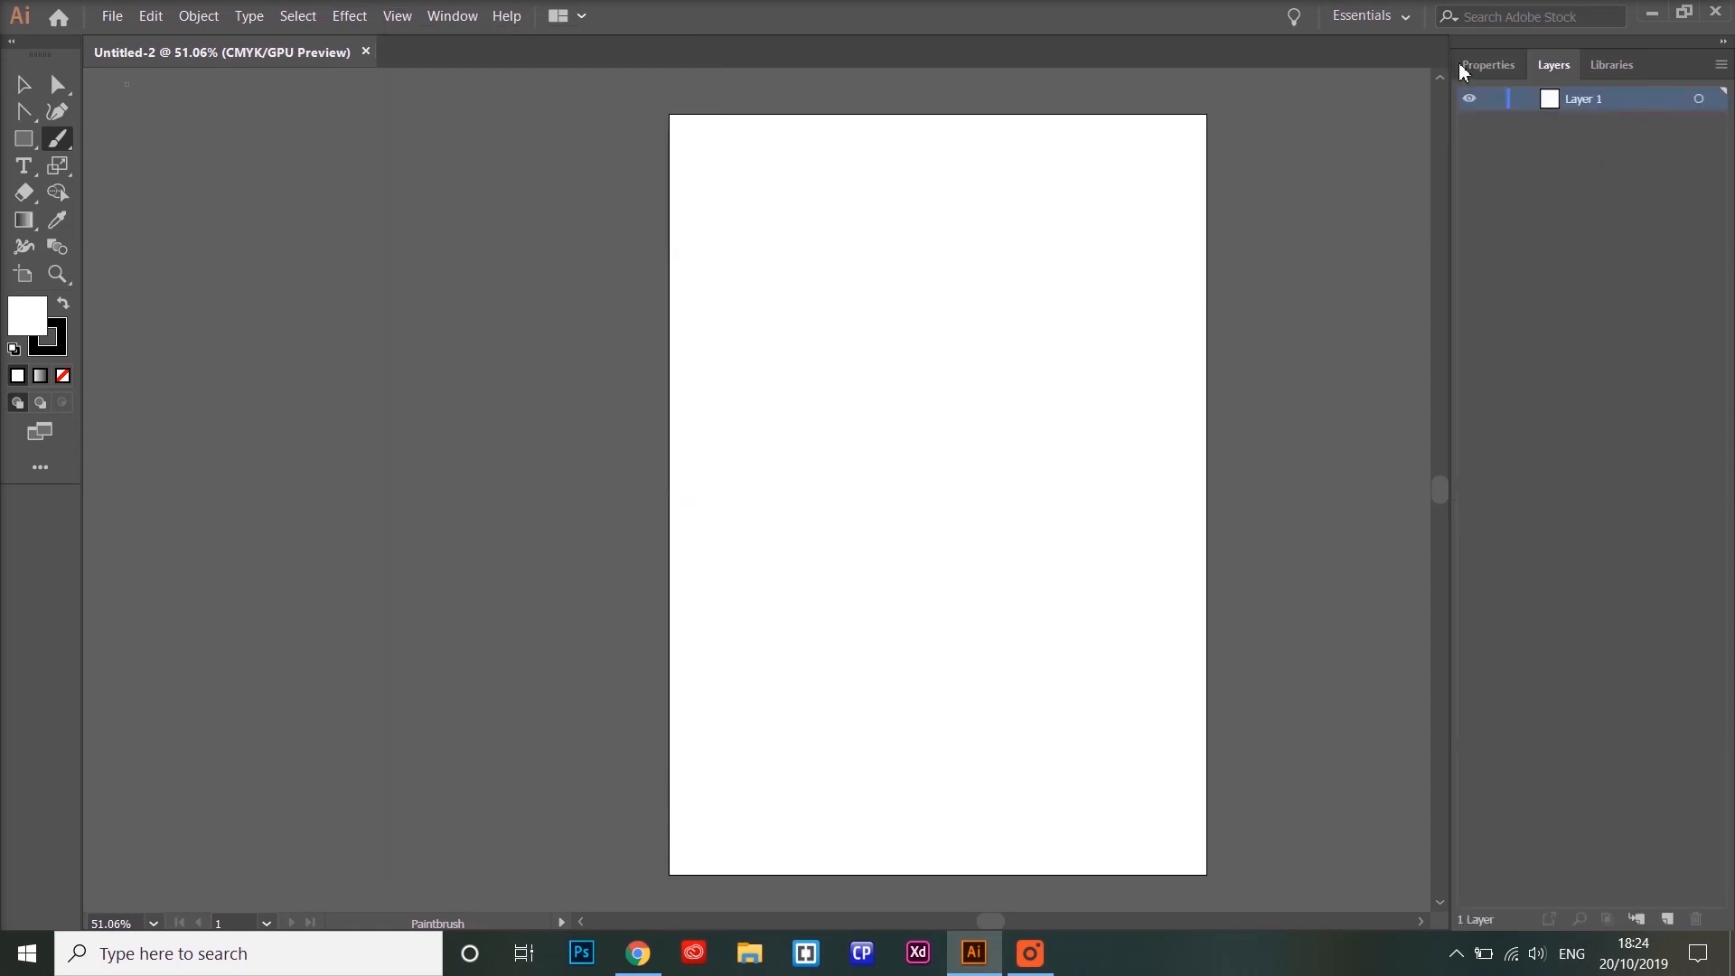
pyautogui.click(1487, 64)
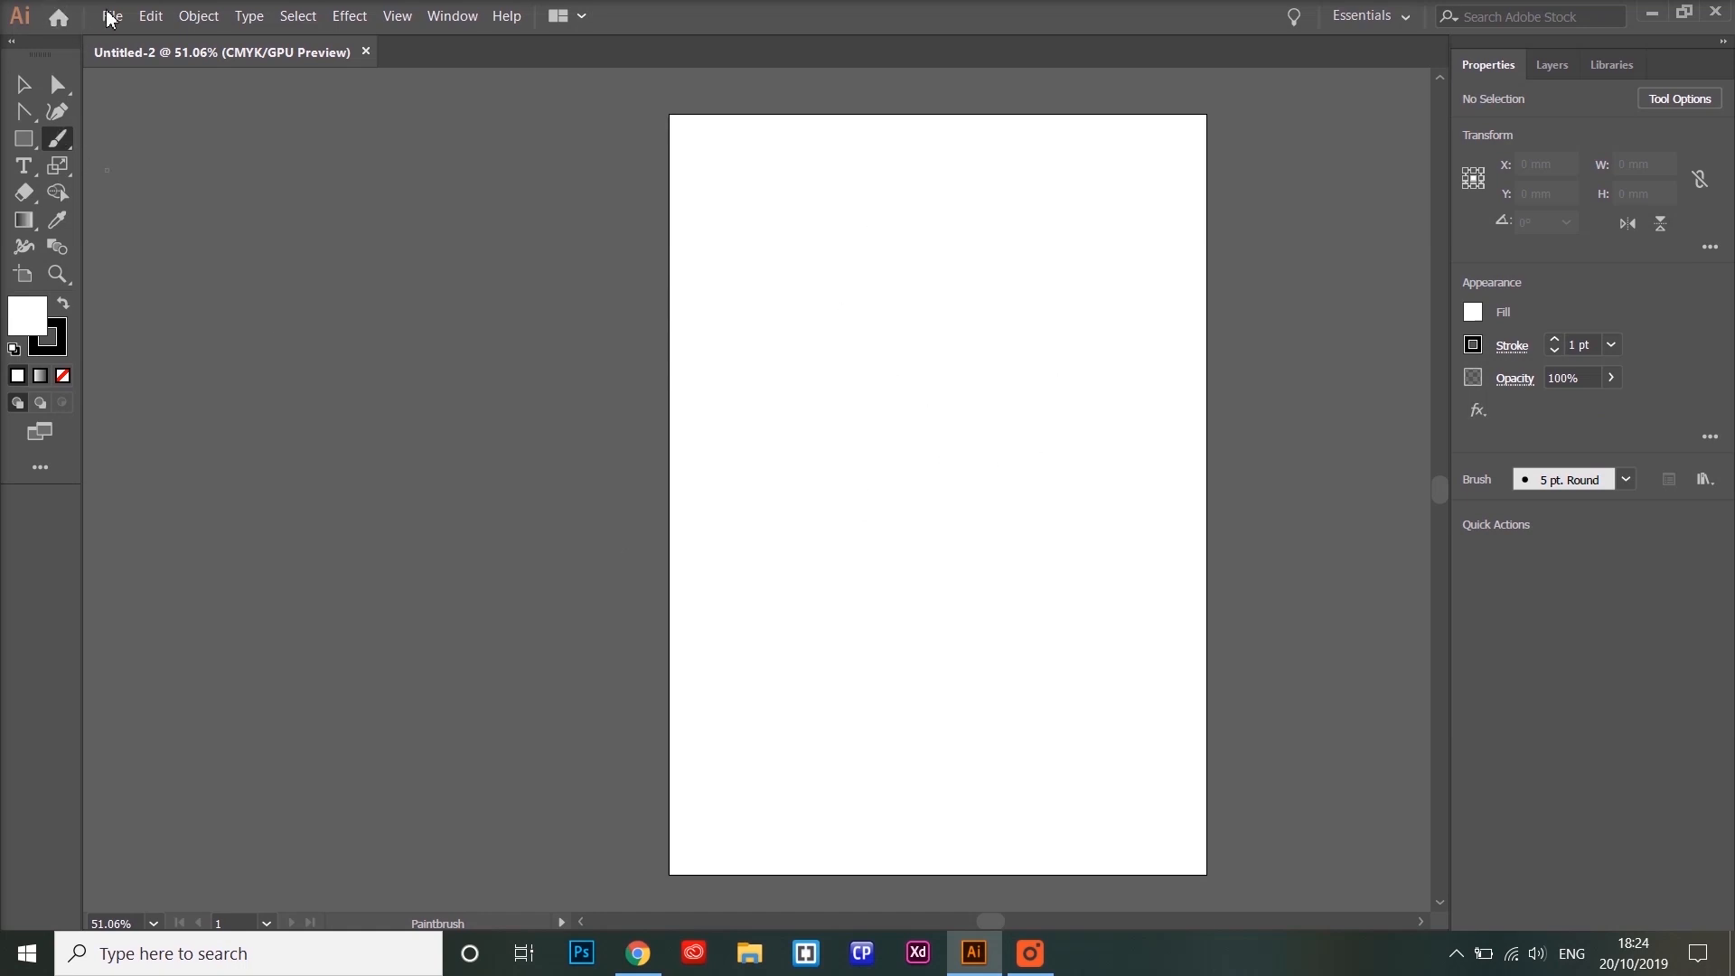
# Open the recent file tools.ai showing the orange shield logo.
pyautogui.click(110, 15)
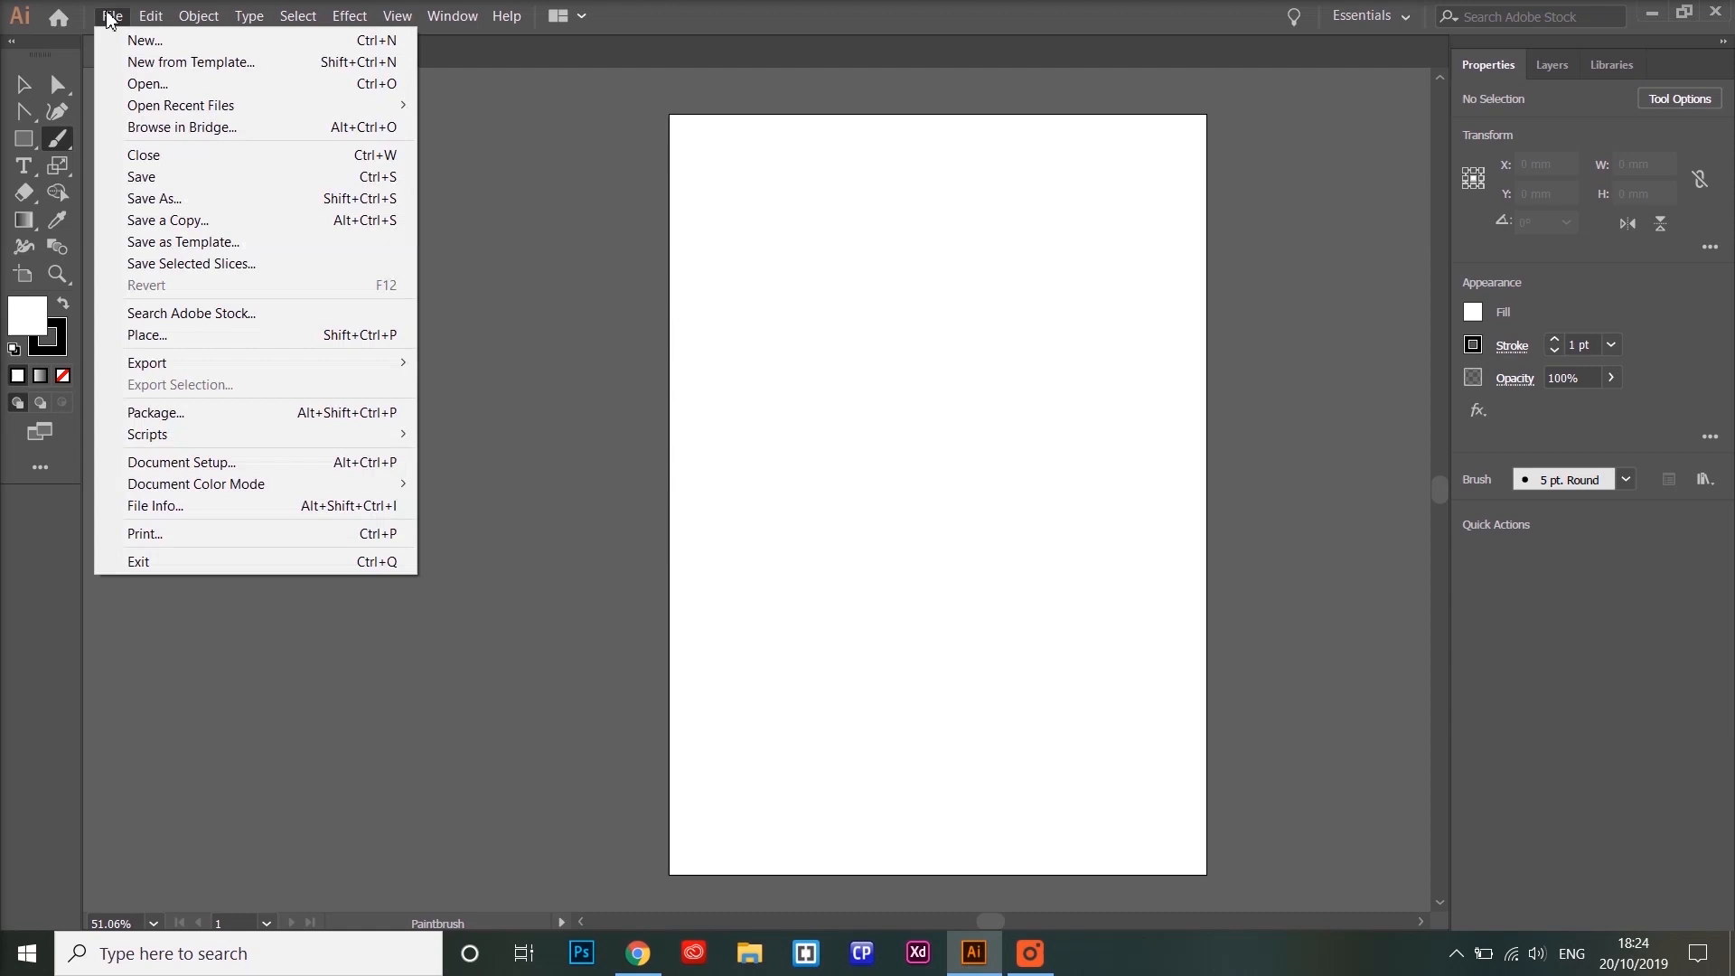
pyautogui.moveTo(181, 105)
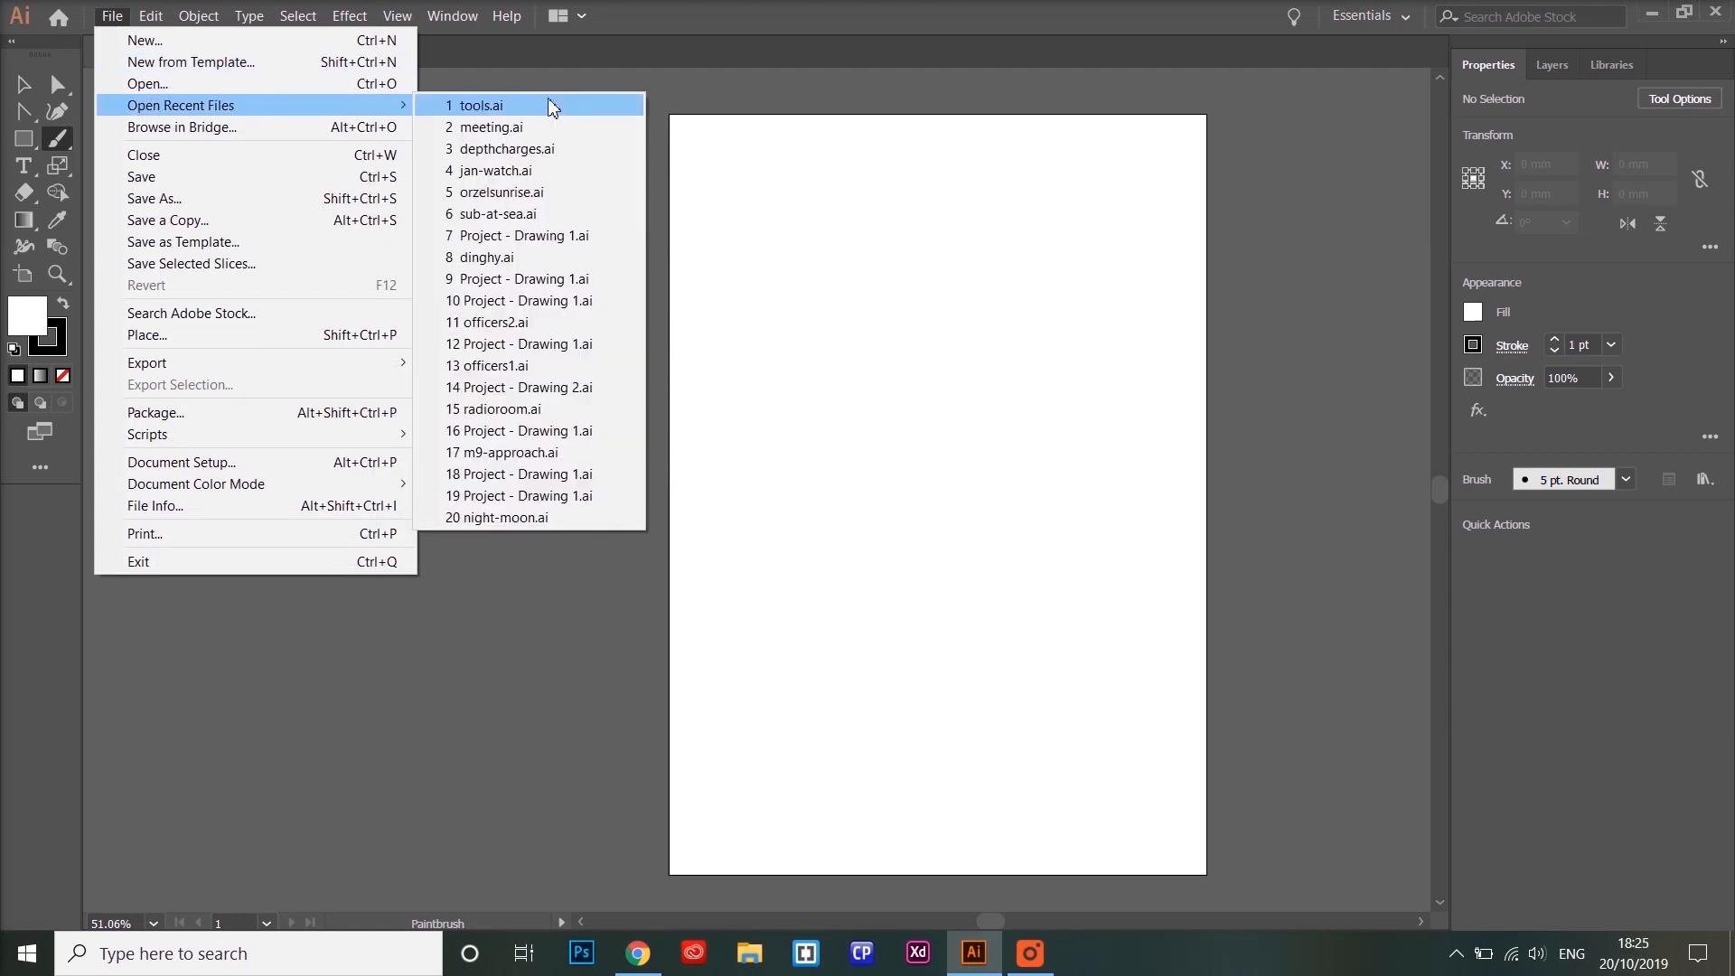
pyautogui.click(480, 104)
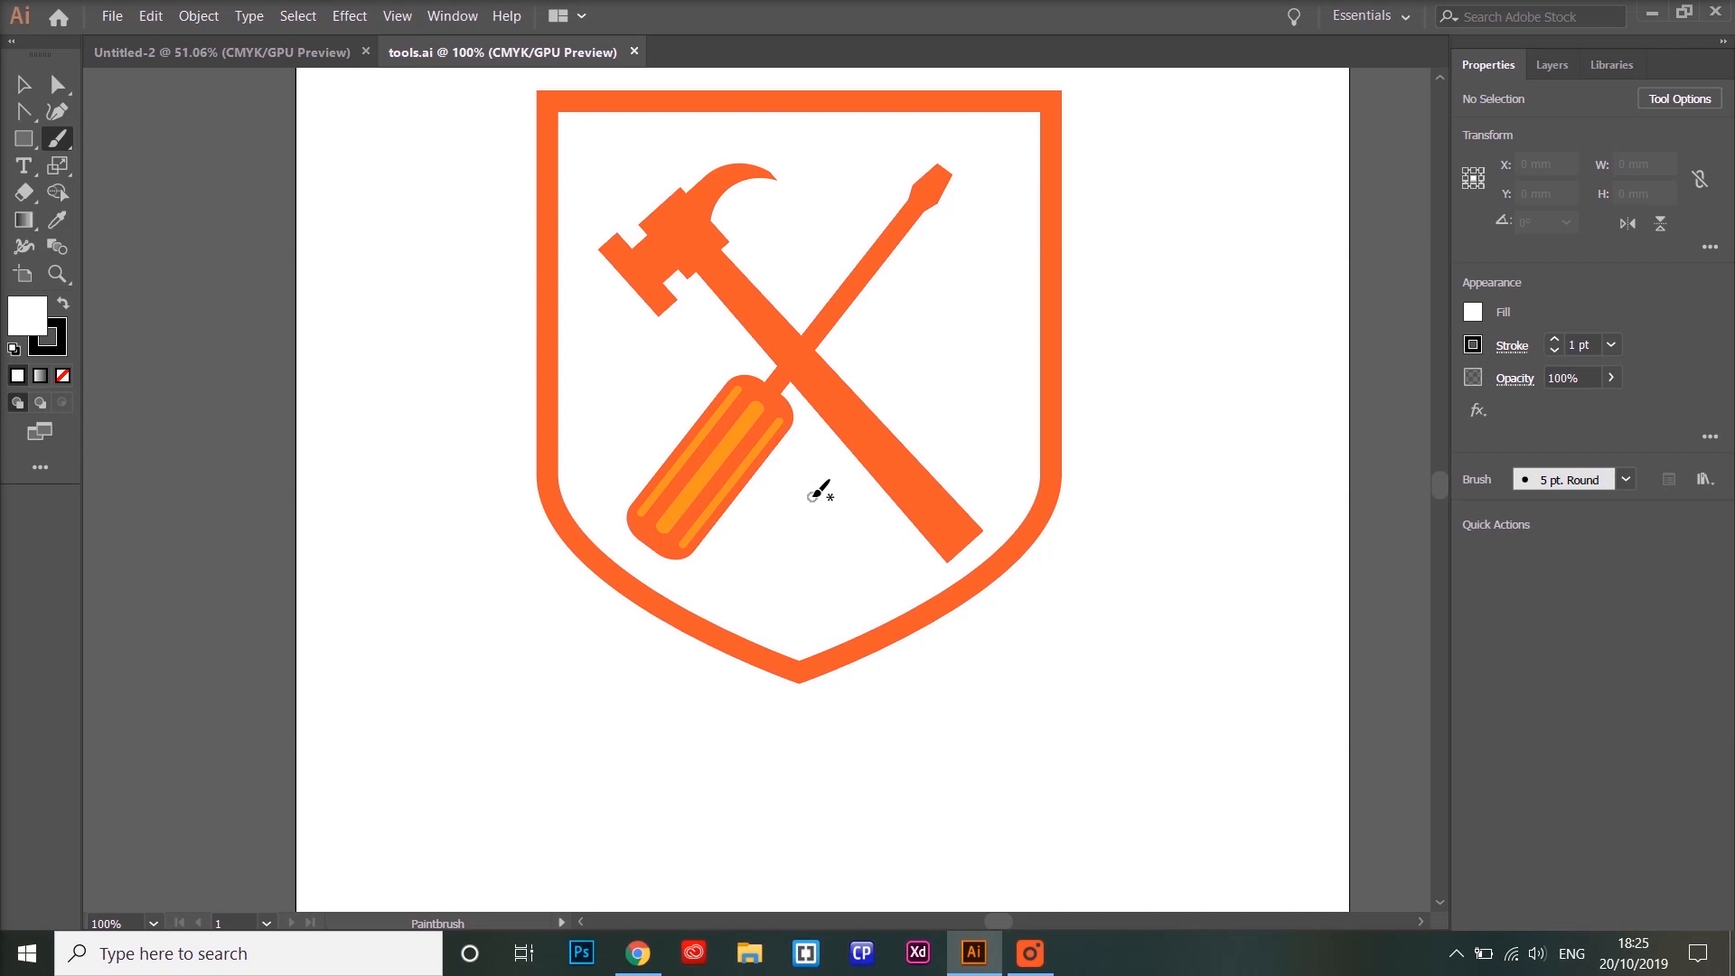
pyautogui.moveTo(667, 287)
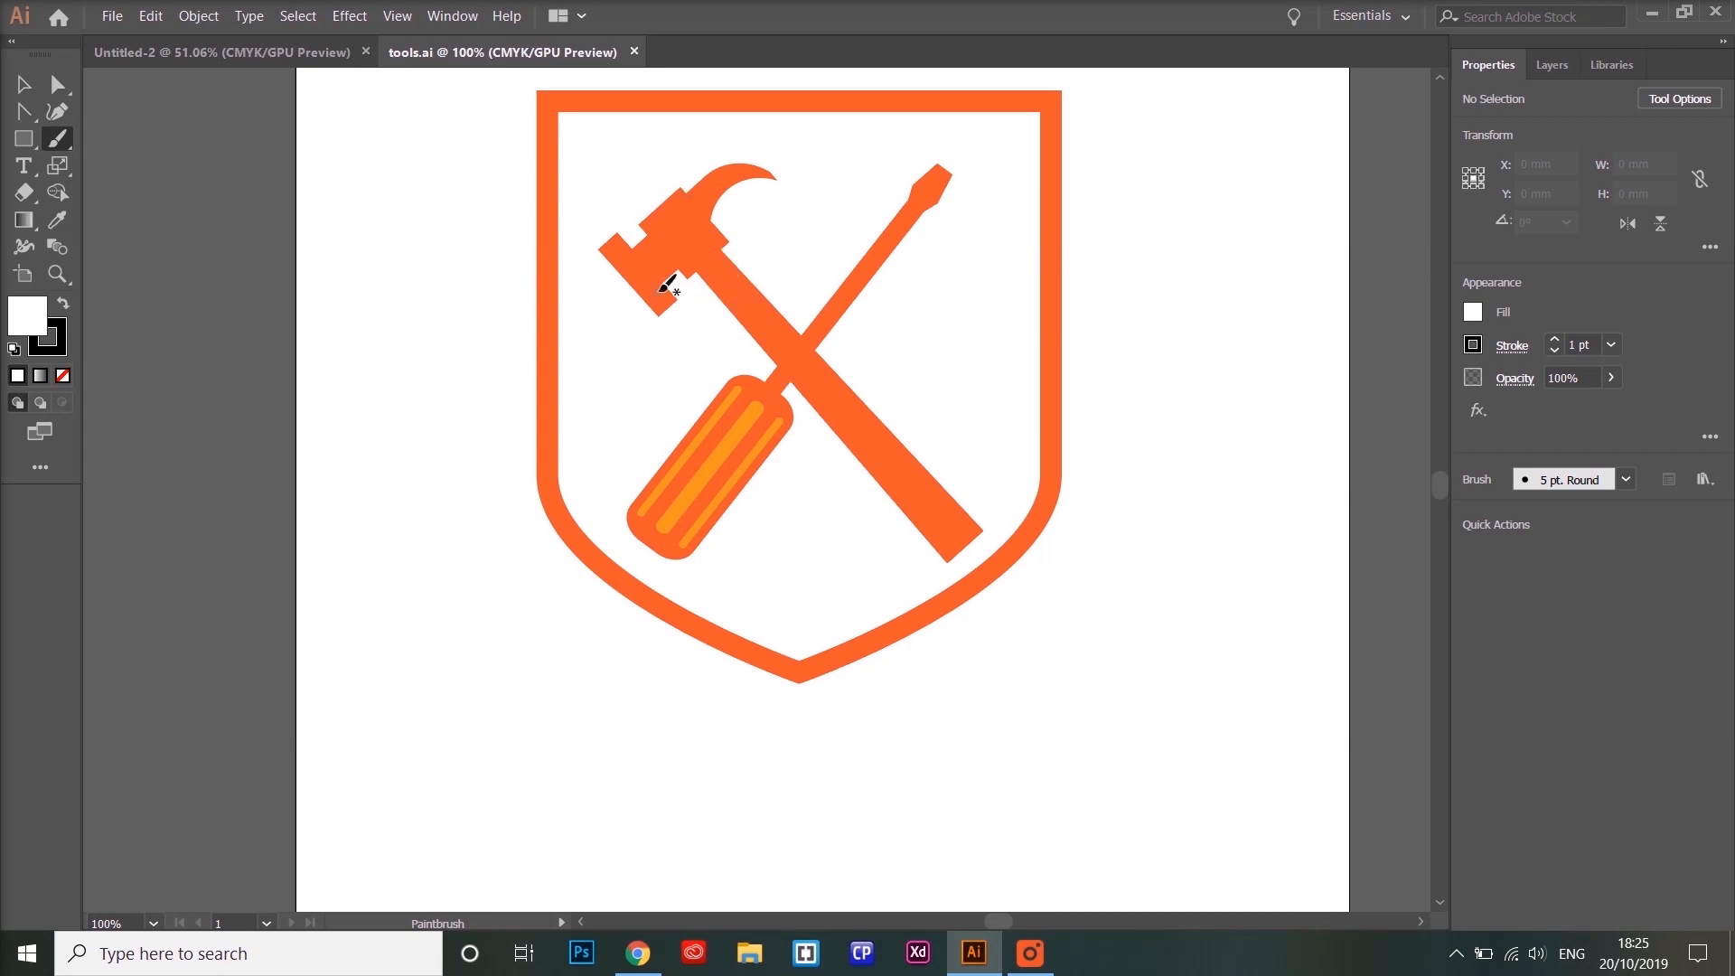
pyautogui.click(23, 84)
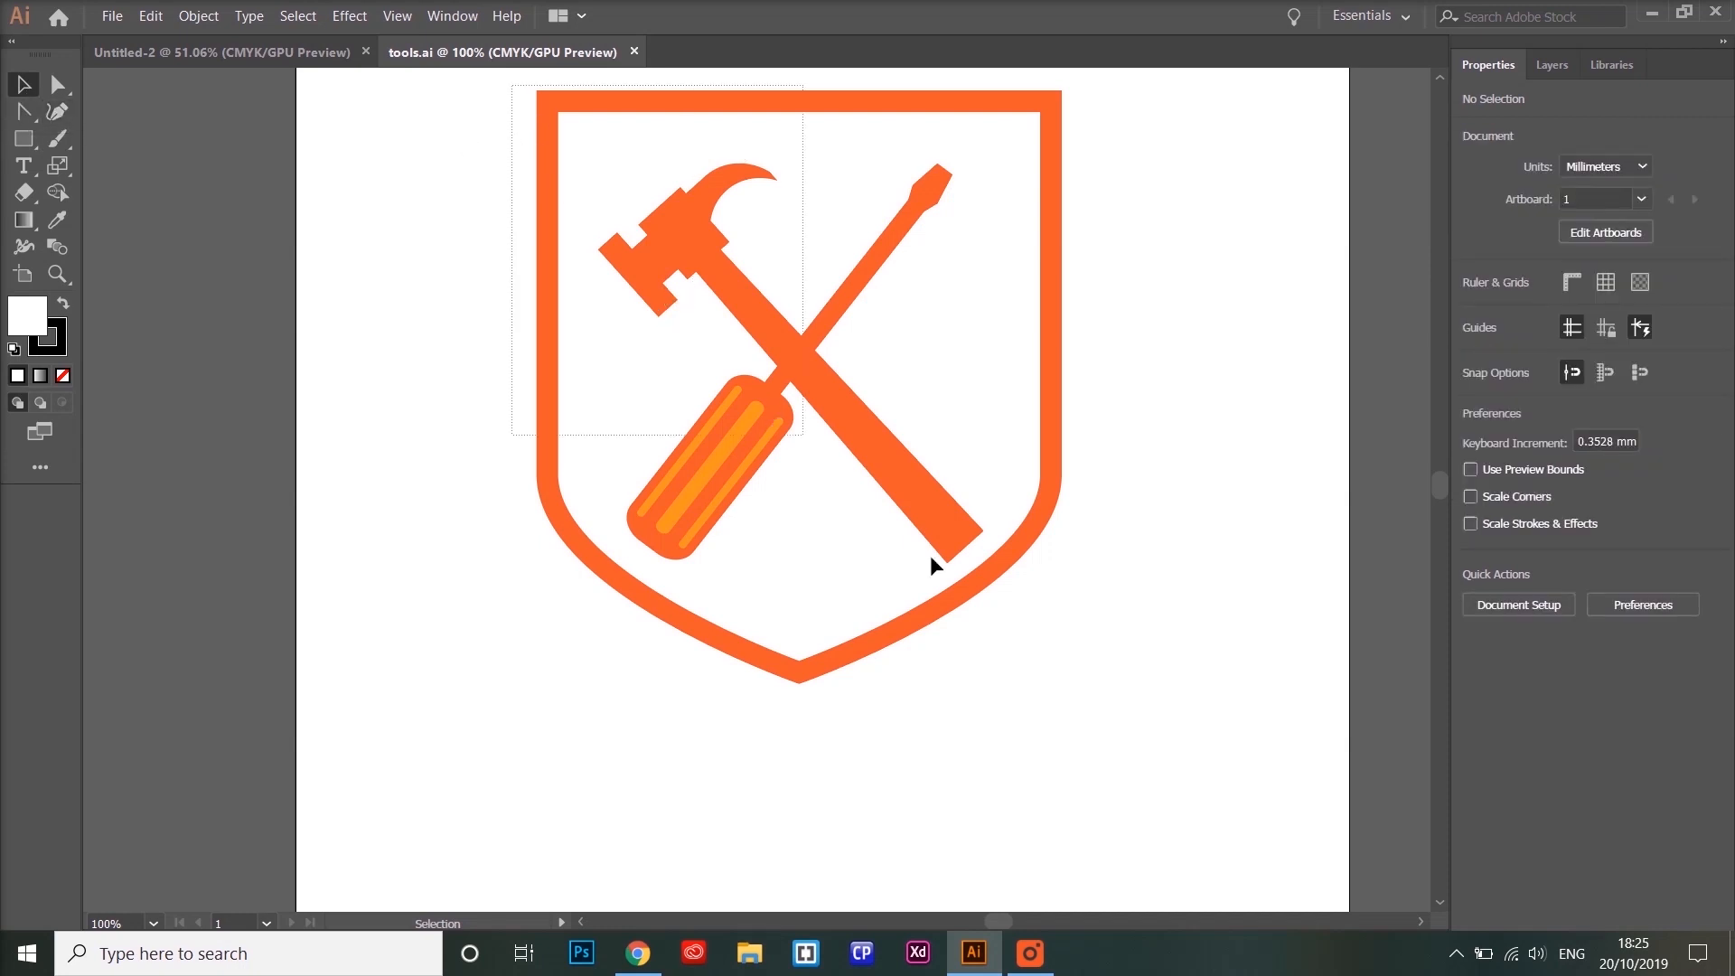
# Scale the whole shield logo down to about 73 × 83 mm, then deselect it.
pyautogui.click(930, 564)
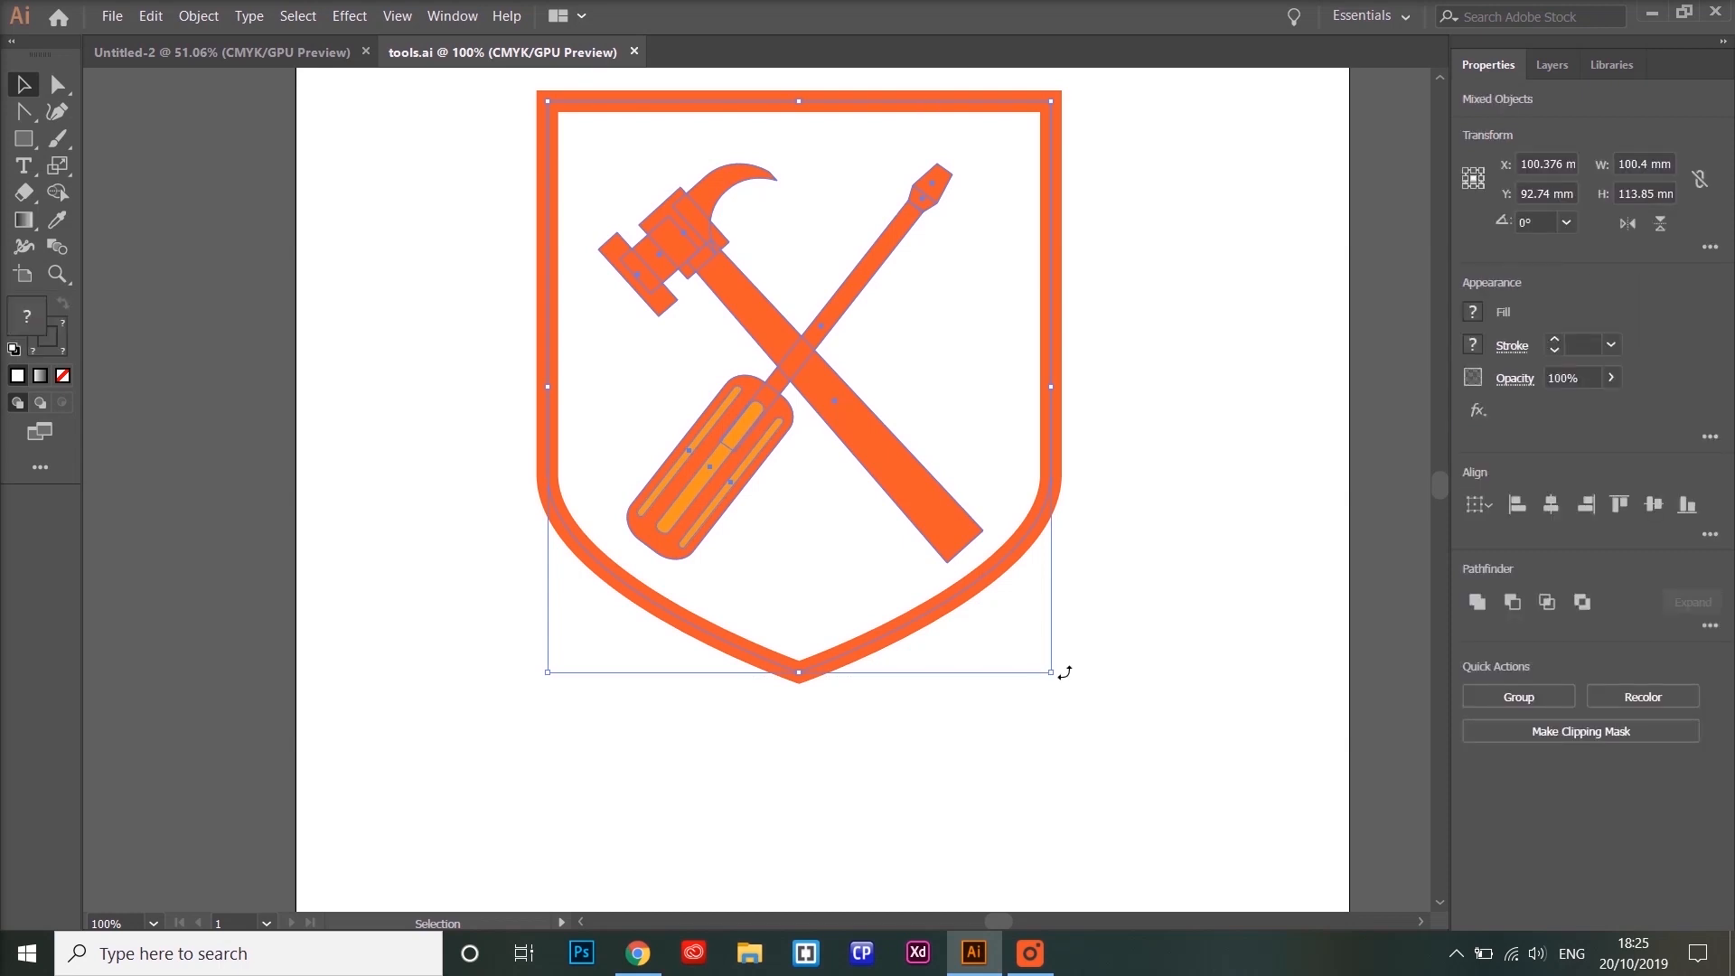
pyautogui.moveTo(1049, 671); pyautogui.dragTo(911, 521)
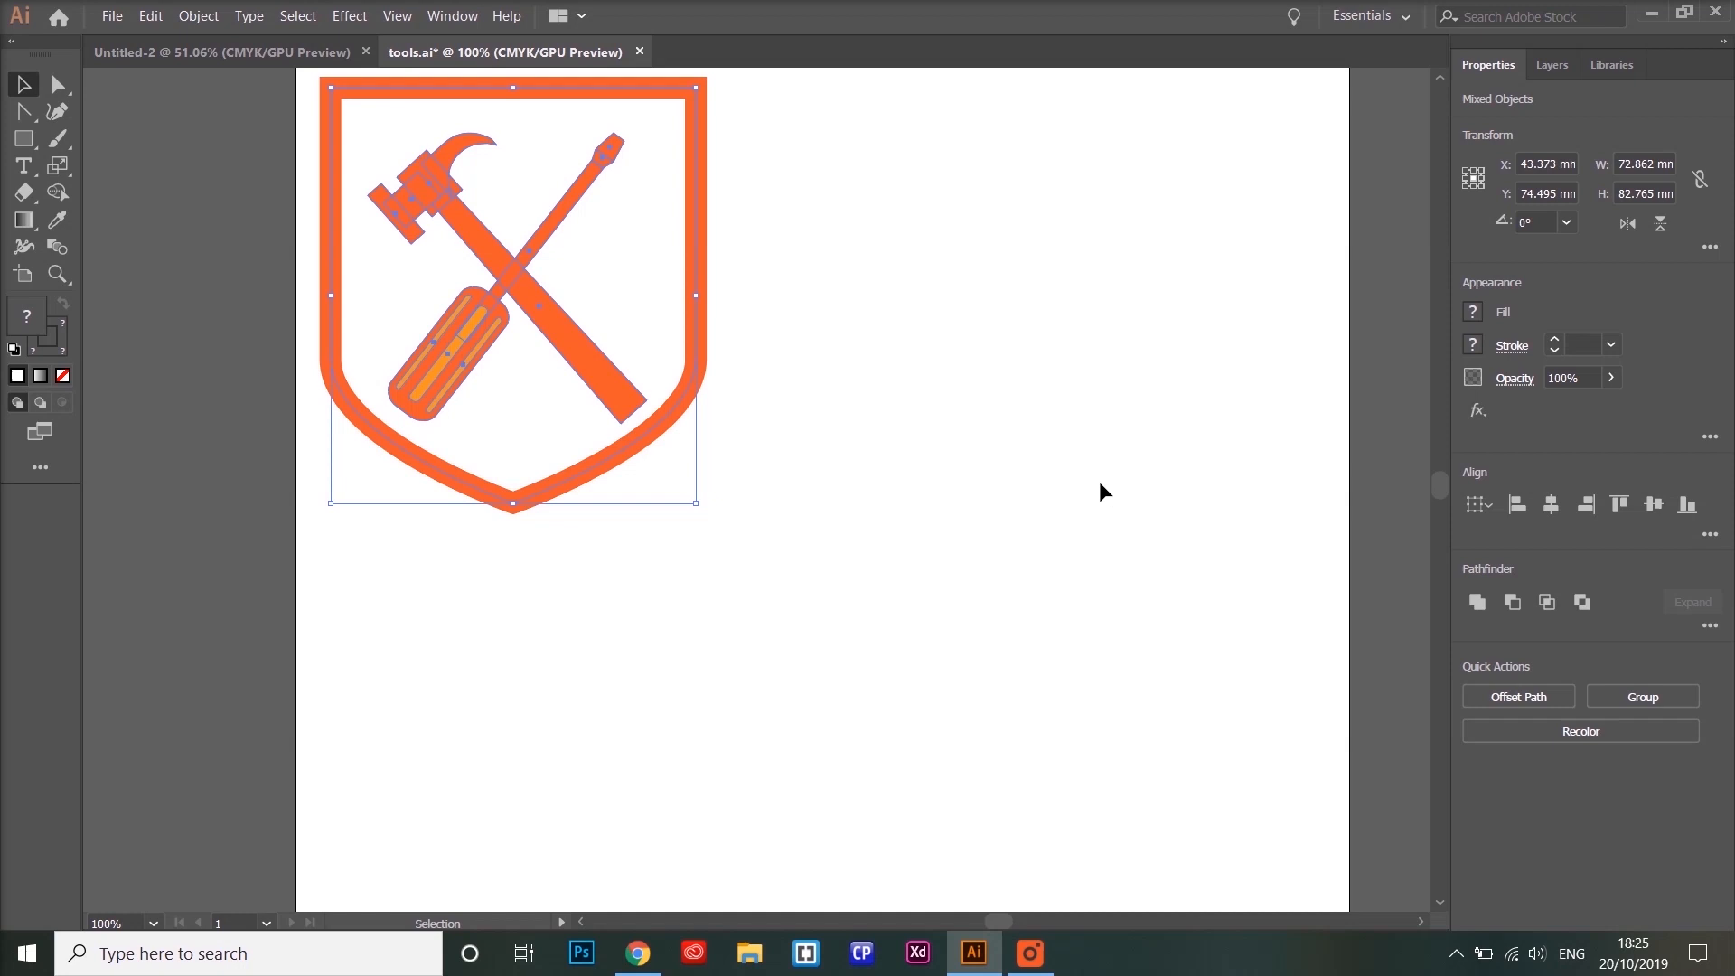
pyautogui.moveTo(987, 494)
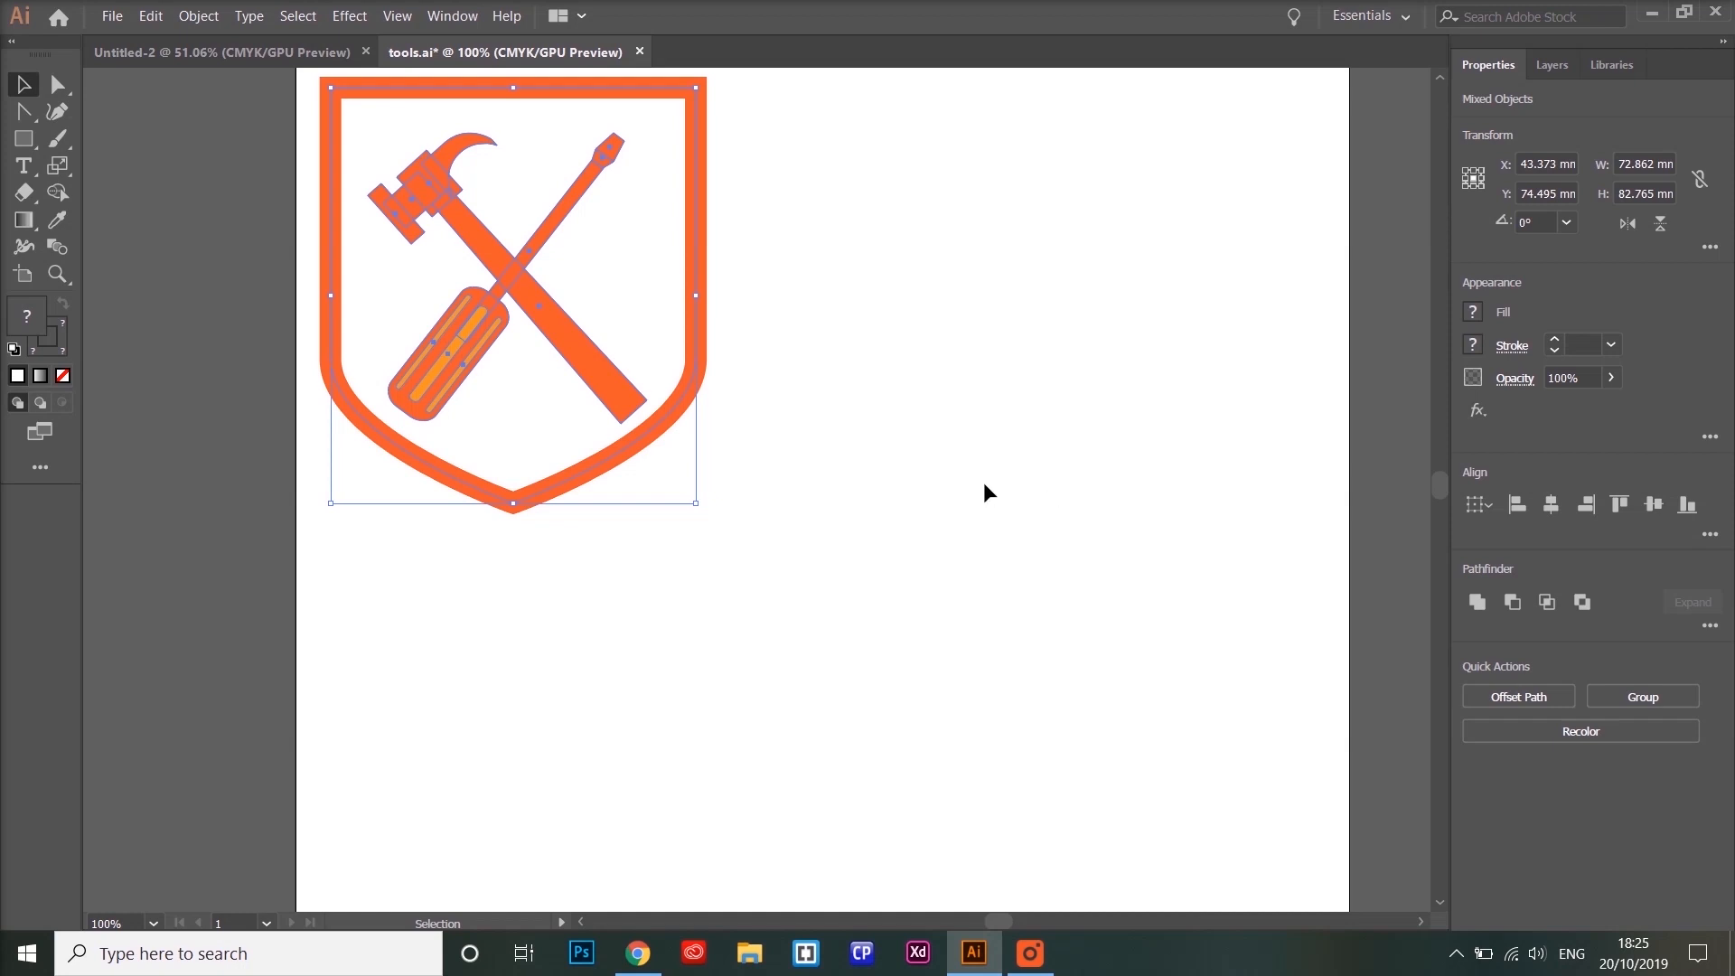
pyautogui.click(986, 492)
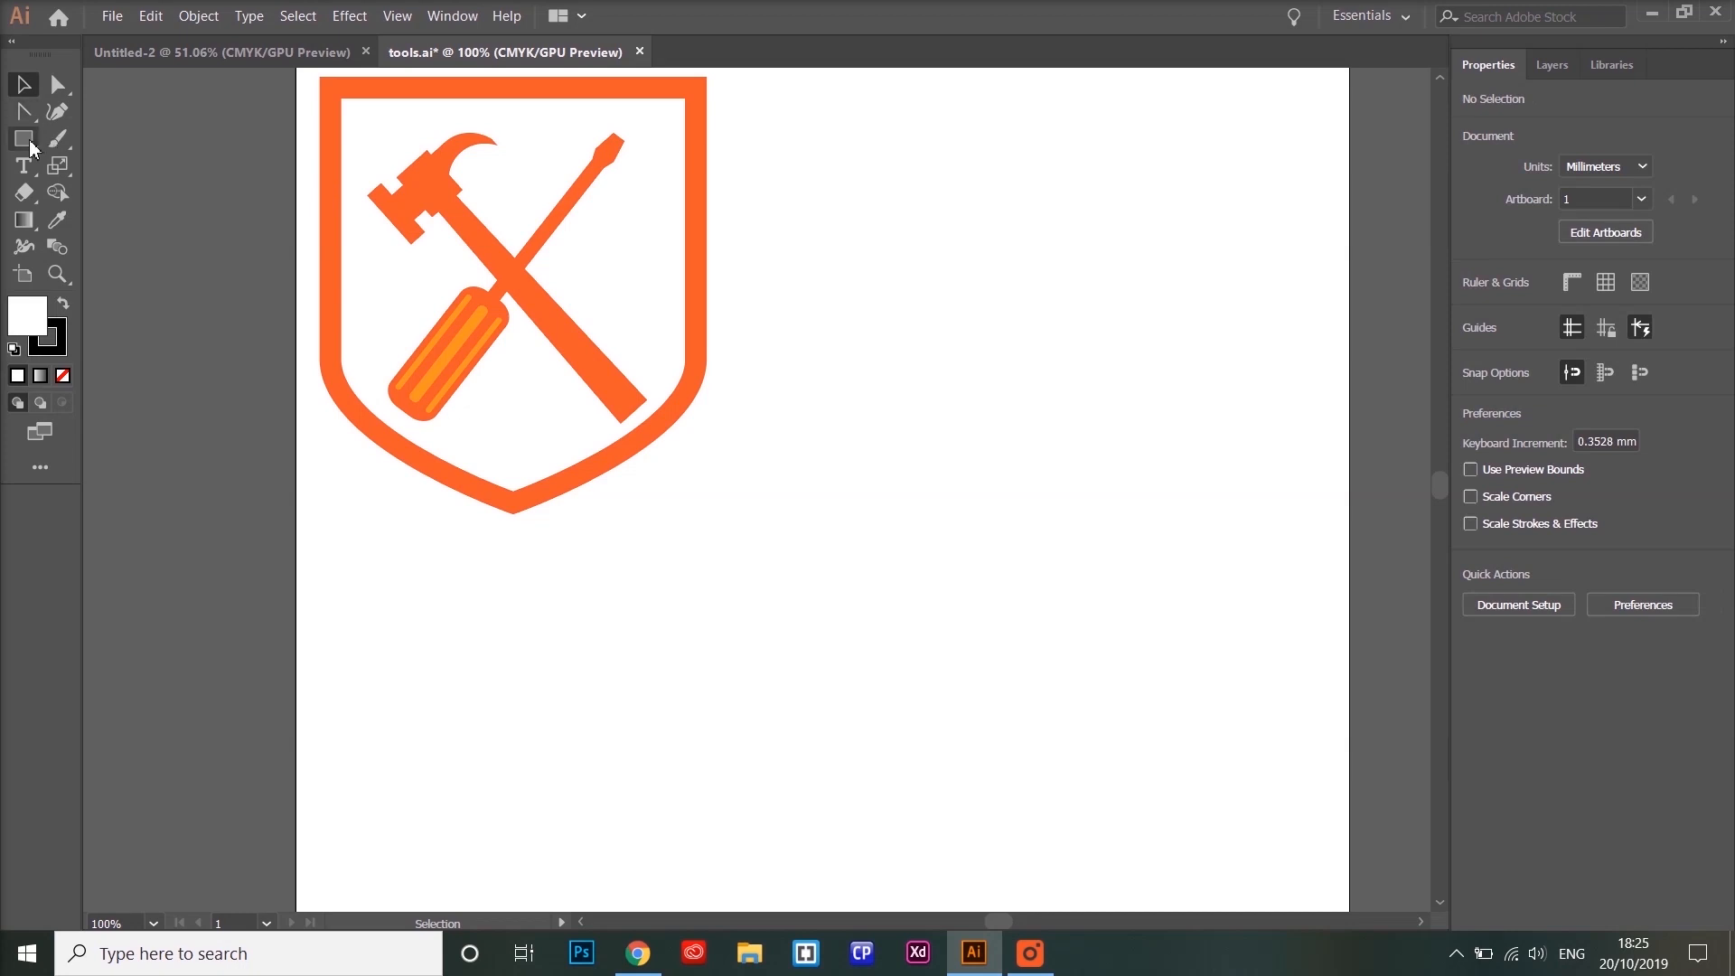
pyautogui.click(24, 137)
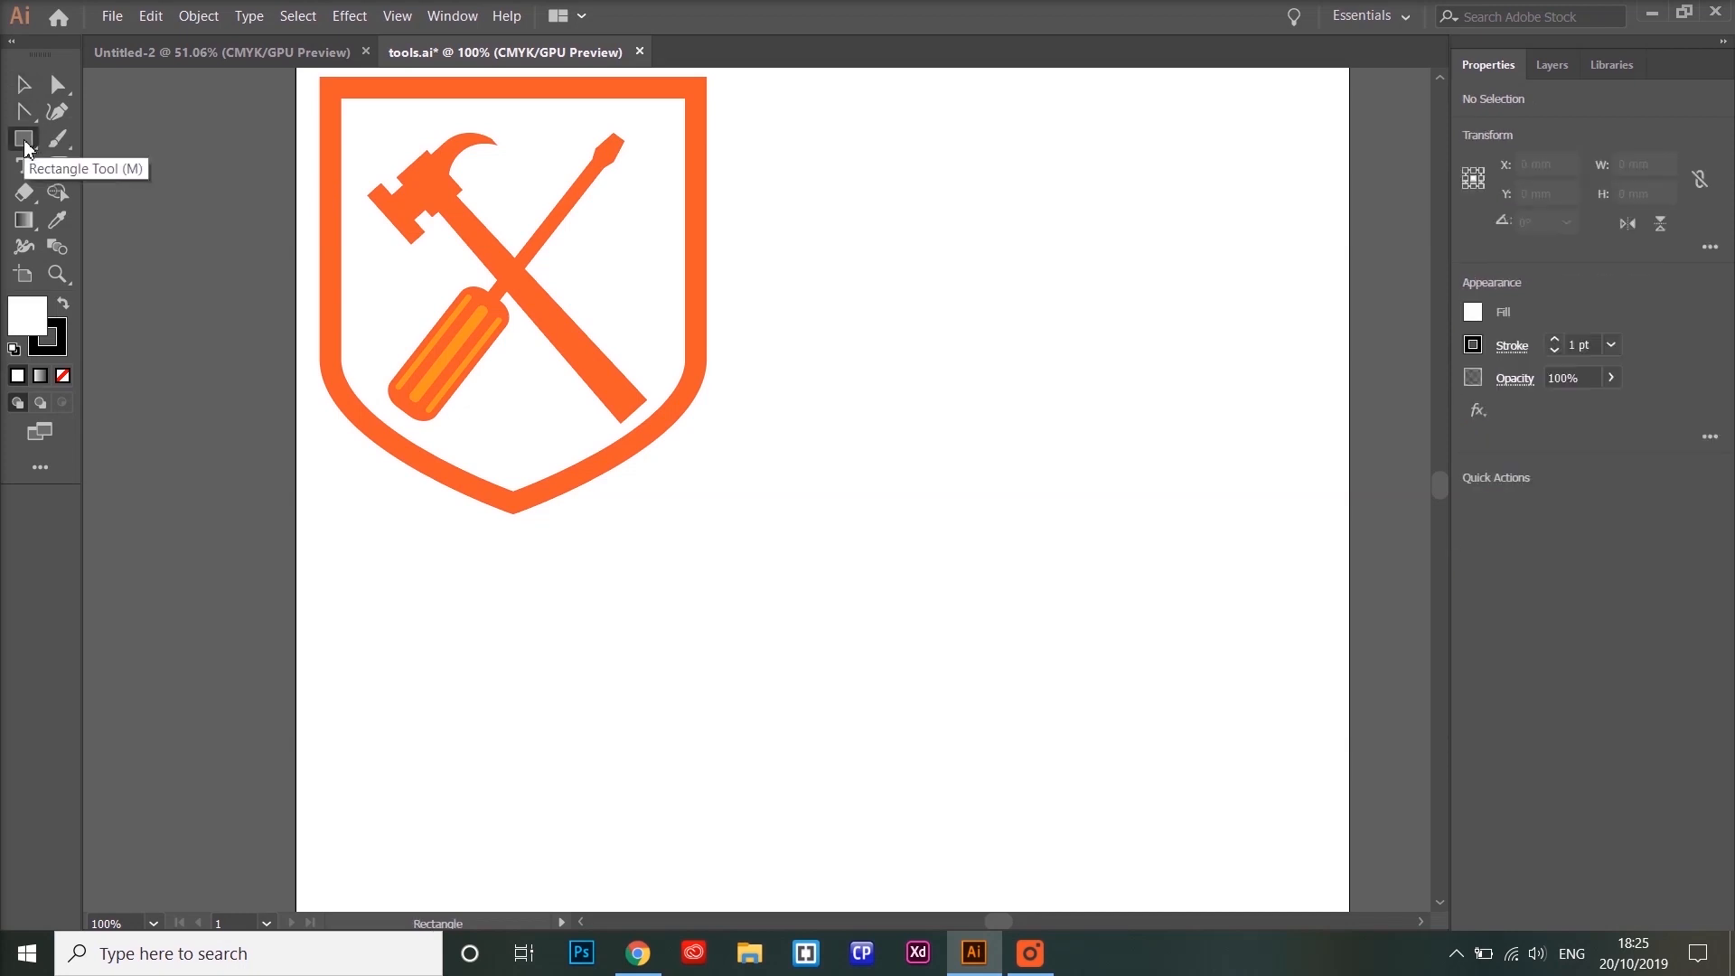
# Give the 9.5 × 19.3 mm rectangle an orange fill and a None stroke.
pyautogui.click(24, 138)
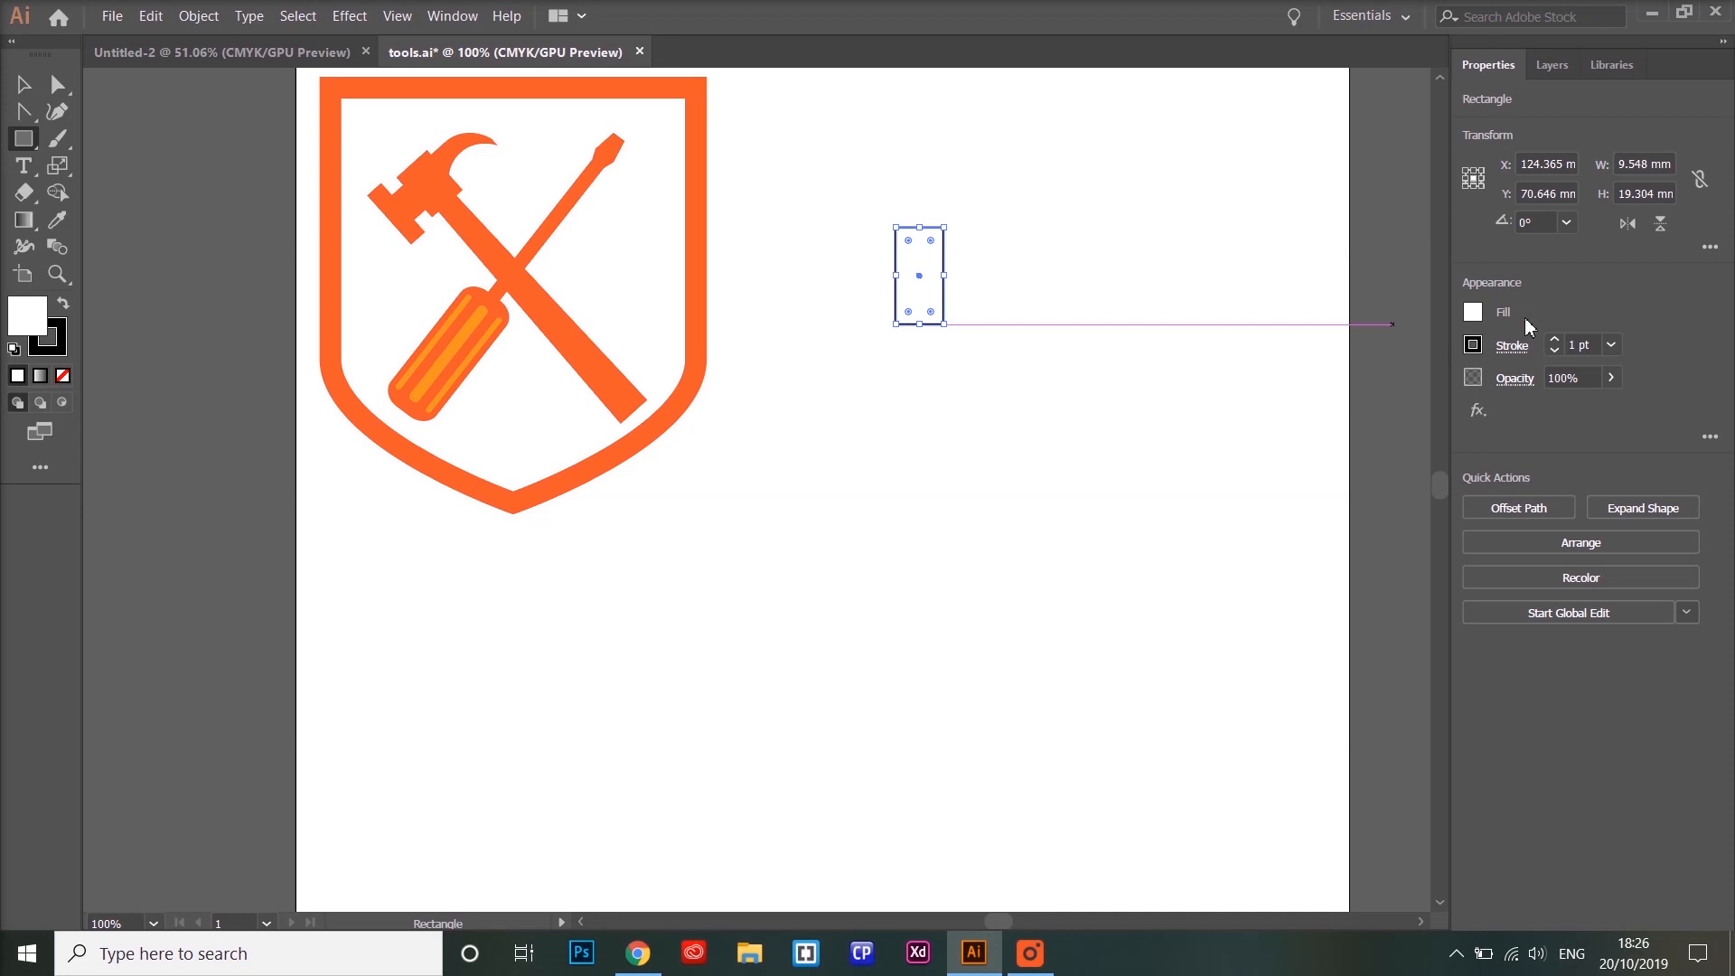
pyautogui.click(1473, 311)
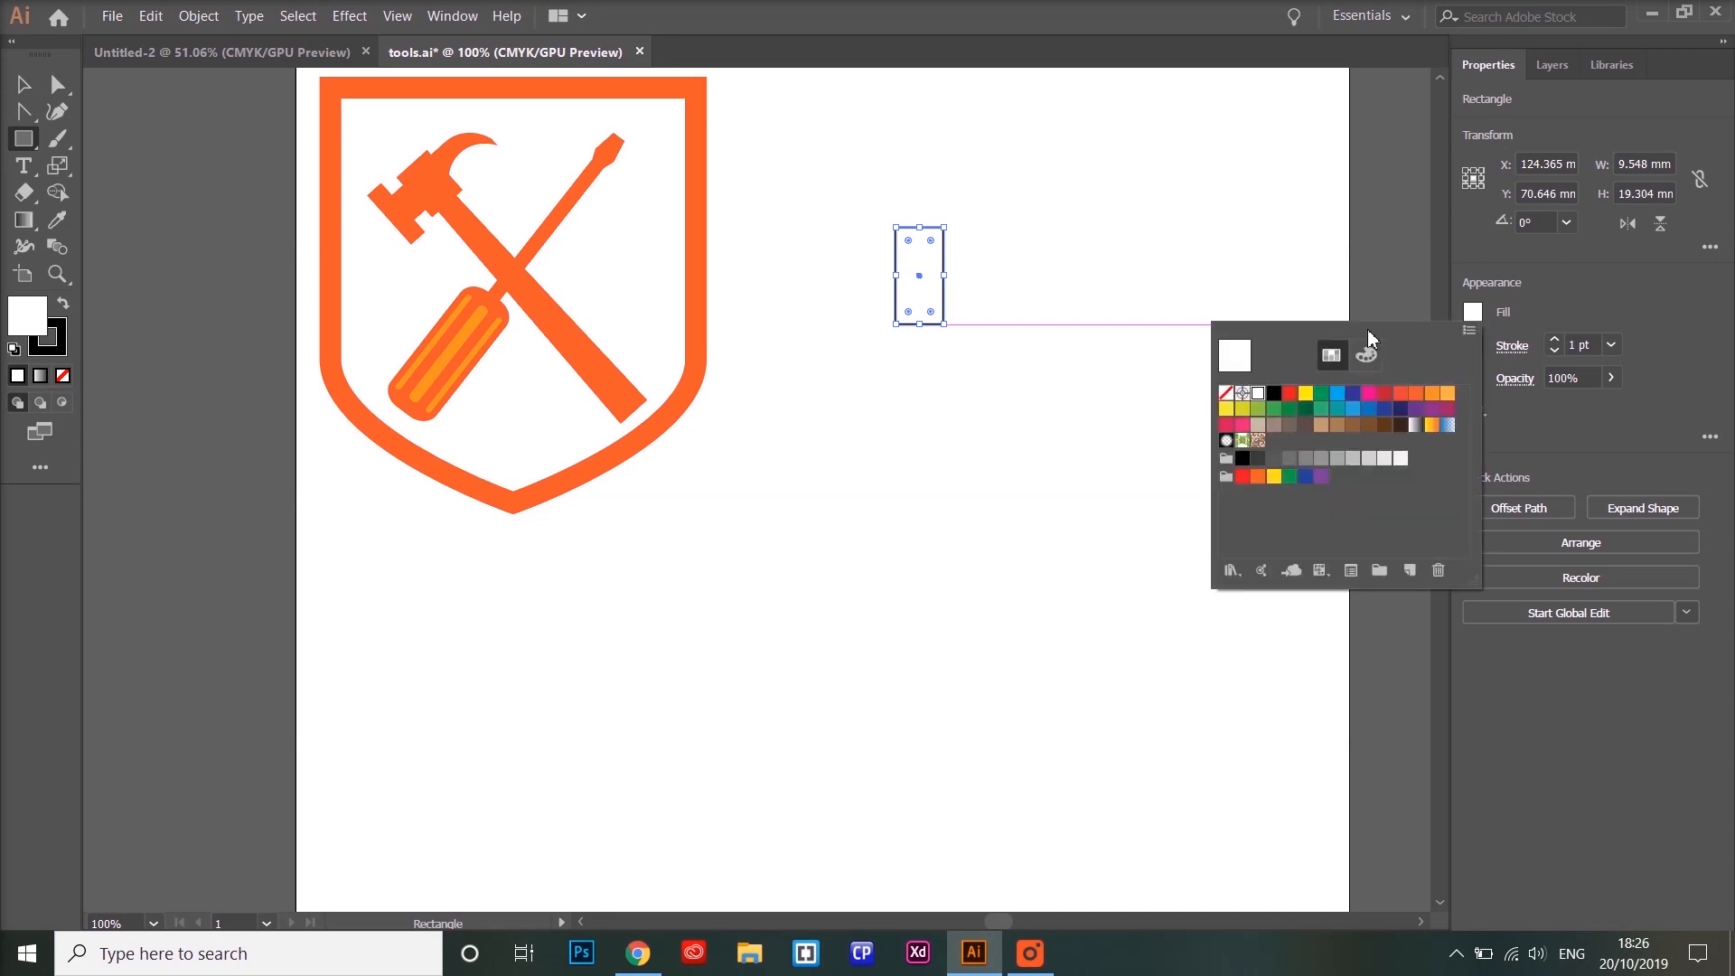
pyautogui.click(1415, 394)
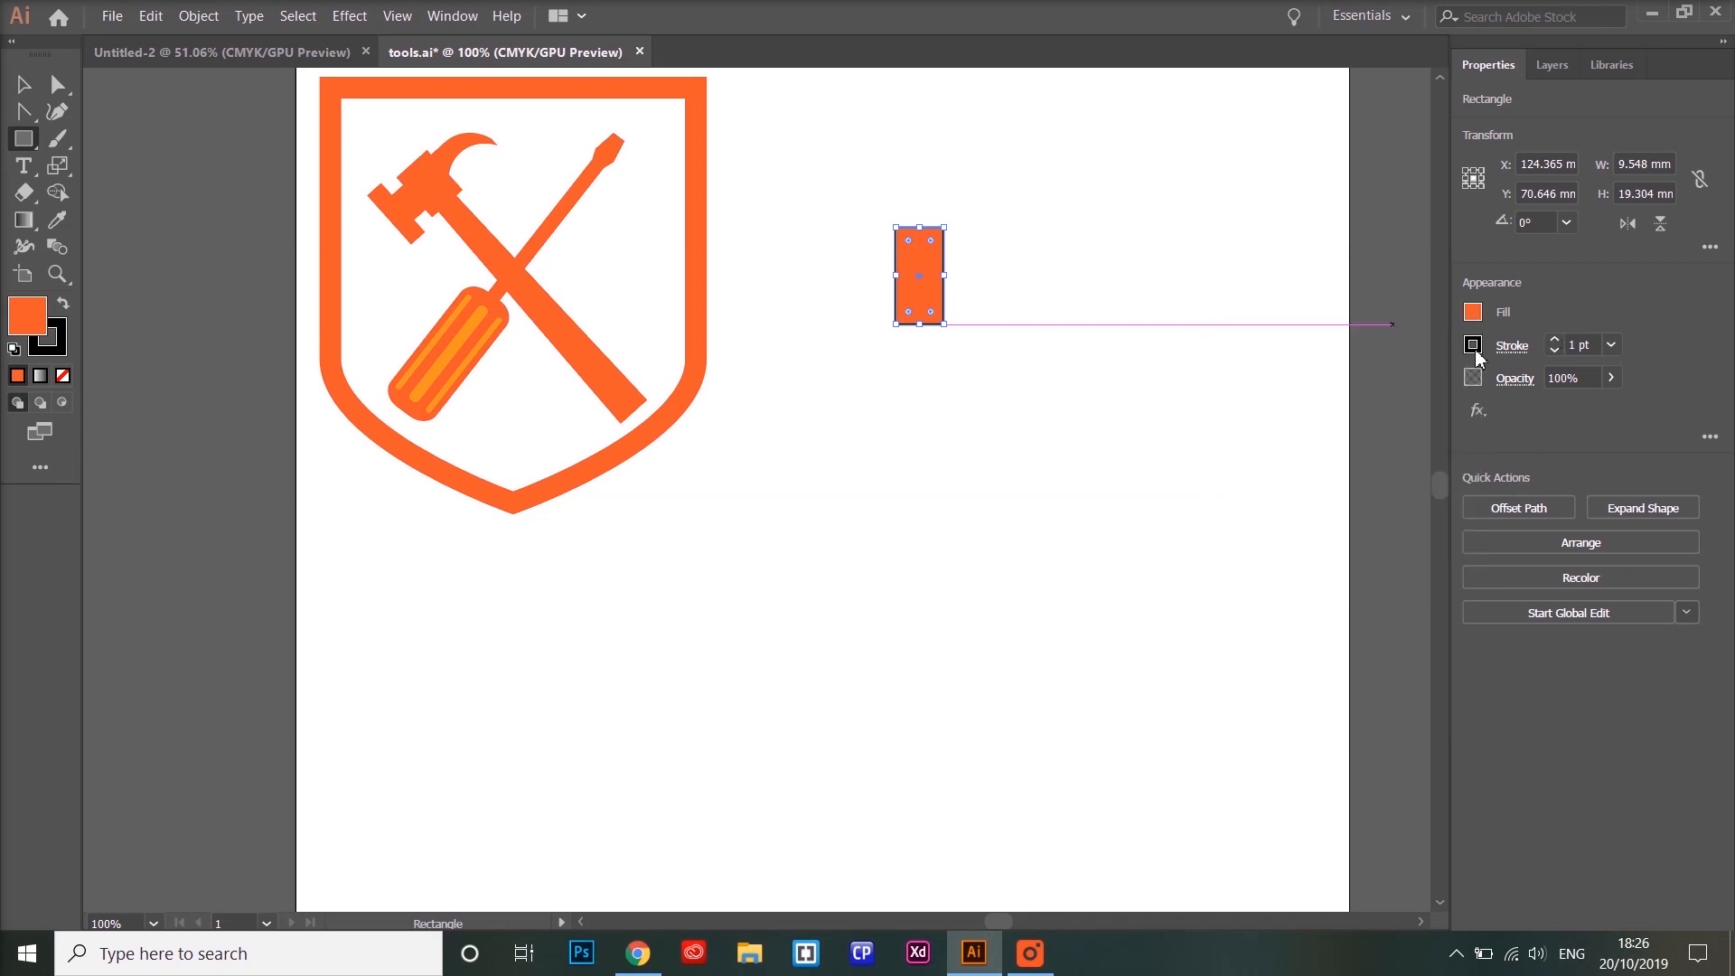
pyautogui.click(1473, 345)
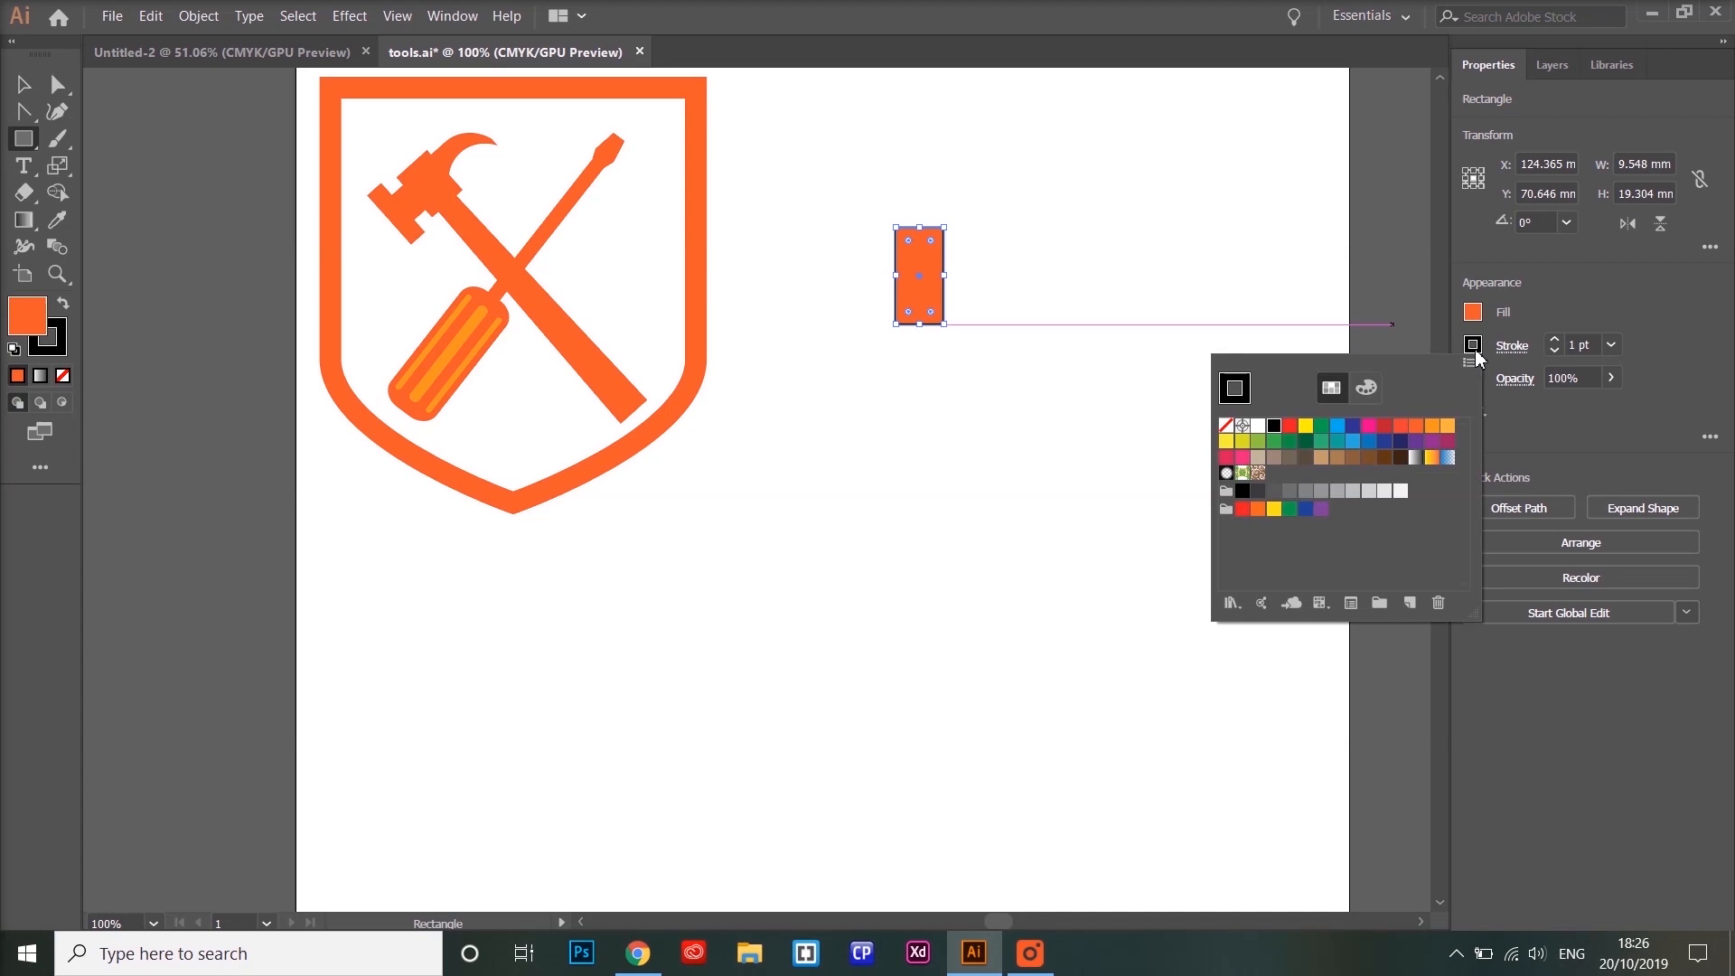
pyautogui.moveTo(1228, 432)
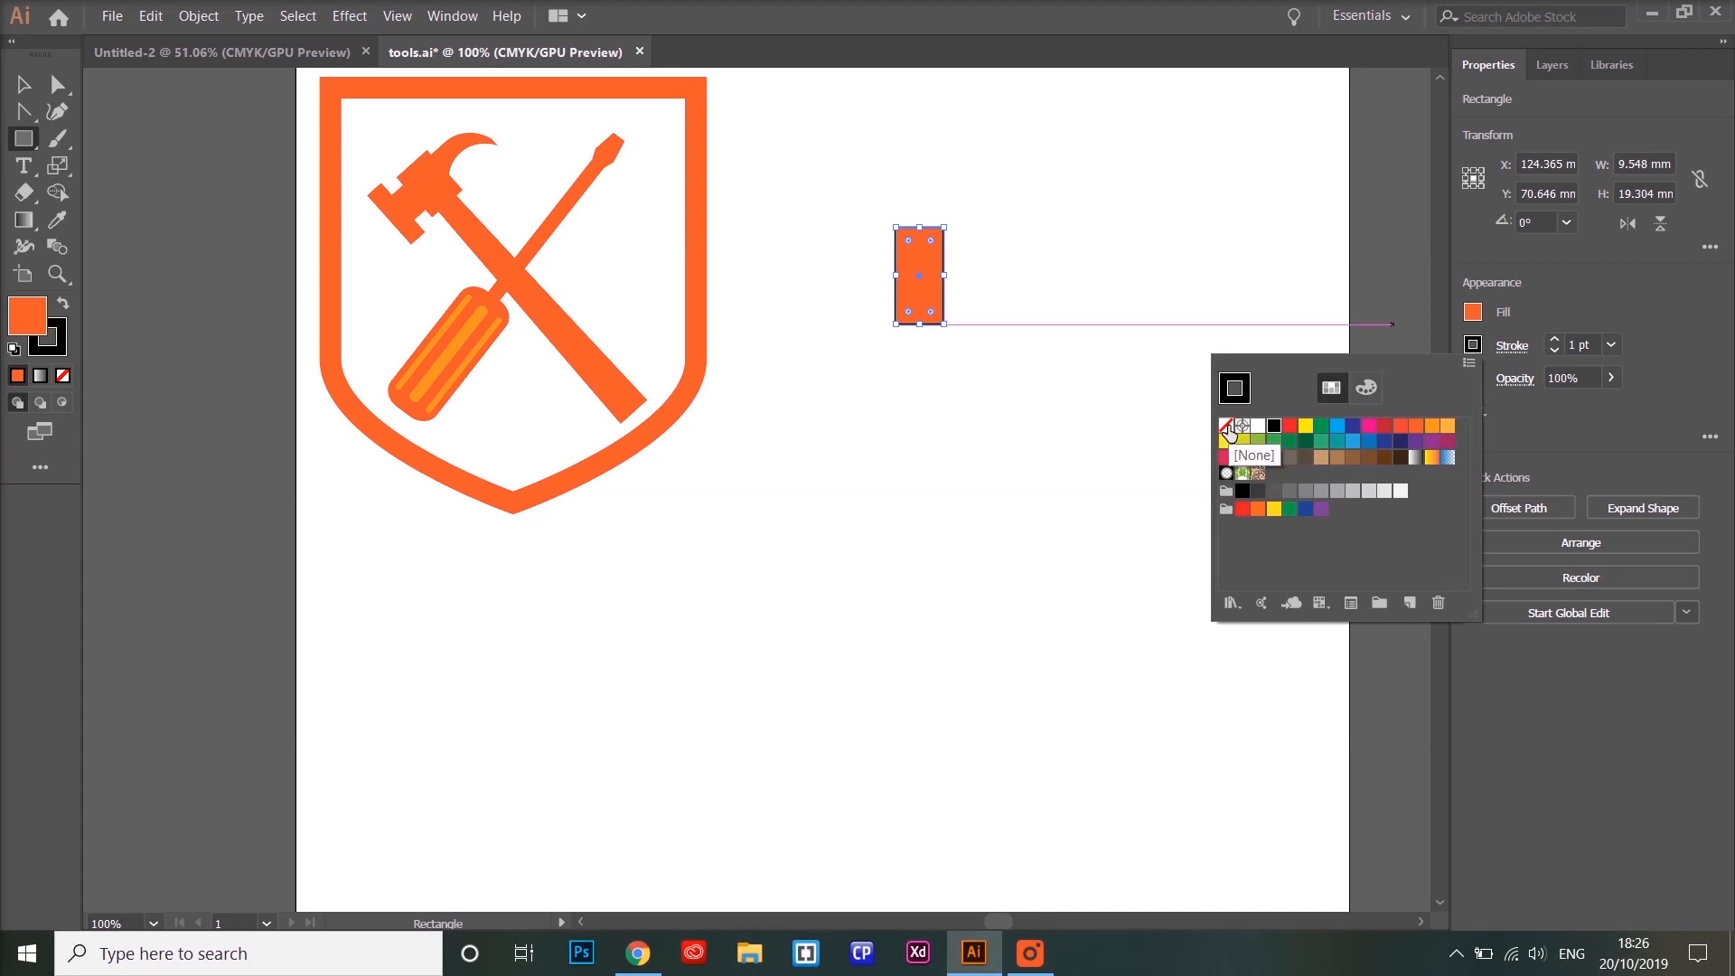
pyautogui.click(1228, 426)
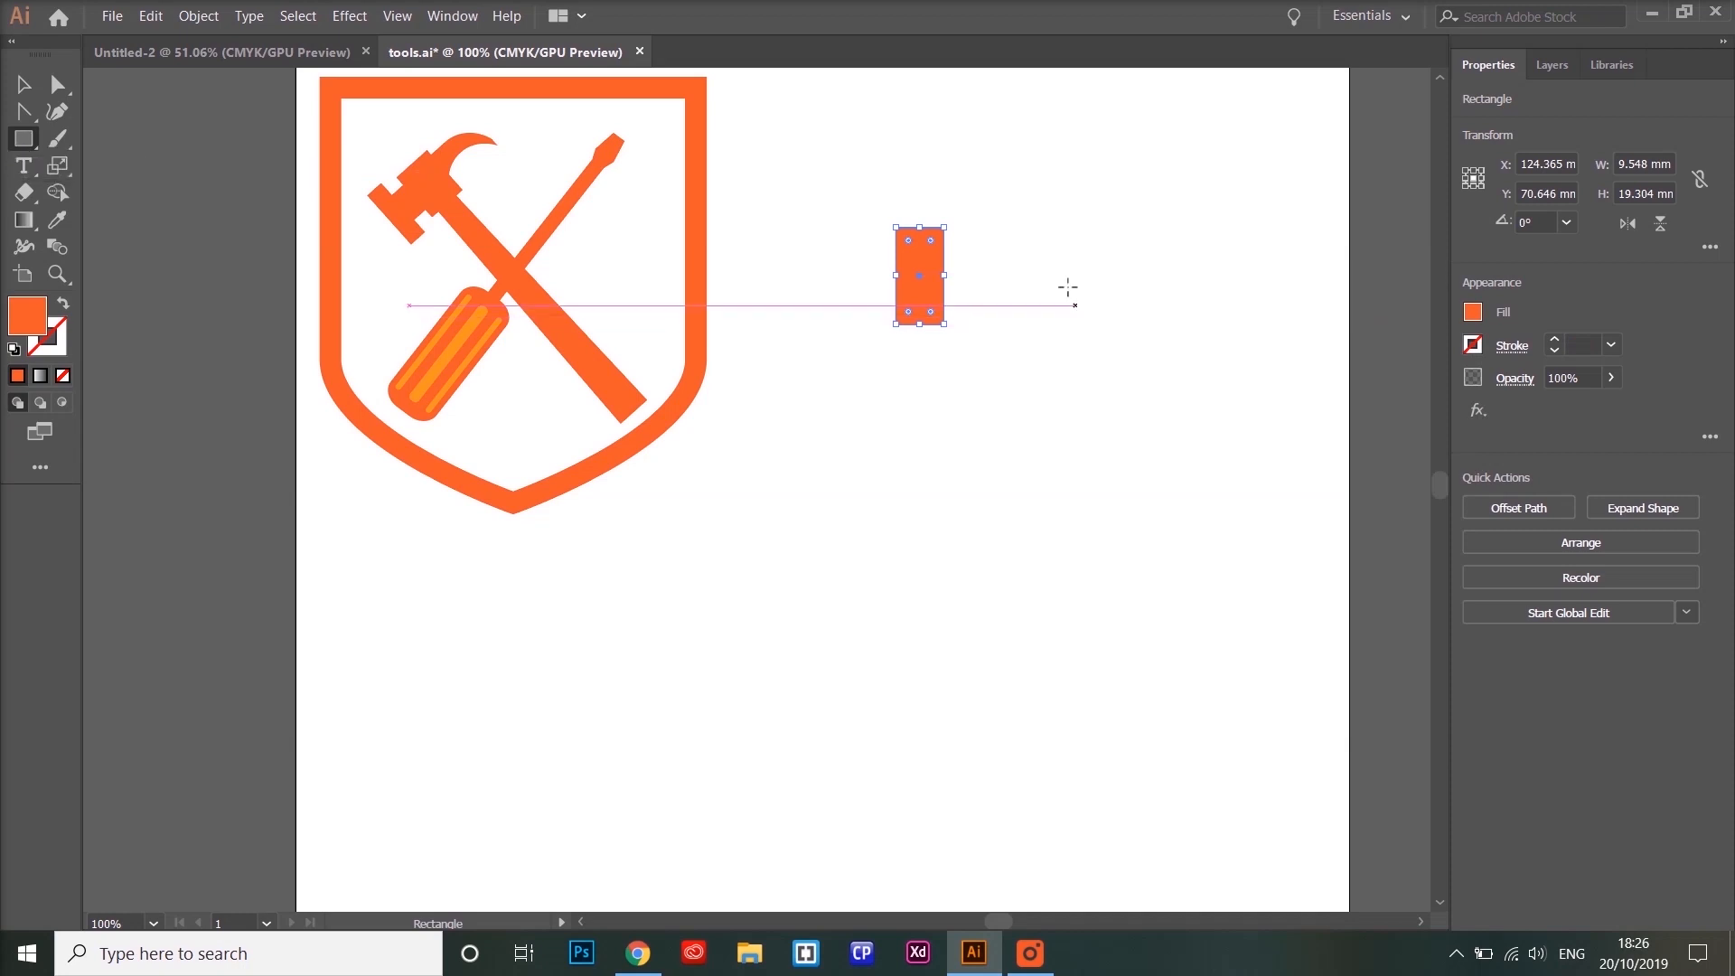
# Join a connector and square block to the tall rectangle, and draw a 32.5 × 20.2 mm rectangle below.
pyautogui.moveTo(1027, 257); pyautogui.dragTo(1106, 301)
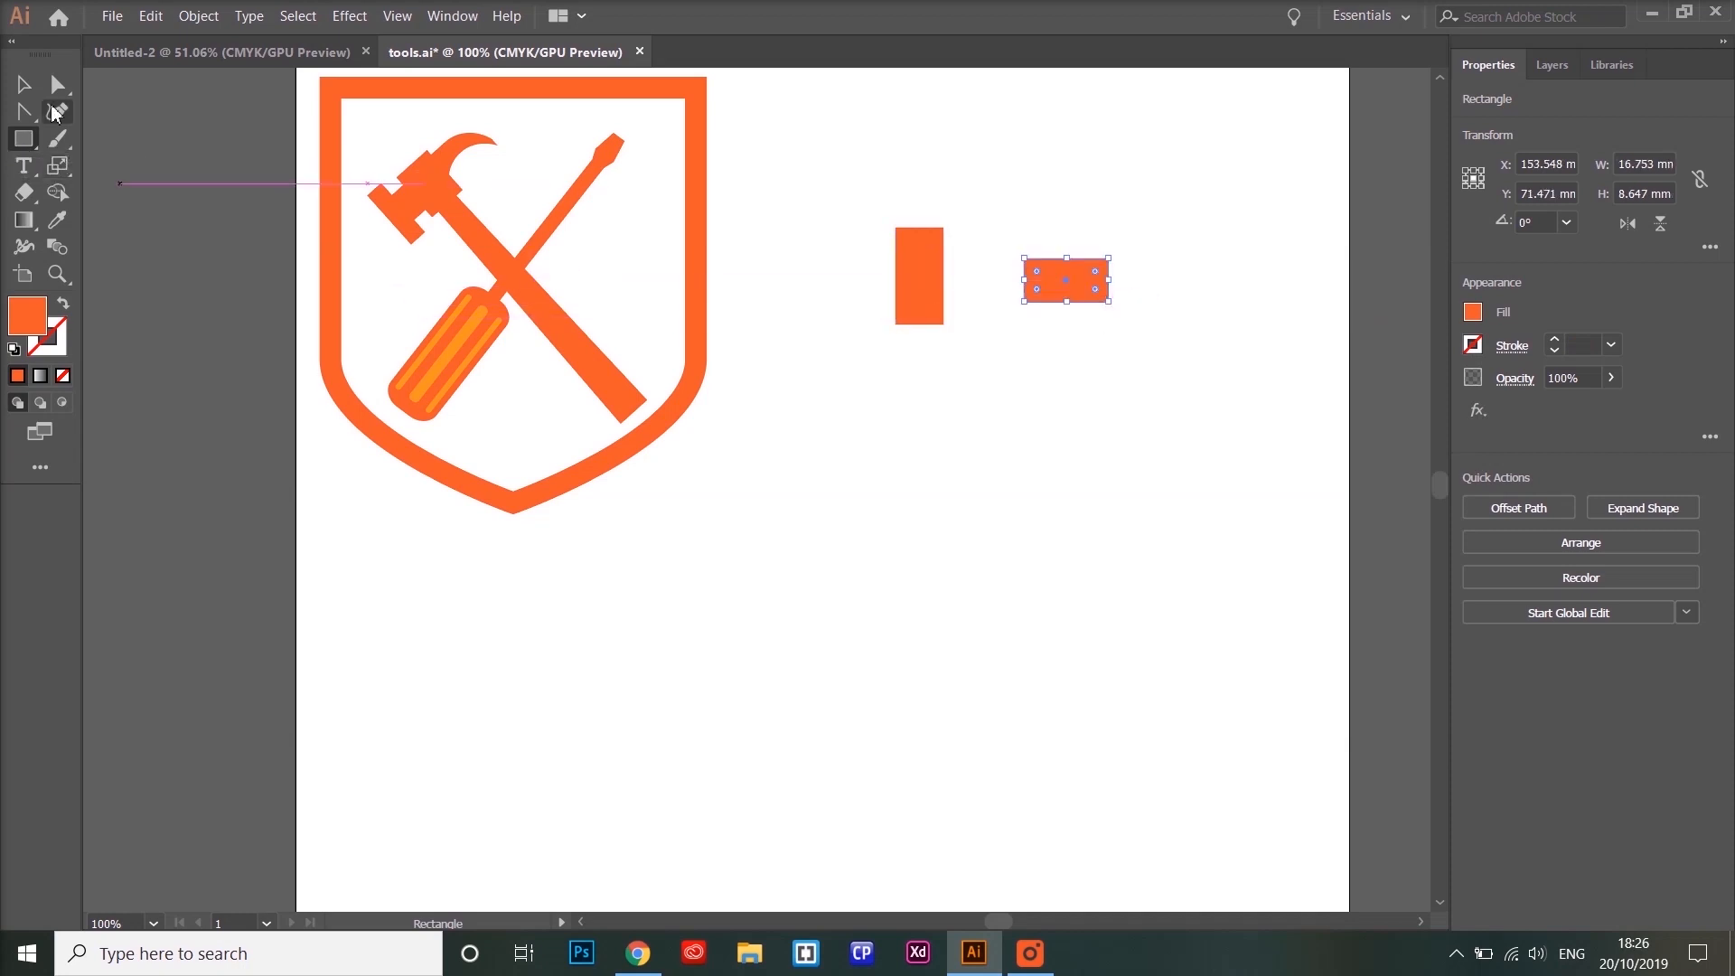
pyautogui.moveTo(1065, 281); pyautogui.dragTo(985, 280)
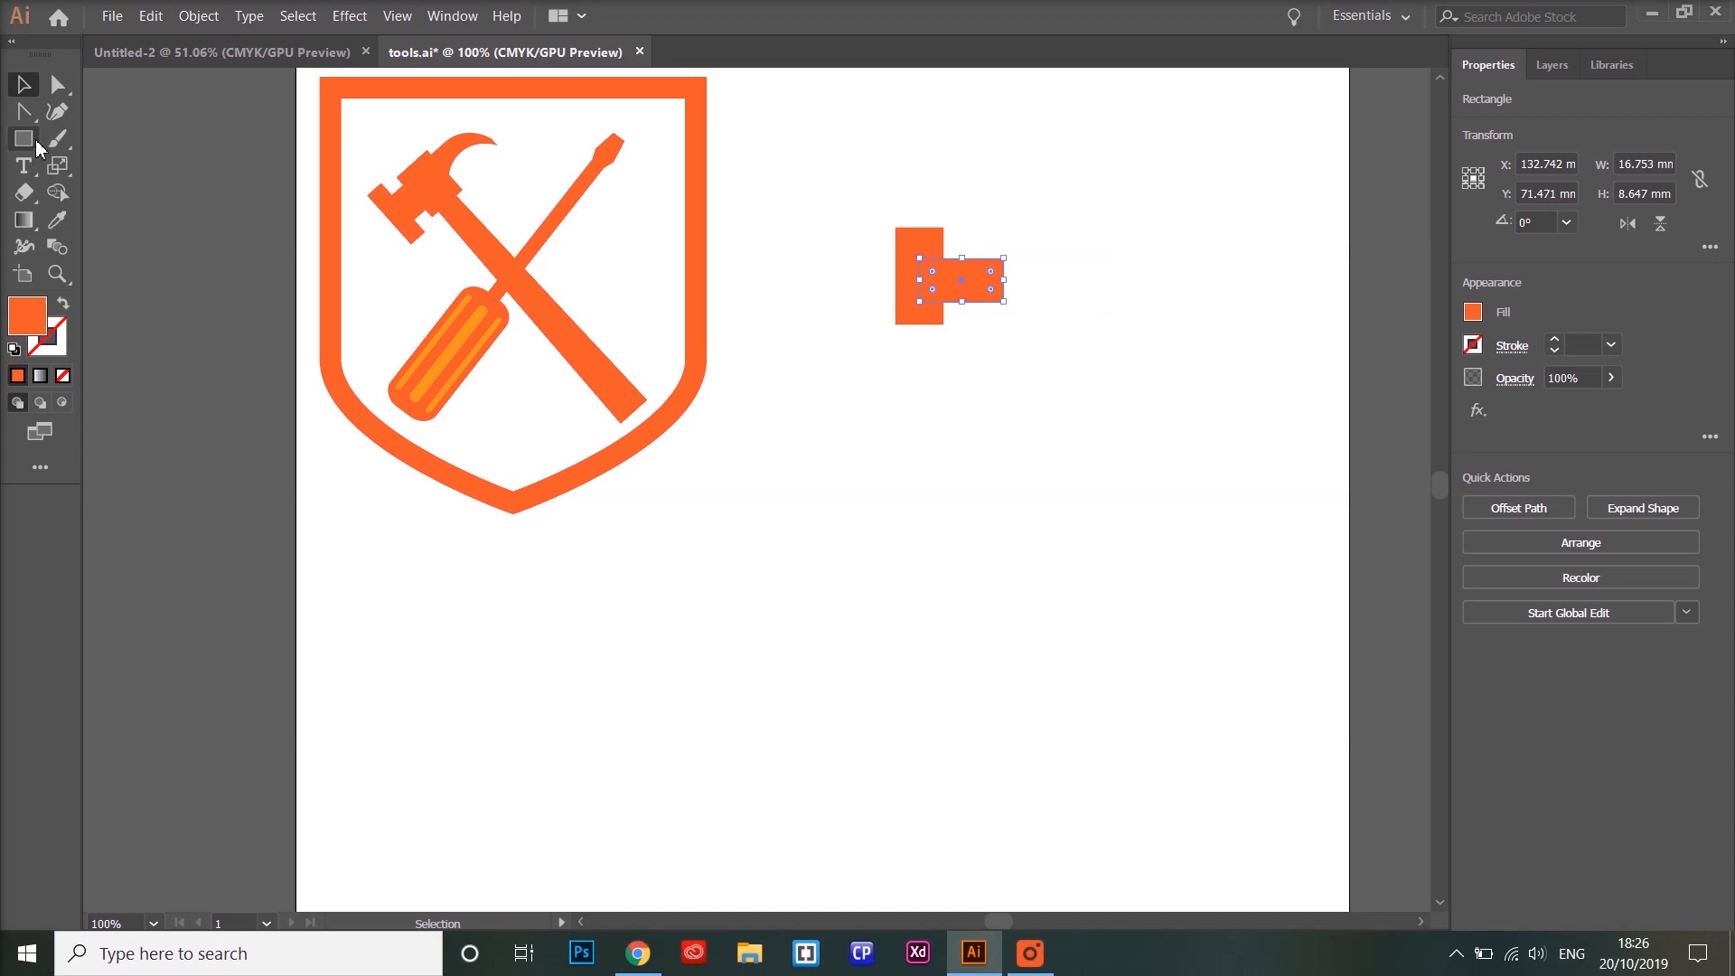
pyautogui.moveTo(1104, 325); pyautogui.dragTo(1192, 427)
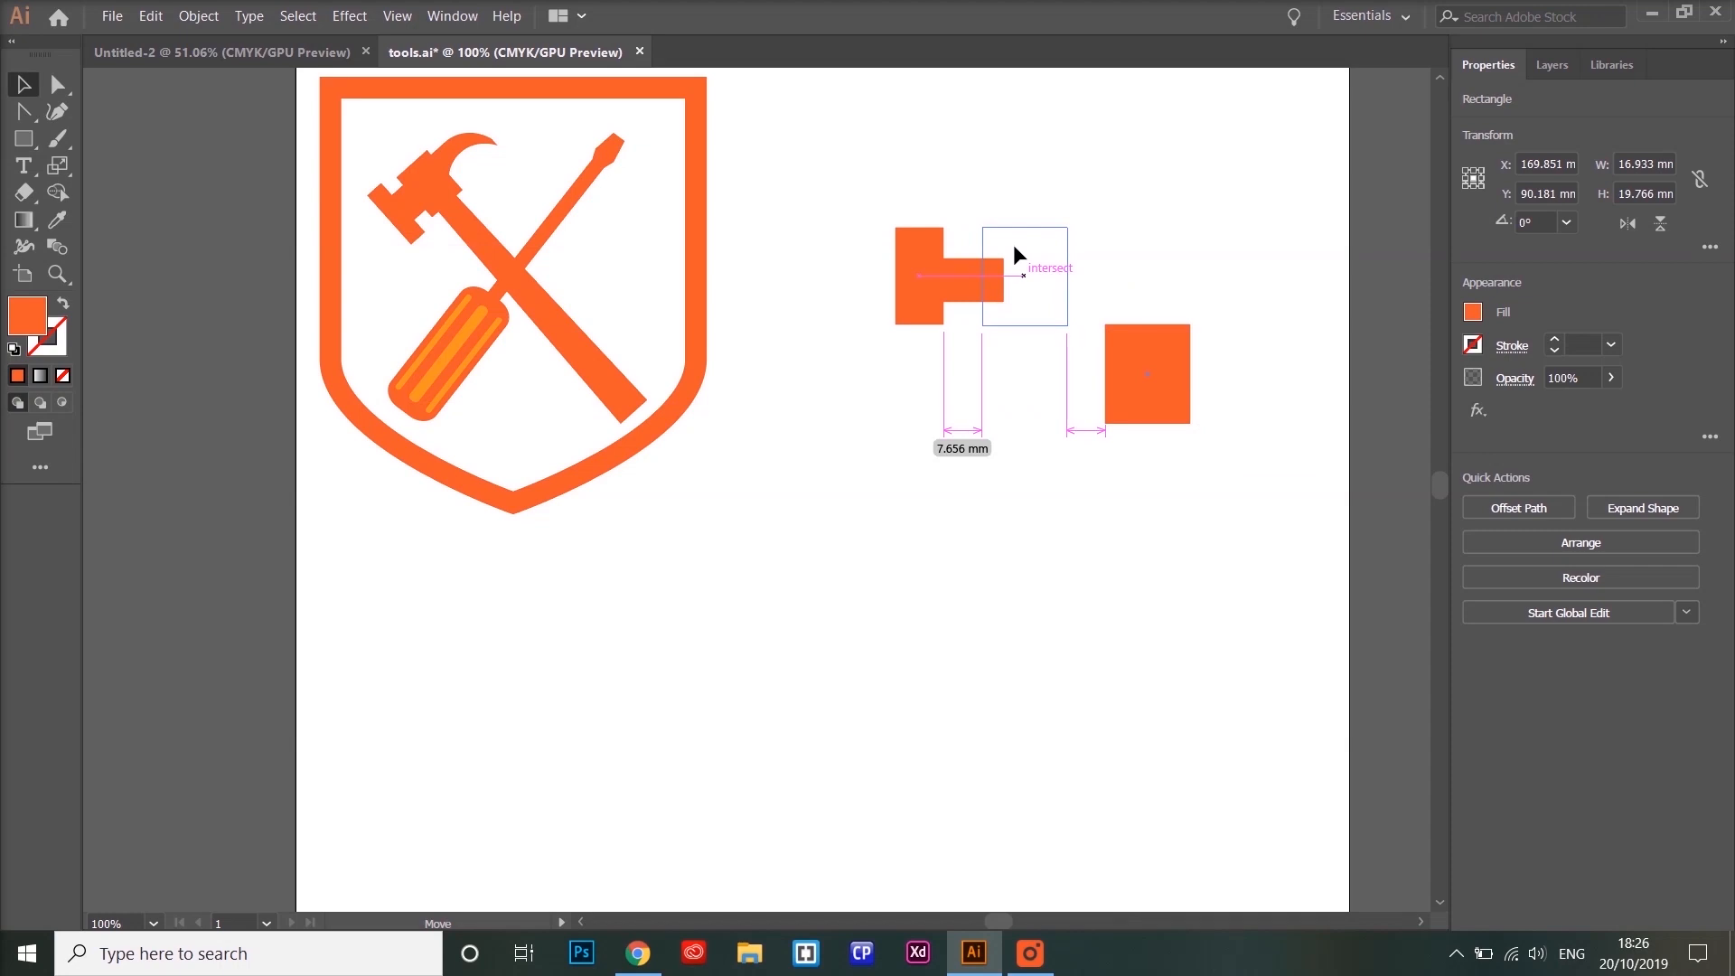
pyautogui.moveTo(1147, 374); pyautogui.dragTo(1022, 275)
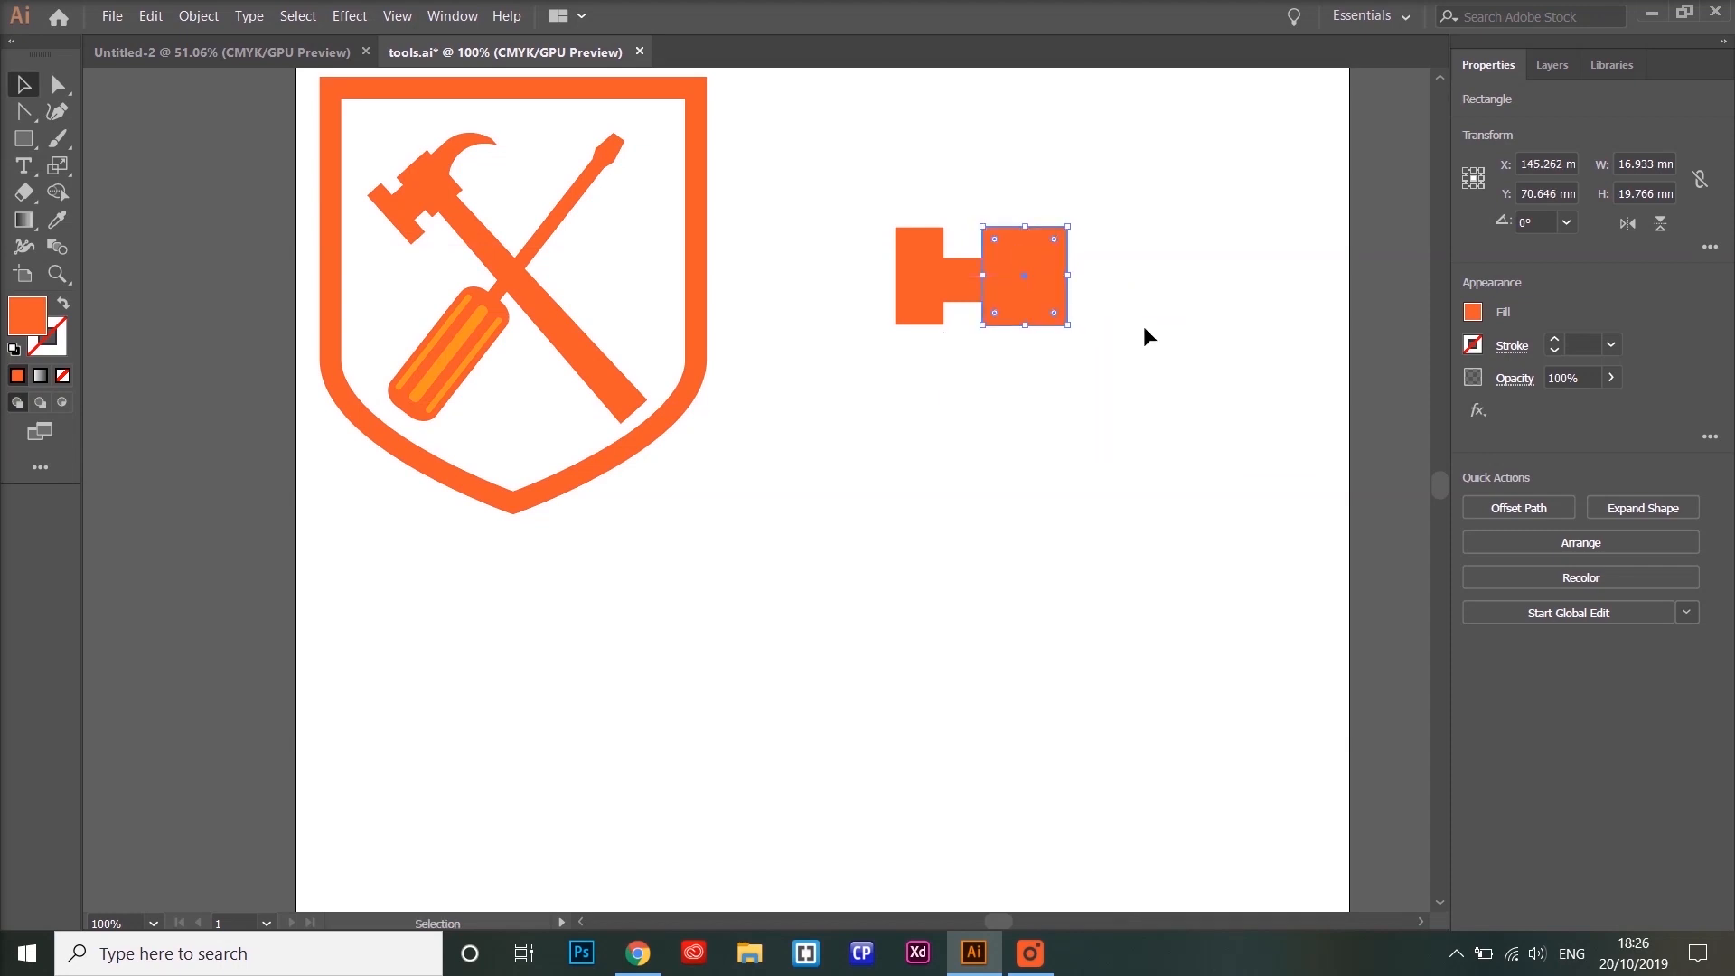
pyautogui.moveTo(1024, 276); pyautogui.dragTo(1012, 276)
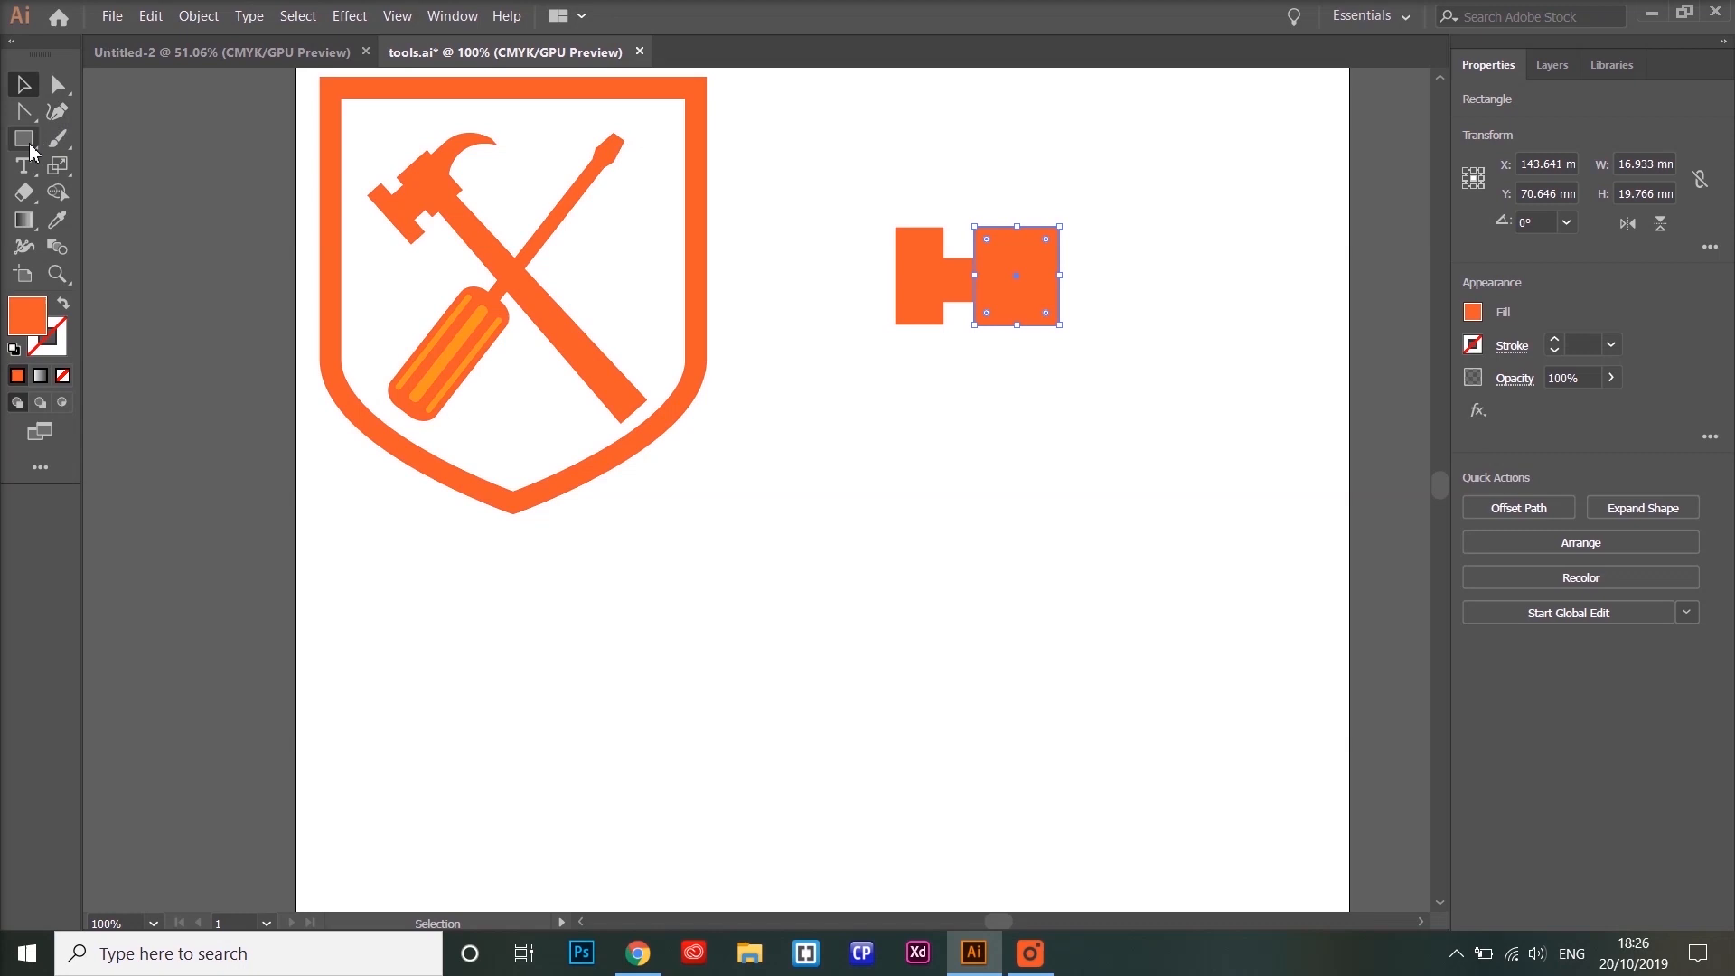
pyautogui.moveTo(975, 445); pyautogui.dragTo(1155, 559)
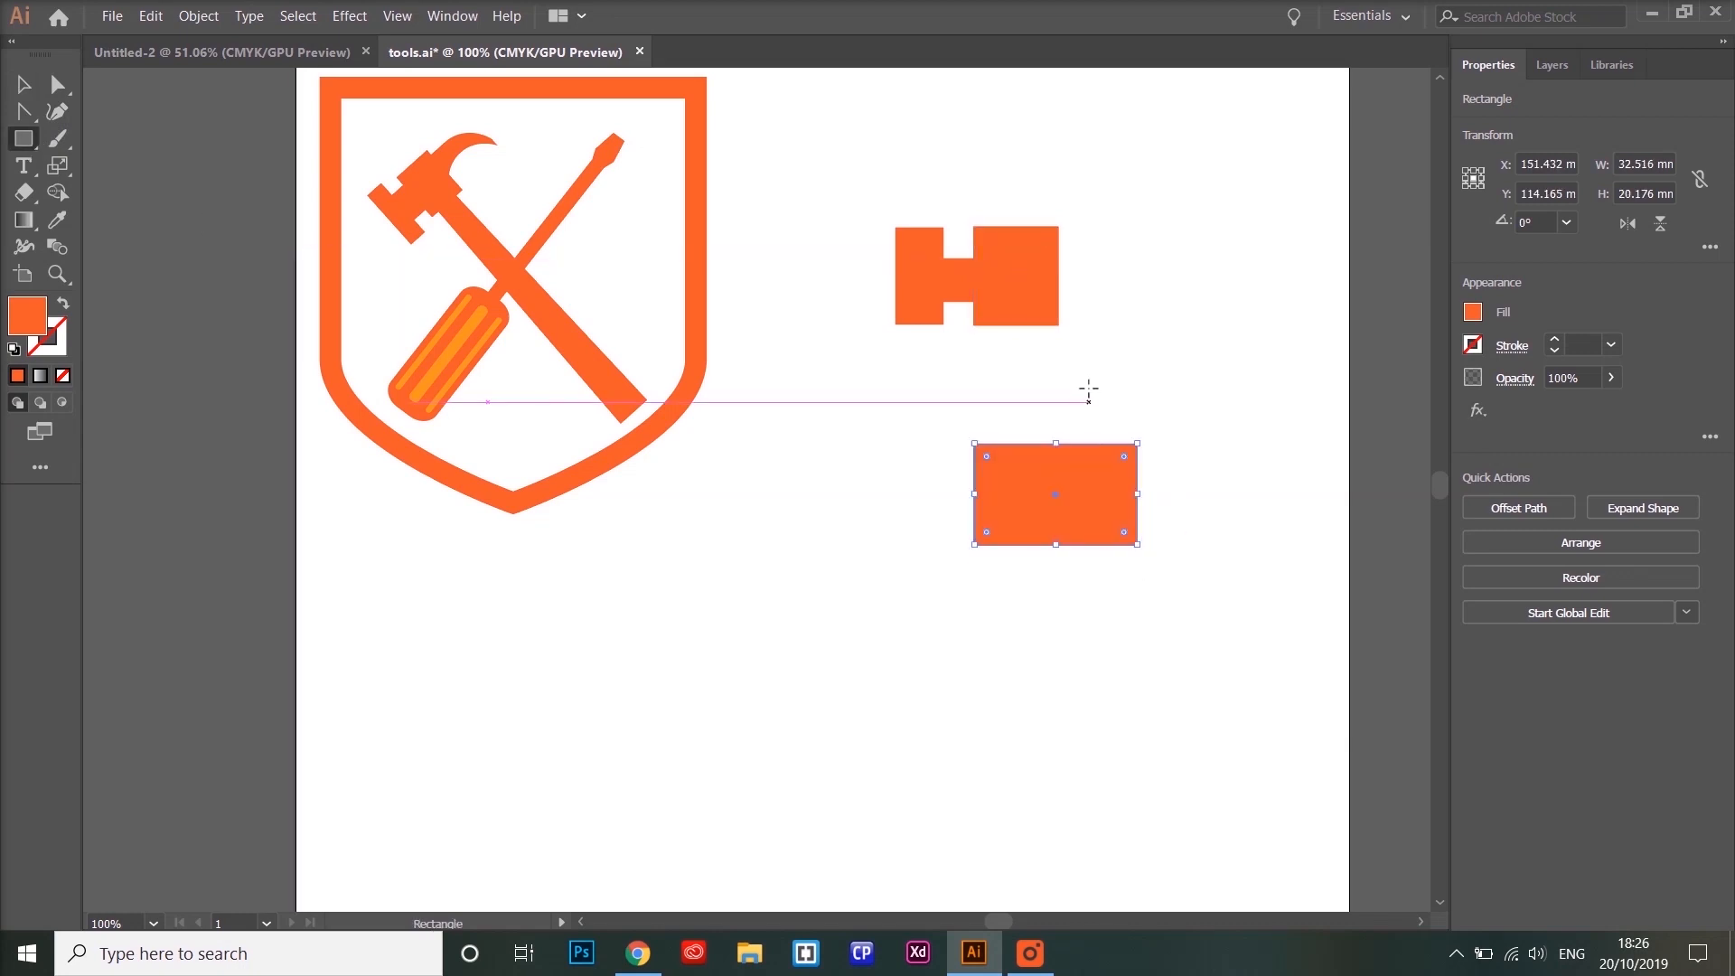
# Draw a pink 40.7 × 31.7 mm ellipse aligned over the wide rectangle's top edge.
pyautogui.click(22, 87)
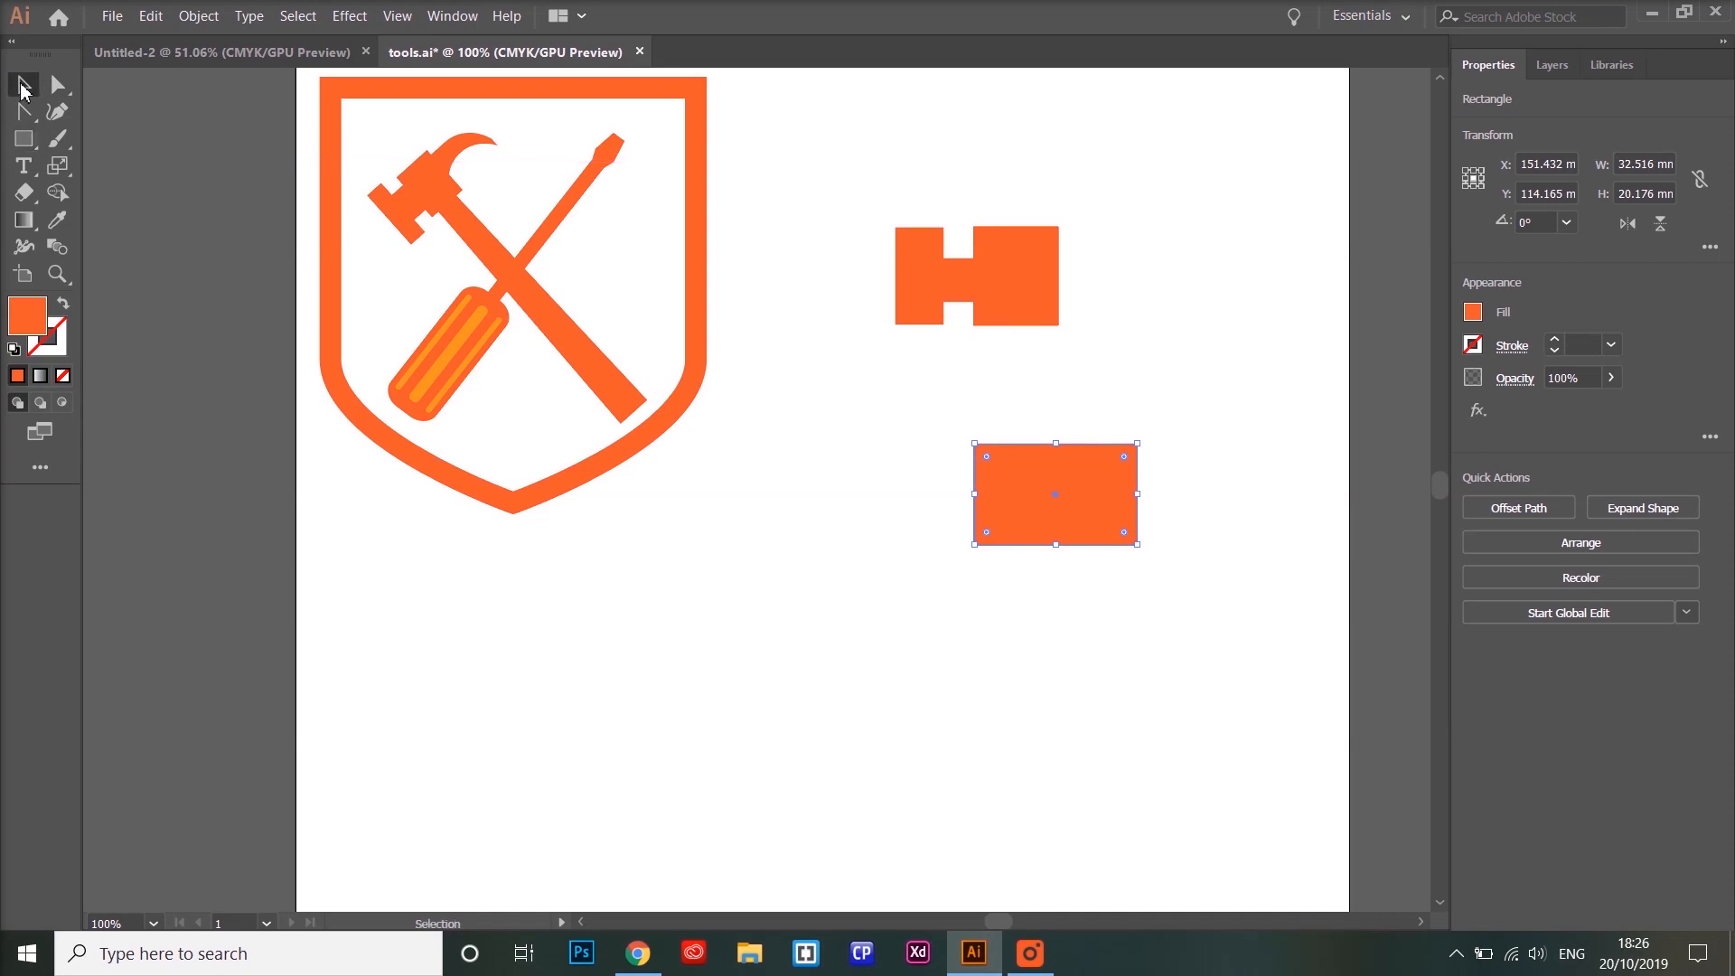
pyautogui.moveTo(21, 88)
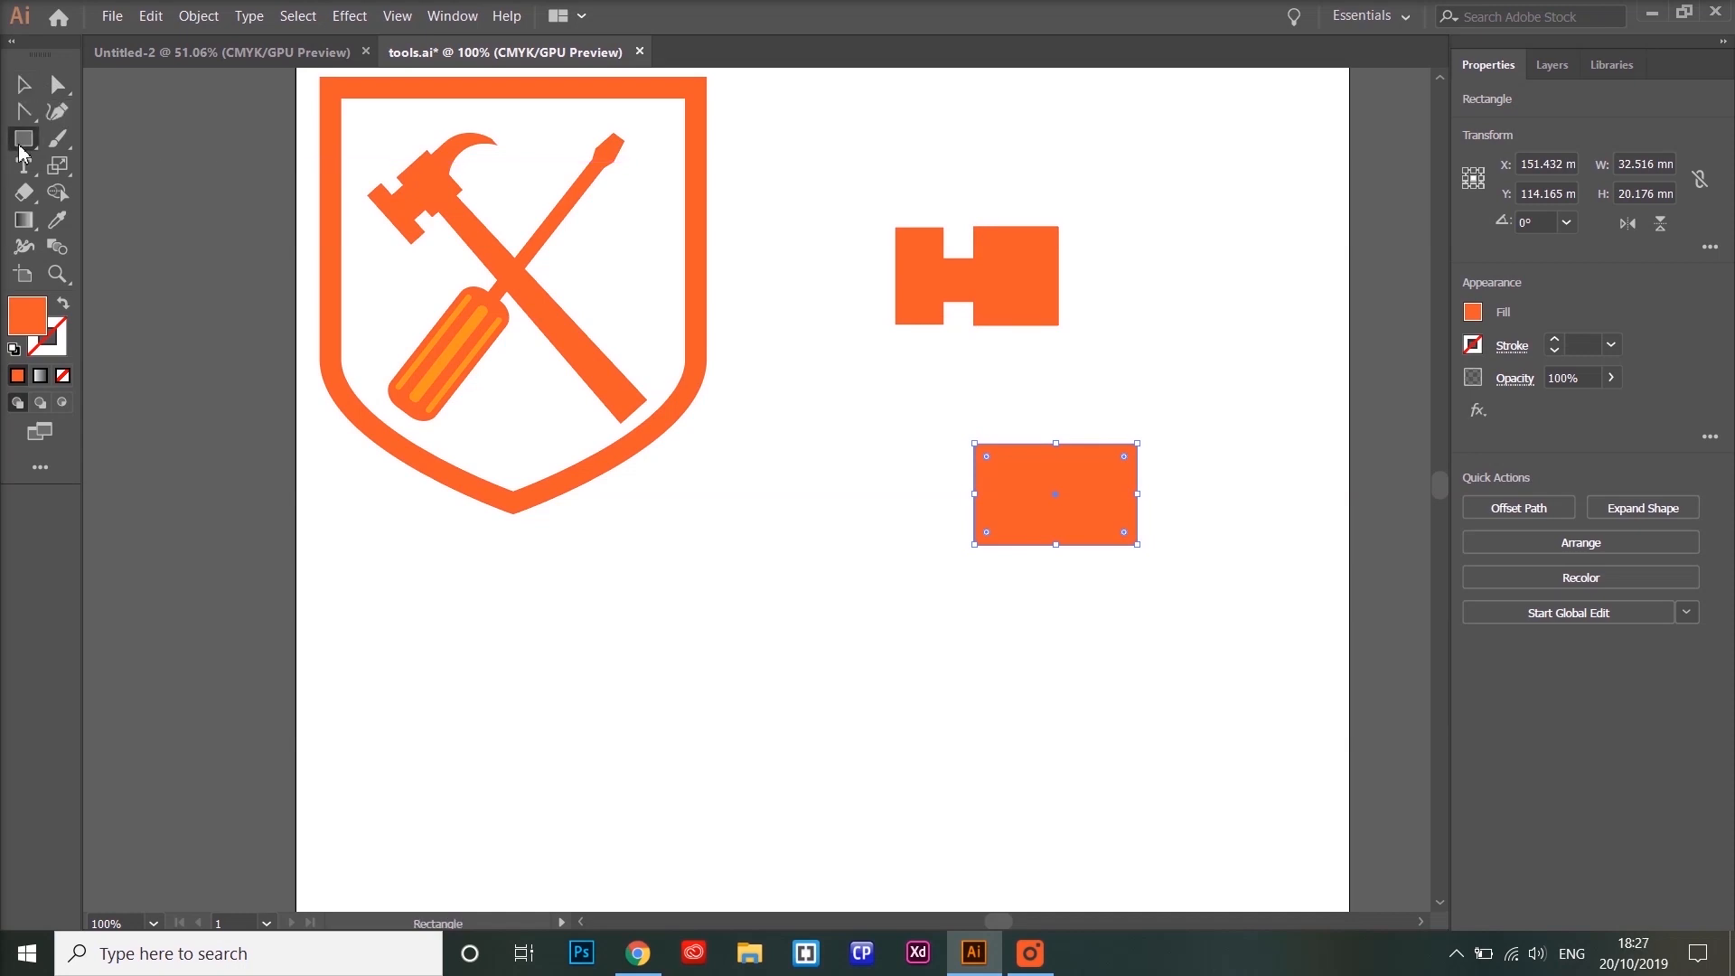
pyautogui.click(23, 139)
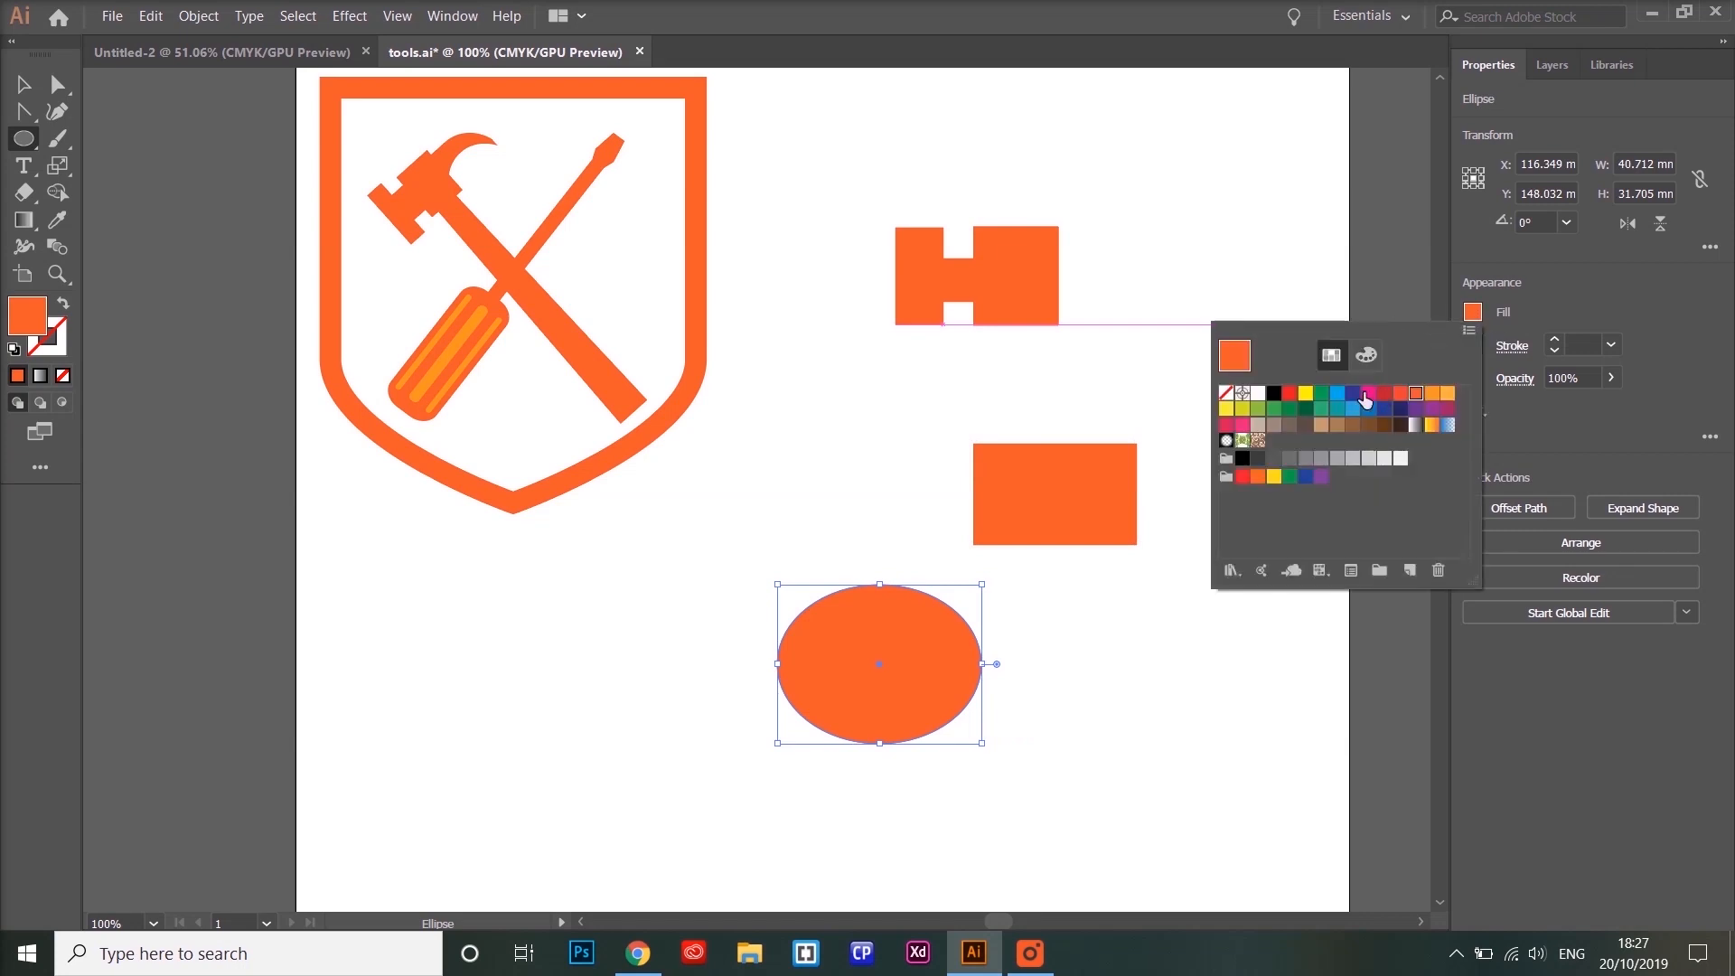
pyautogui.click(1370, 393)
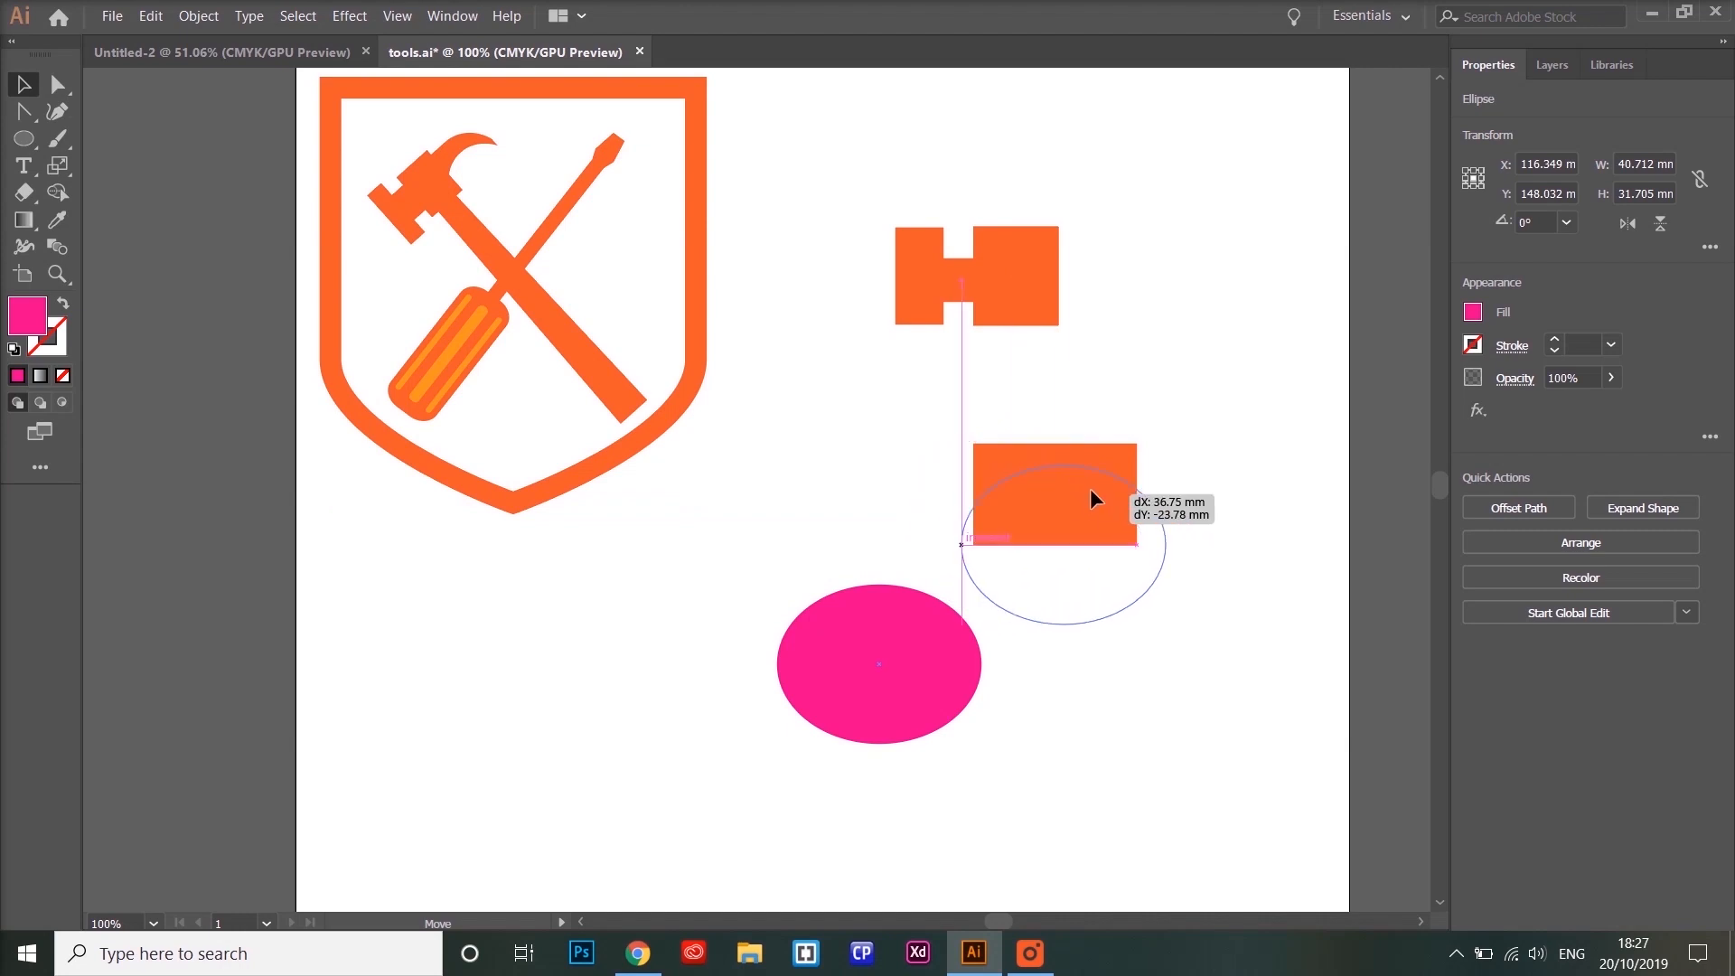
pyautogui.moveTo(1090, 498); pyautogui.dragTo(1085, 479)
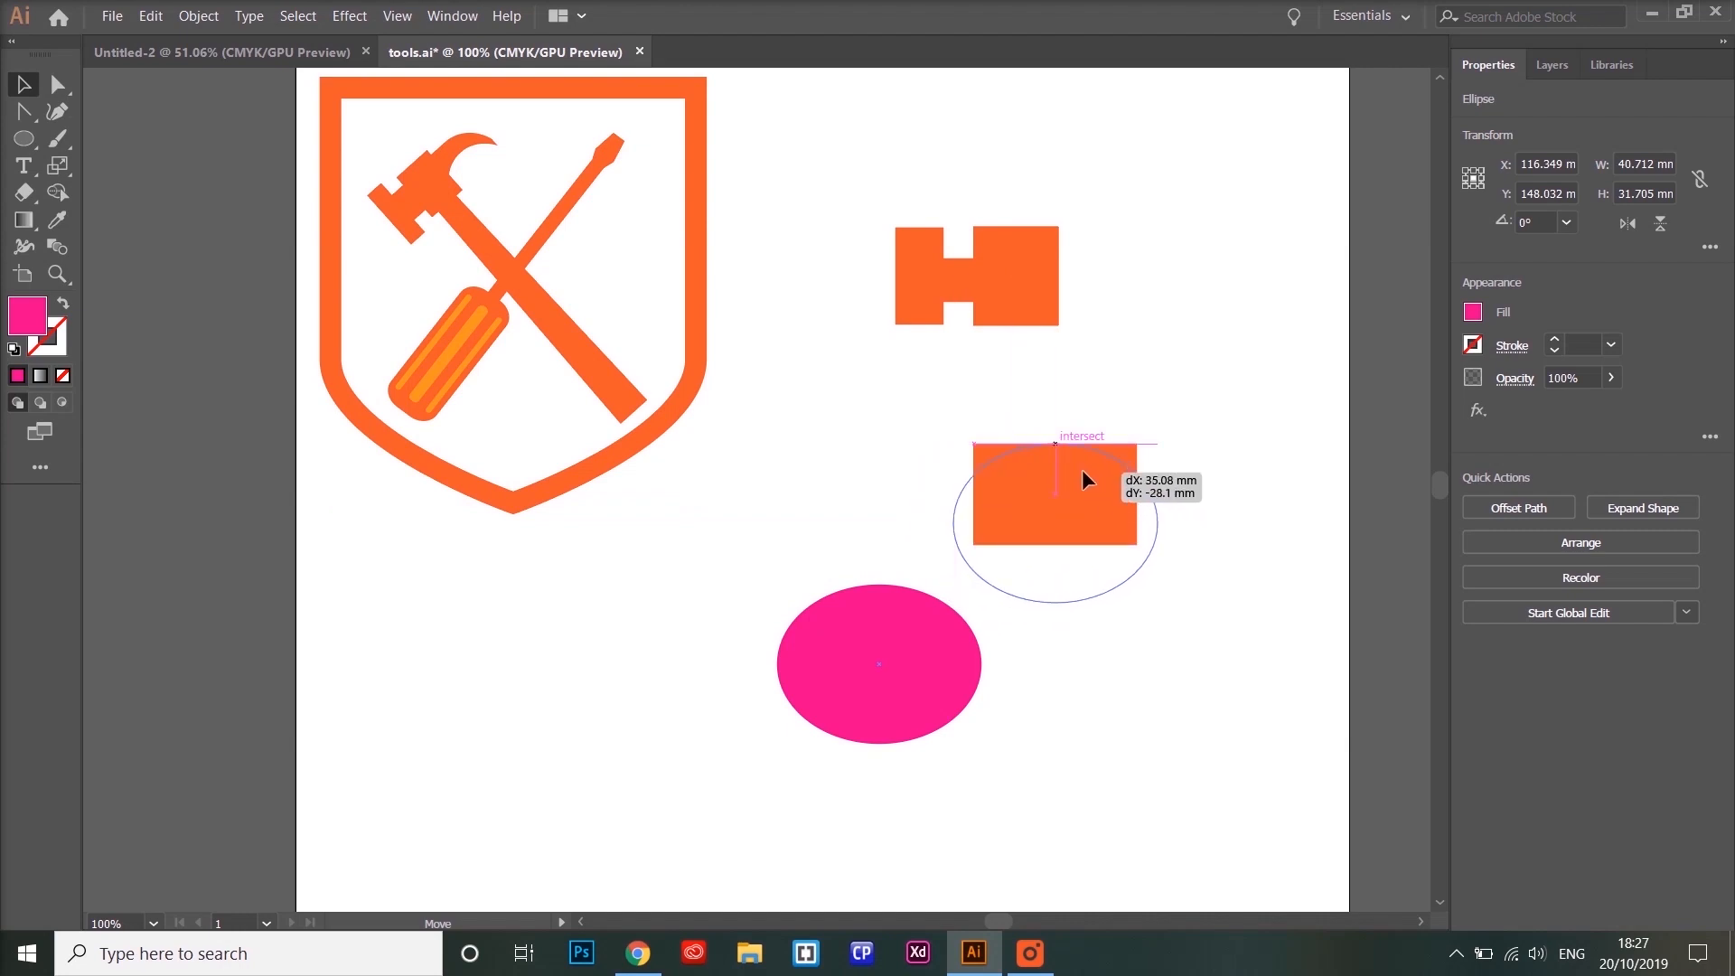
pyautogui.moveTo(878, 664); pyautogui.dragTo(1055, 522)
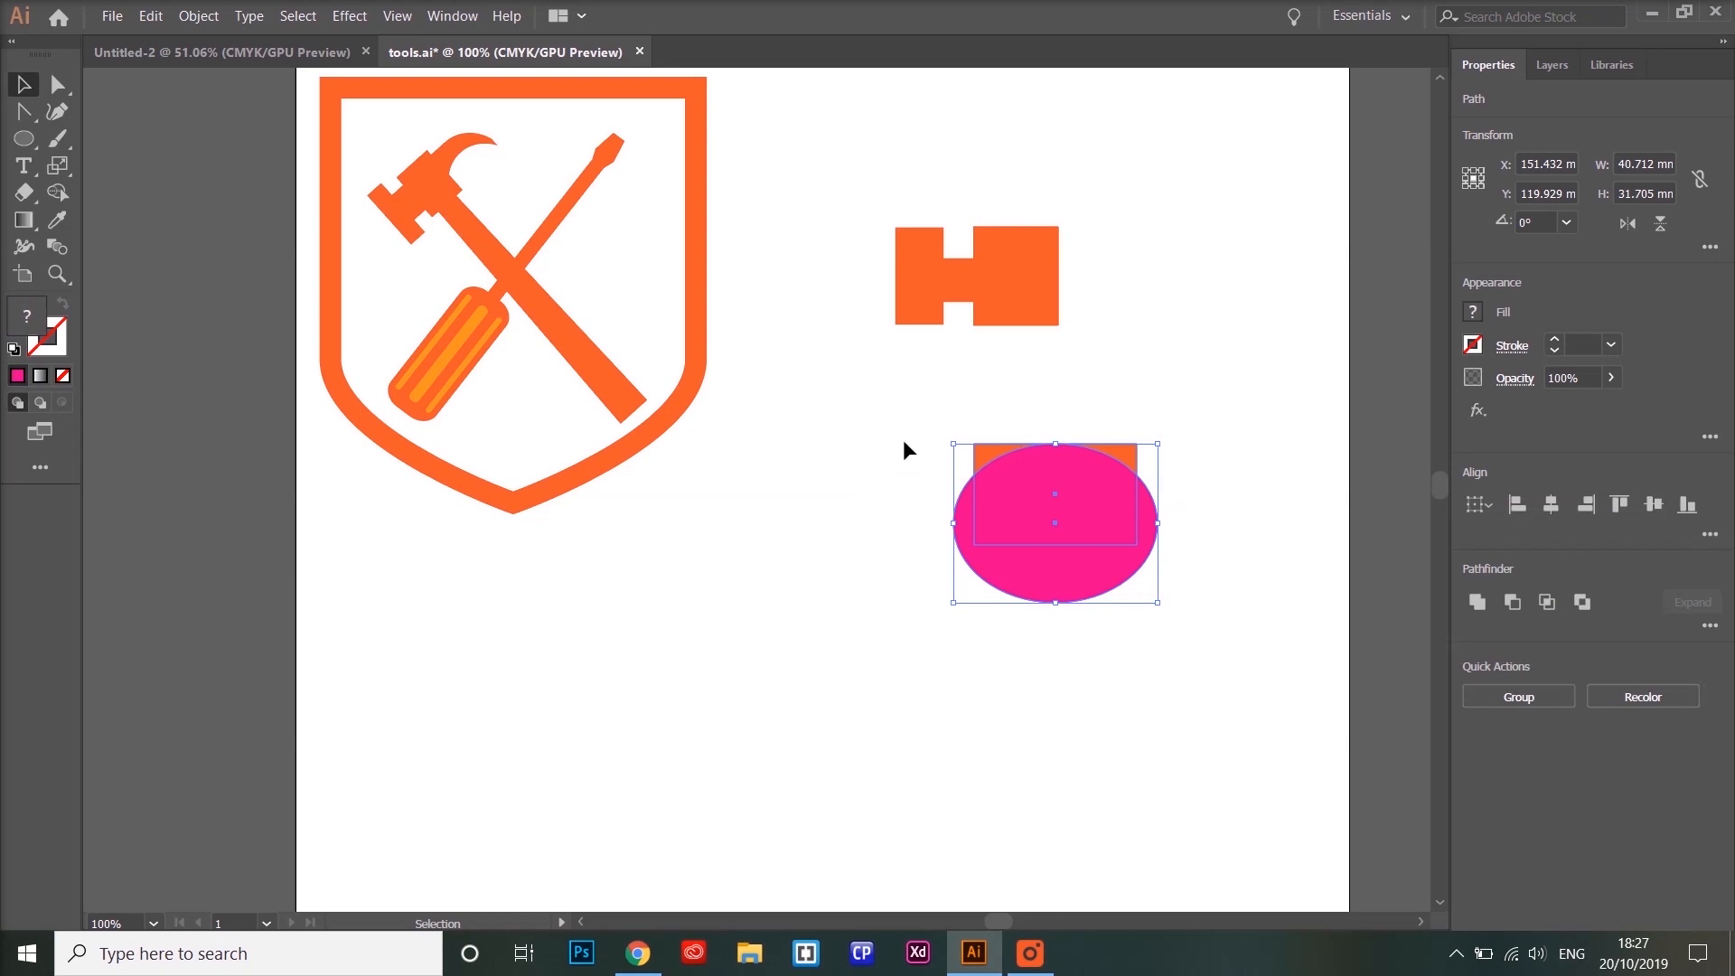
pyautogui.moveTo(1113, 531)
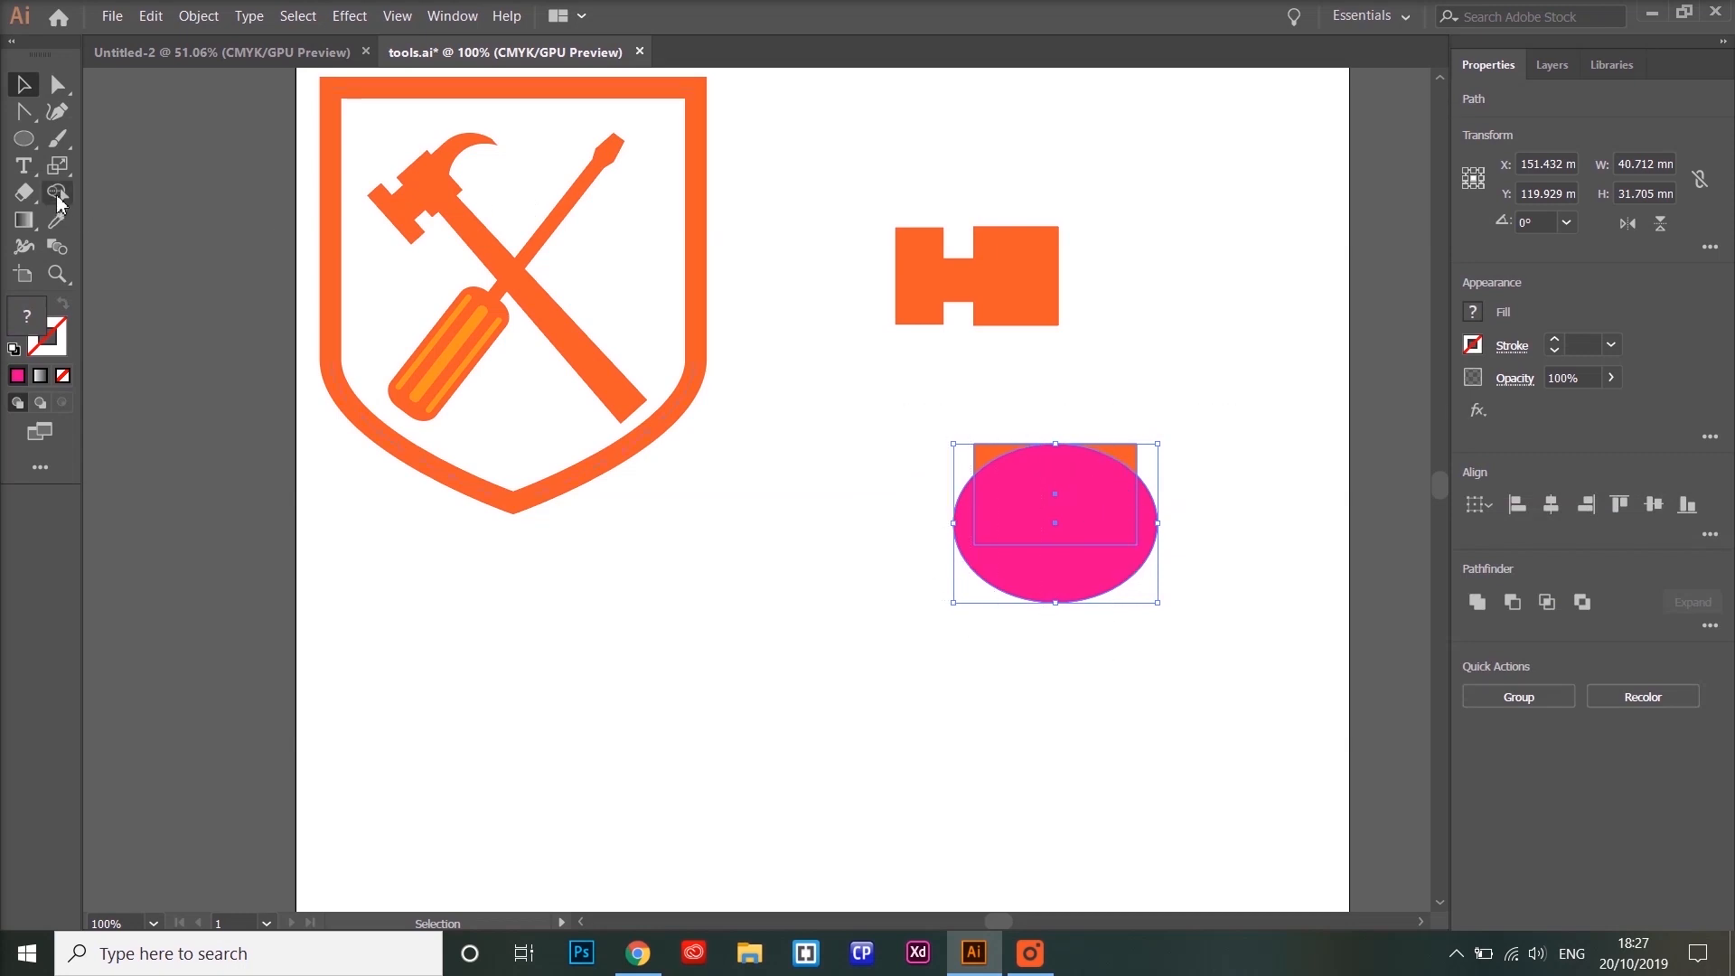
pyautogui.moveTo(58, 193)
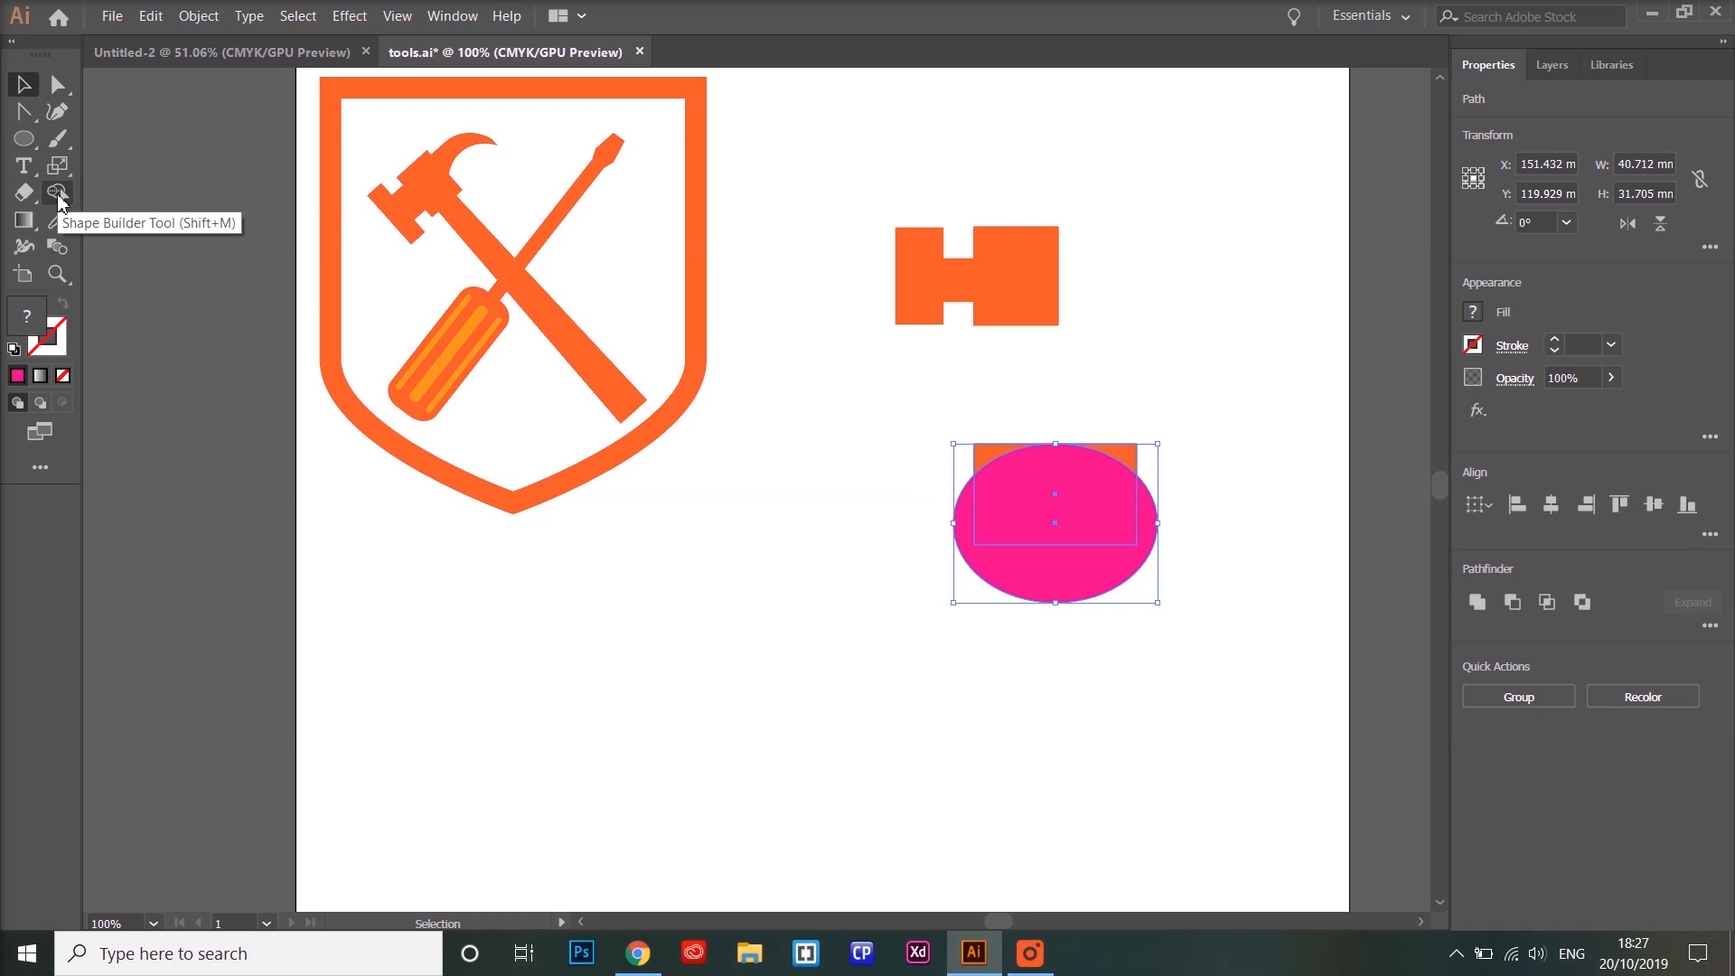
# Switch to the Shape Builder tool (Shift+M) with both shapes selected.
pyautogui.click(56, 193)
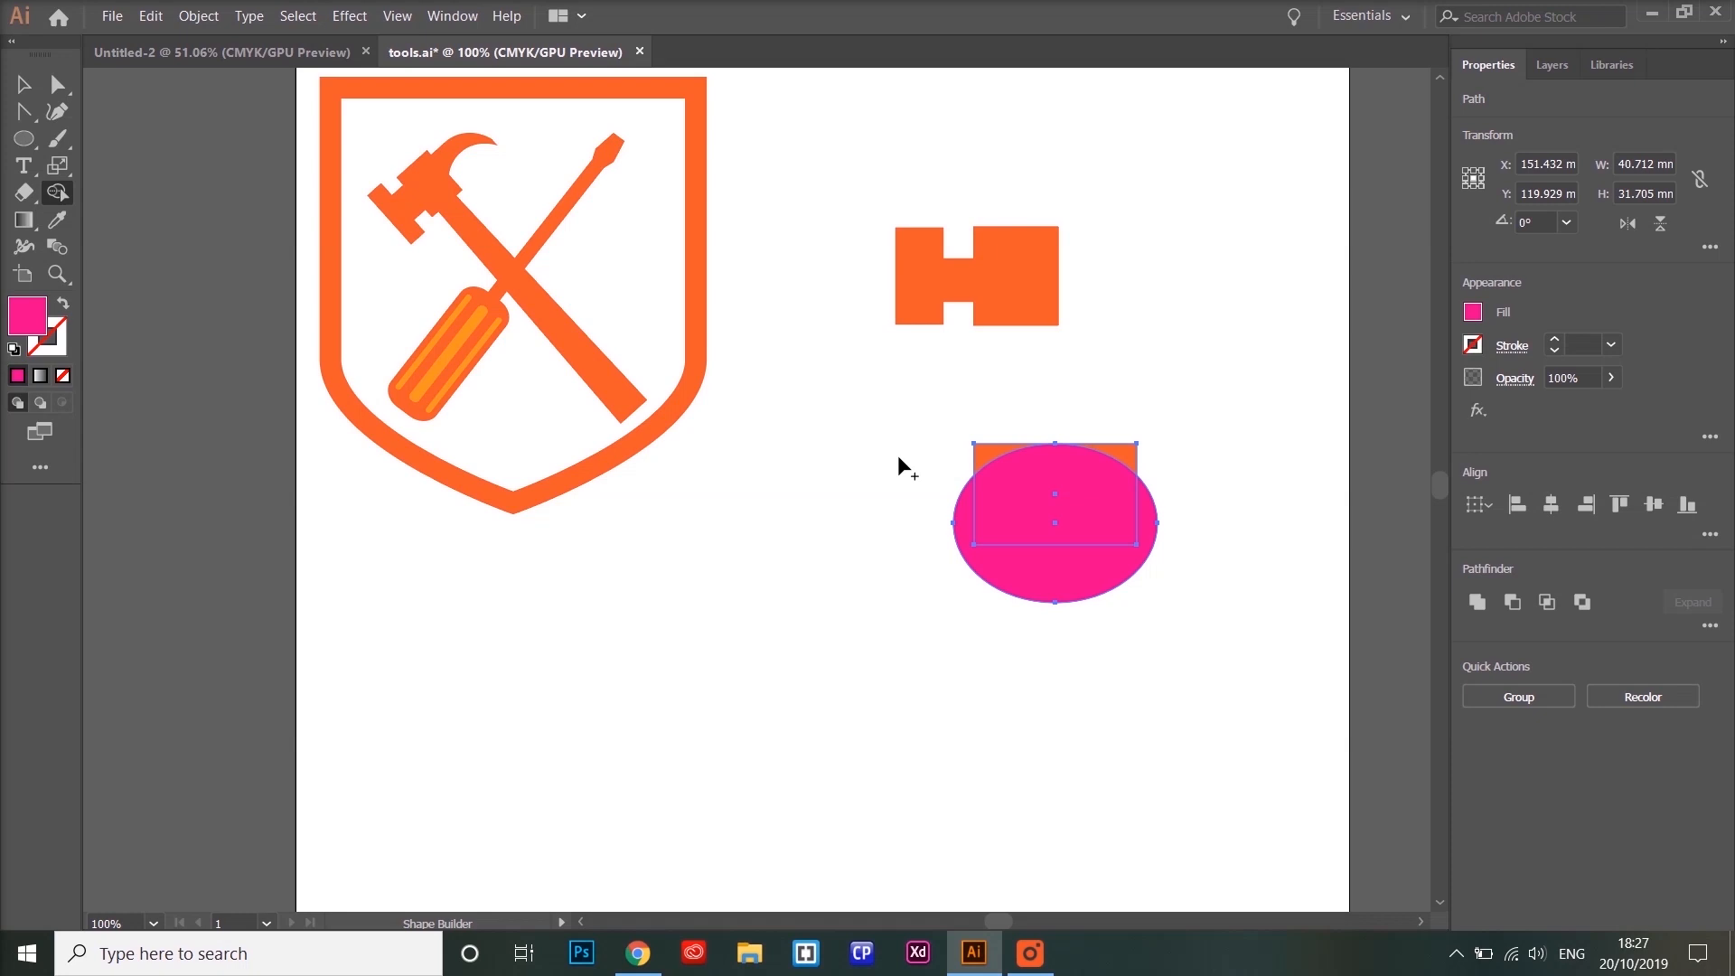
pyautogui.moveTo(906, 467)
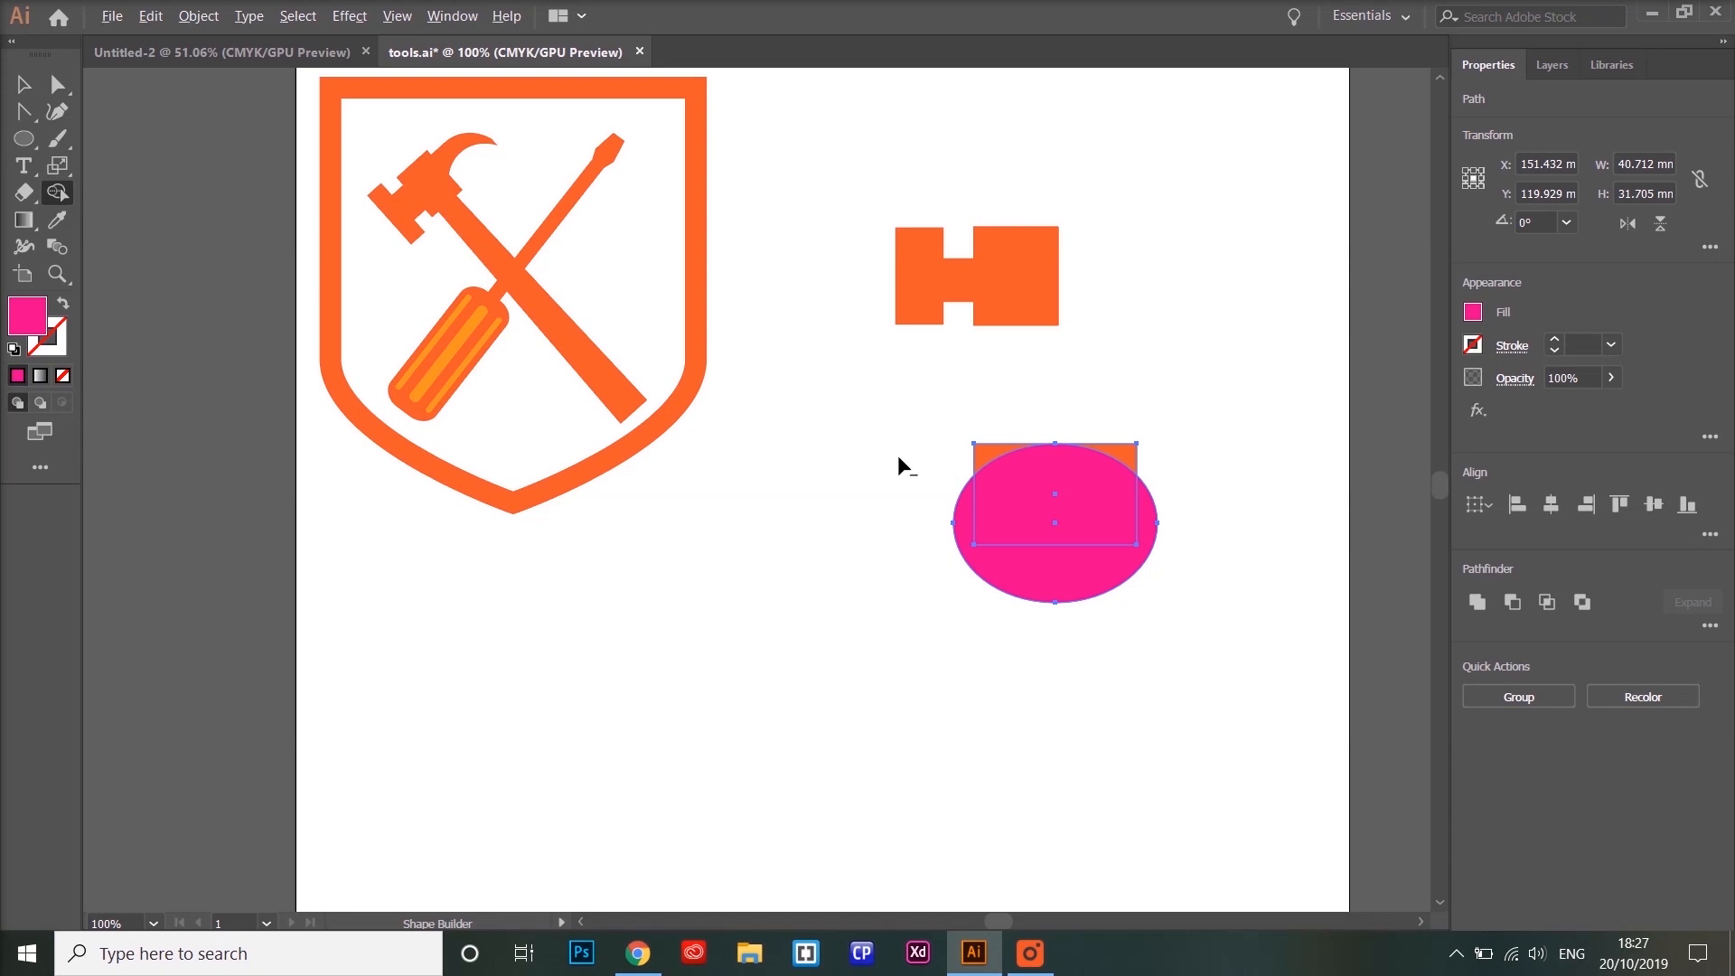
pyautogui.moveTo(1103, 432)
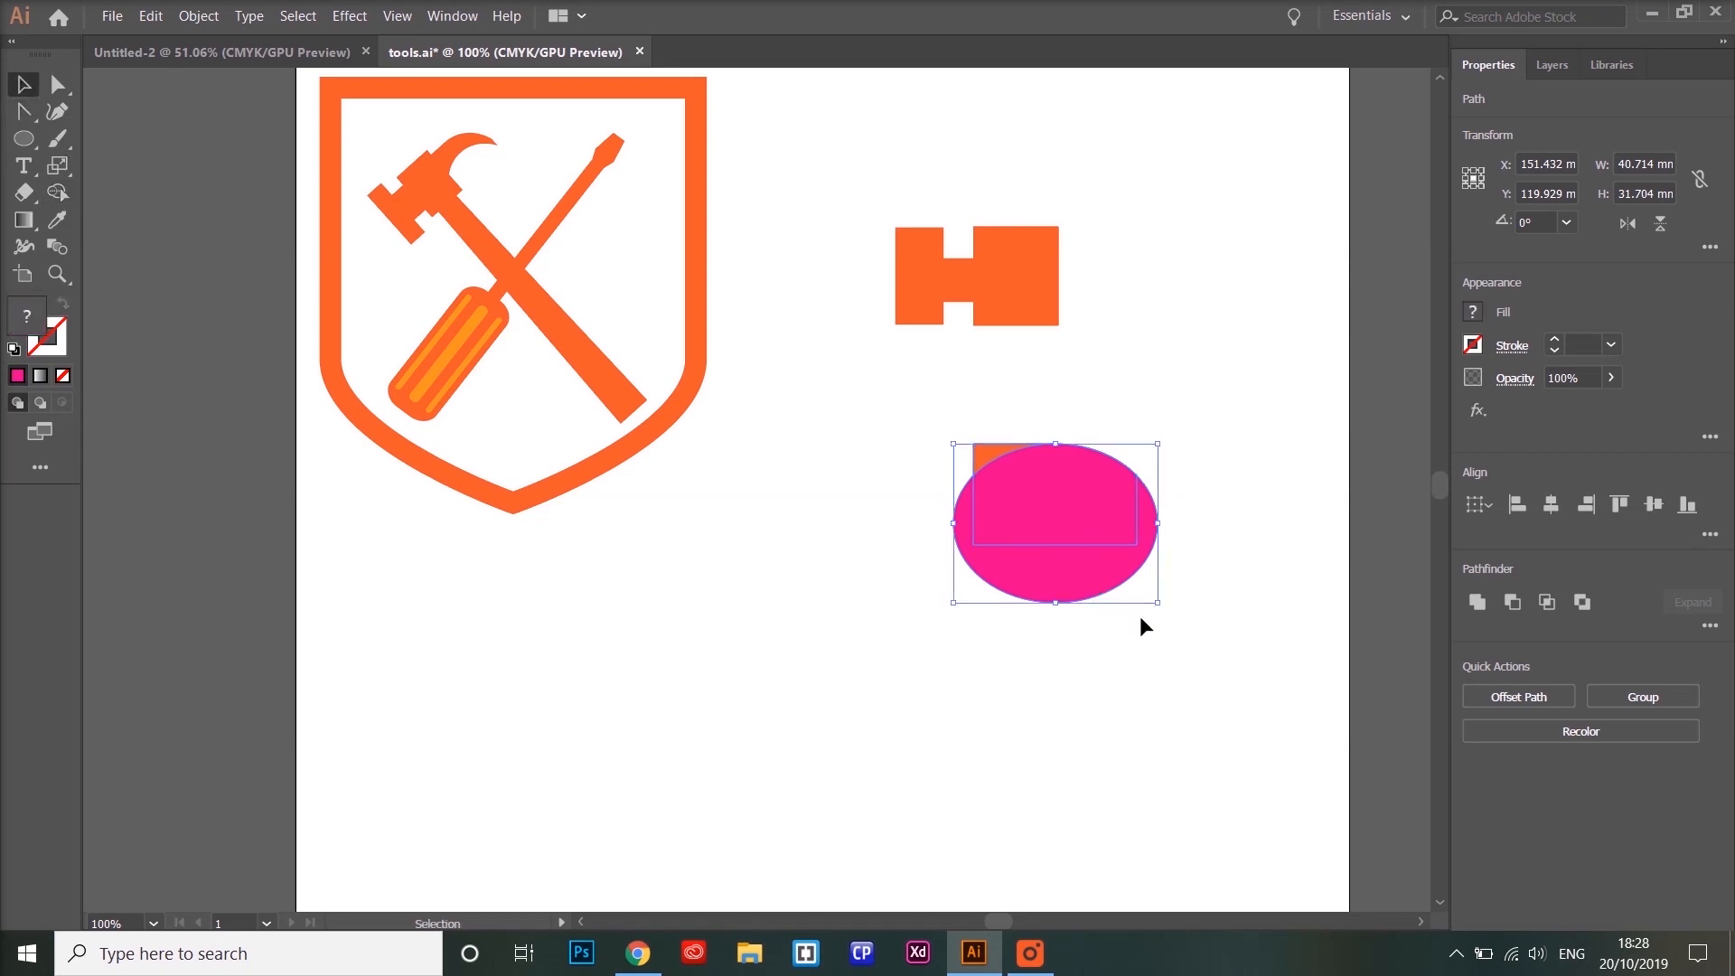
# Move the pink ellipse over the orange shape's lower right and flatten it slightly.
pyautogui.moveTo(1051, 522); pyautogui.dragTo(1015, 705)
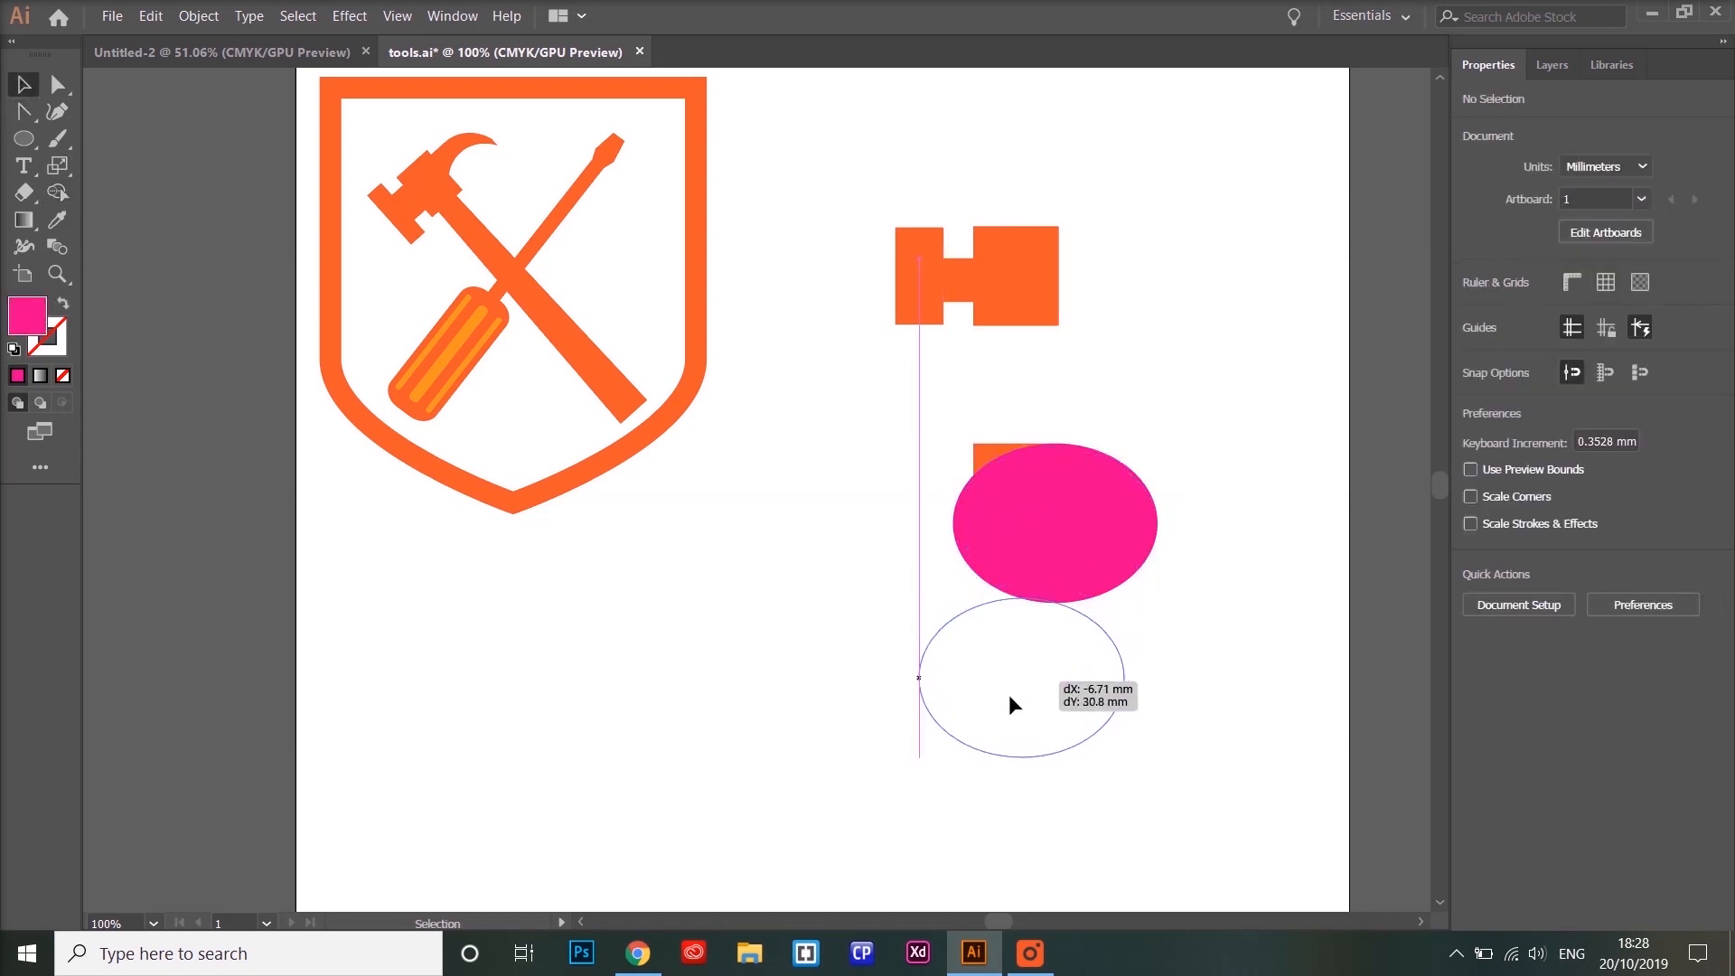
pyautogui.moveTo(1051, 520); pyautogui.dragTo(1009, 694)
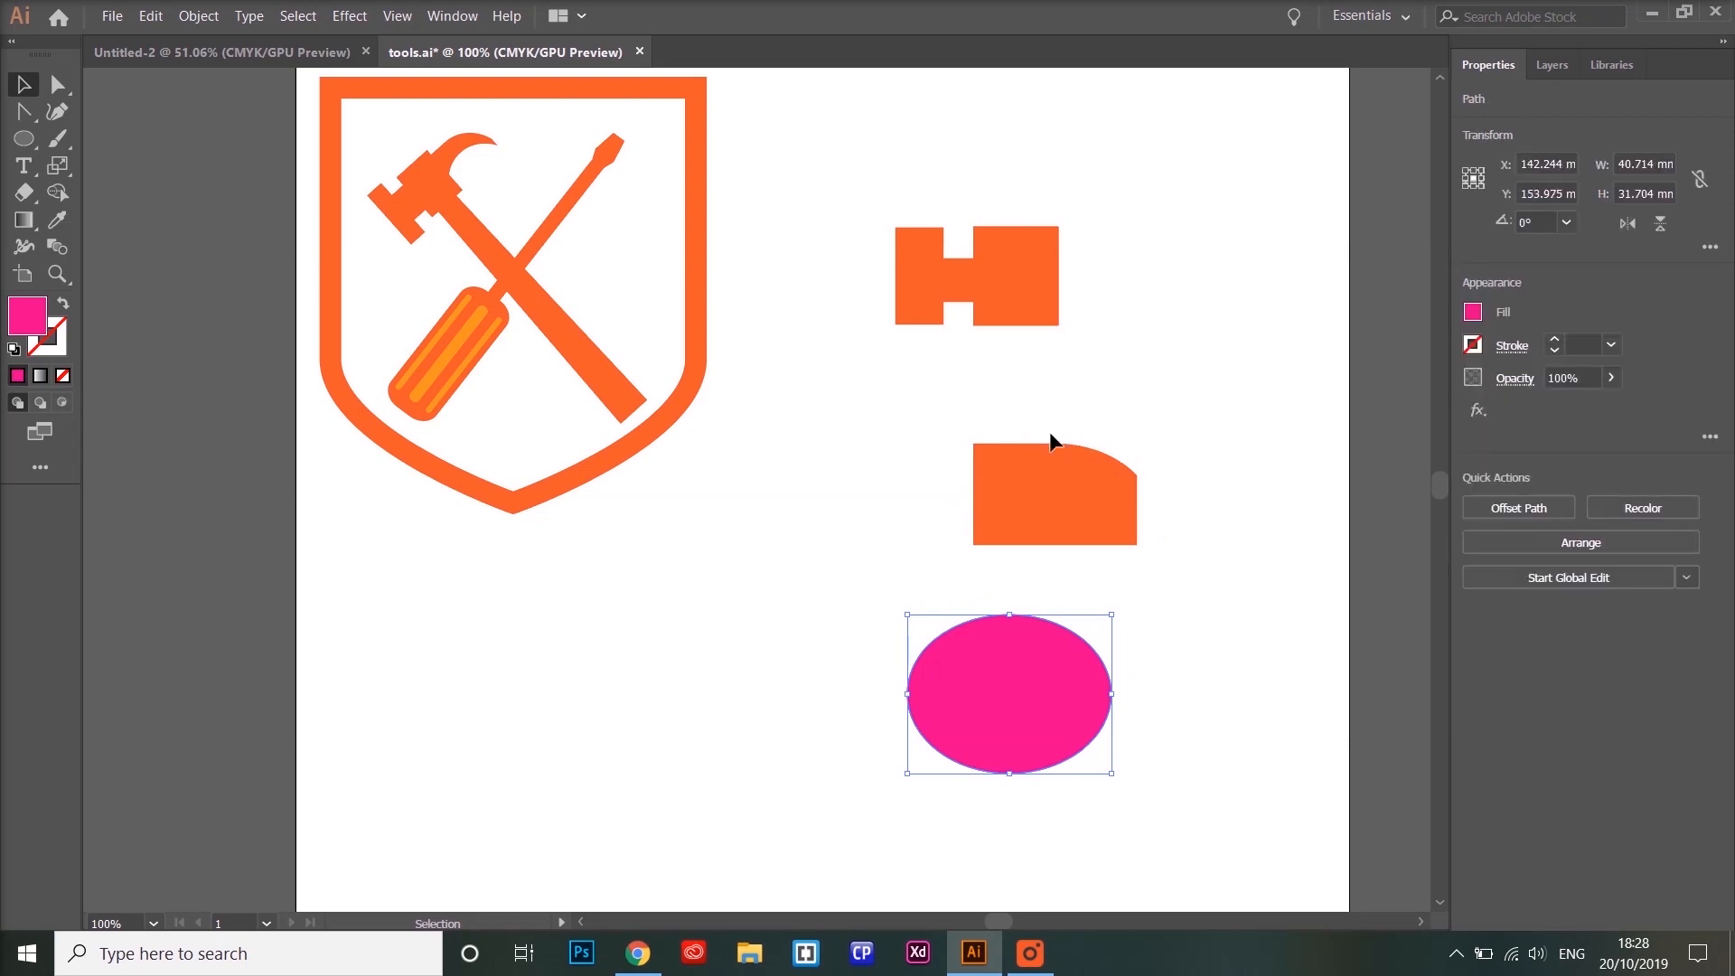
pyautogui.moveTo(1150, 551)
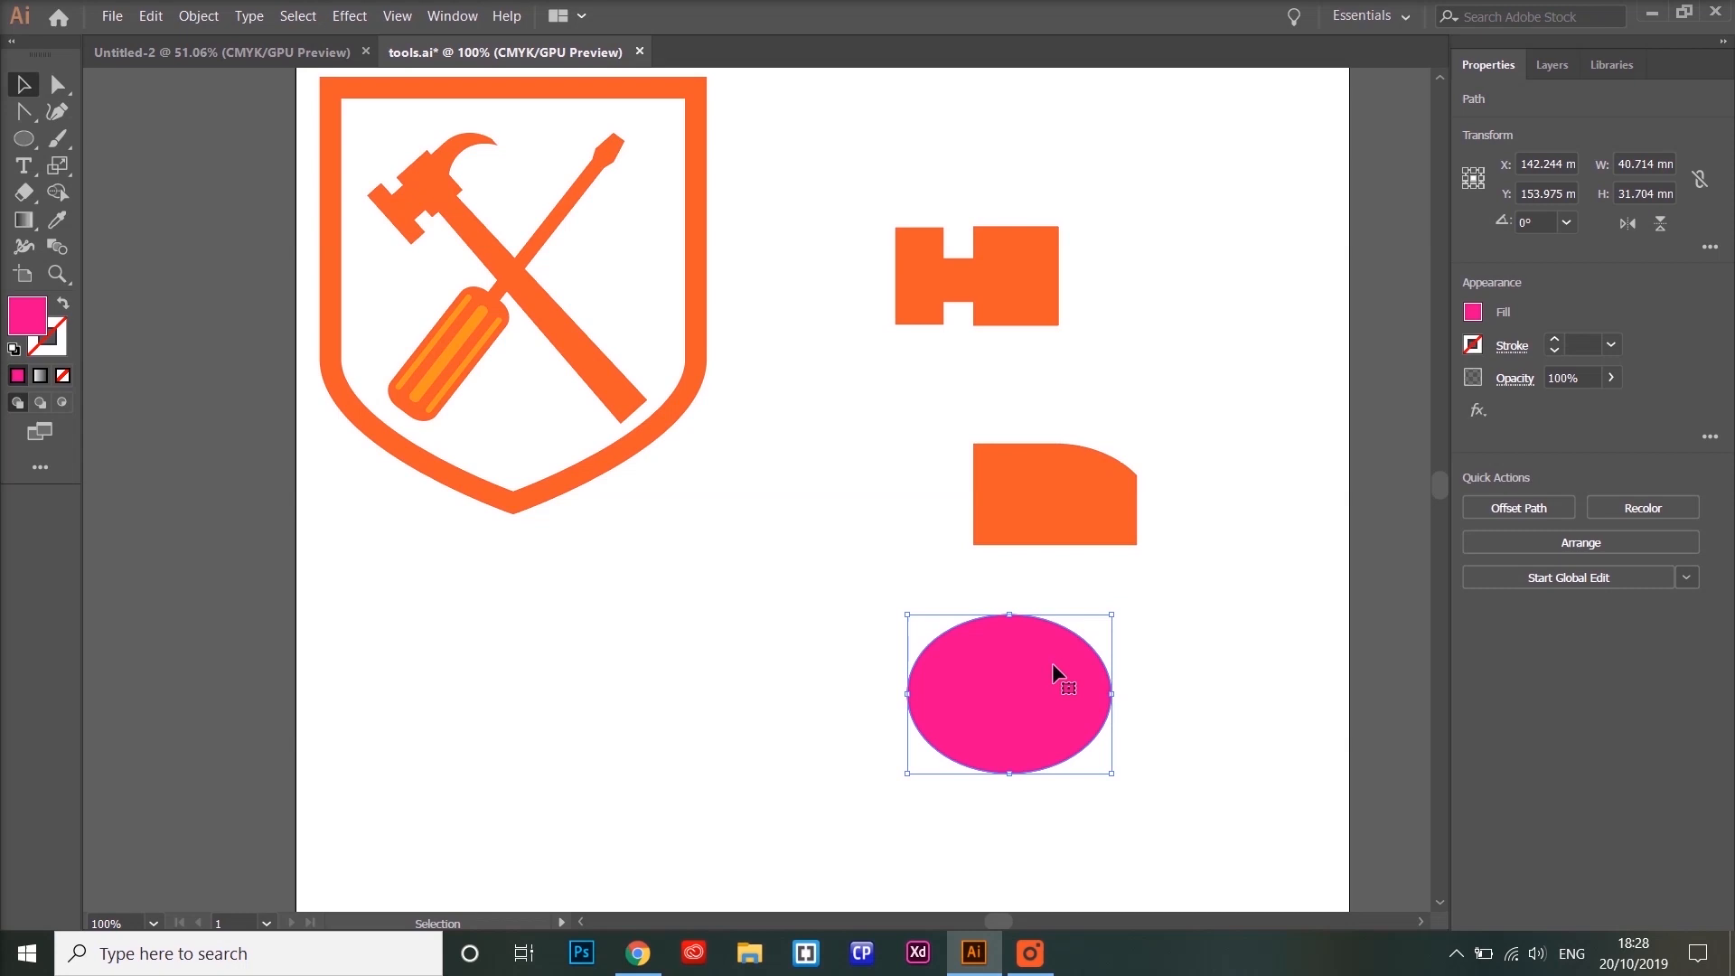
pyautogui.moveTo(1009, 694); pyautogui.dragTo(1118, 543)
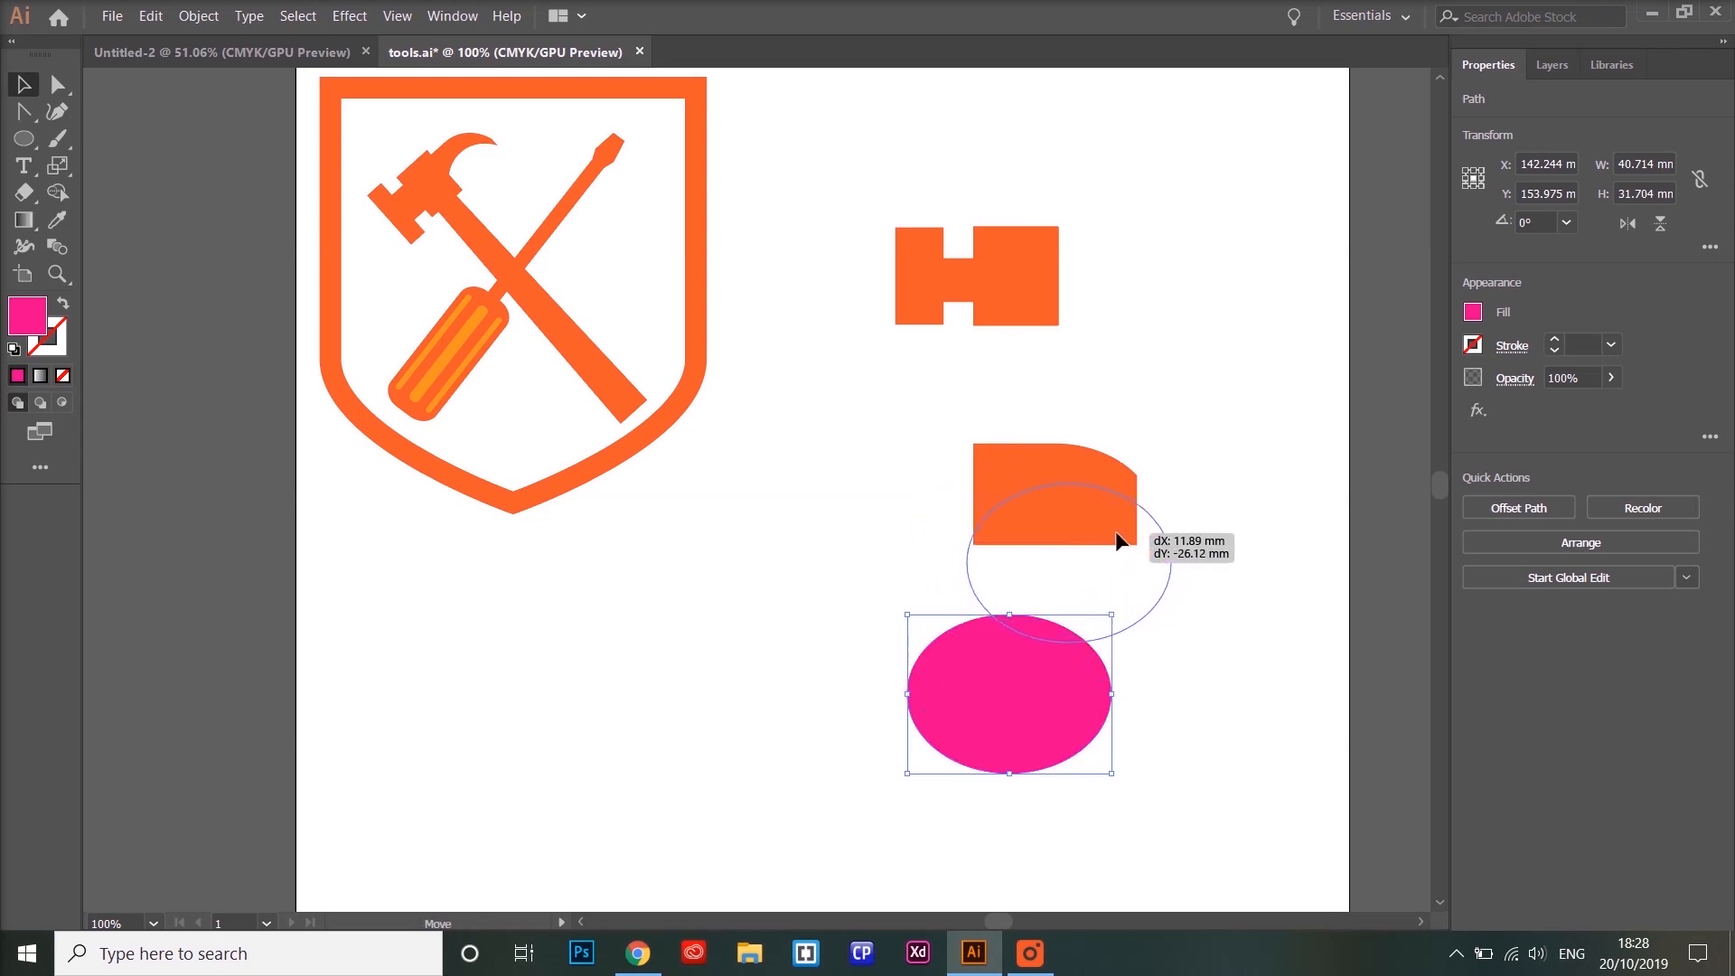
pyautogui.moveTo(1007, 695); pyautogui.dragTo(1090, 562)
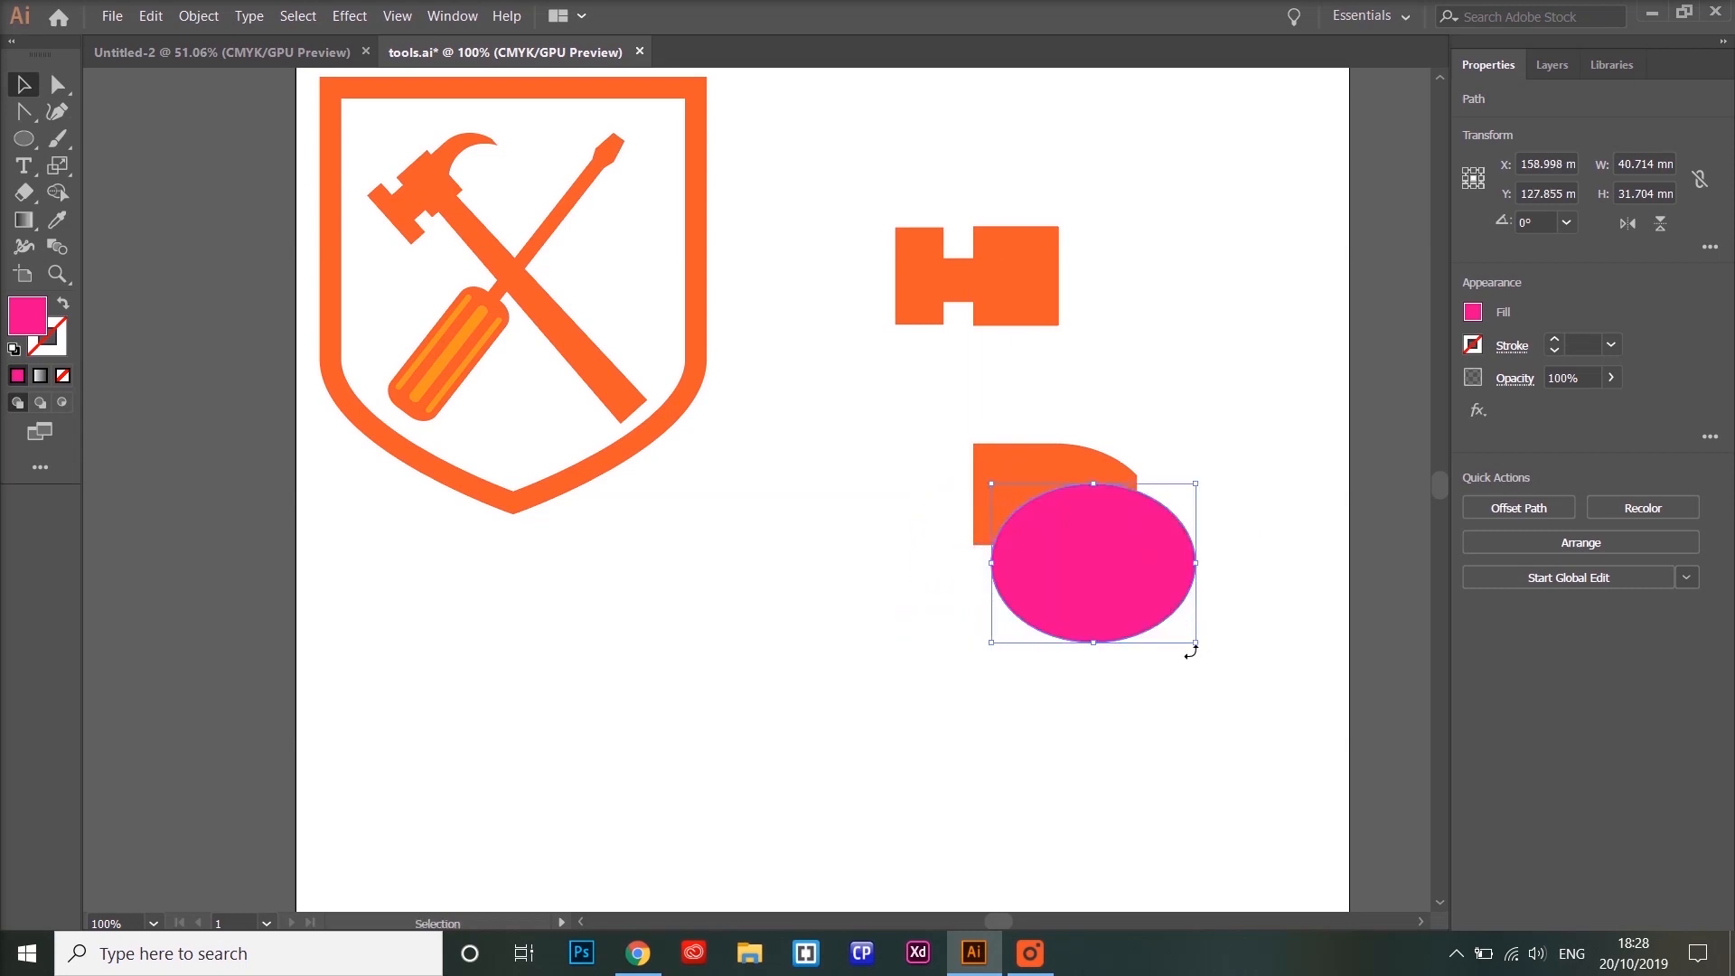
pyautogui.moveTo(1194, 647); pyautogui.dragTo(1159, 589)
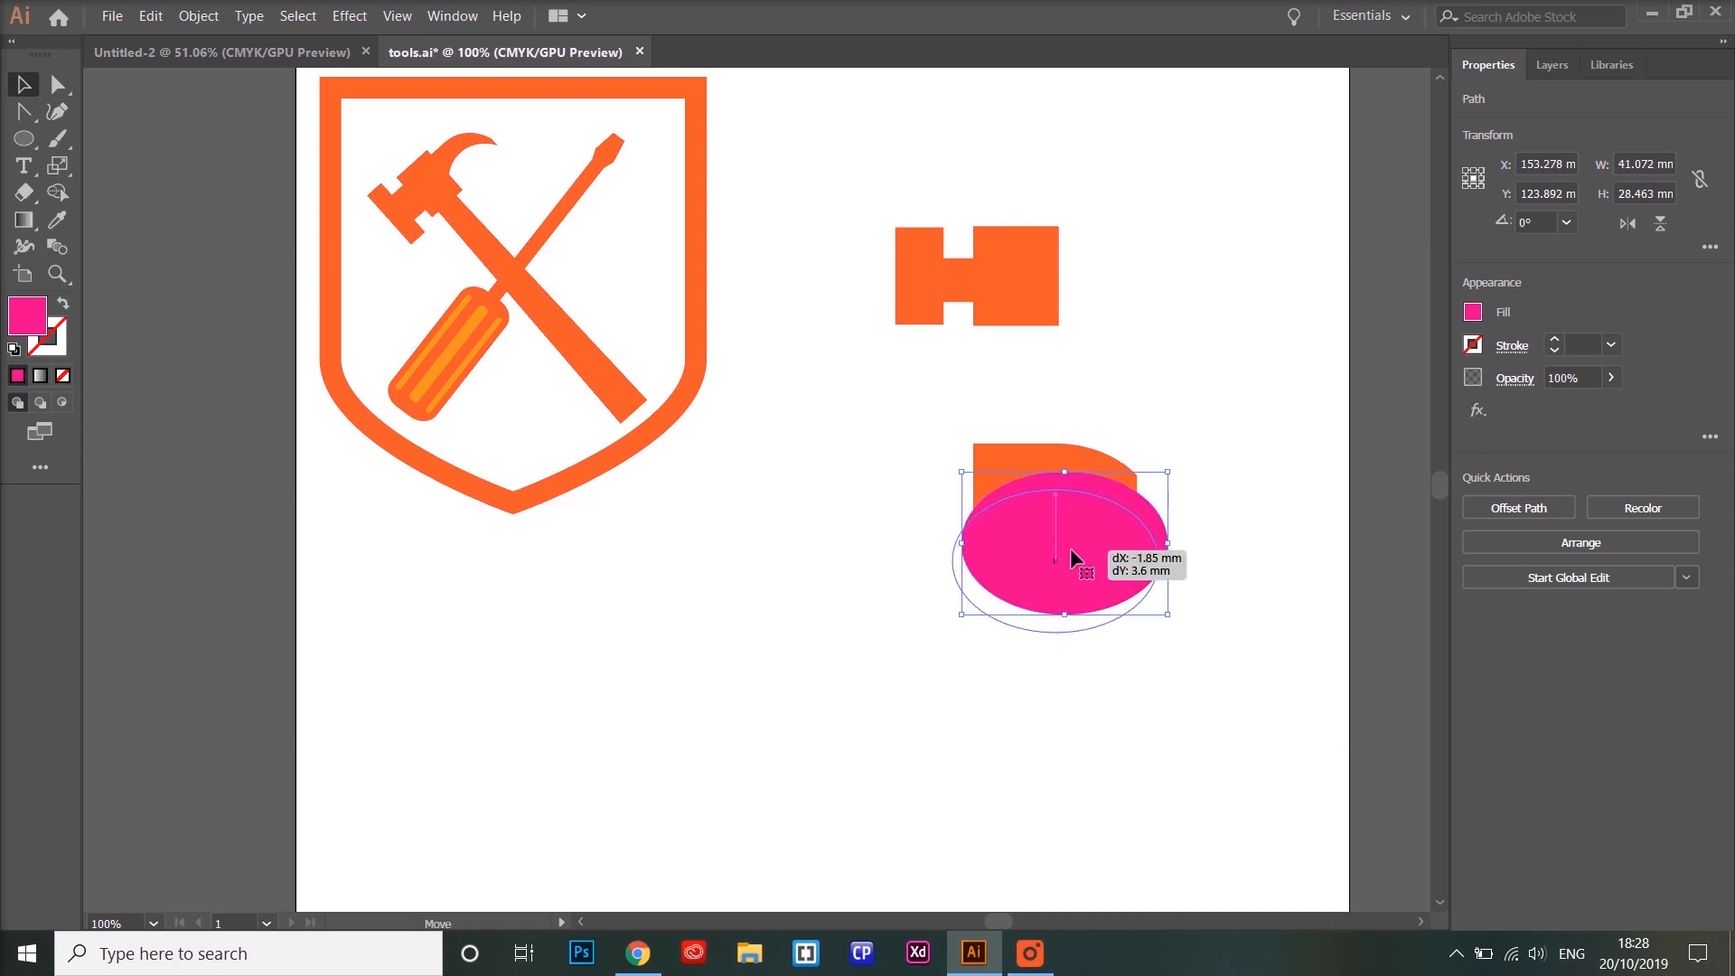
# Nudge the ellipse into place under the curve and tilt it about 8°.
pyautogui.moveTo(1063, 559); pyautogui.dragTo(1120, 542)
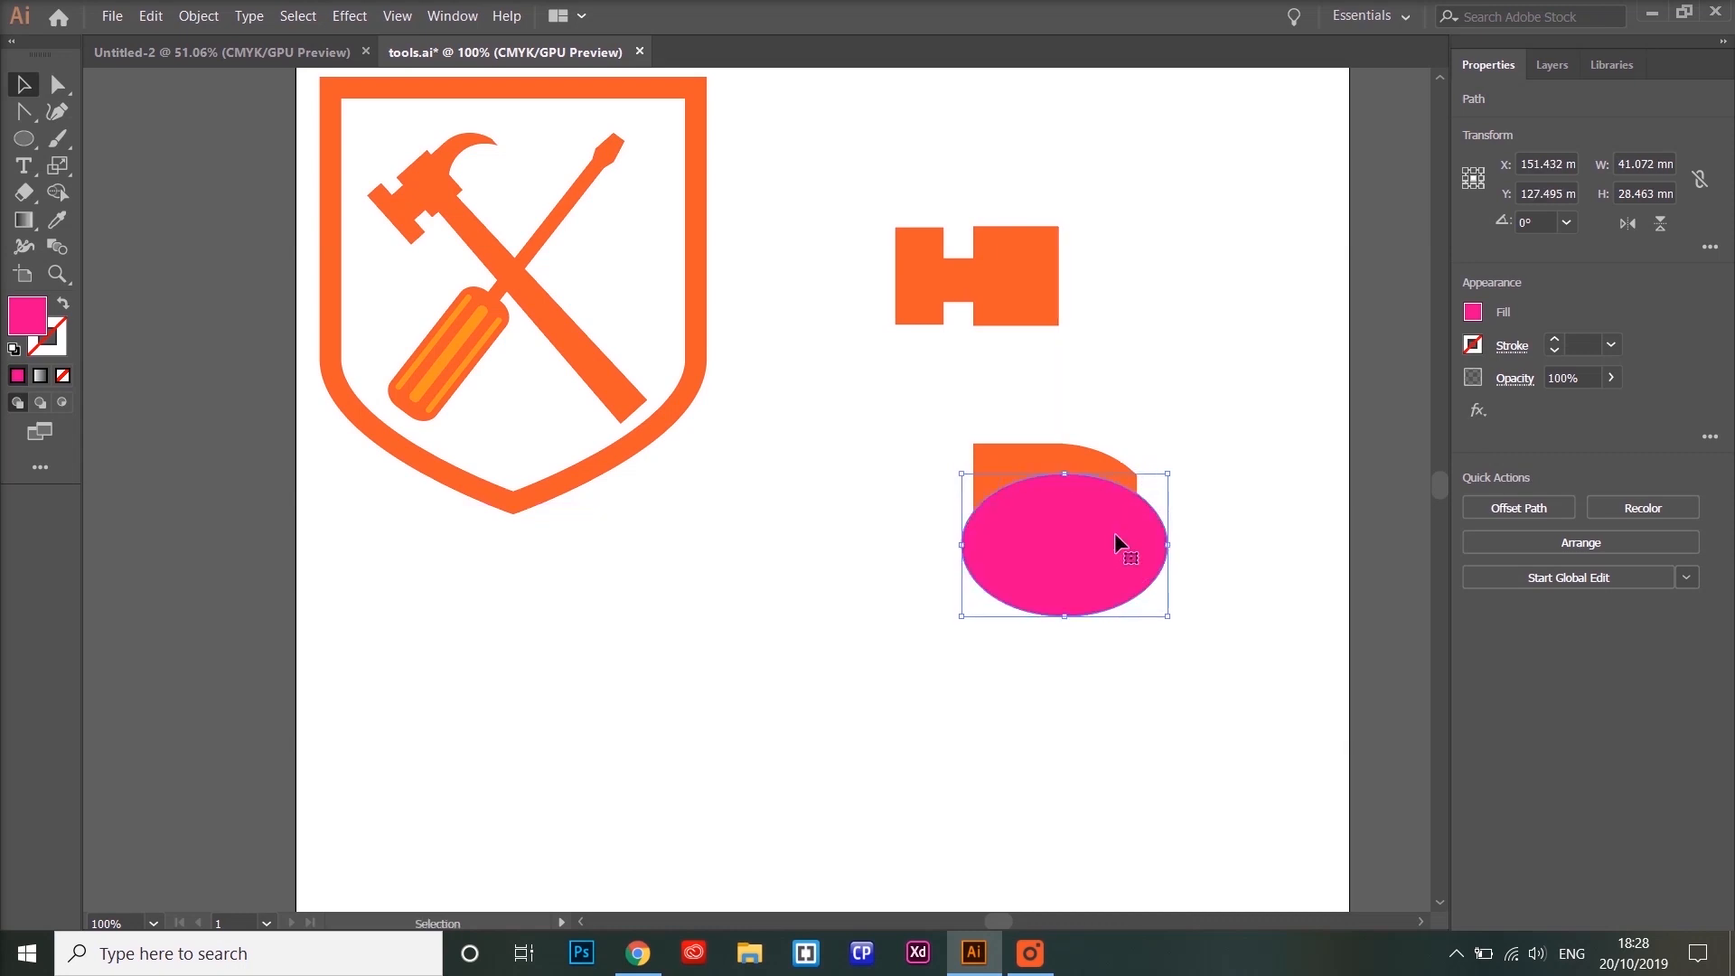
pyautogui.moveTo(1120, 542); pyautogui.dragTo(1142, 552)
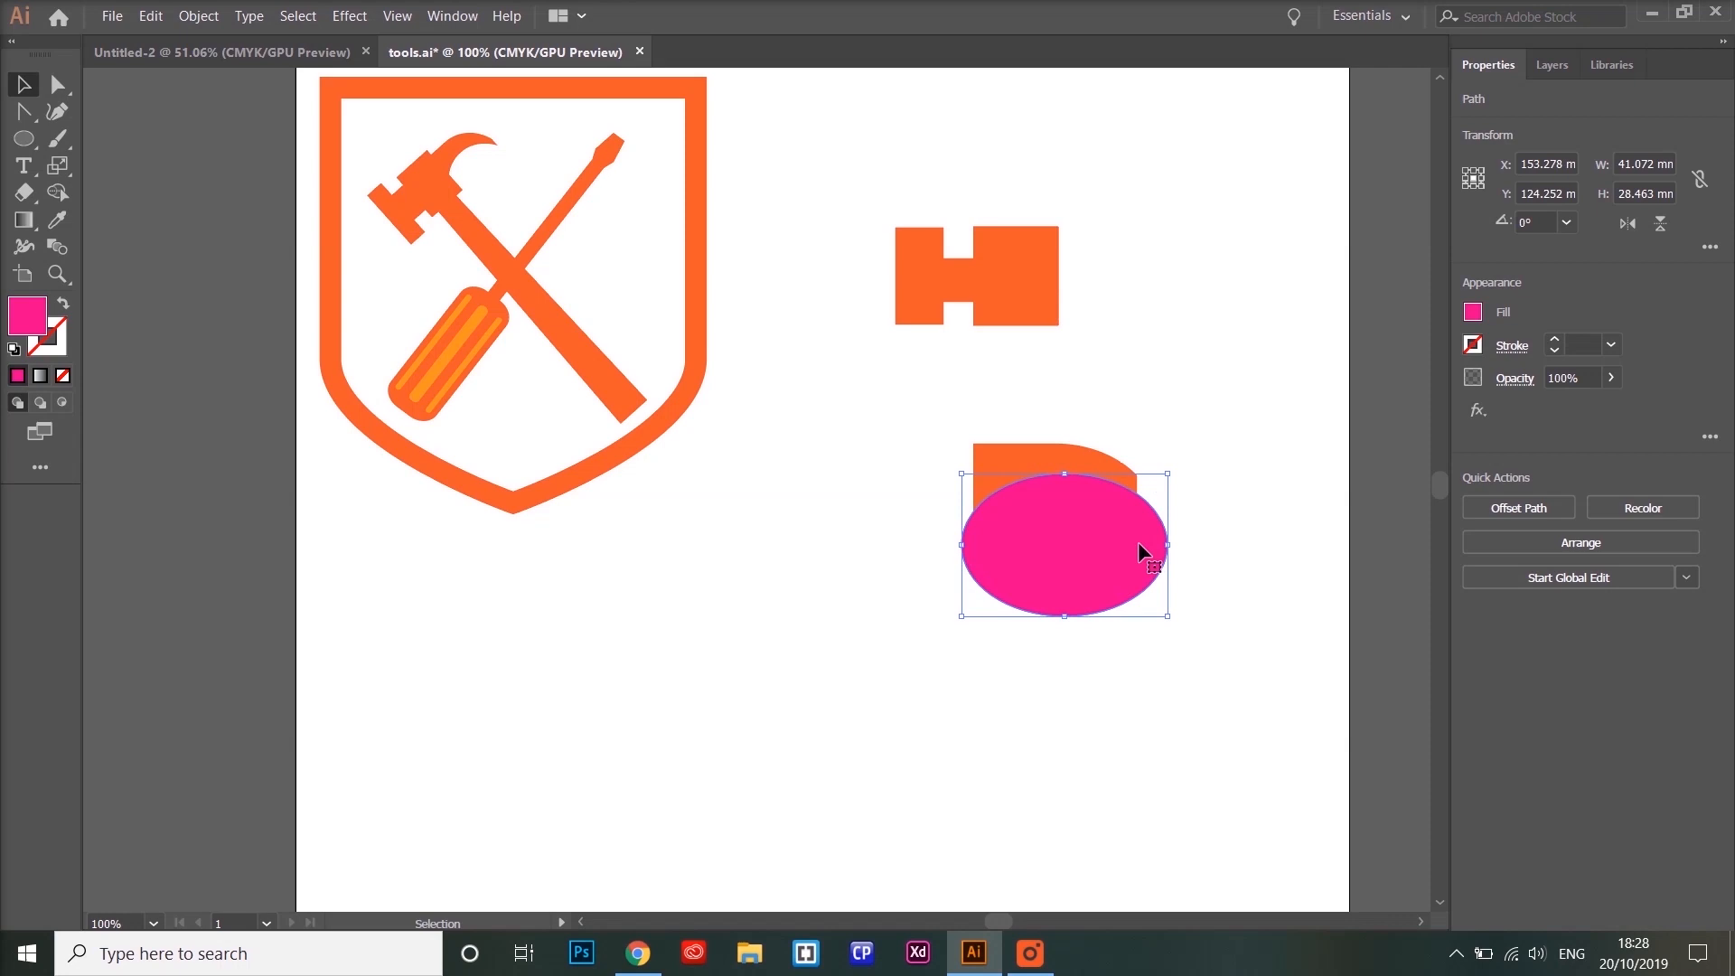
pyautogui.moveTo(1143, 553); pyautogui.dragTo(1134, 550)
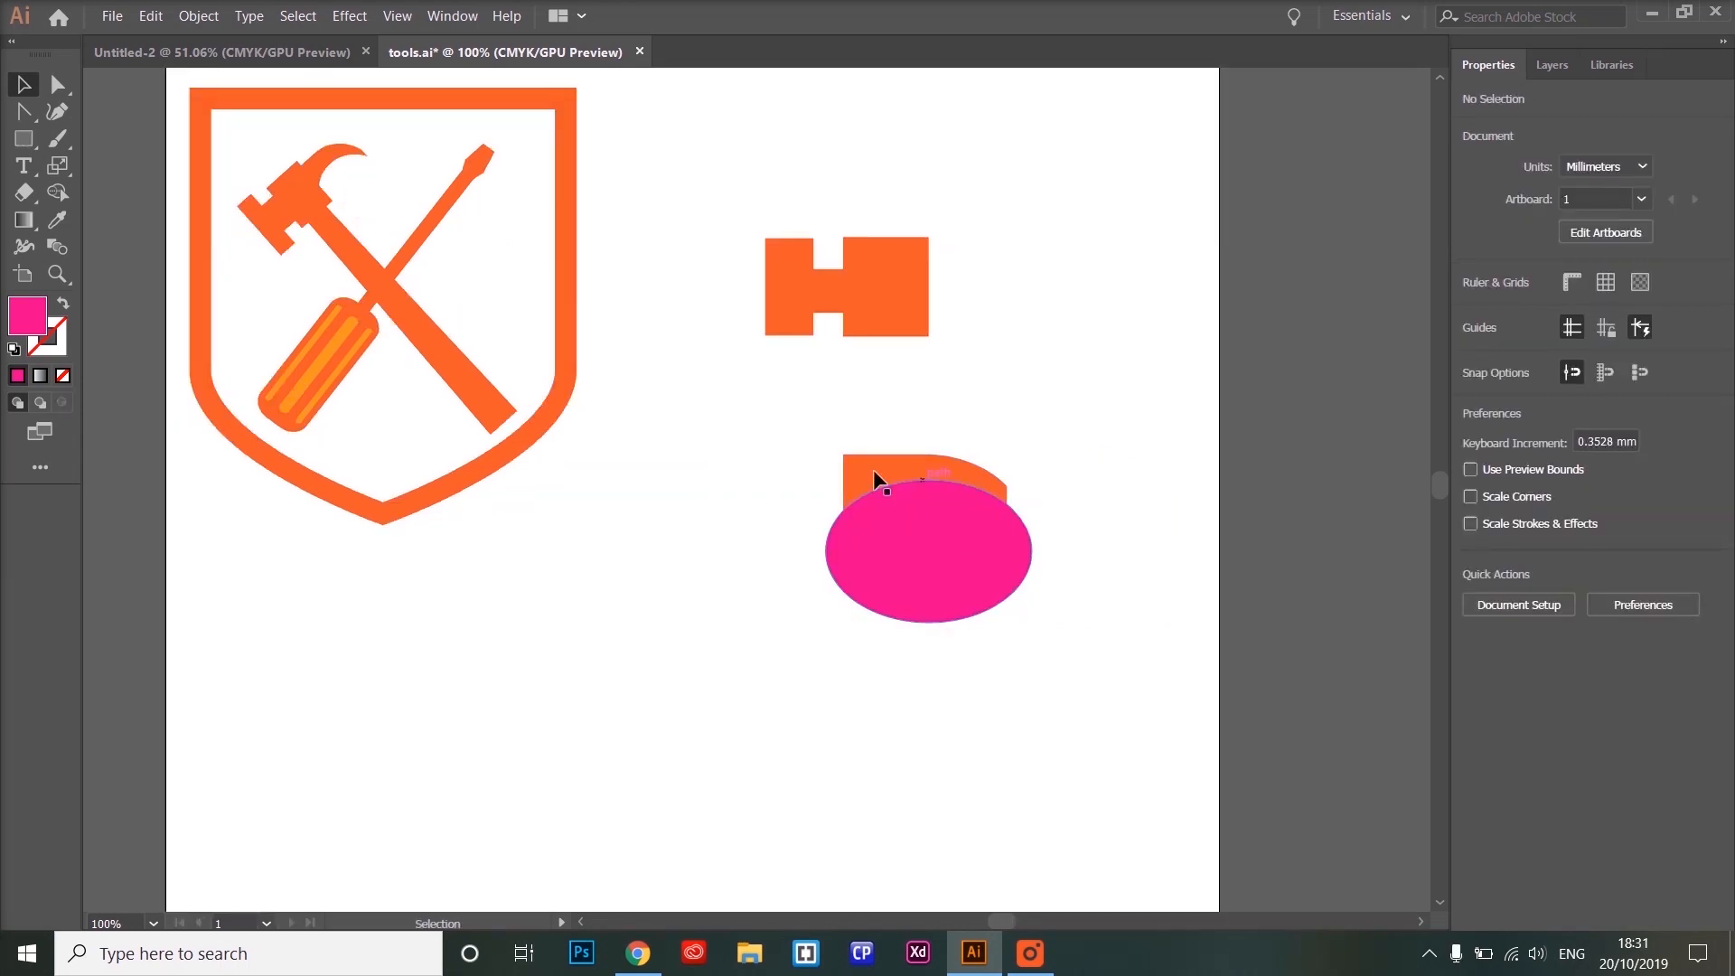
pyautogui.moveTo(935, 526)
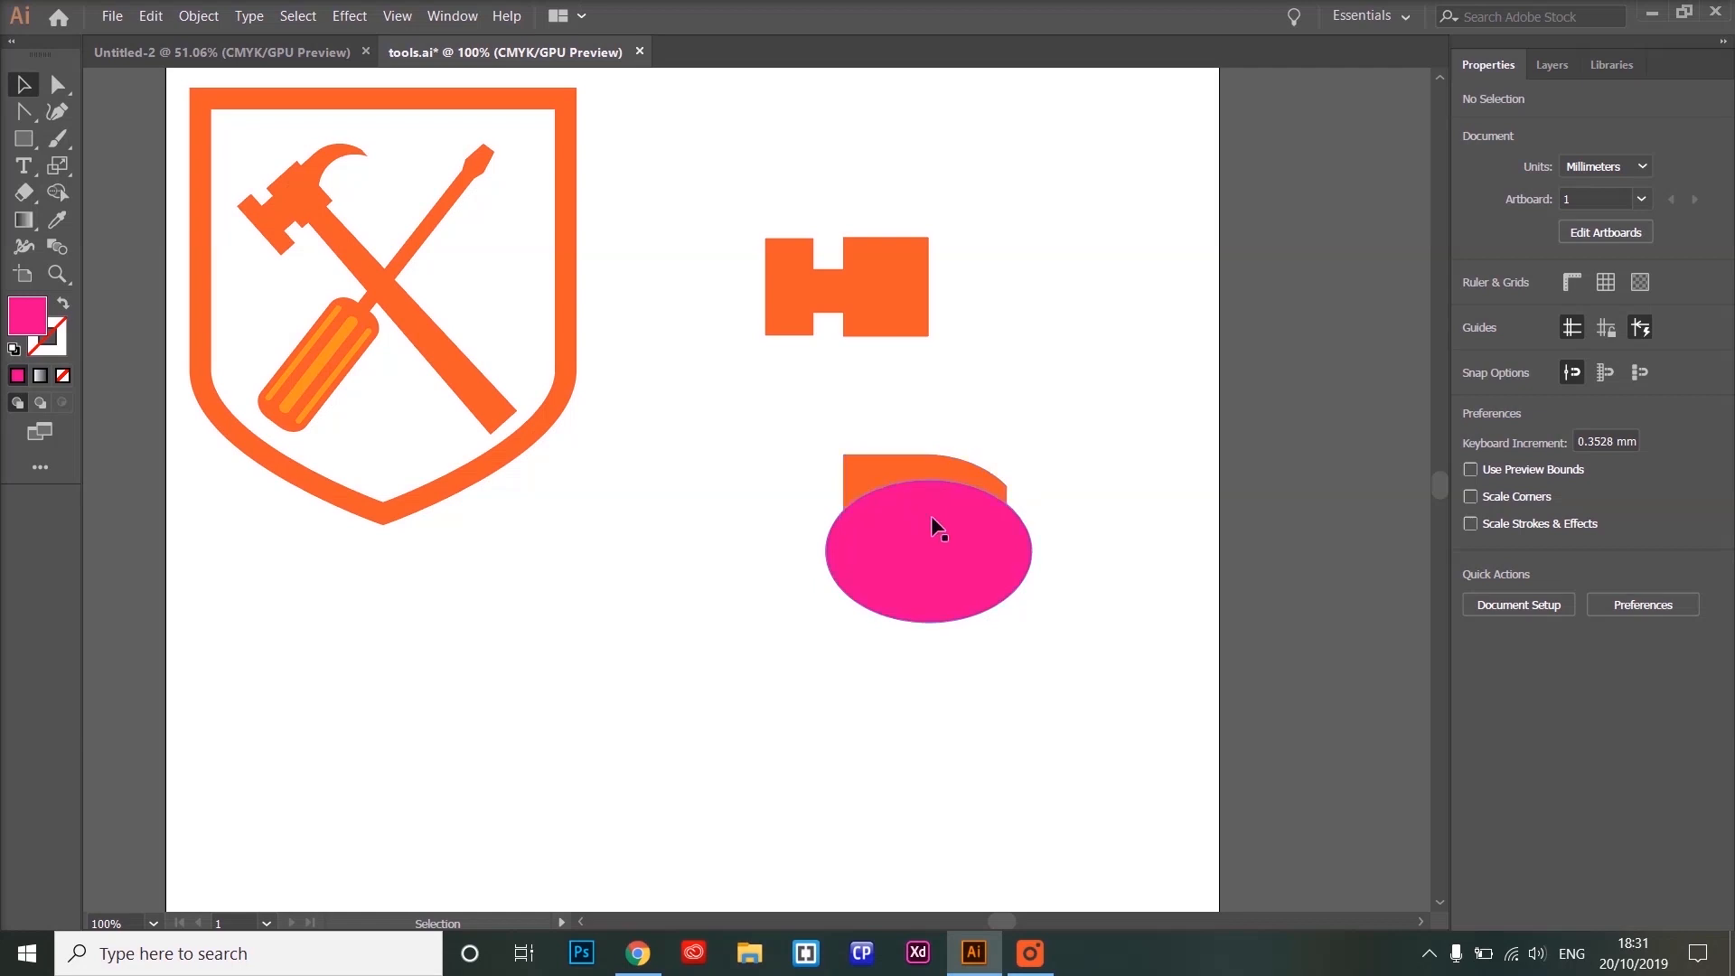
pyautogui.click(935, 526)
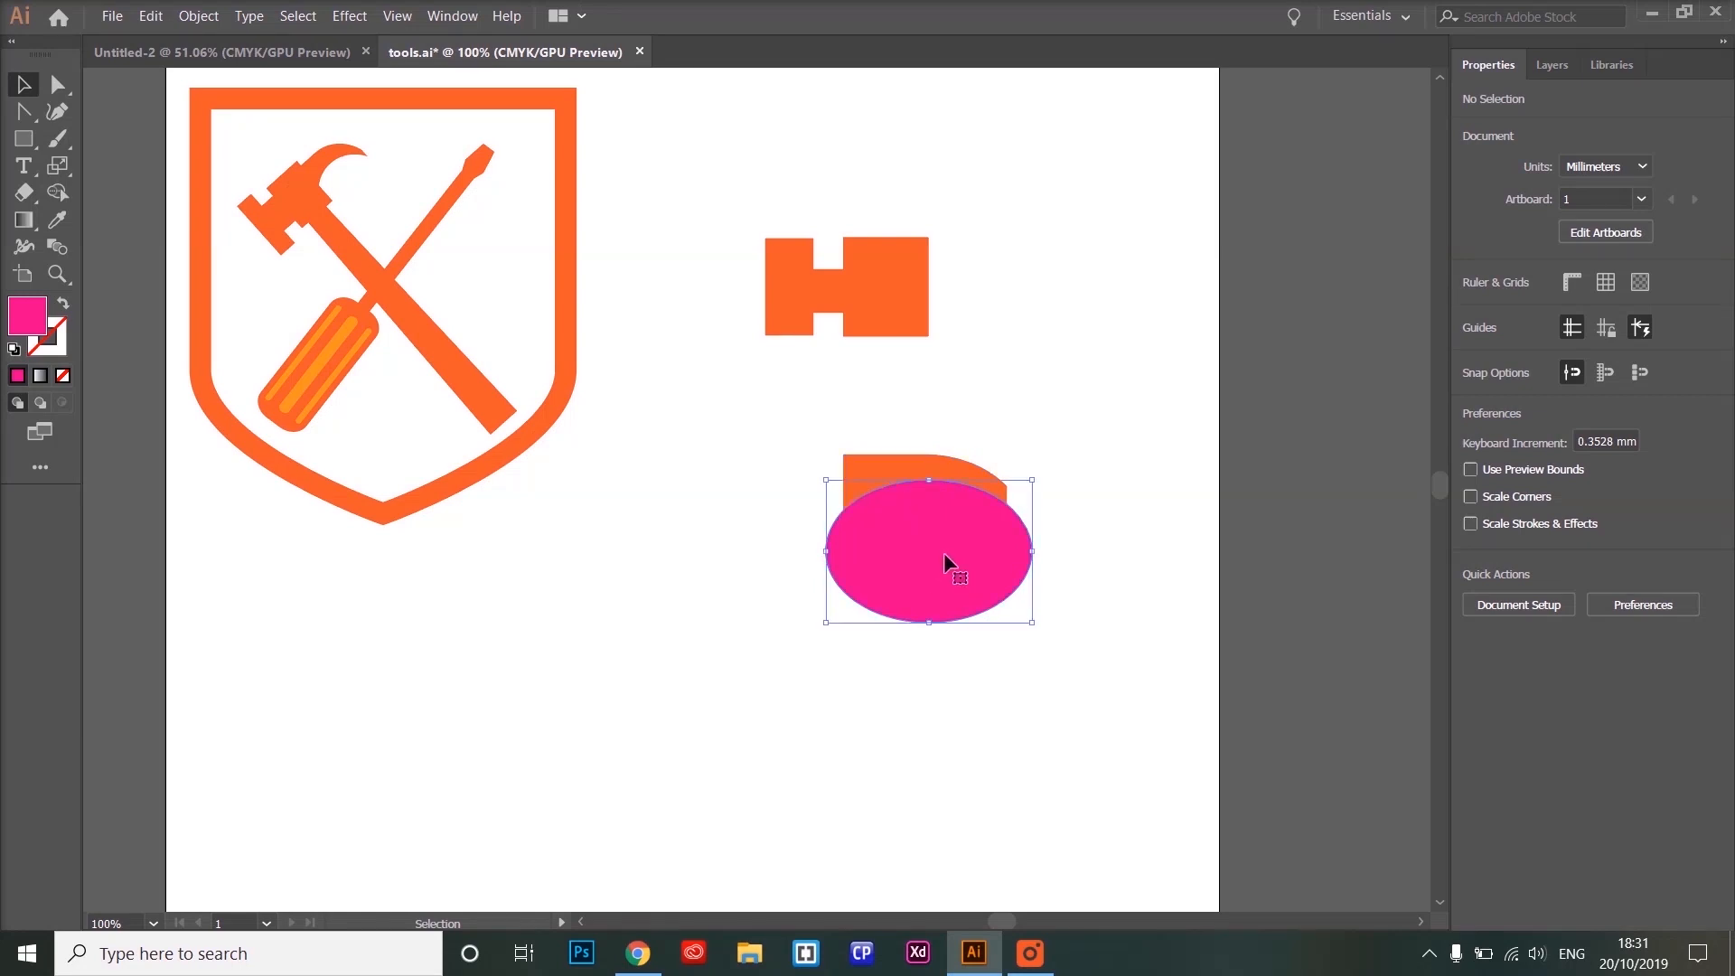
pyautogui.click(946, 551)
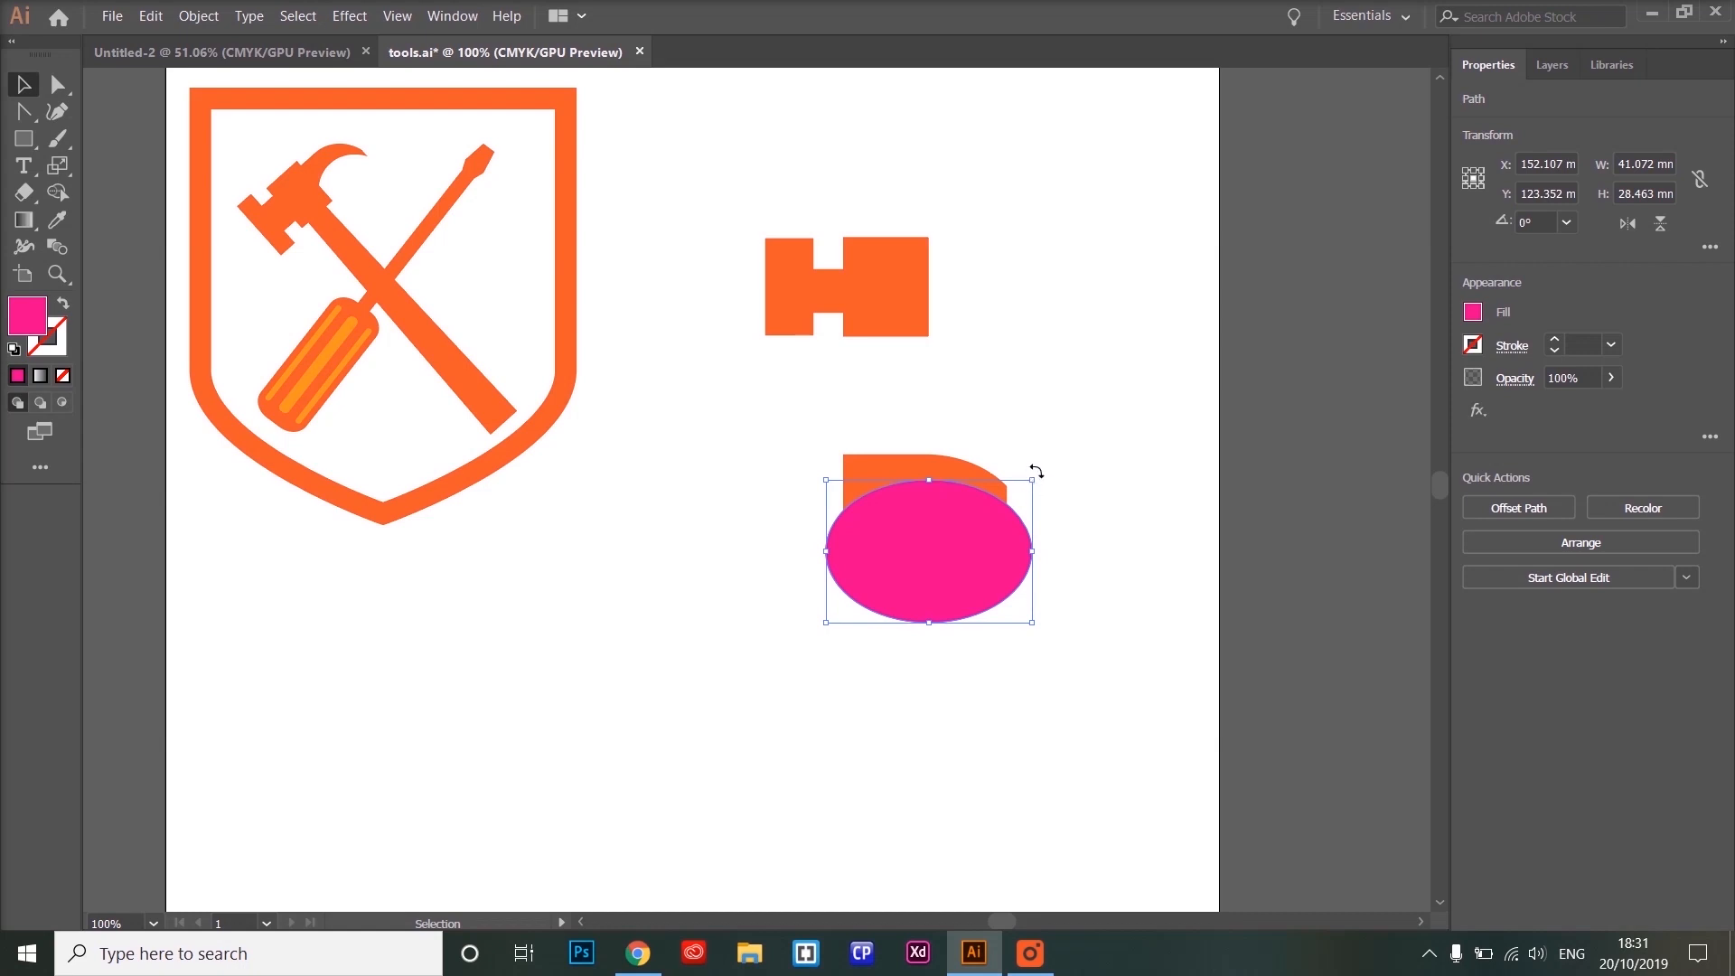
pyautogui.moveTo(1031, 469); pyautogui.dragTo(1025, 455)
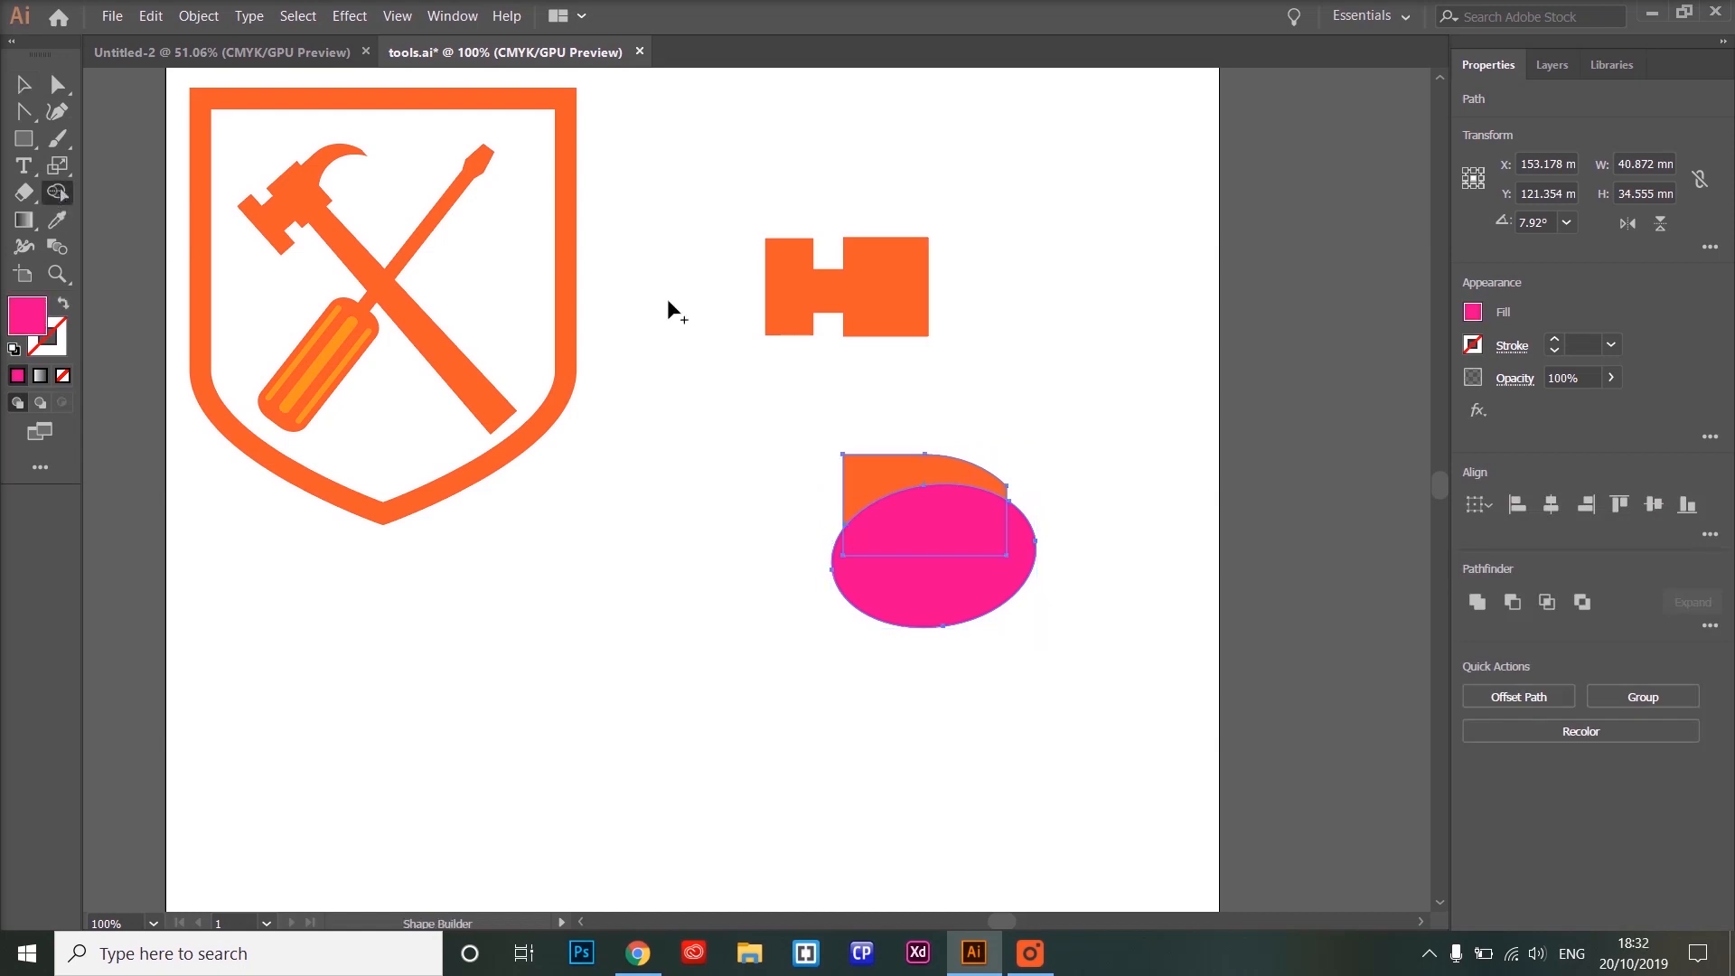
pyautogui.moveTo(805, 611)
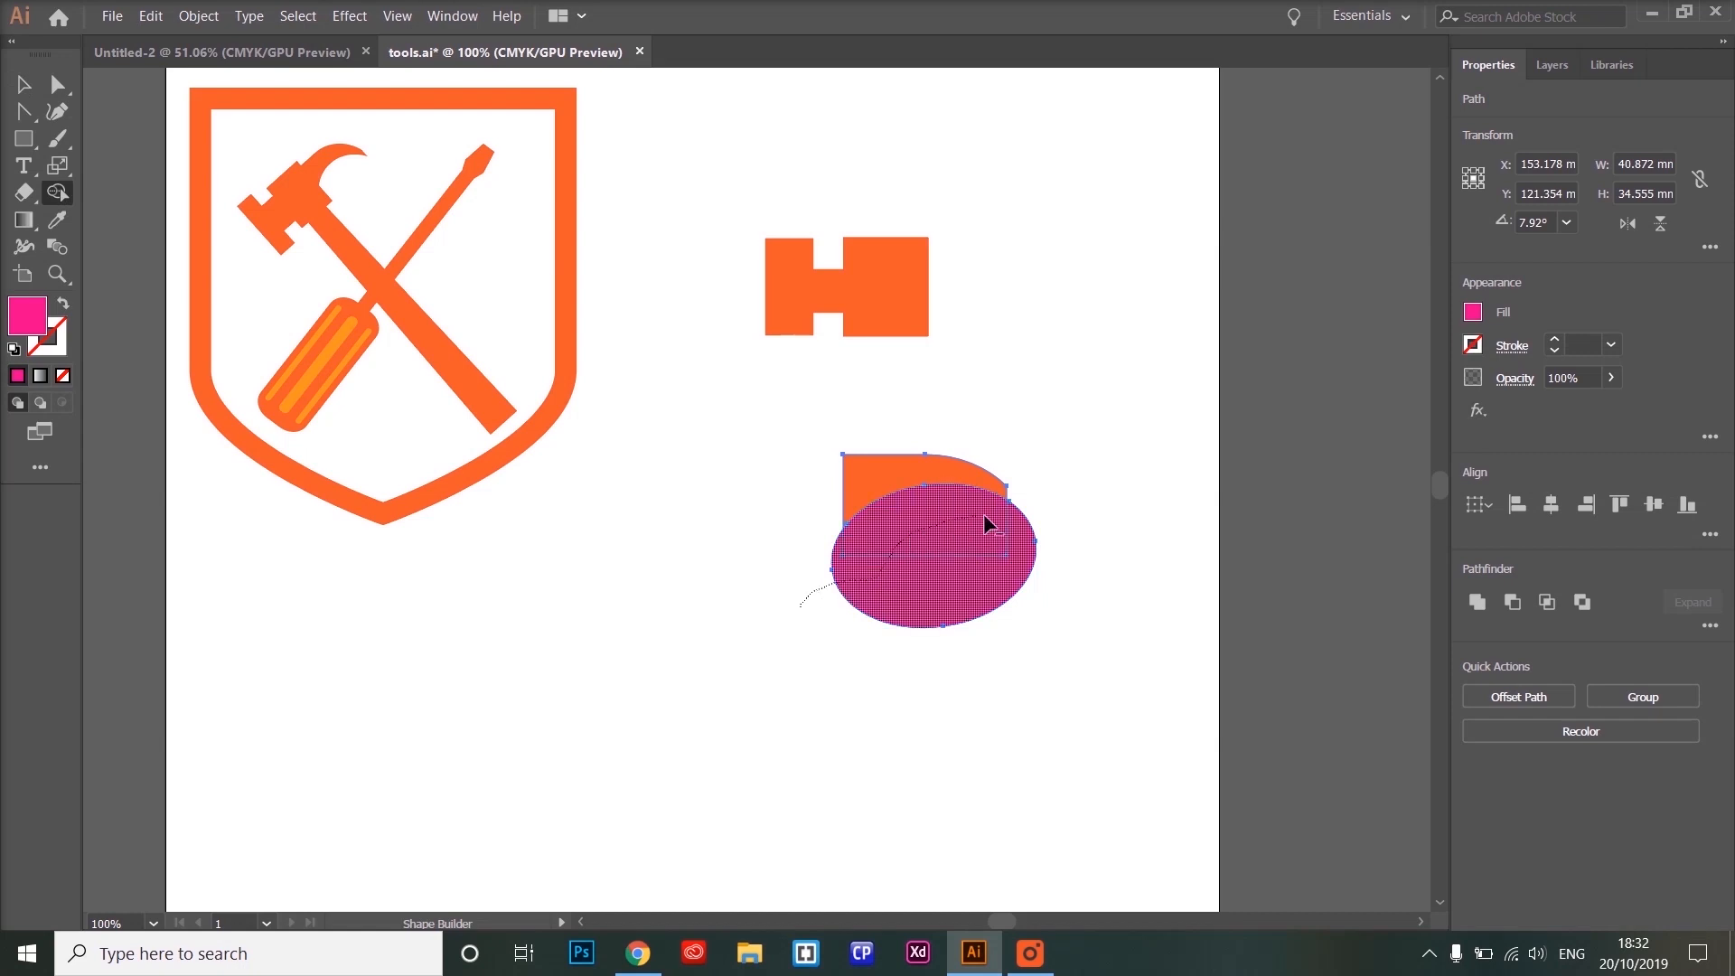
# Delete the leftover ellipse pieces and fit the curved claw against the hammer head's right side.
pyautogui.press('Delete')
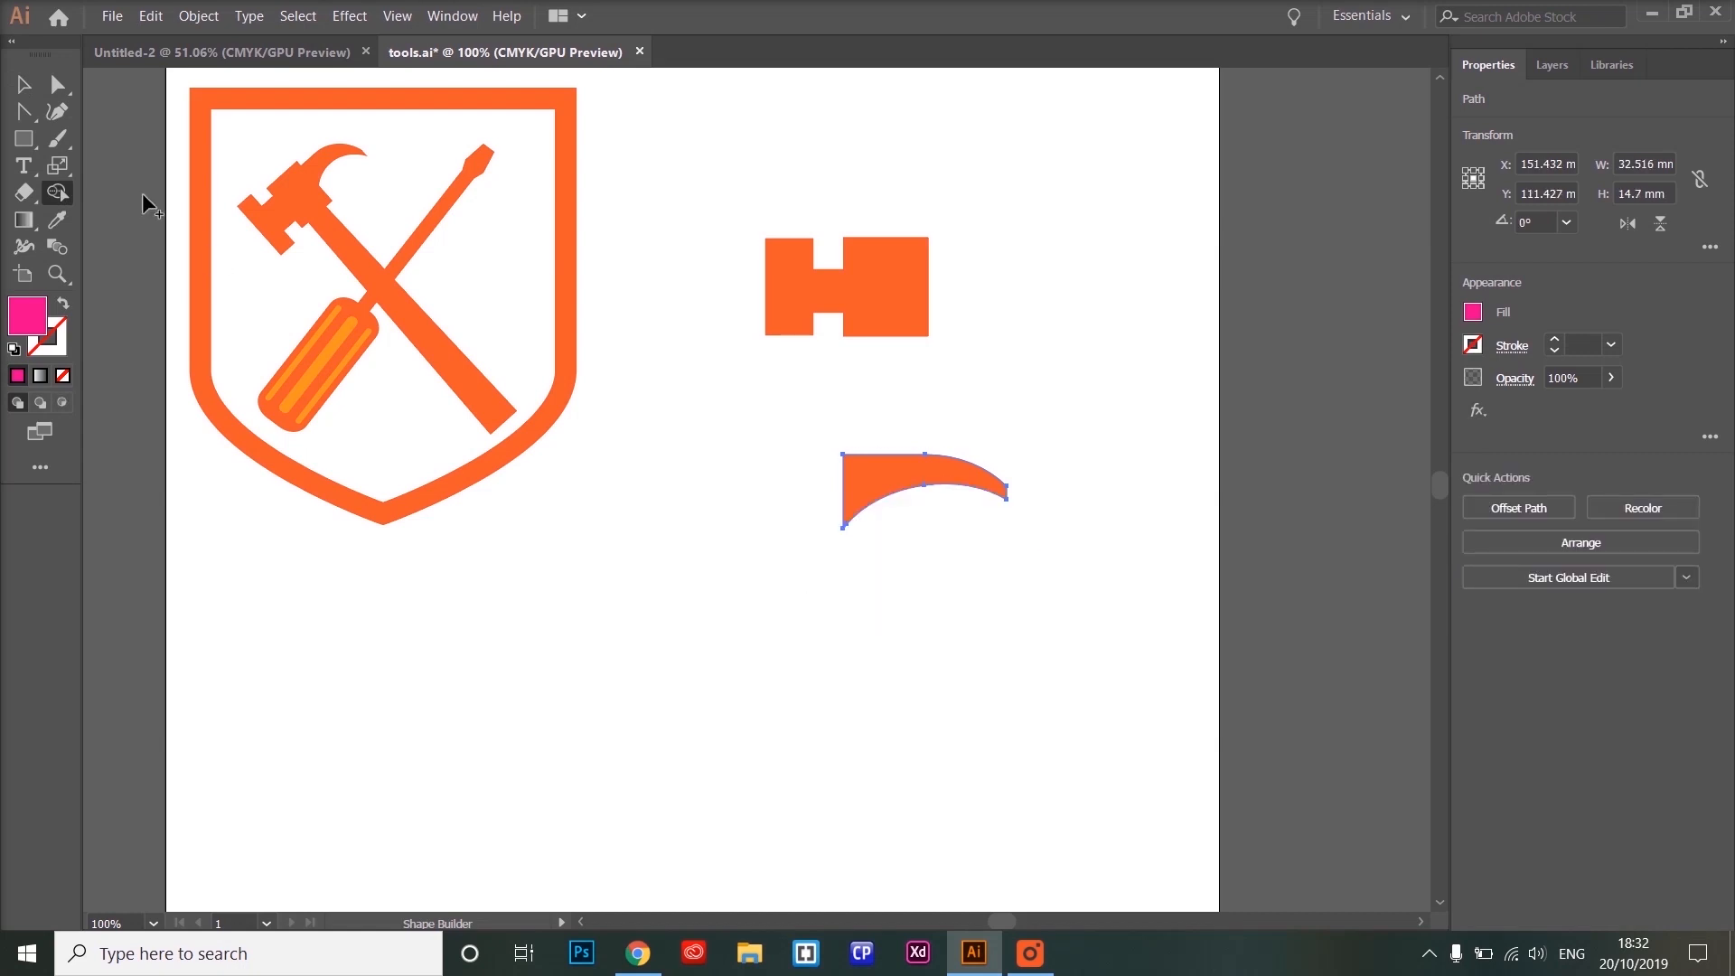
pyautogui.moveTo(919, 493); pyautogui.dragTo(974, 277)
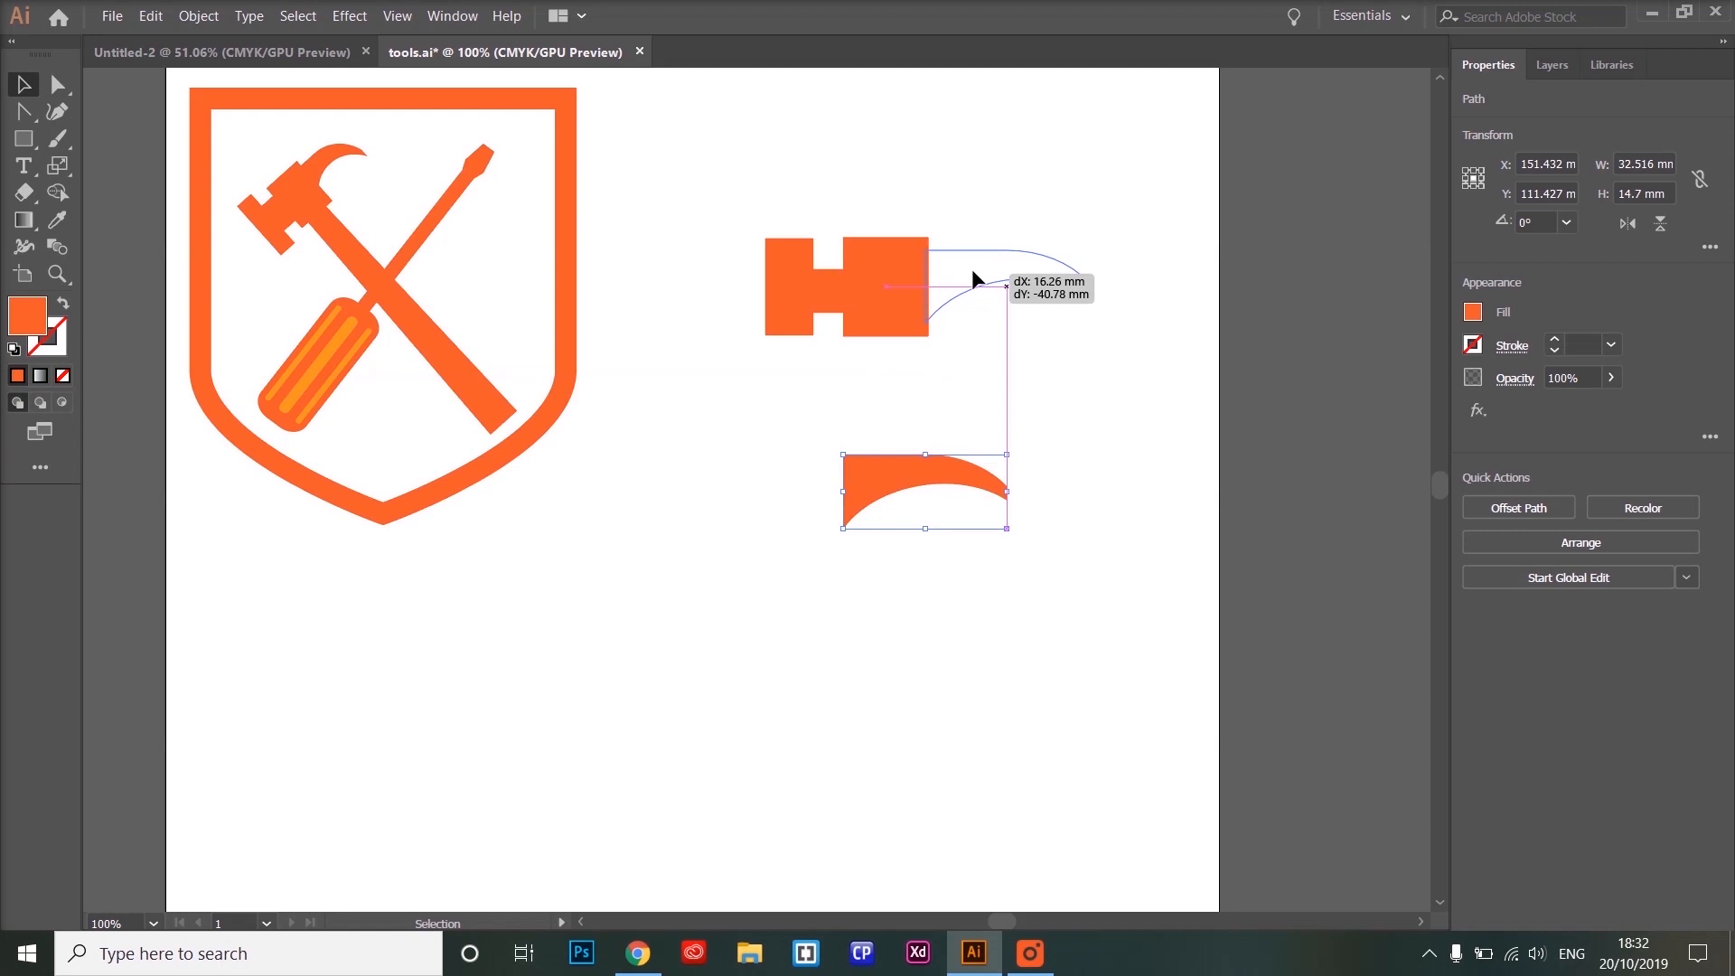
pyautogui.moveTo(924, 492); pyautogui.dragTo(996, 271)
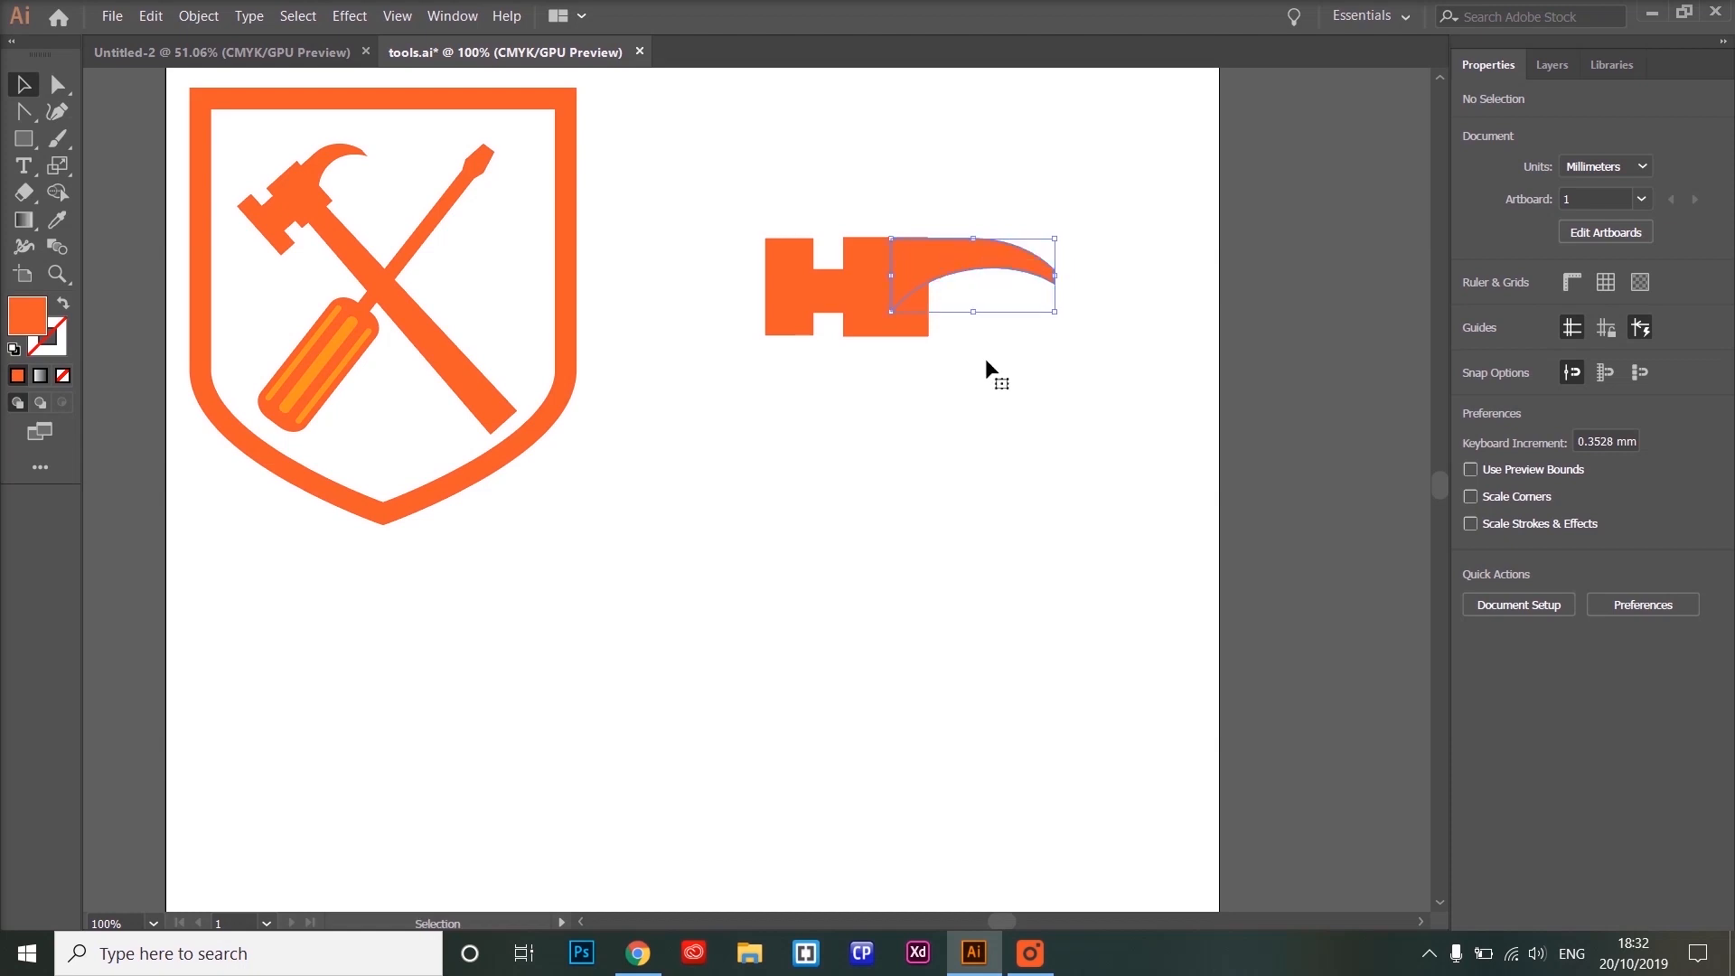
pyautogui.click(941, 432)
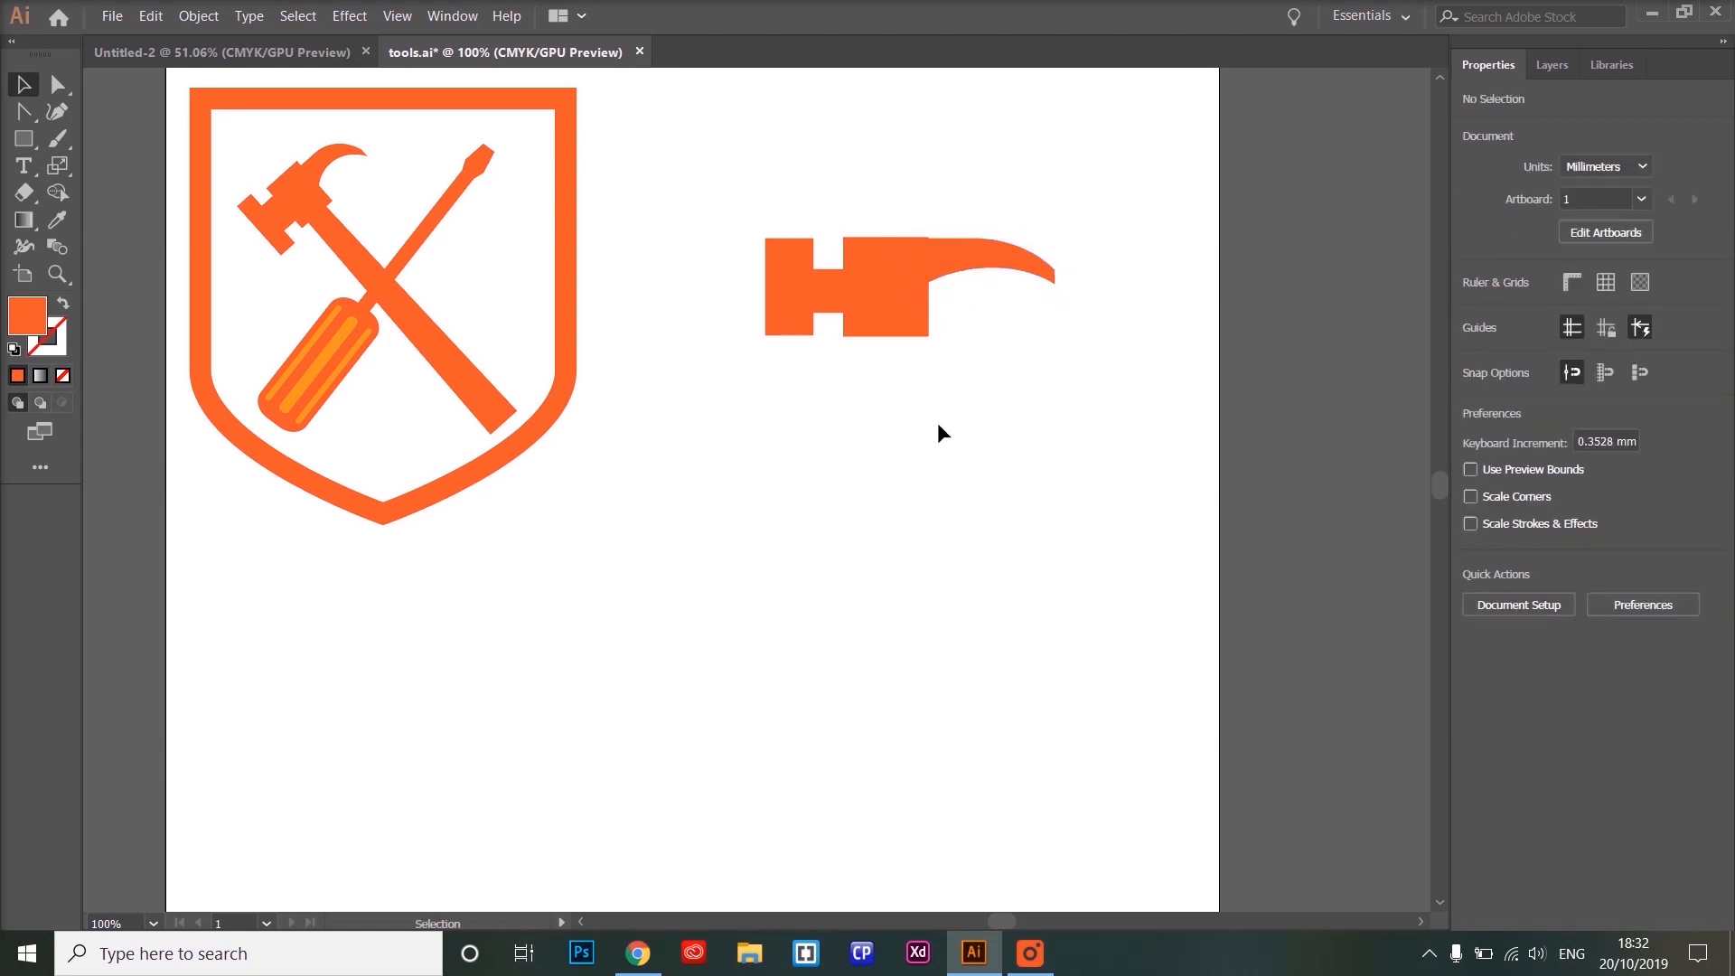
pyautogui.moveTo(78, 252)
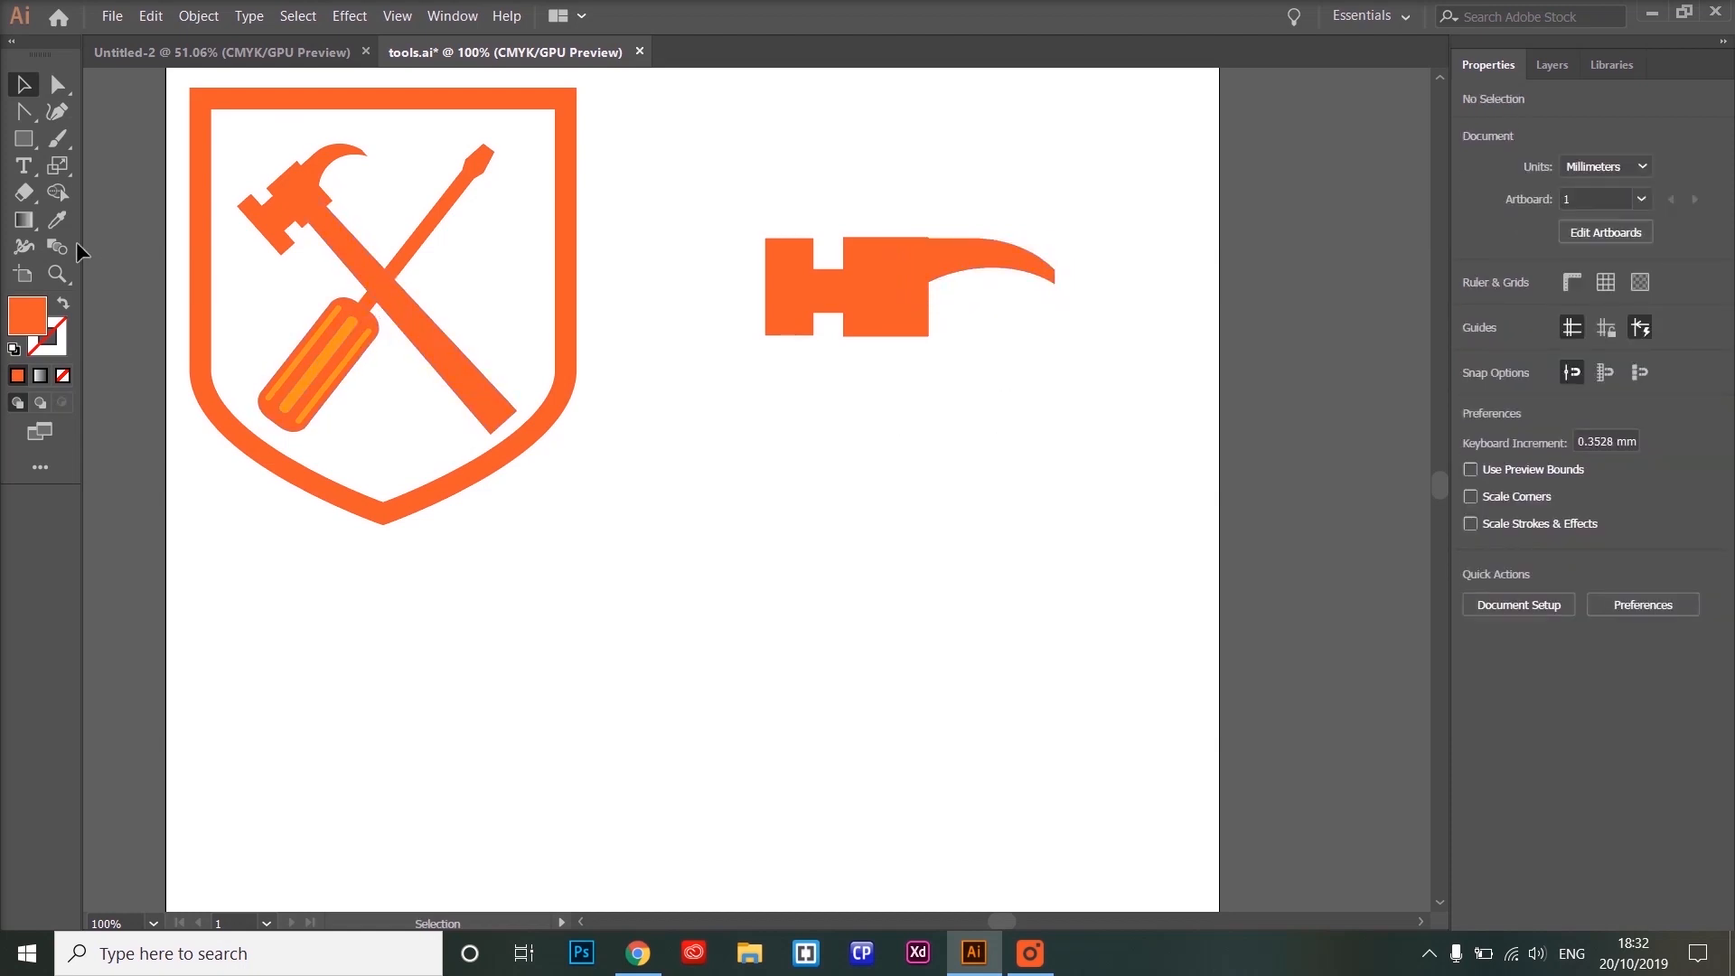
# Draw a tall narrow rectangle, about 17.3 × 85.4 mm, beneath the hammer head.
pyautogui.click(24, 138)
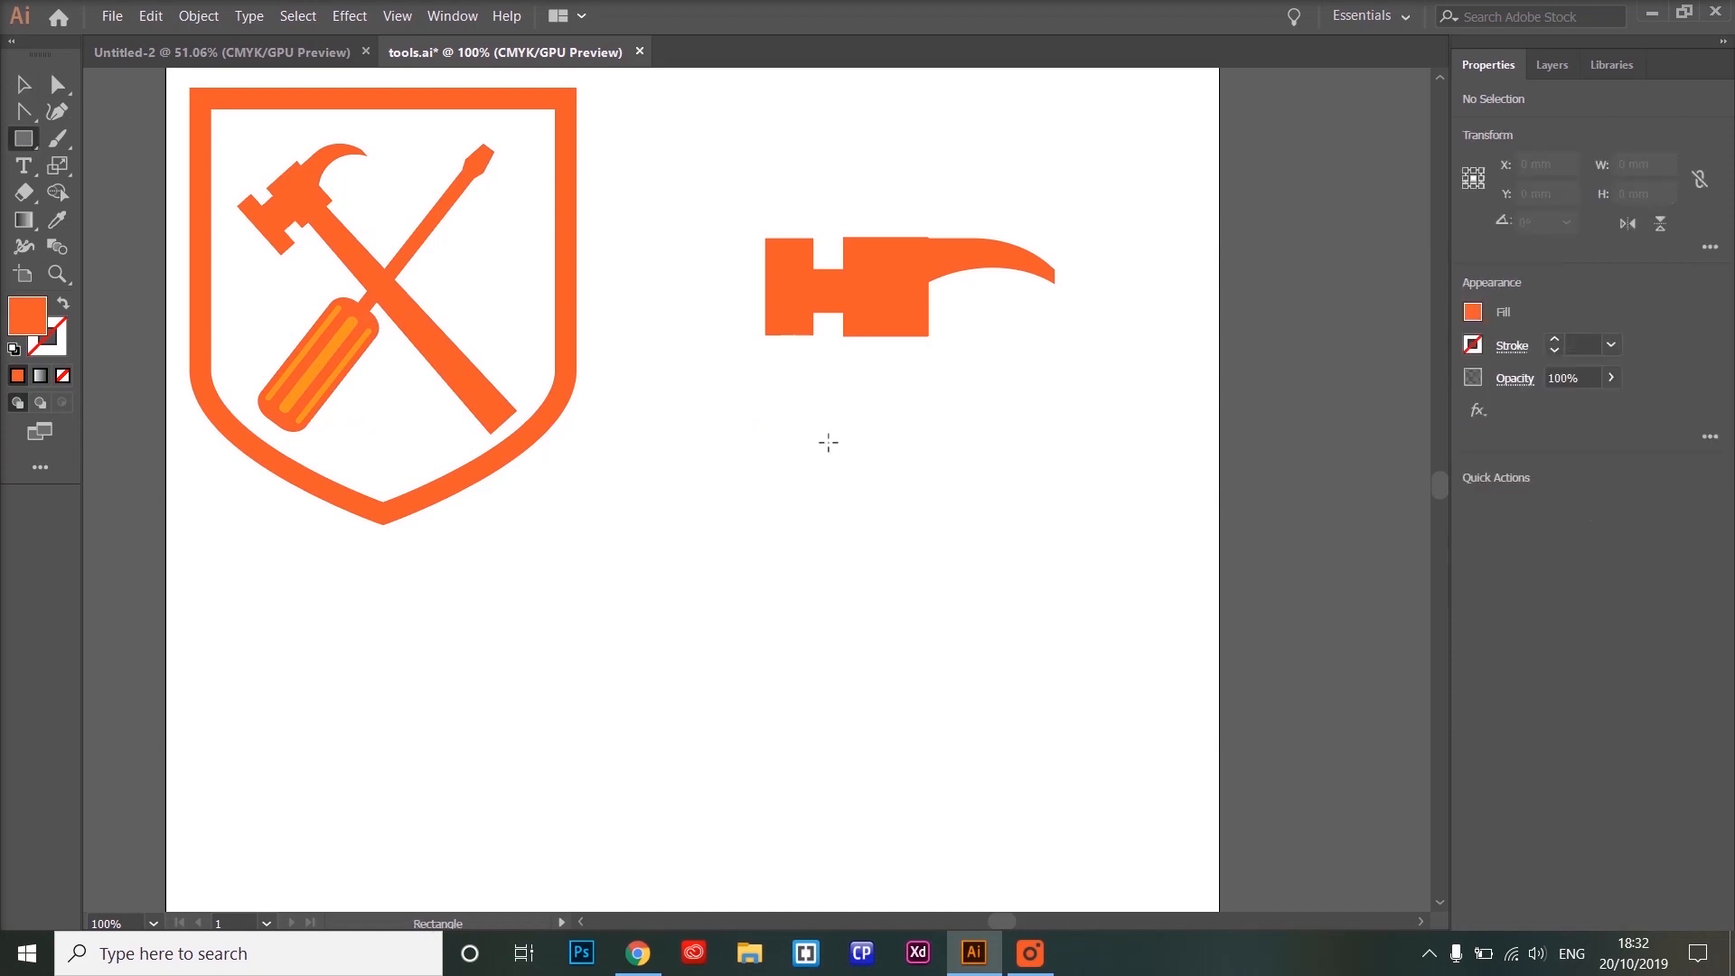
pyautogui.moveTo(856, 430); pyautogui.dragTo(942, 852)
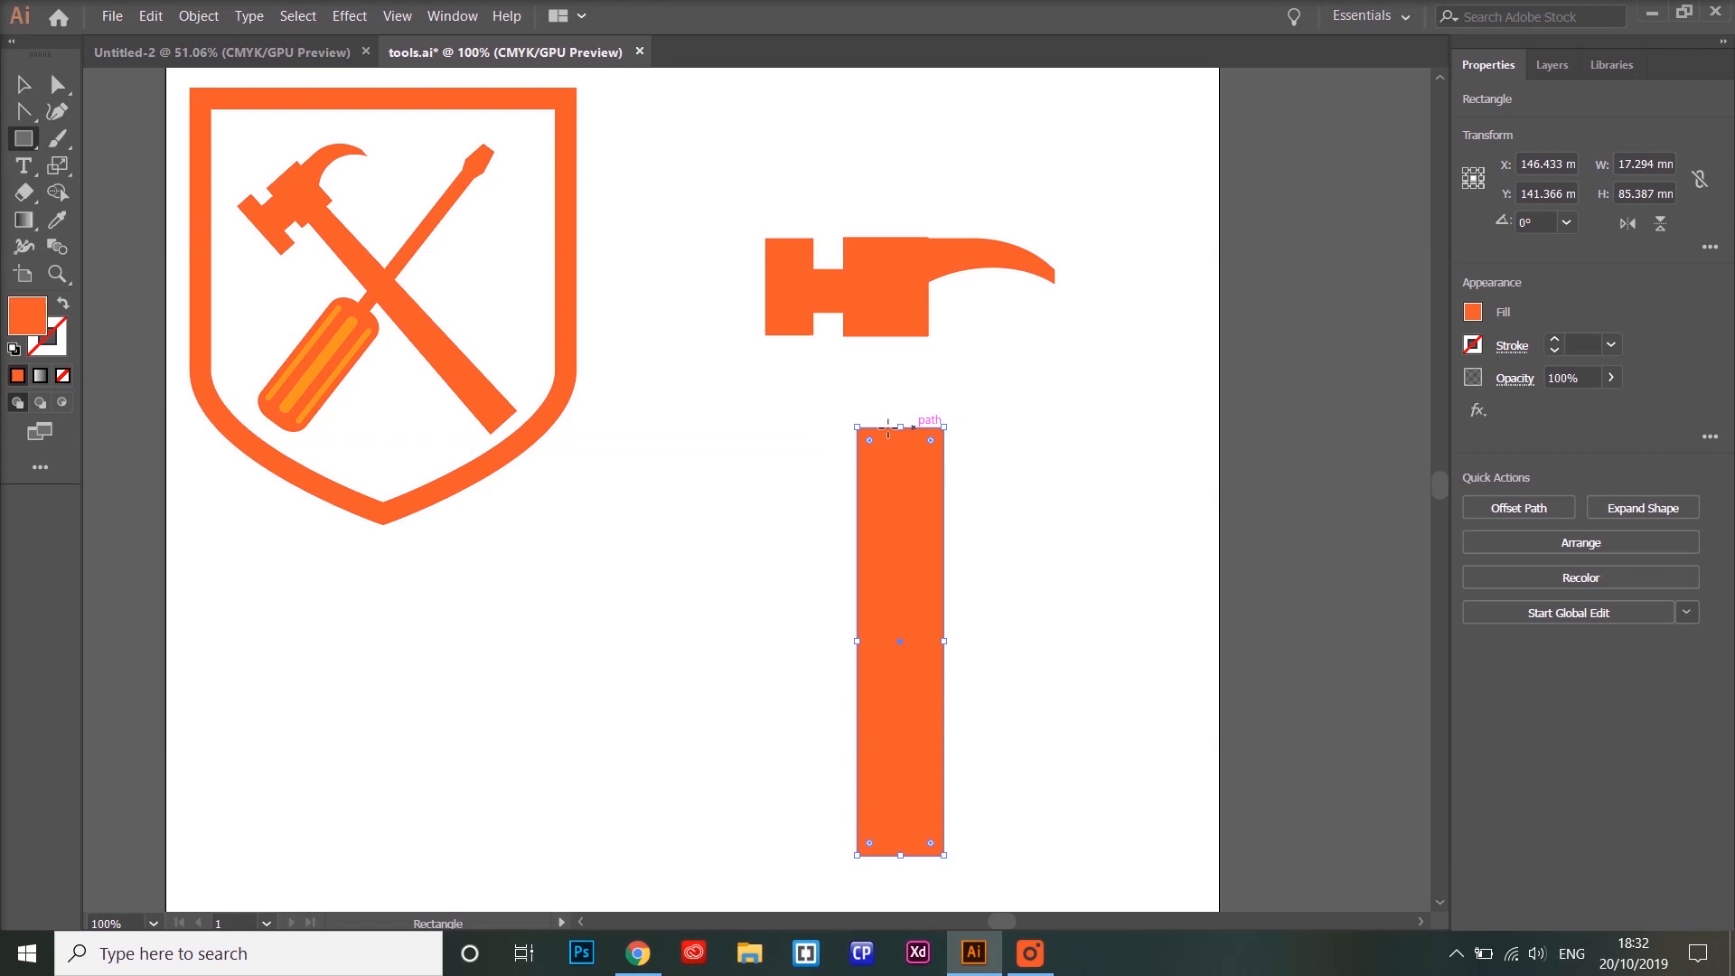
pyautogui.moveTo(950, 426)
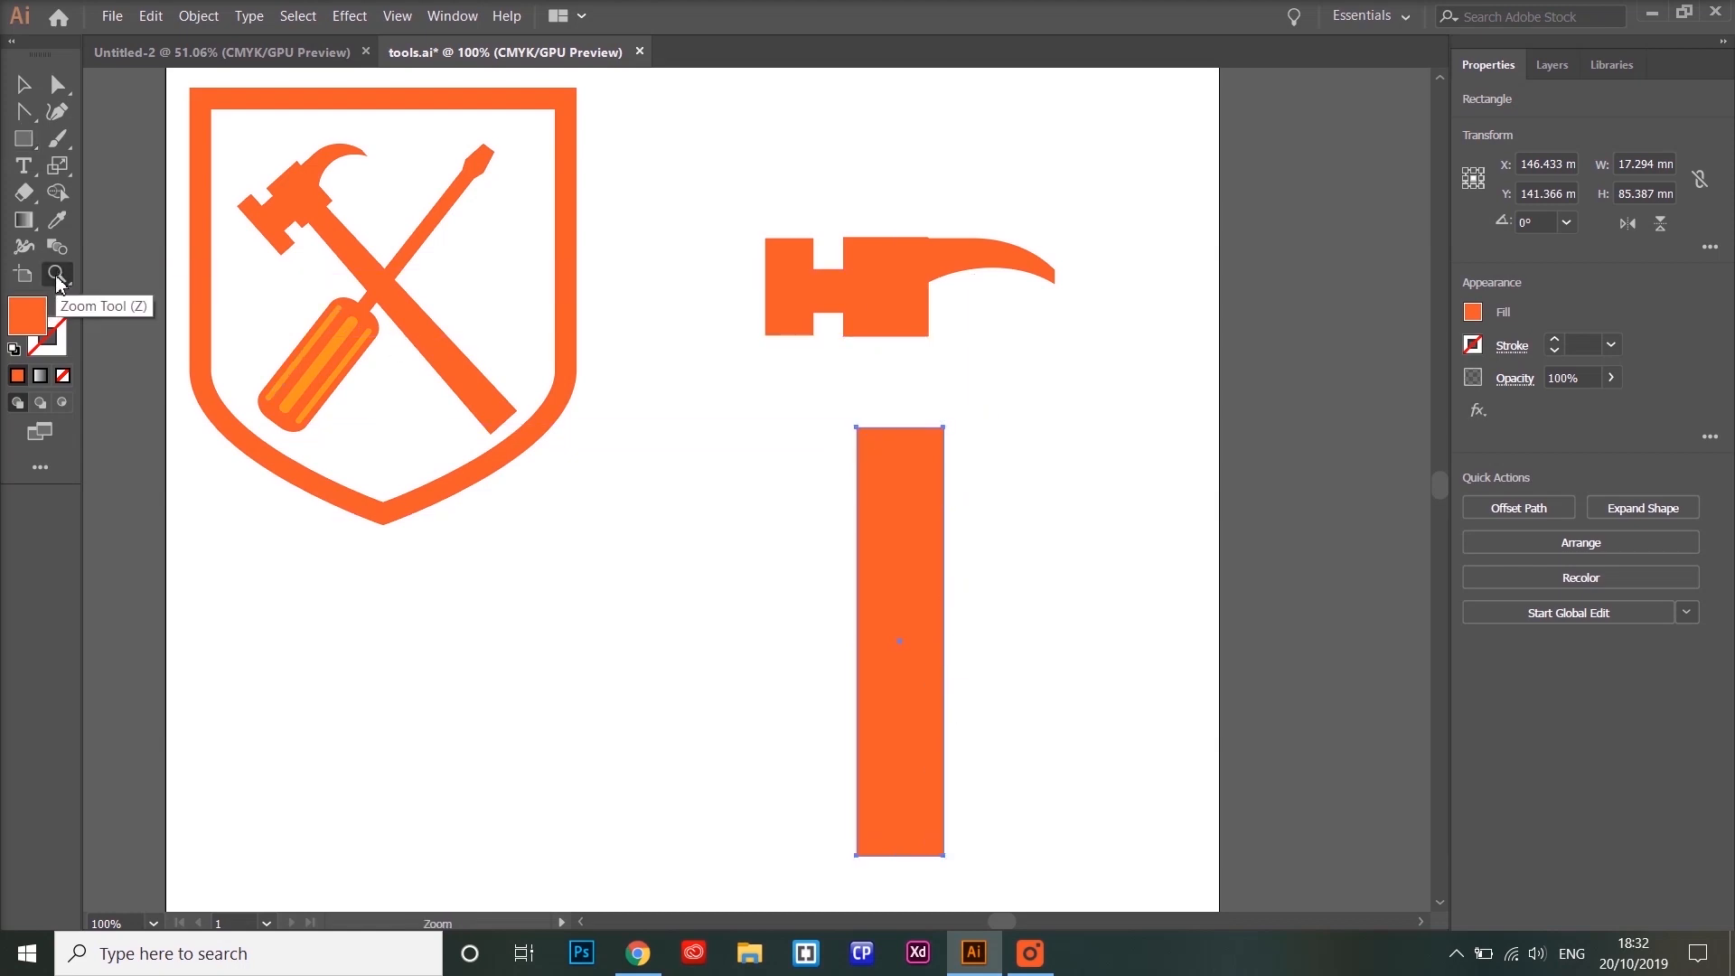
# Select the handle's top anchor points and scale them inward to narrow the top edge.
pyautogui.click(900, 640)
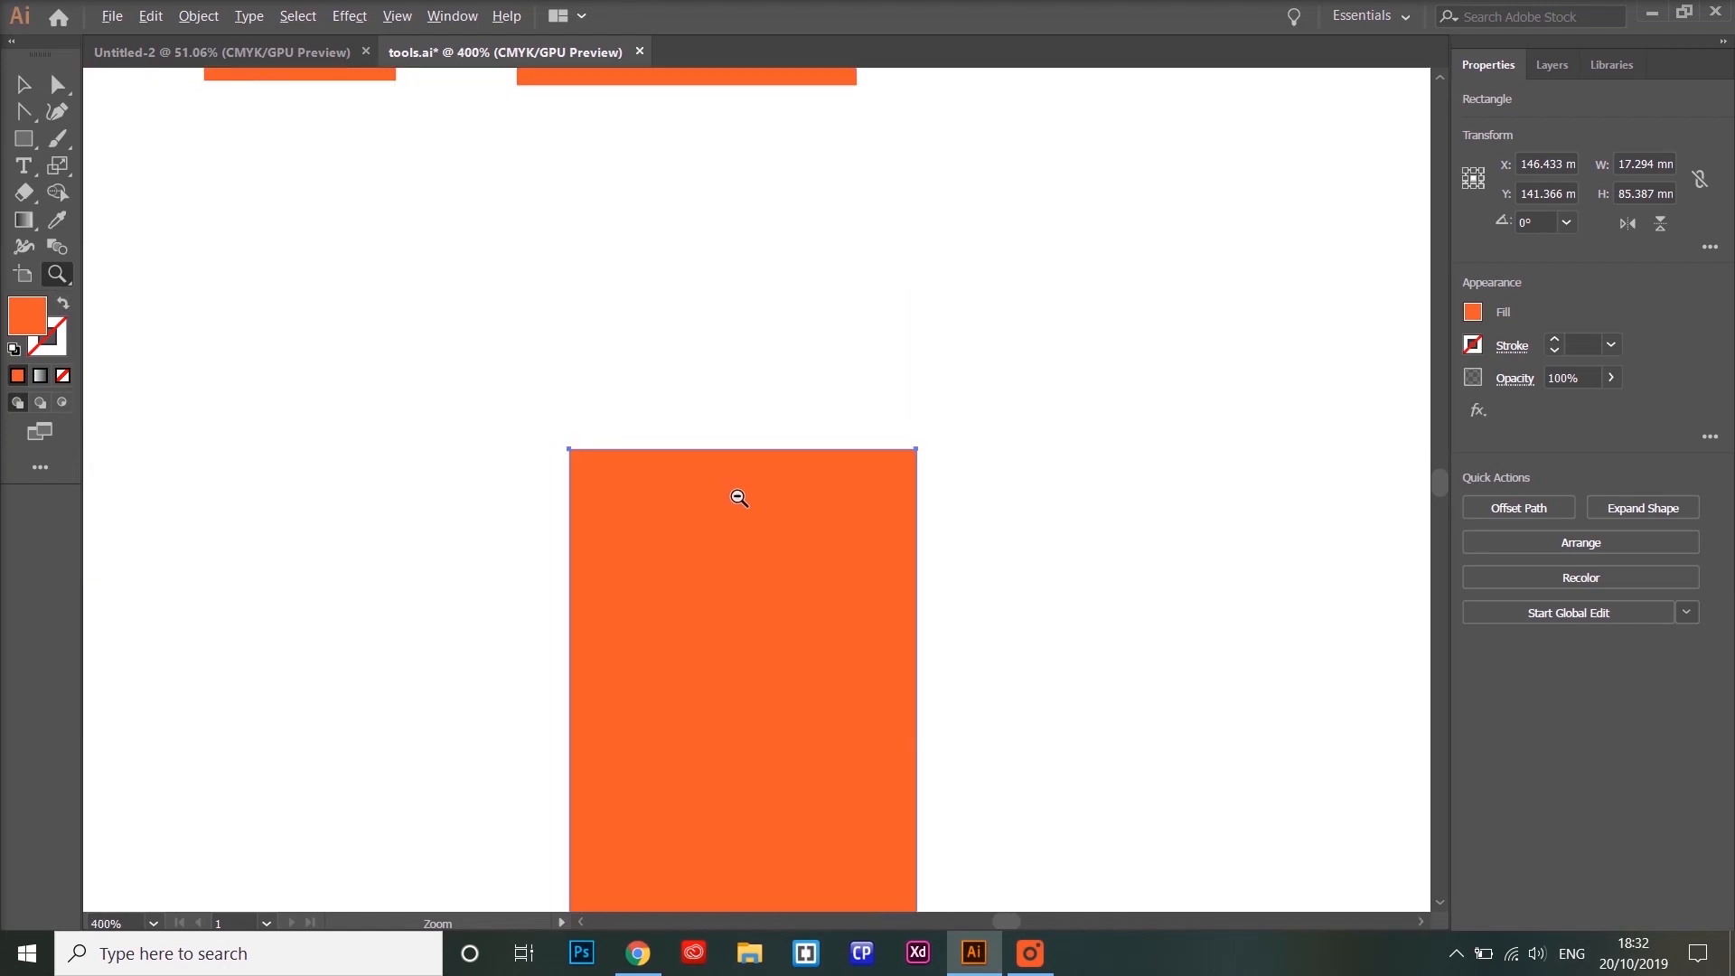
pyautogui.moveTo(562, 464)
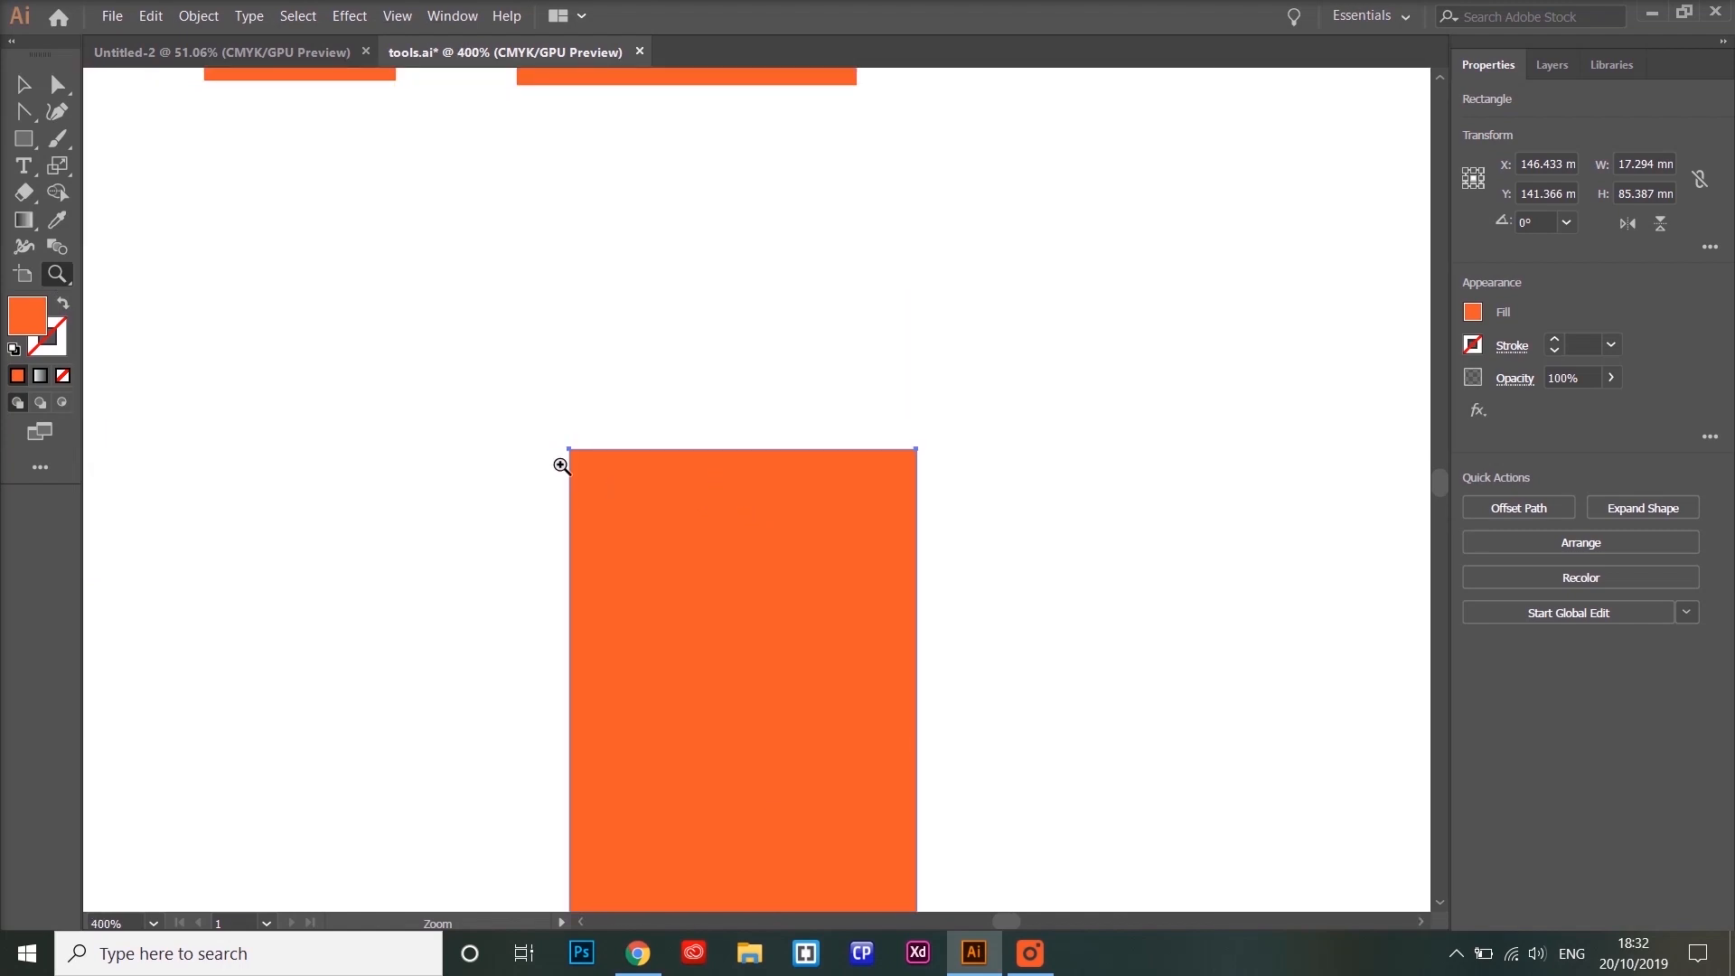
pyautogui.moveTo(453, 361)
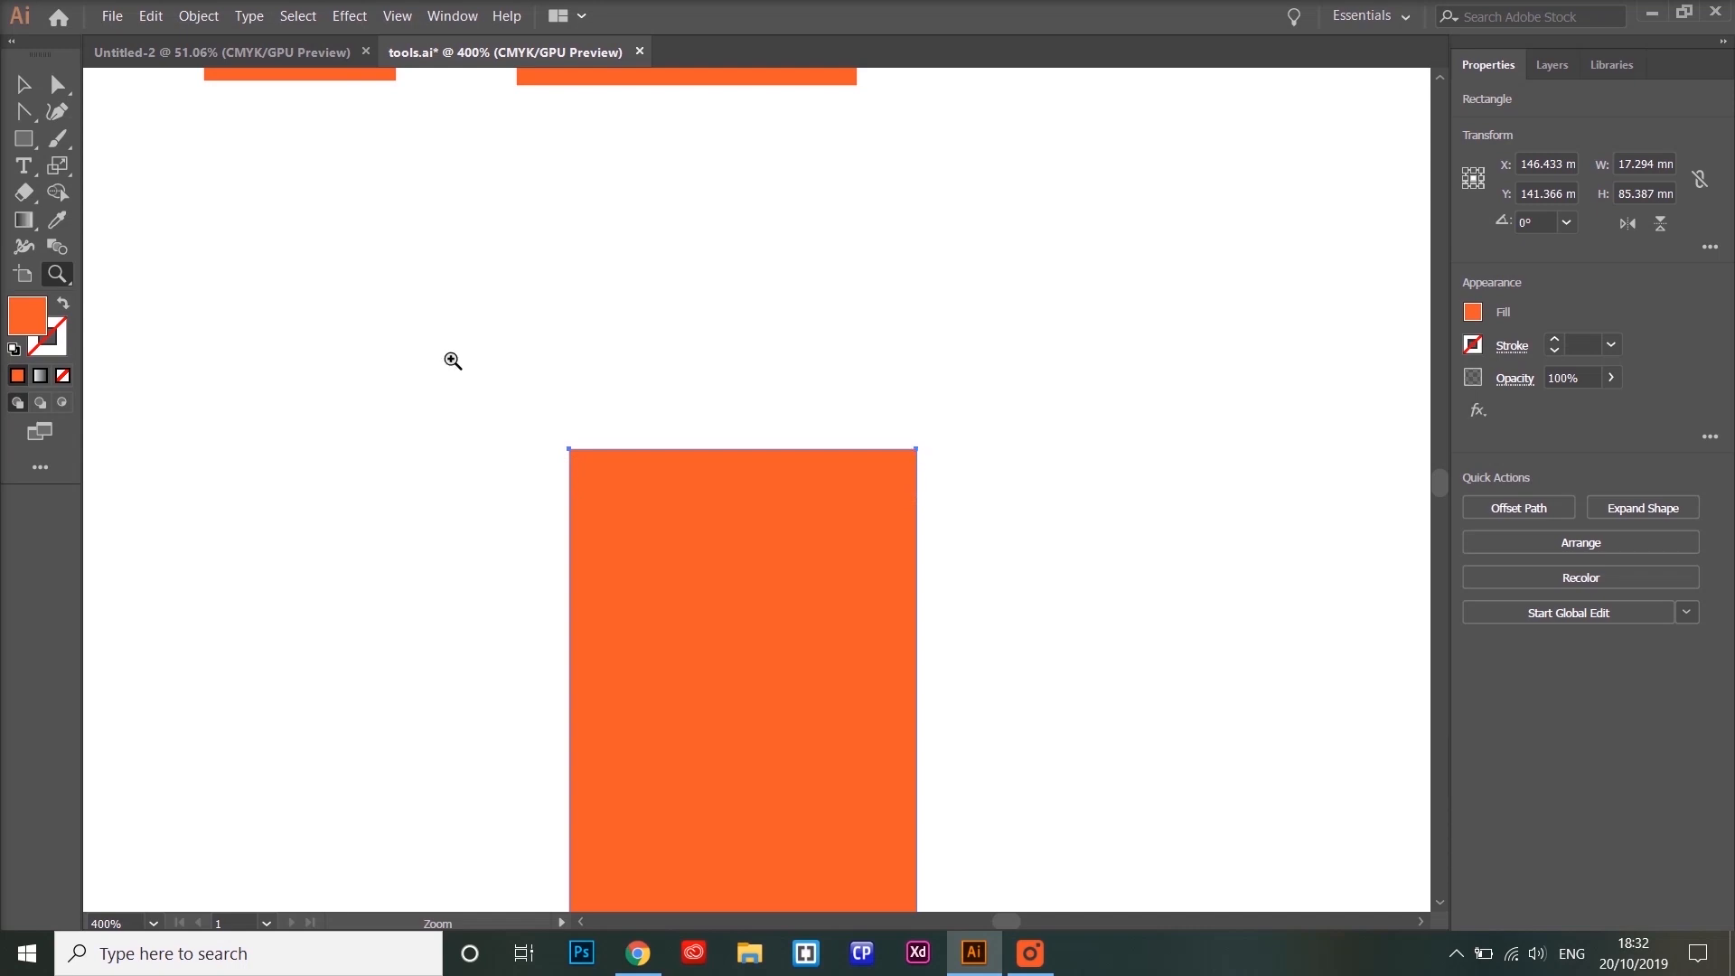
pyautogui.click(58, 87)
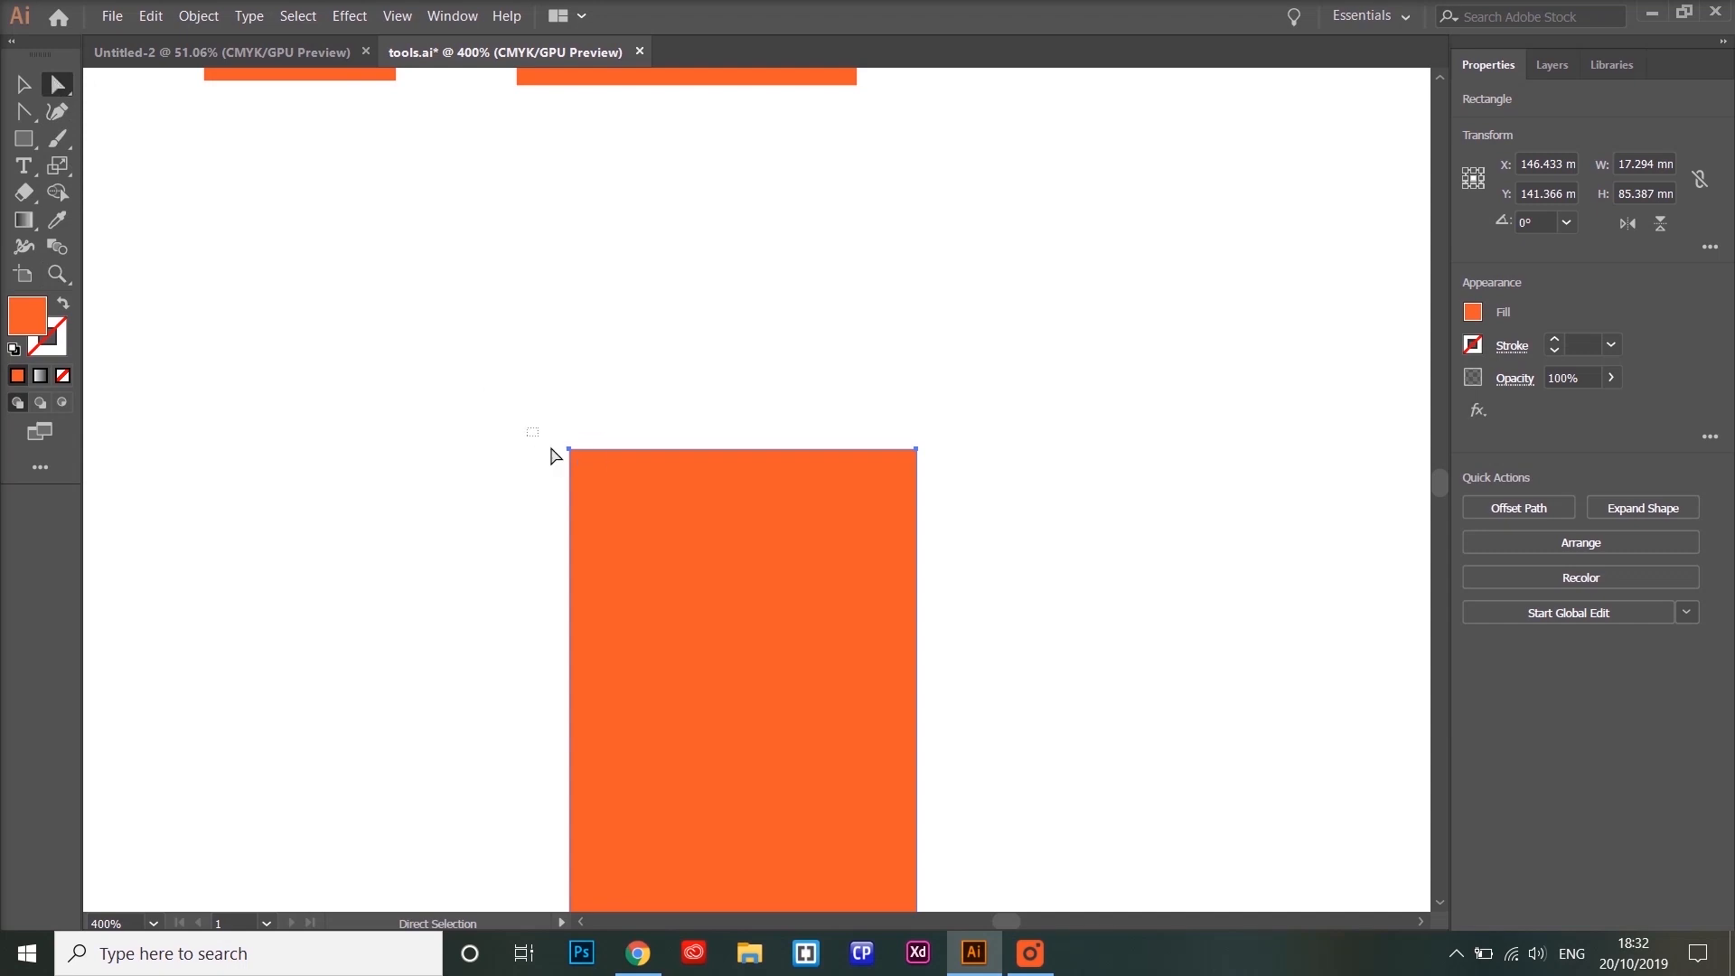
pyautogui.click(582, 460)
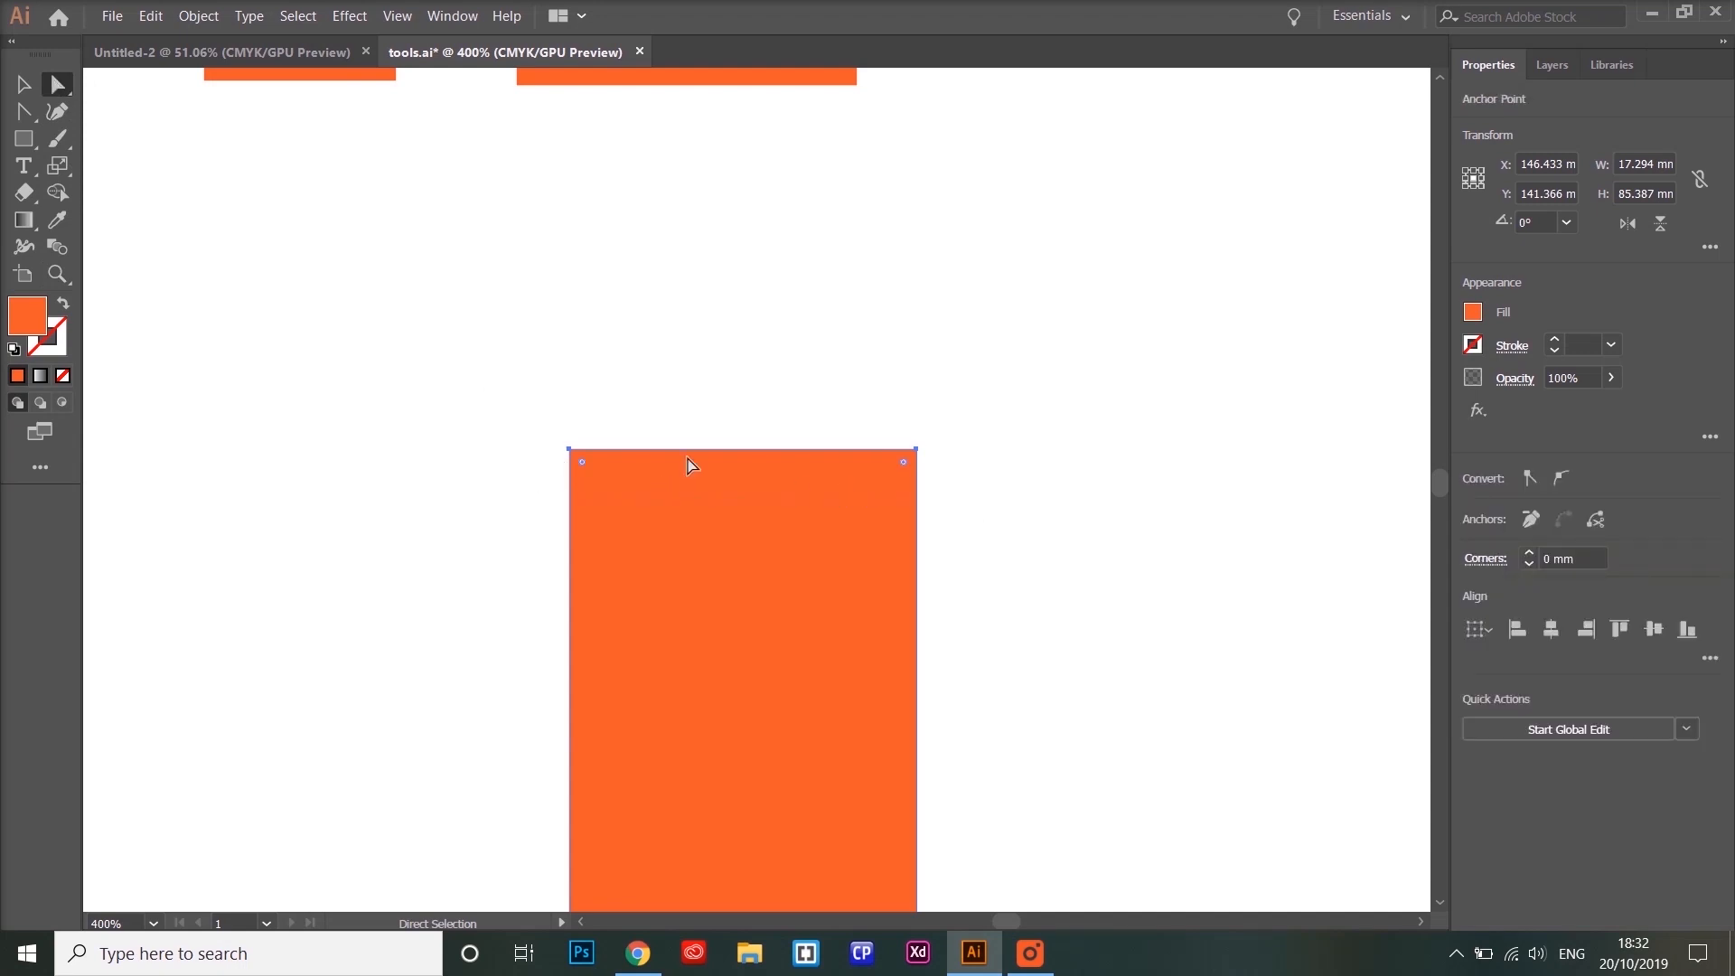
pyautogui.moveTo(980, 582)
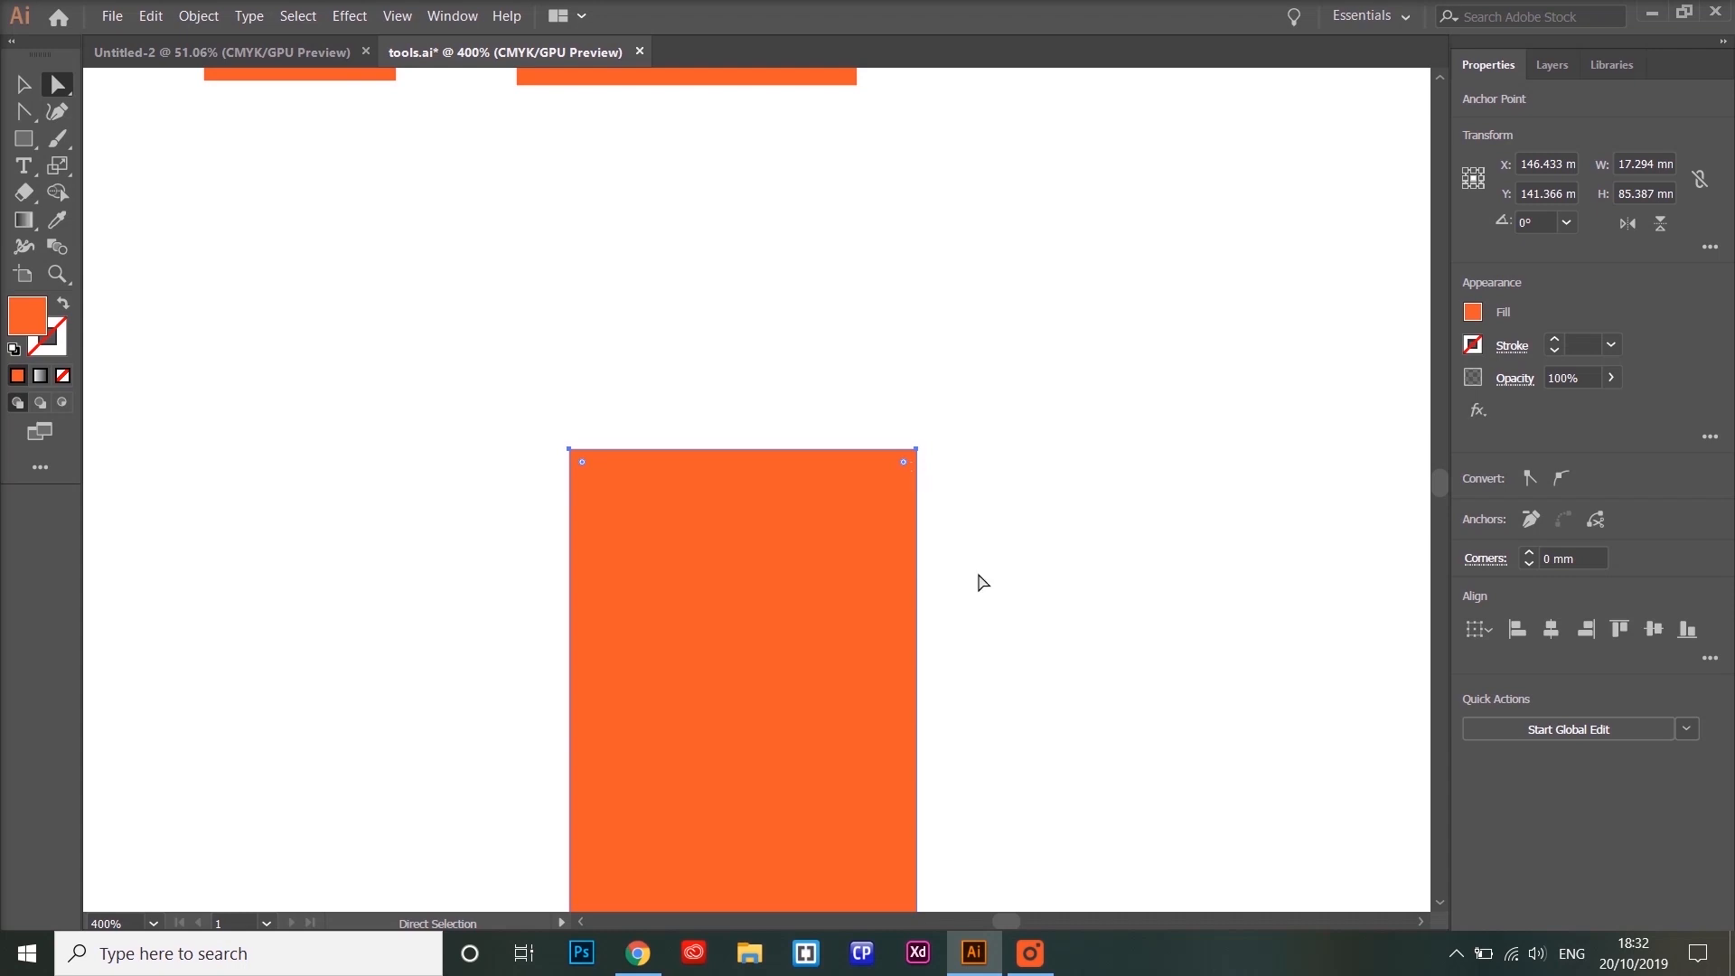
pyautogui.moveTo(729, 318)
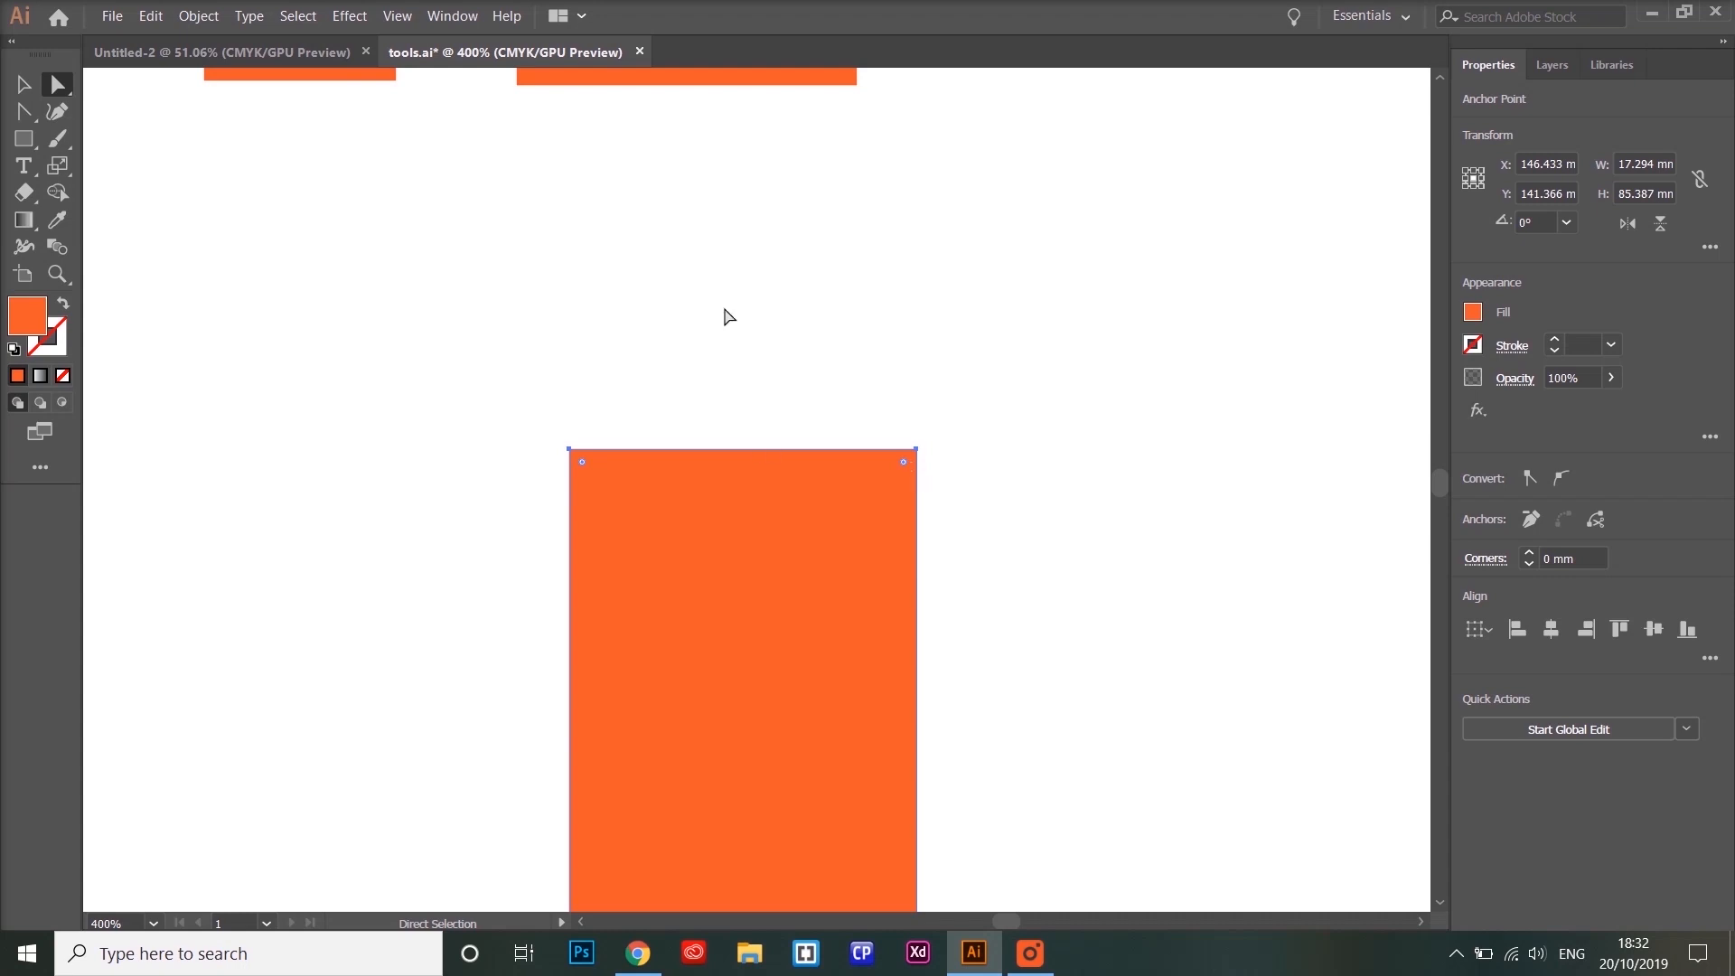
pyautogui.click(58, 164)
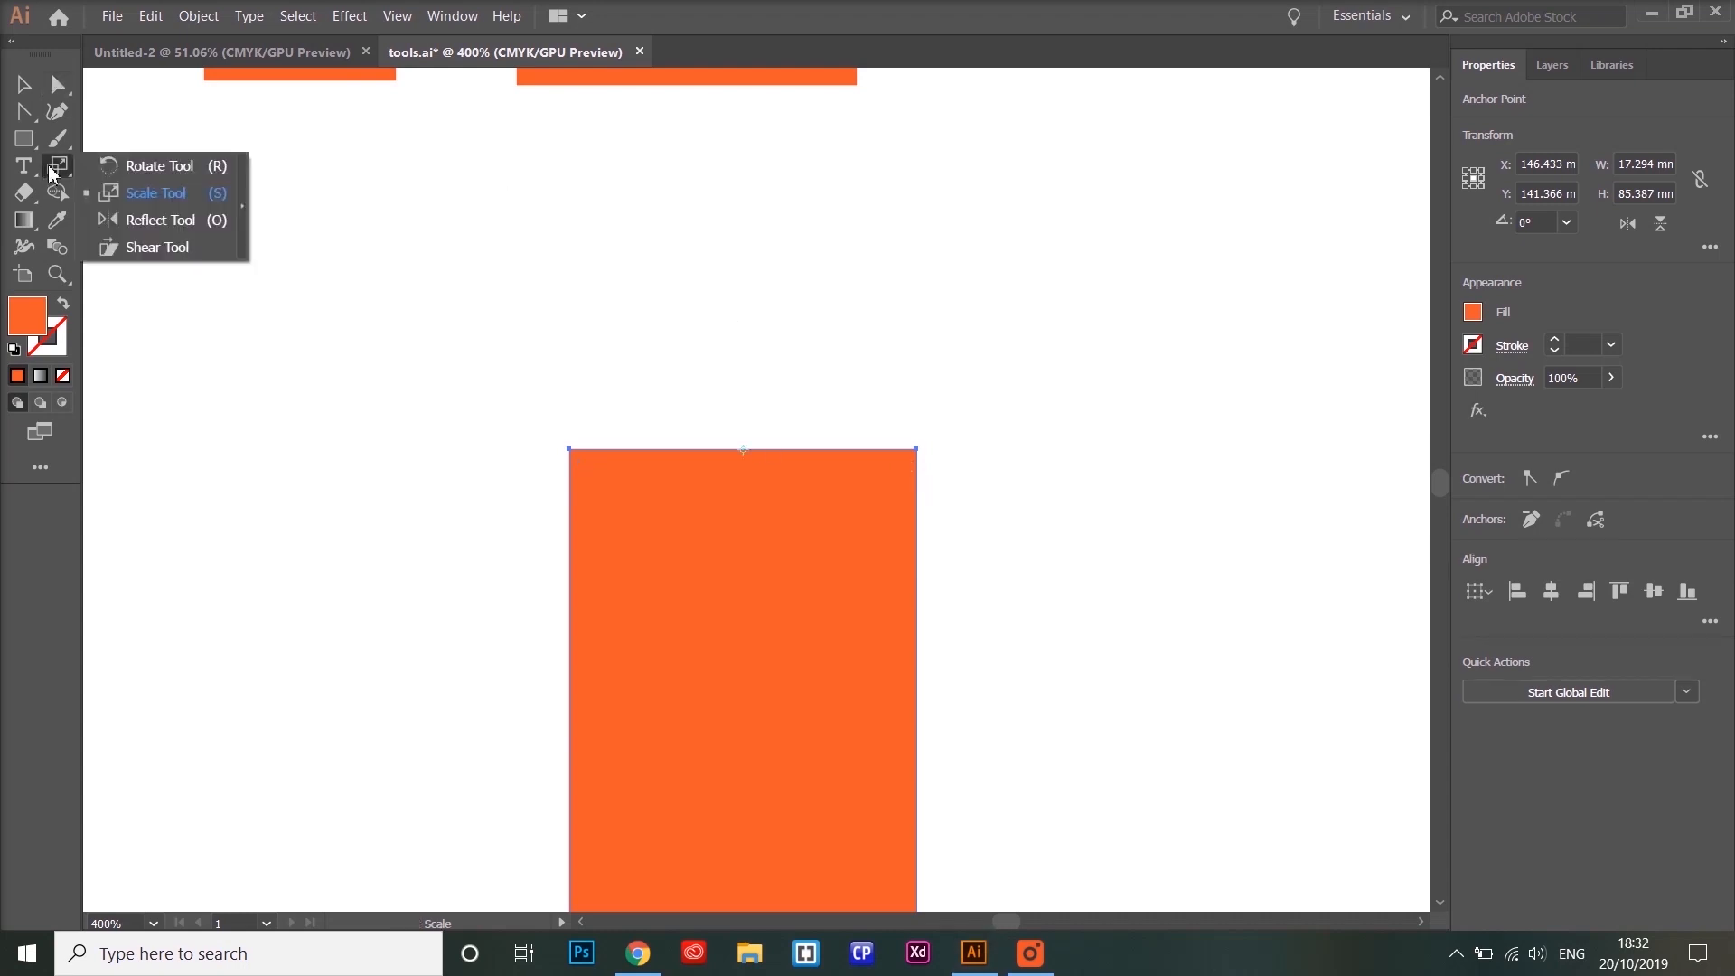
pyautogui.click(157, 193)
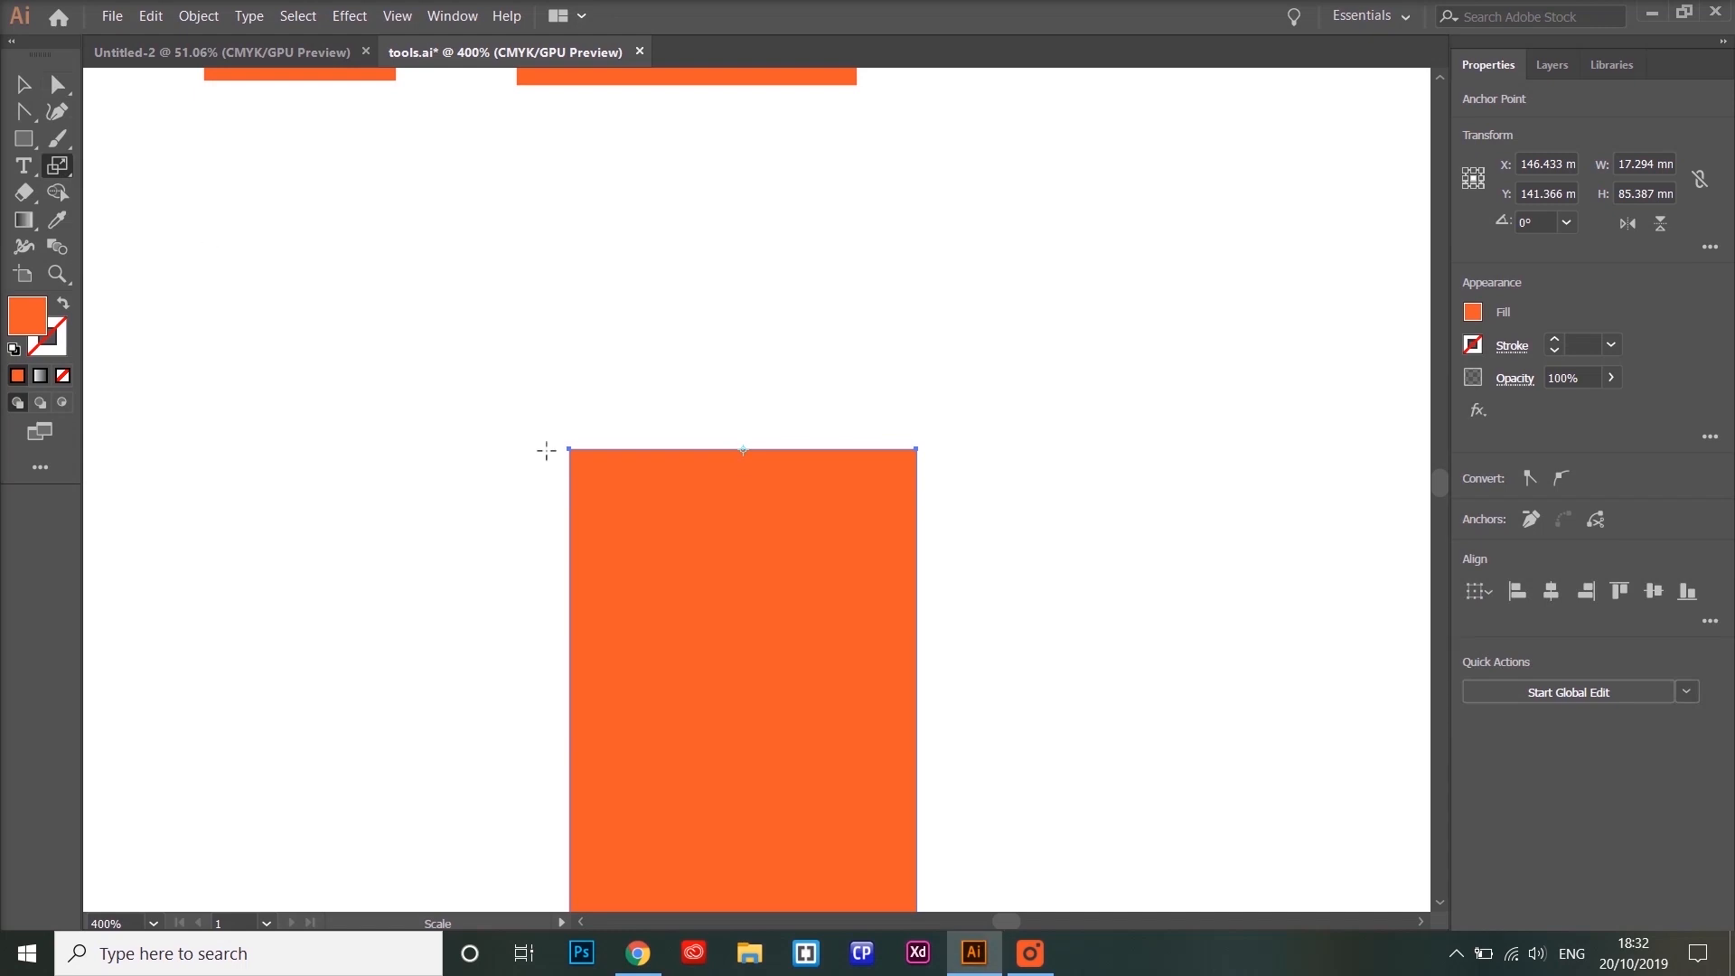
pyautogui.moveTo(566, 450); pyautogui.dragTo(590, 458)
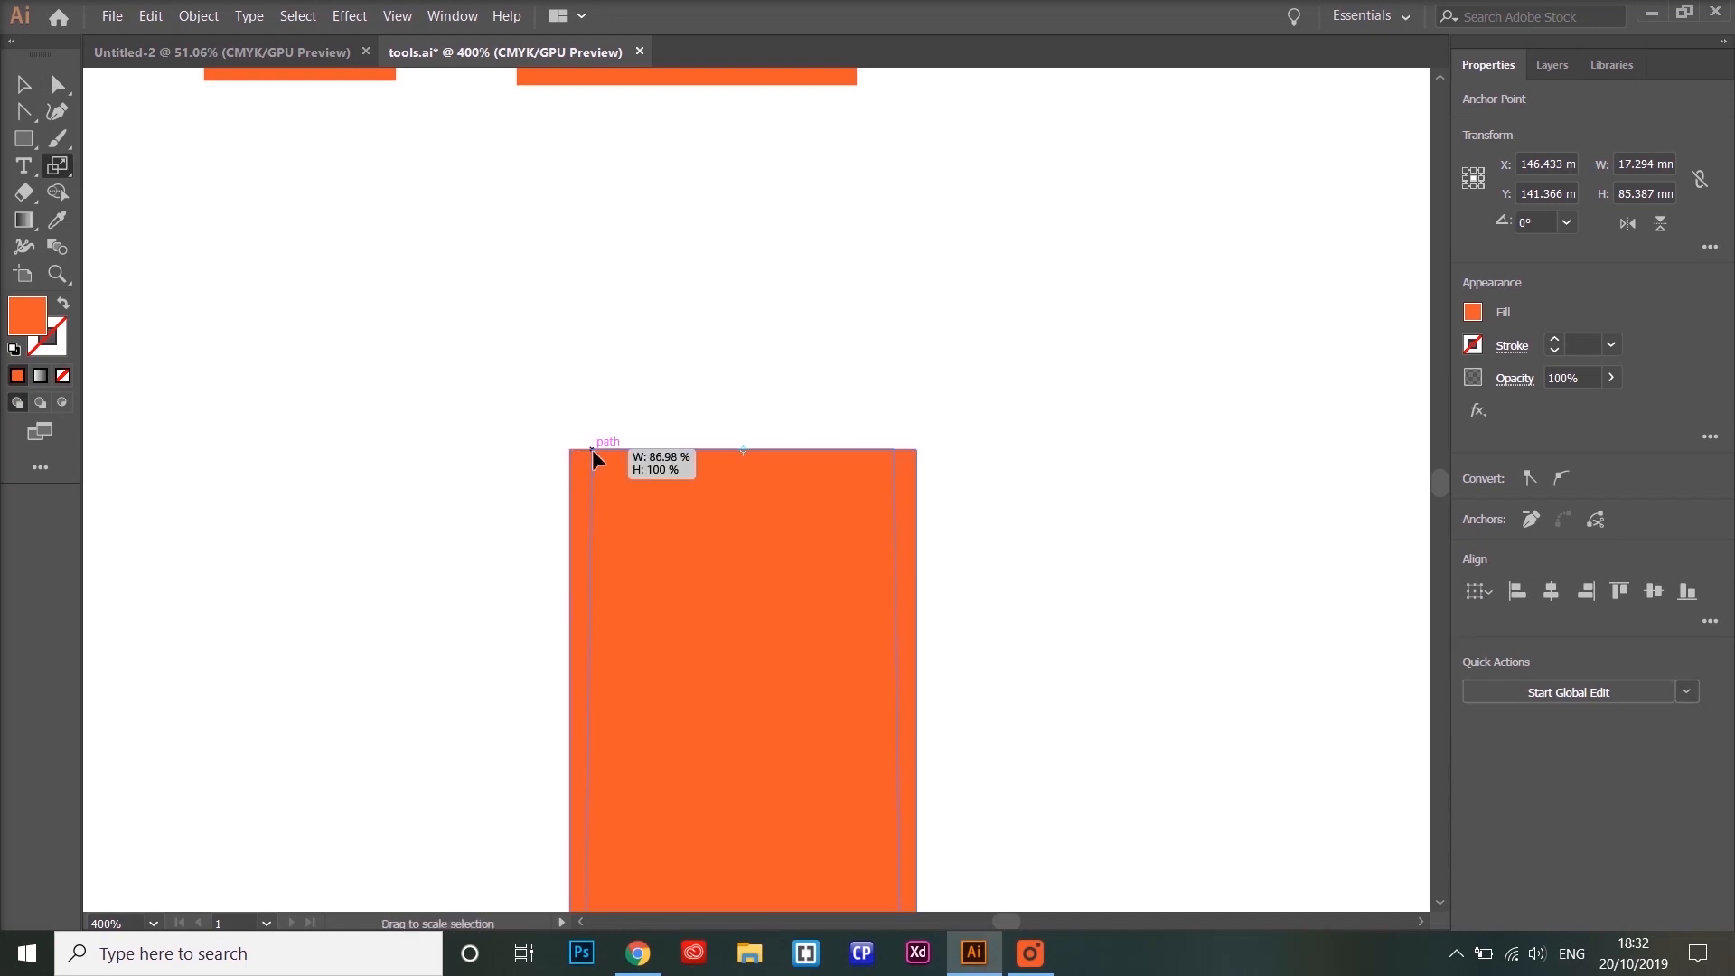
pyautogui.moveTo(594, 458); pyautogui.dragTo(625, 463)
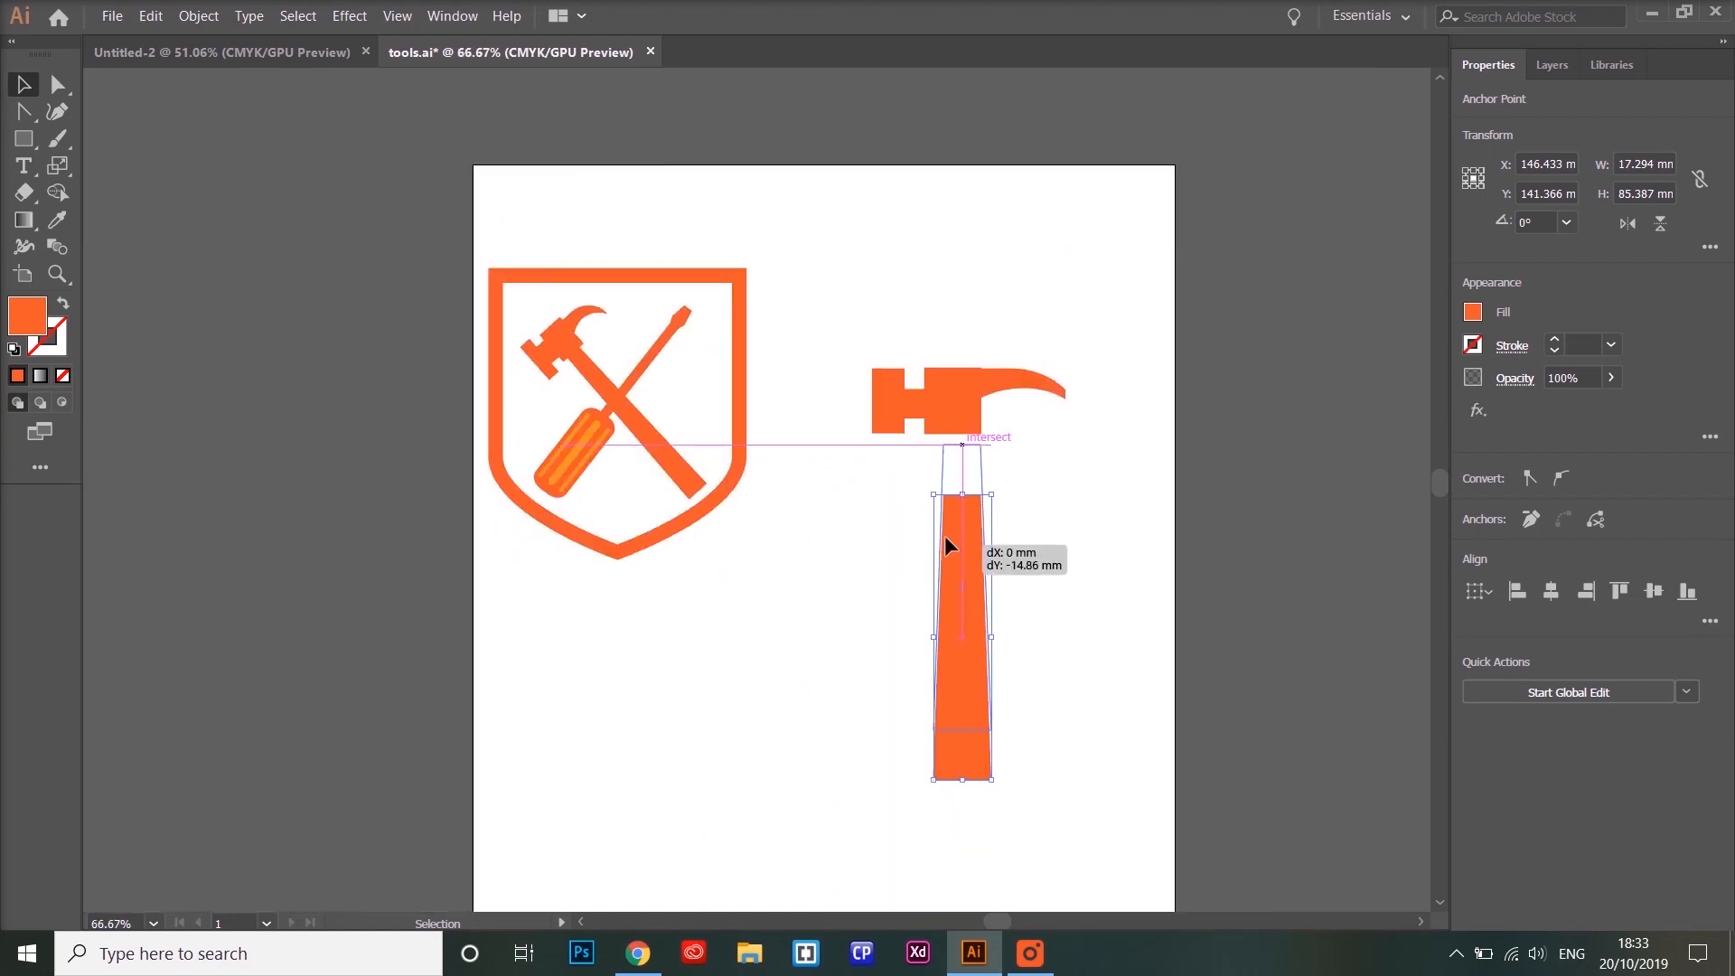
# Move the tapered handle up to meet the head and group the hammer pieces.
pyautogui.moveTo(948, 542); pyautogui.dragTo(952, 535)
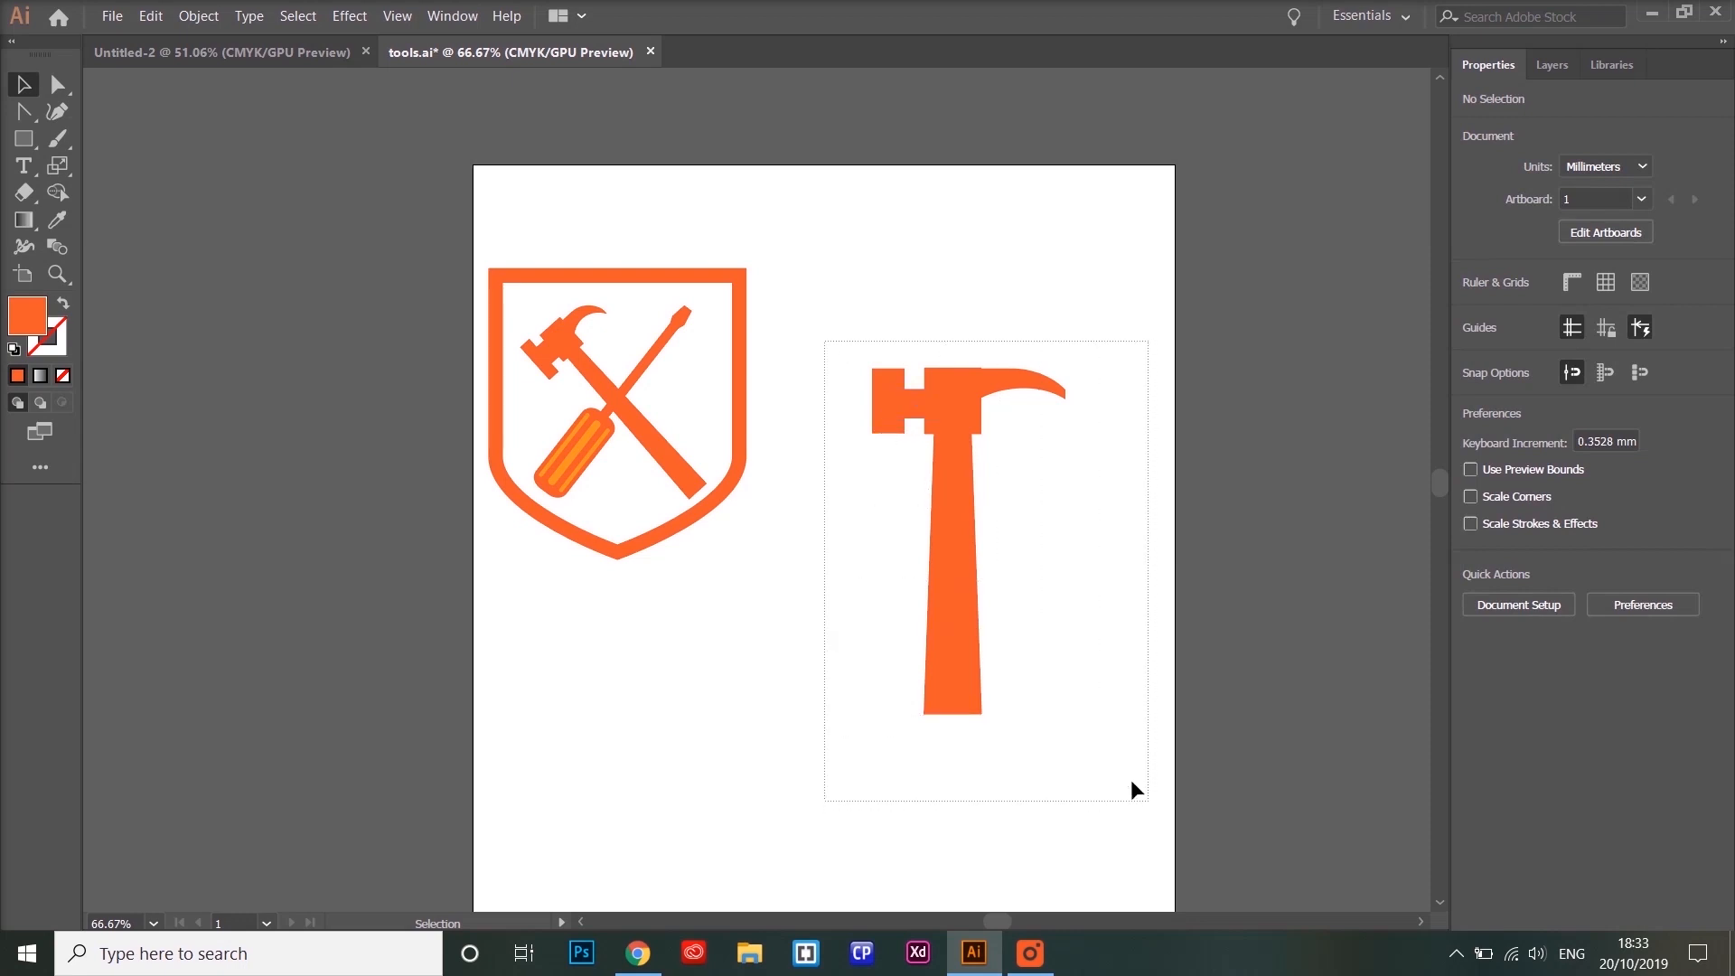
pyautogui.rightClick(950, 558)
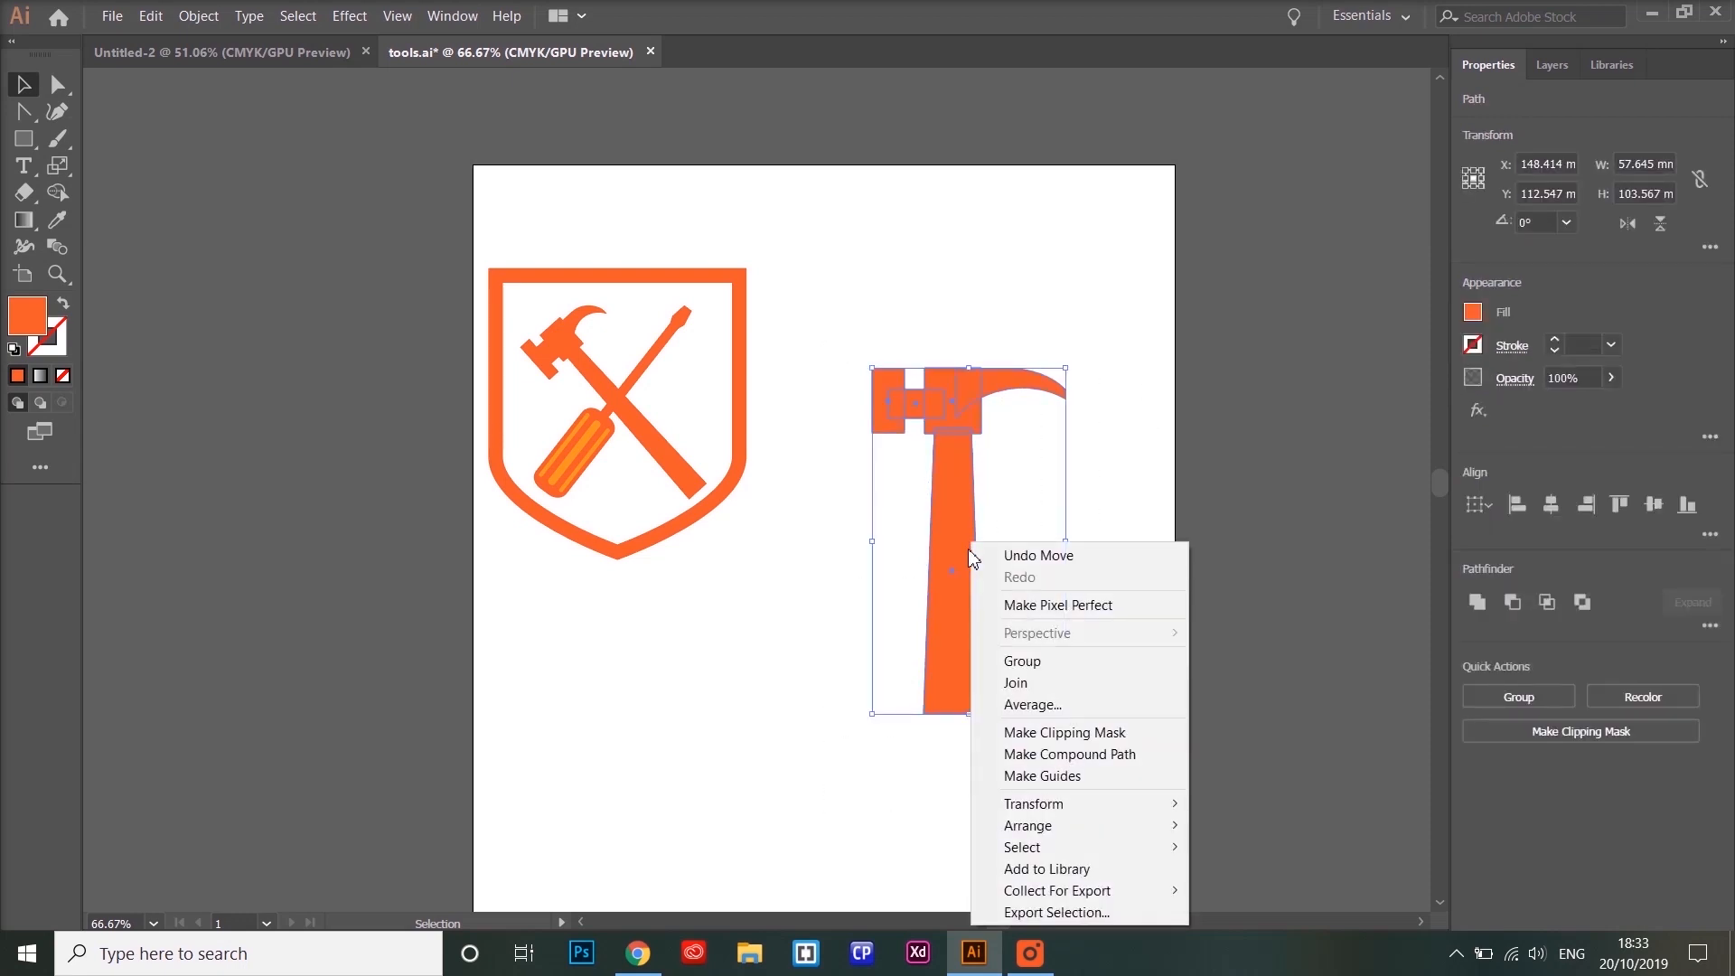
pyautogui.click(1022, 661)
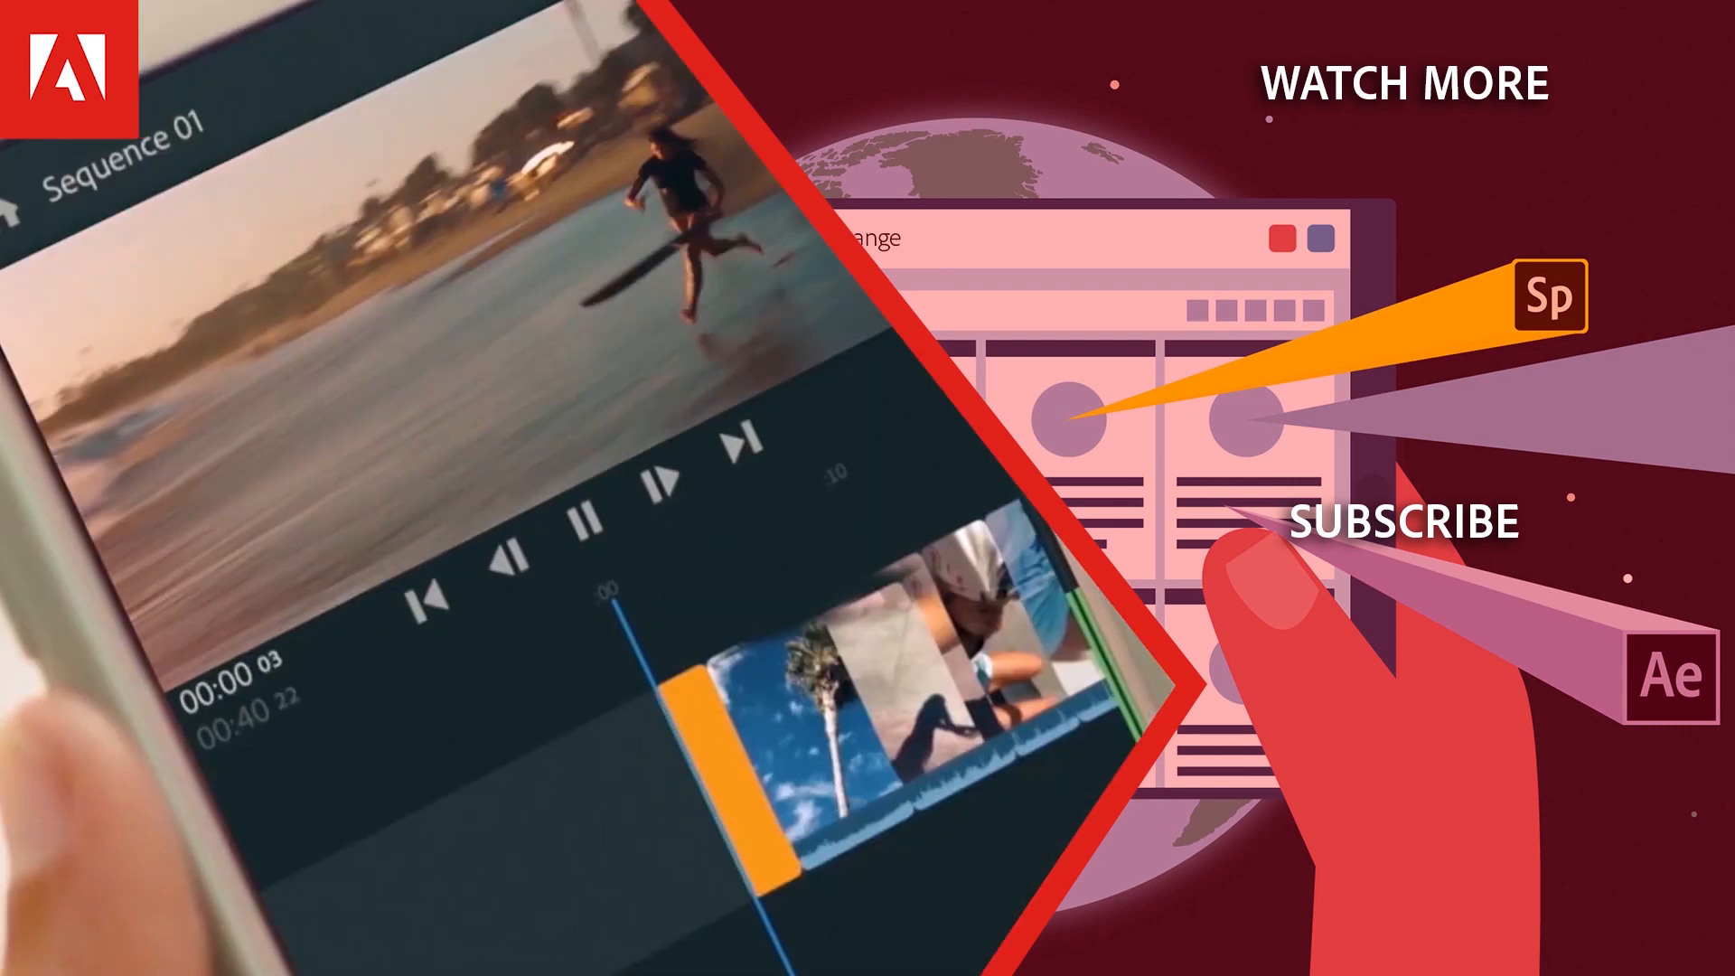
pyautogui.click(186, 24)
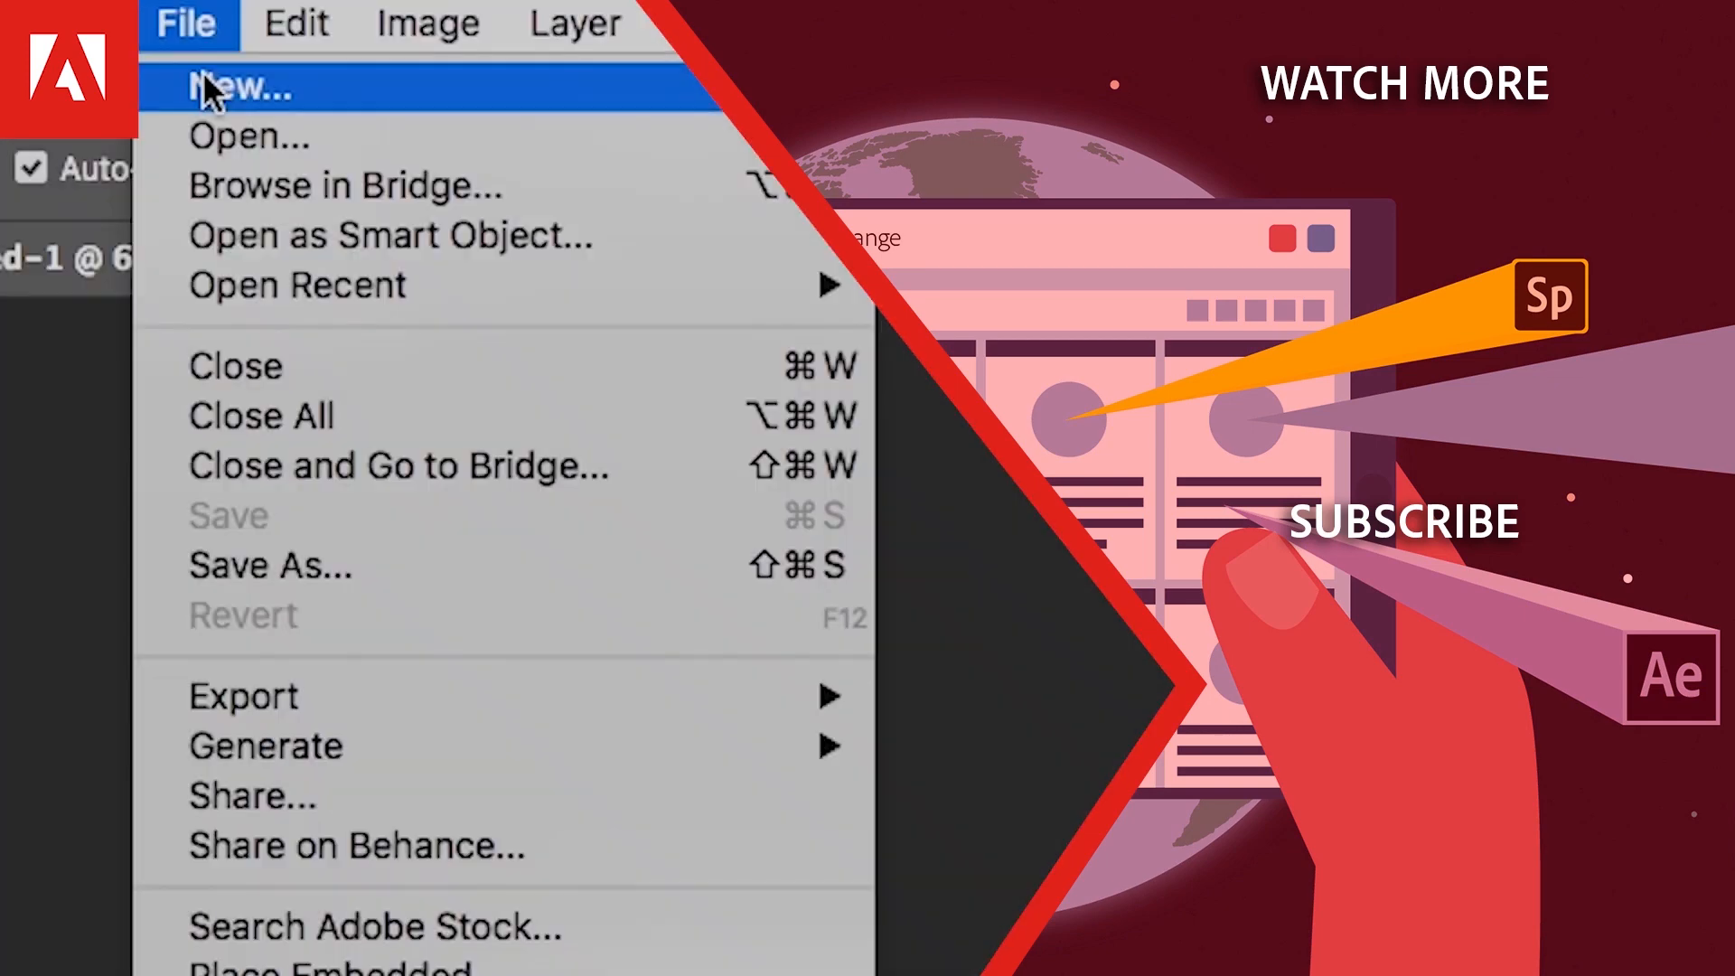